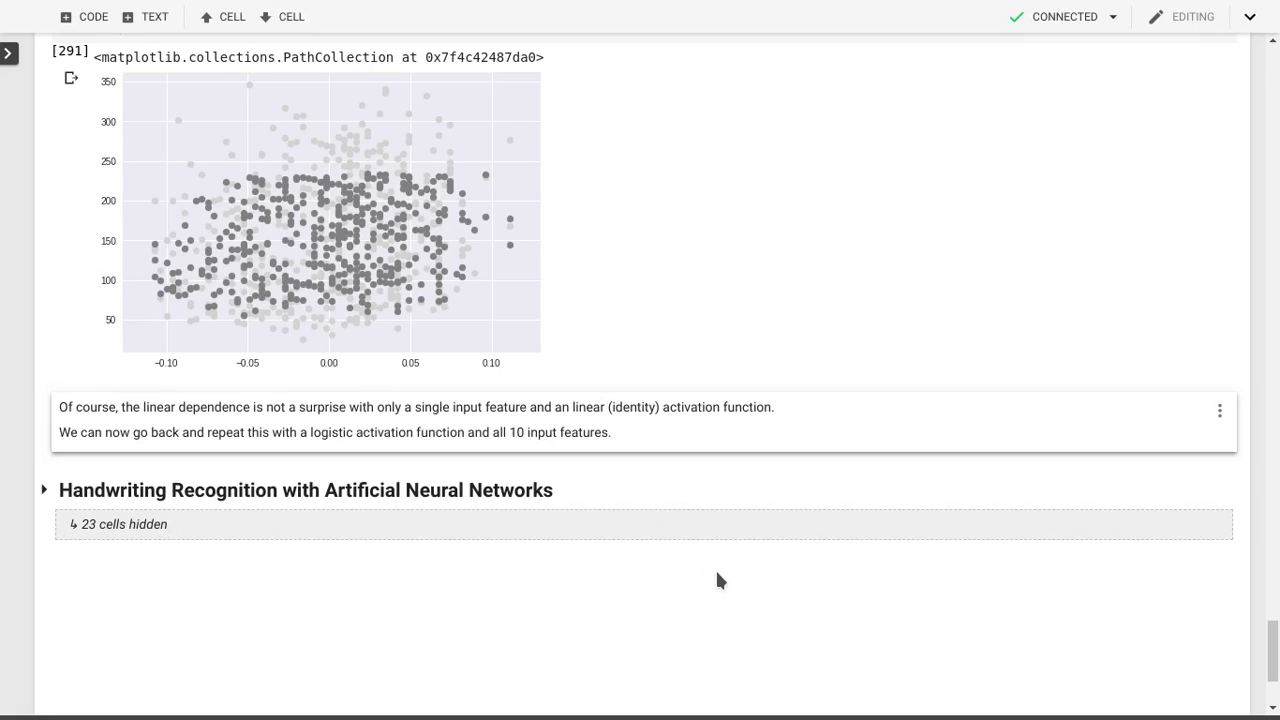
{"action": "mouse_move", "coordinate": [547, 537]}
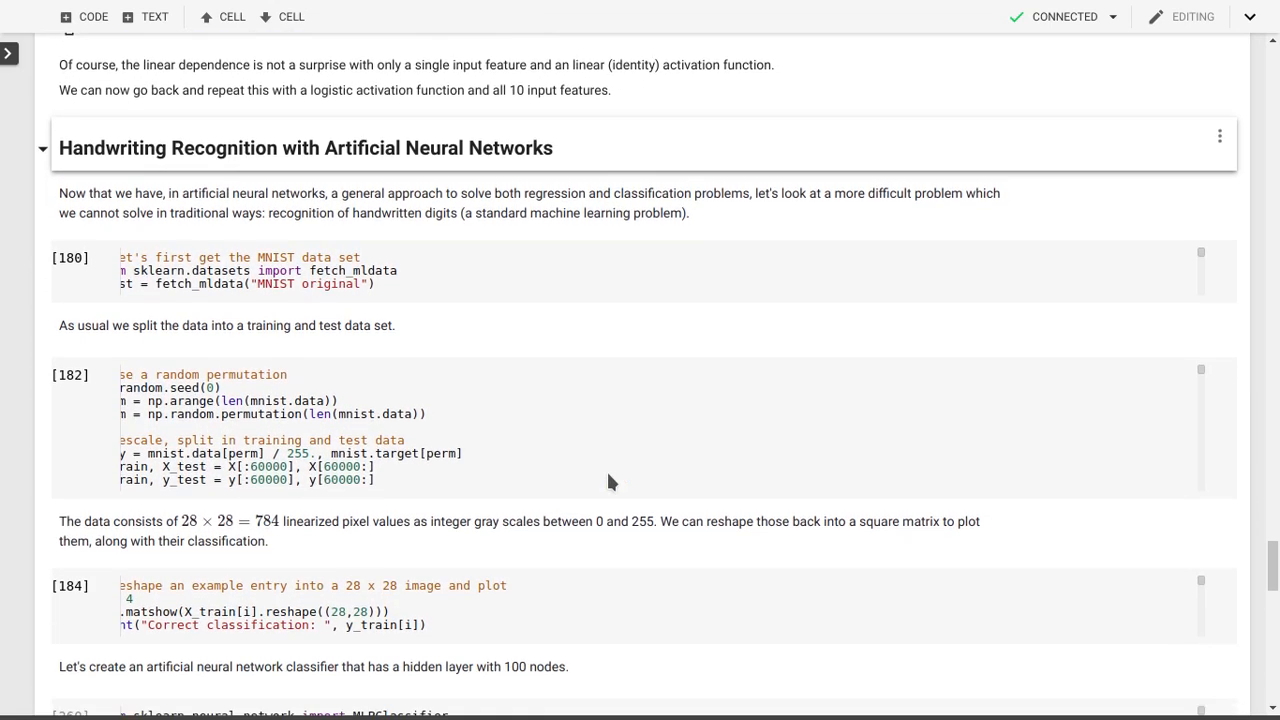
- Expand the 'Handwriting Recognition with Artificial Neural Networks' section to reveal its 23 hidden cells
{"action": "scroll", "scroll_direction": "down", "scroll_amount": 3}
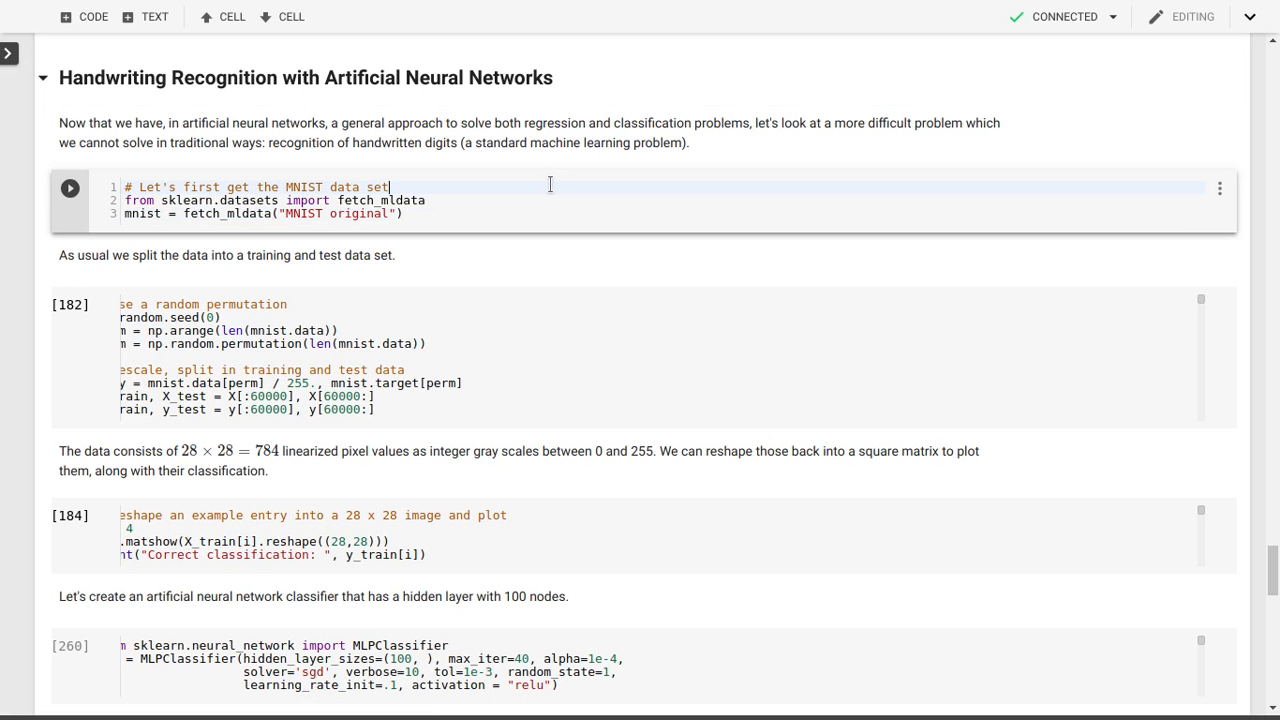
{"action": "mouse_move", "coordinate": [545, 185]}
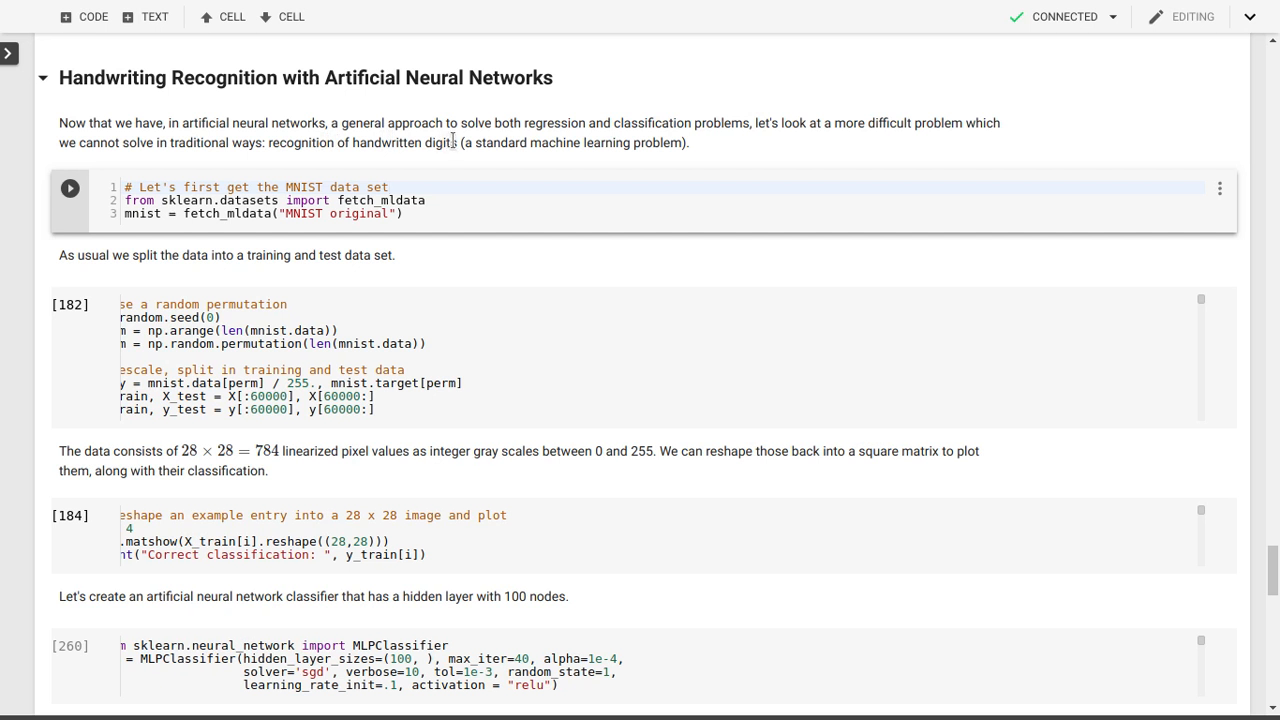
{"action": "left_click", "coordinate": [389, 187]}
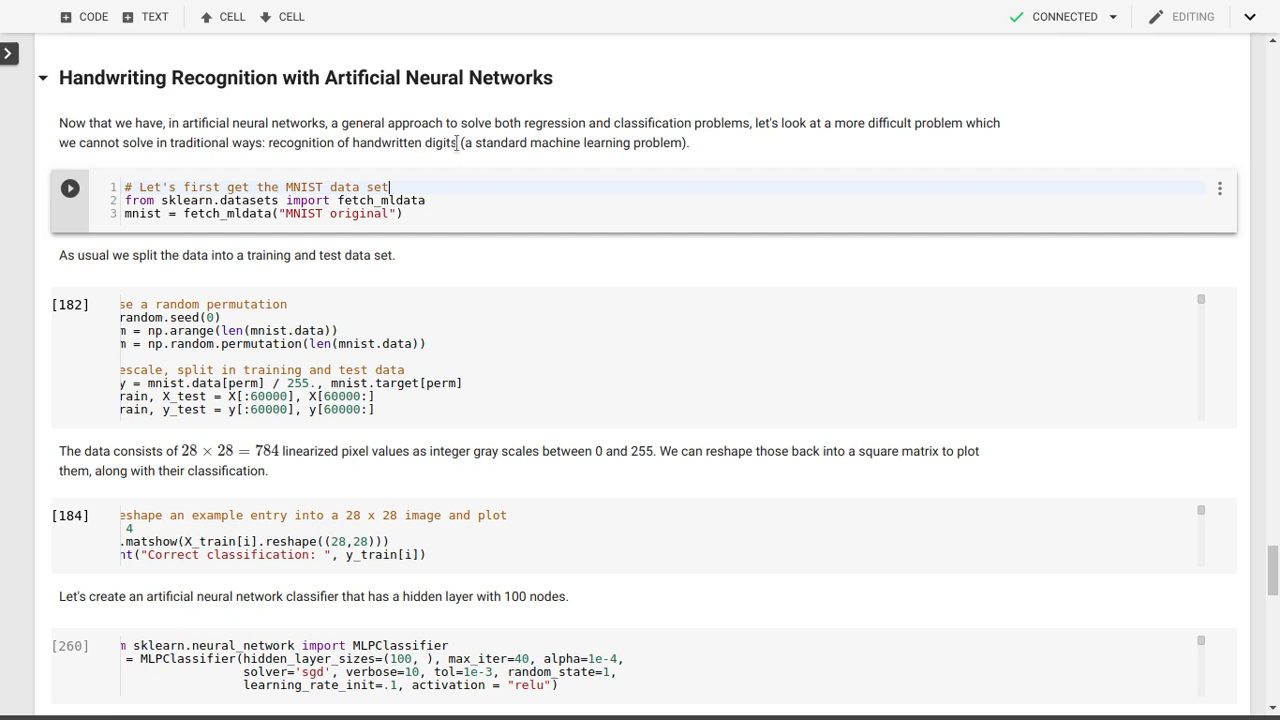
{"action": "left_click", "coordinate": [461, 199]}
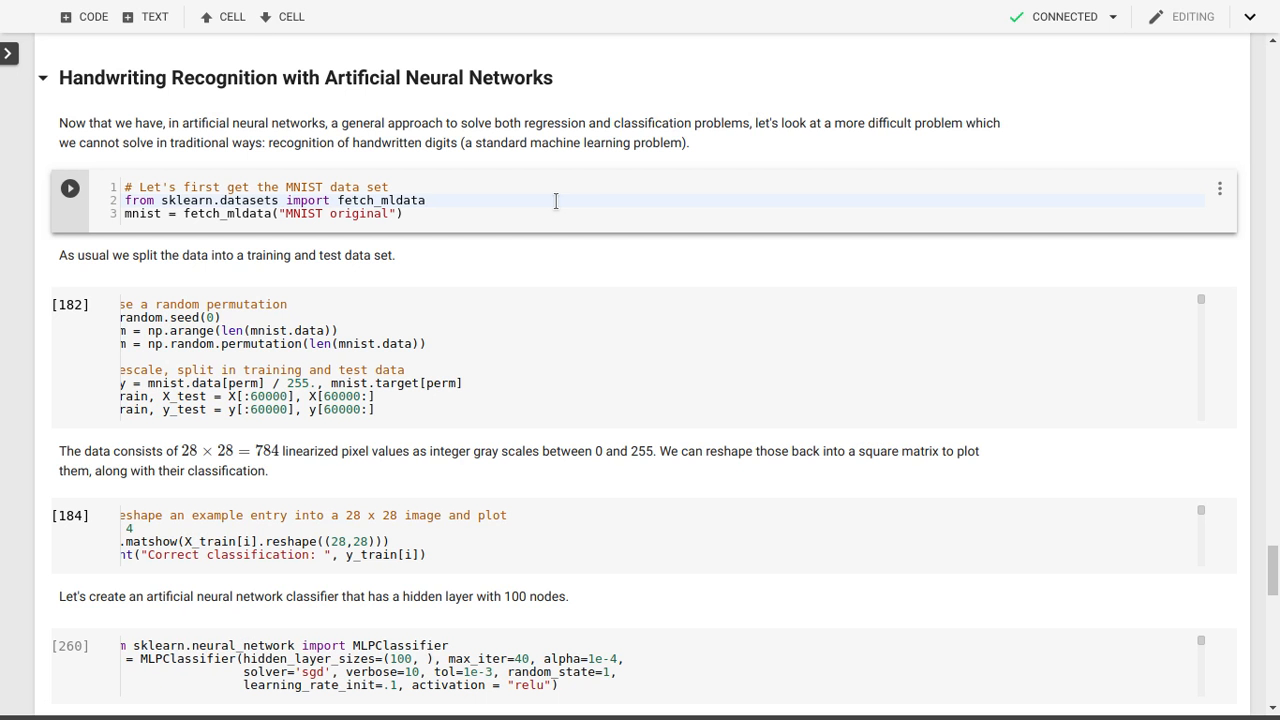
- Run the fetch_mldata MNIST cell and highlight the 255 divisor in the split cell
{"action": "left_click", "coordinate": [69, 188]}
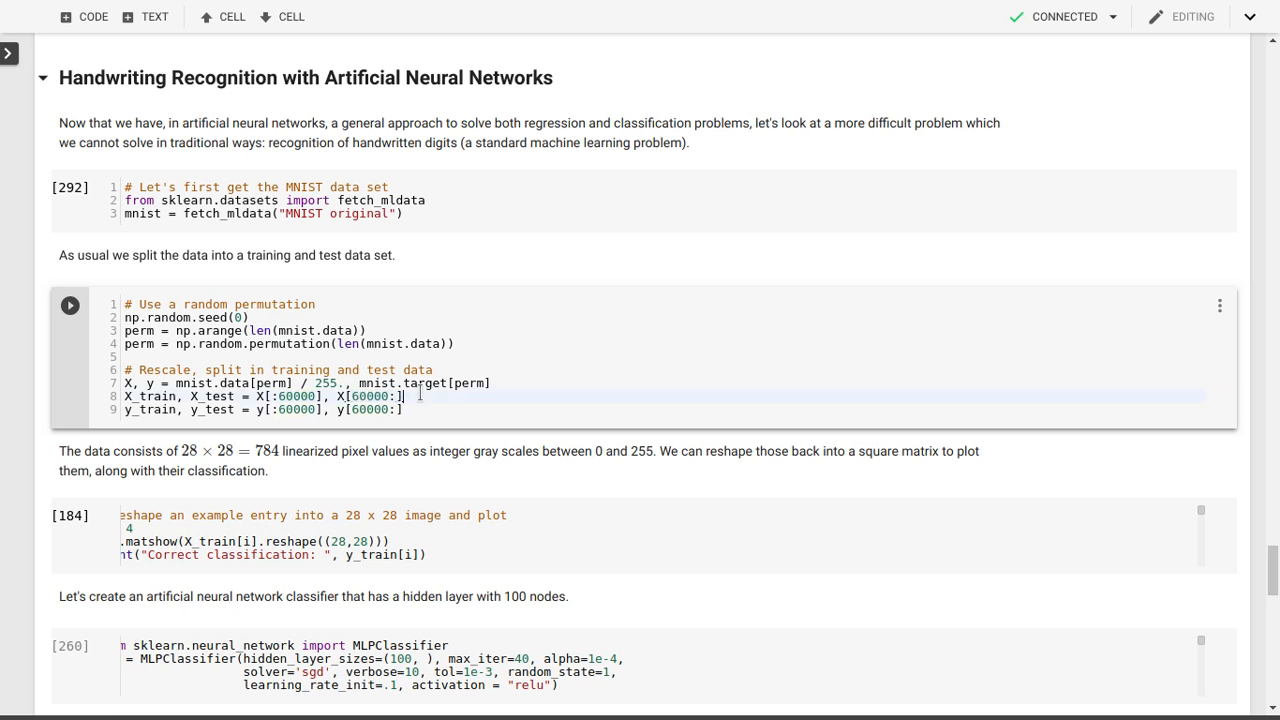
{"action": "double_click", "coordinate": [210, 383]}
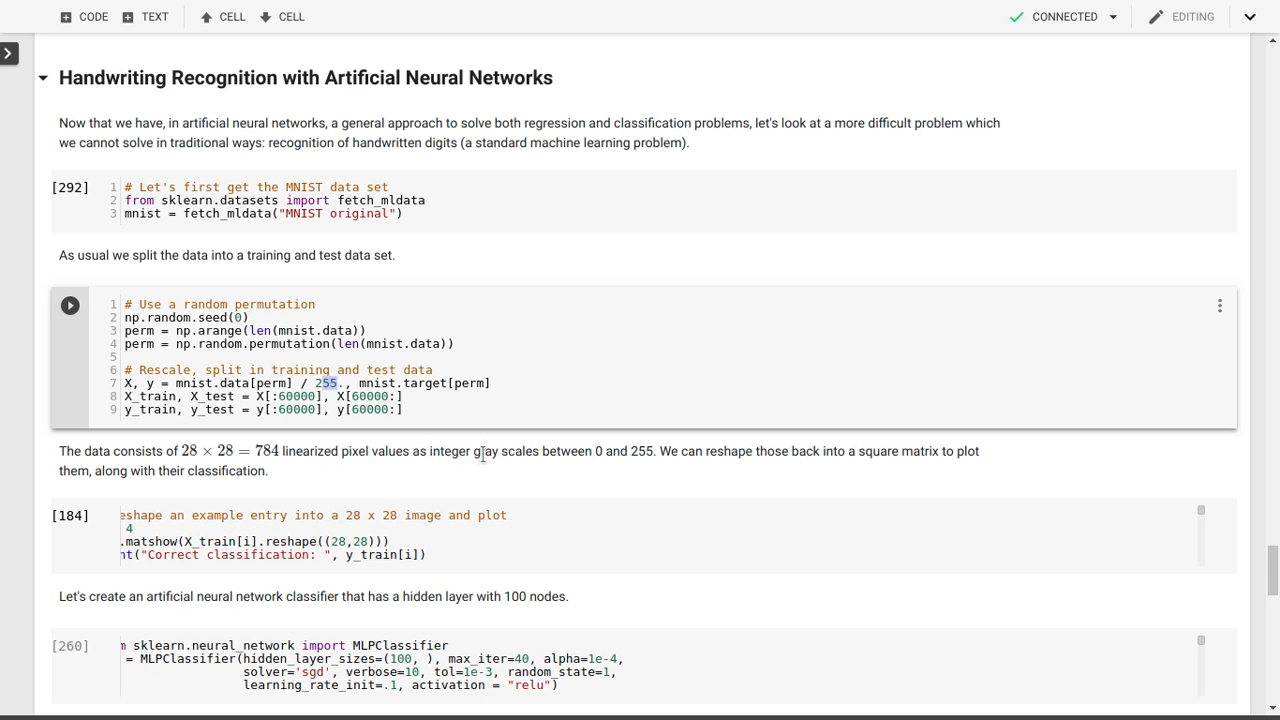
{"action": "mouse_move", "coordinate": [615, 451]}
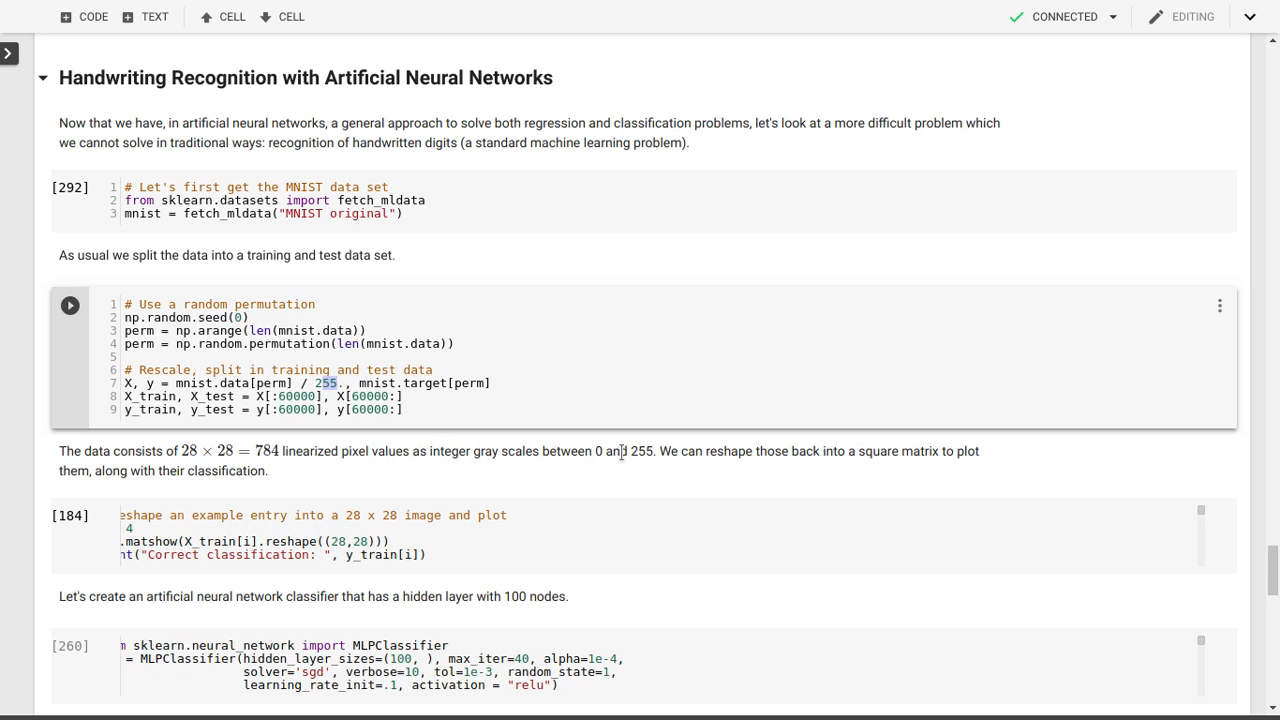
{"action": "mouse_move", "coordinate": [490, 430]}
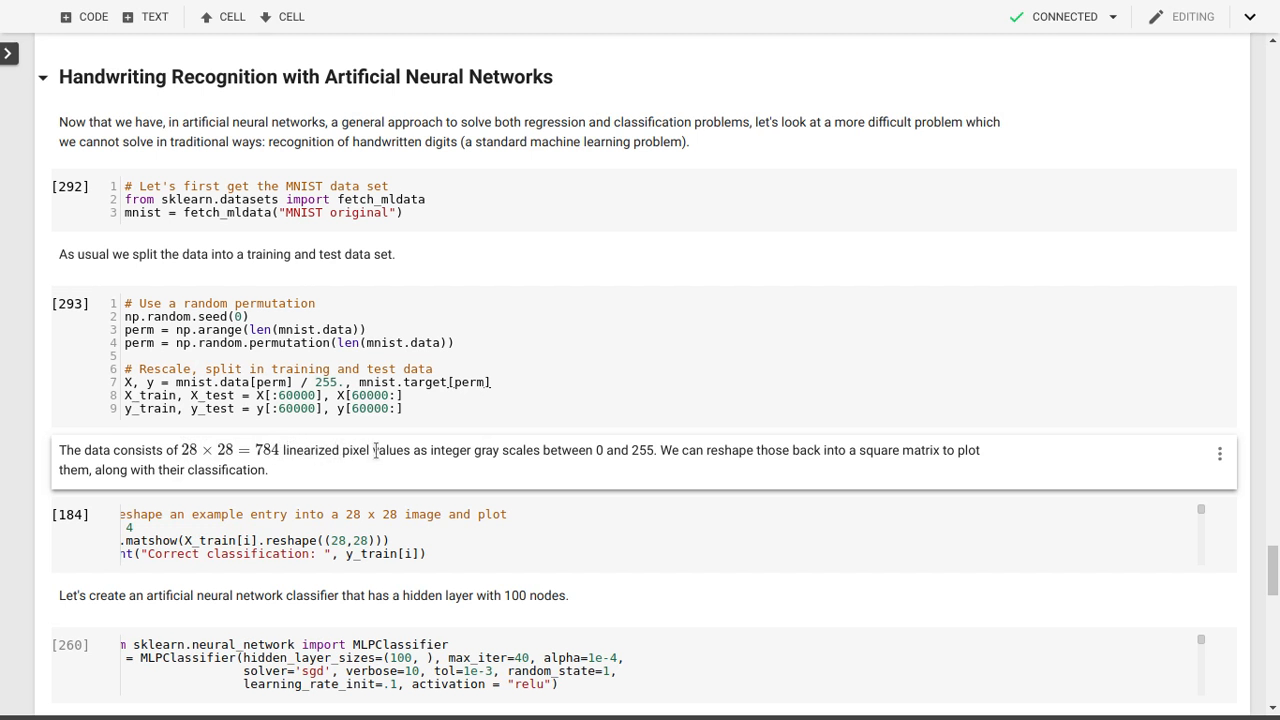
{"action": "mouse_move", "coordinate": [288, 485]}
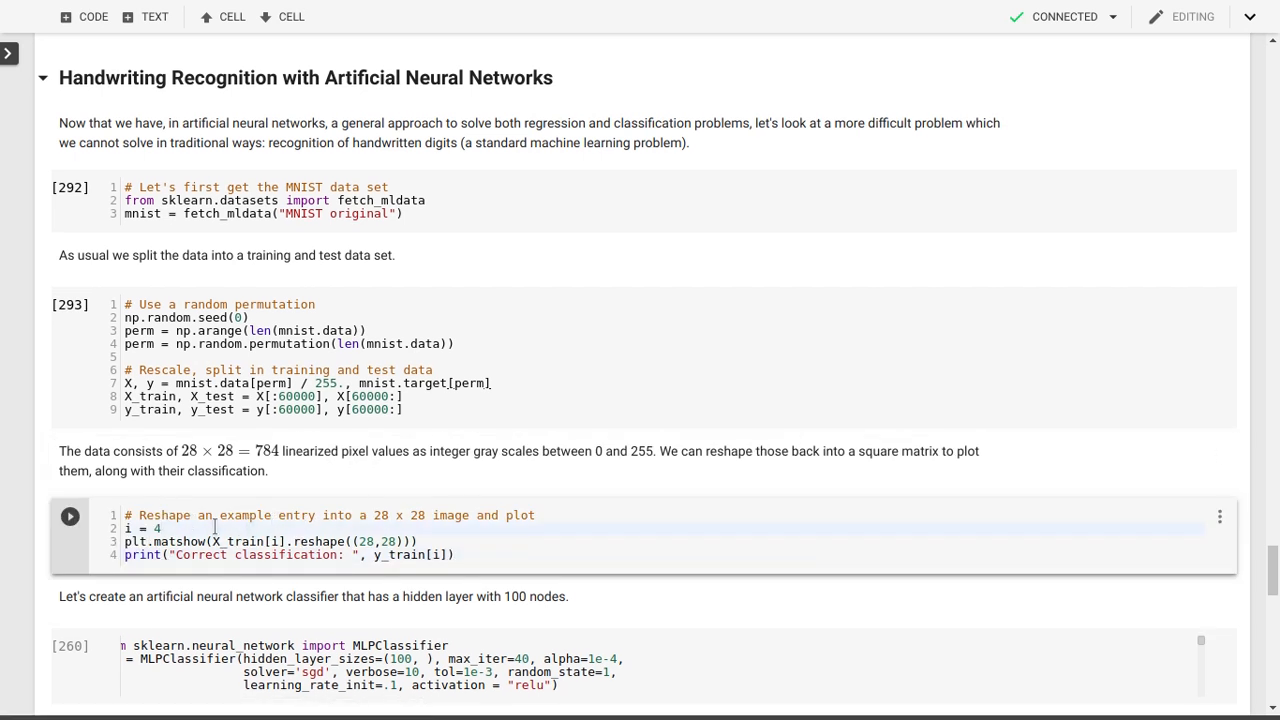
- Run the reshape/matshow cell to plot training example 4 from X_train
{"action": "double_click", "coordinate": [245, 541]}
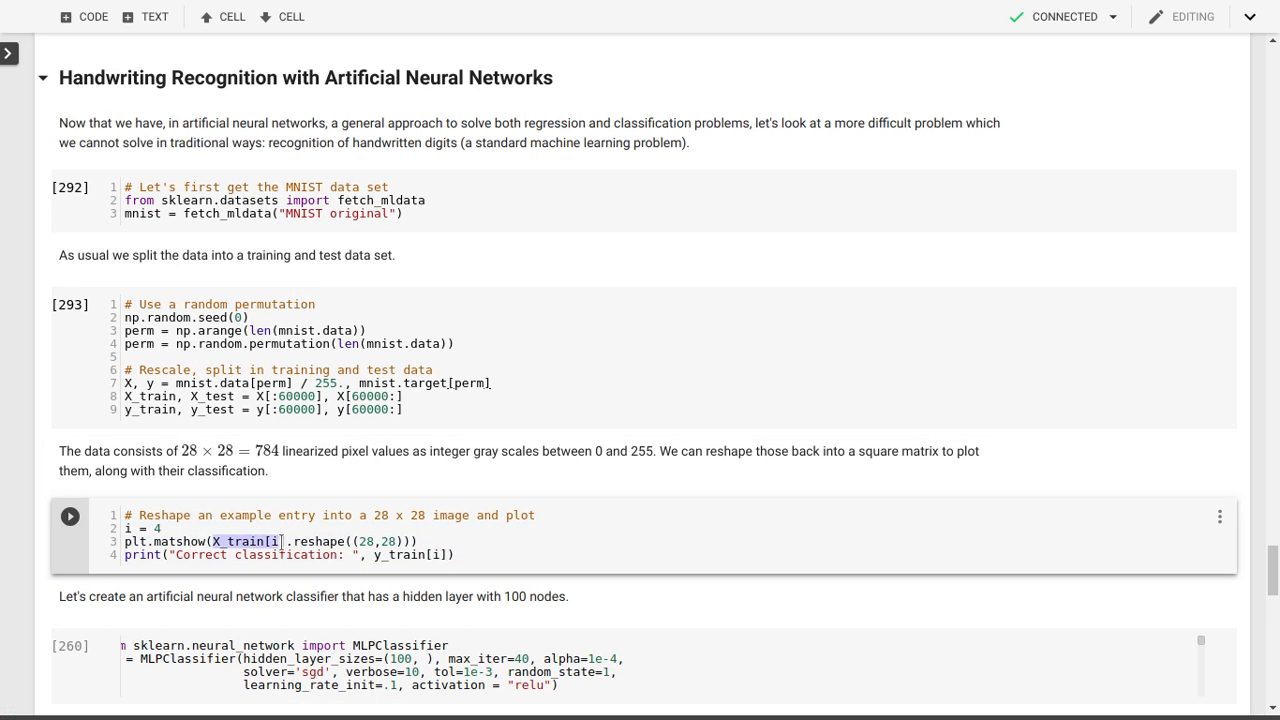
{"action": "left_click", "coordinate": [367, 541]}
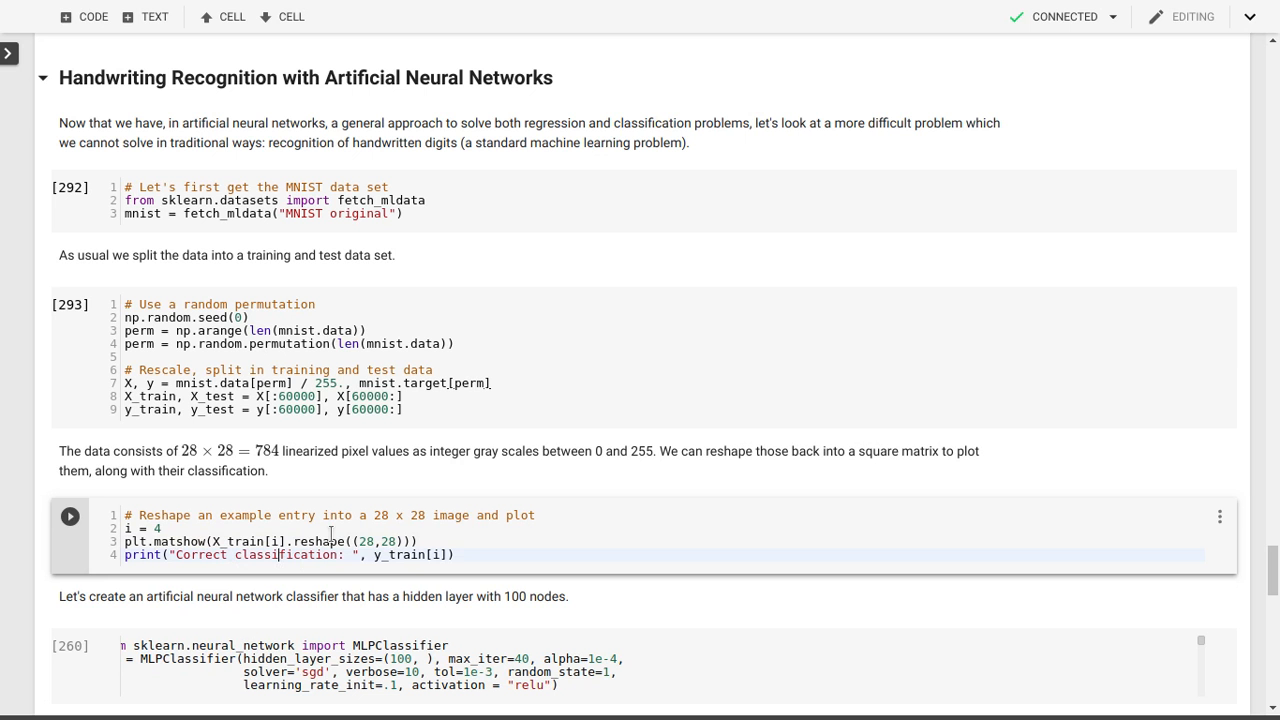
{"action": "left_click", "coordinate": [69, 516]}
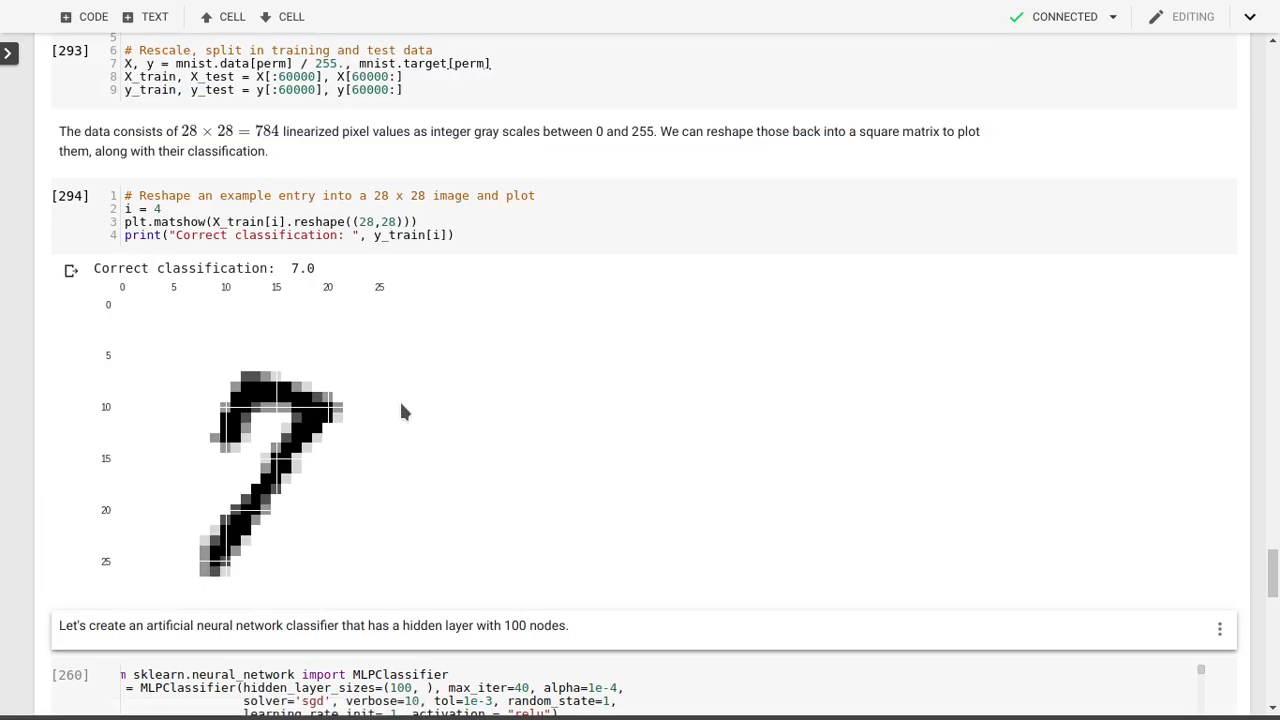
{"action": "mouse_move", "coordinate": [172, 395]}
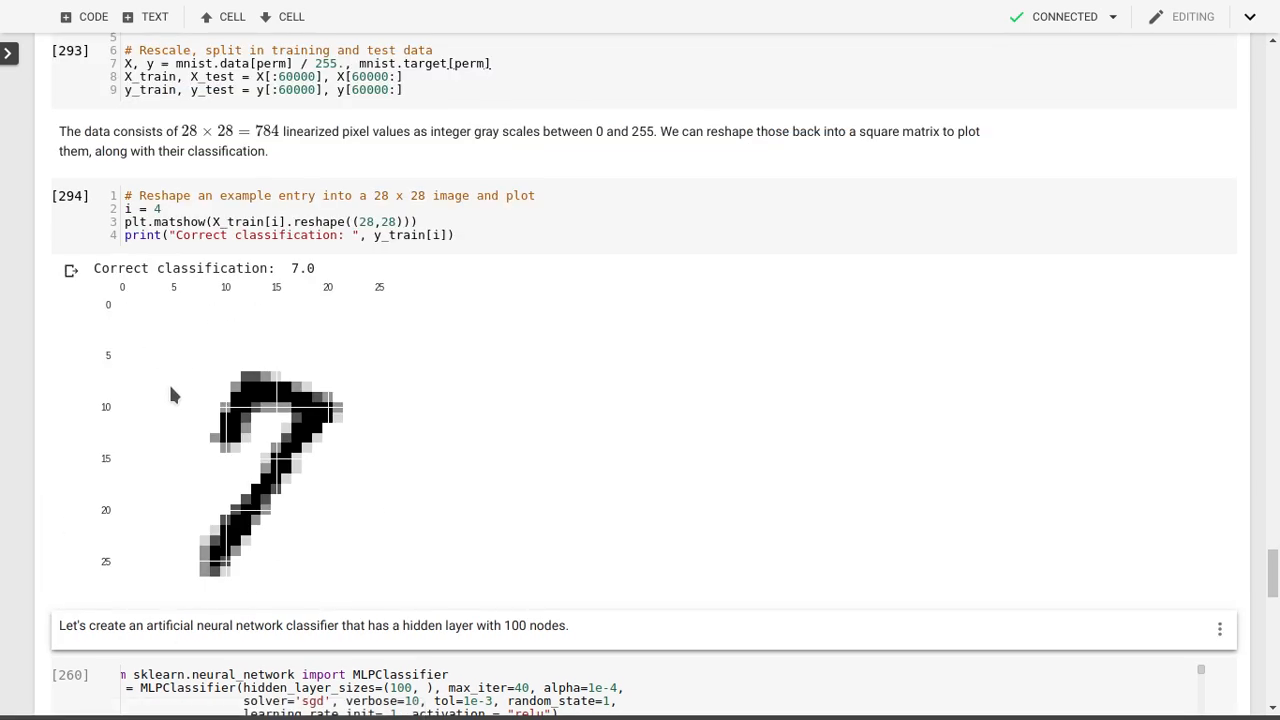
{"action": "mouse_move", "coordinate": [170, 510]}
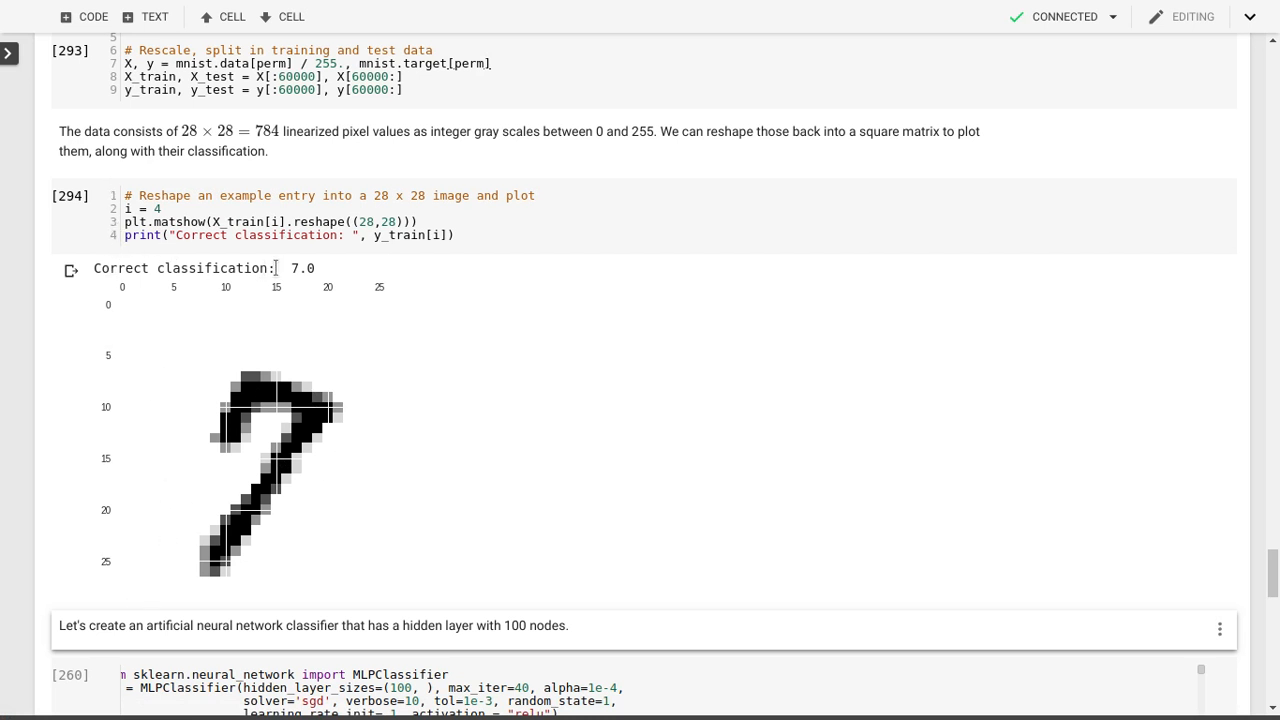
{"action": "mouse_move", "coordinate": [388, 218]}
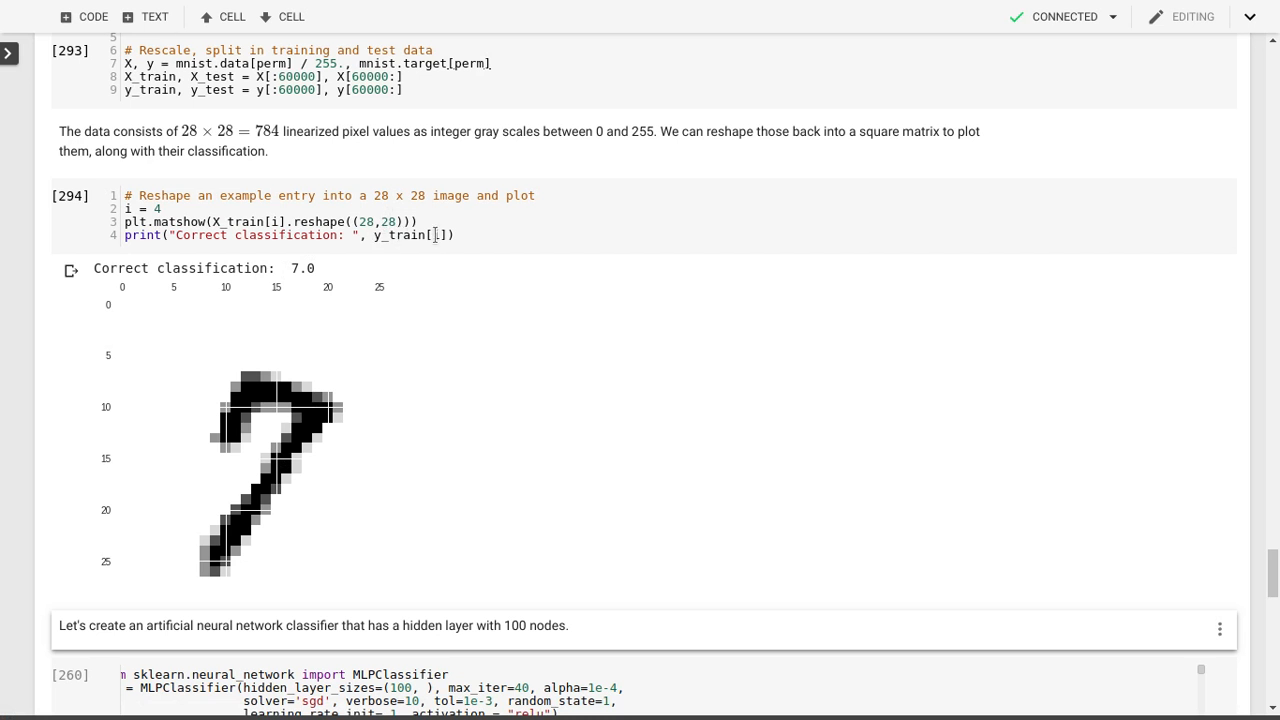
- Change the example index to 49, then 495, rerunning the plot each time
{"action": "left_click", "coordinate": [170, 208]}
{"action": "type", "text": "9"}
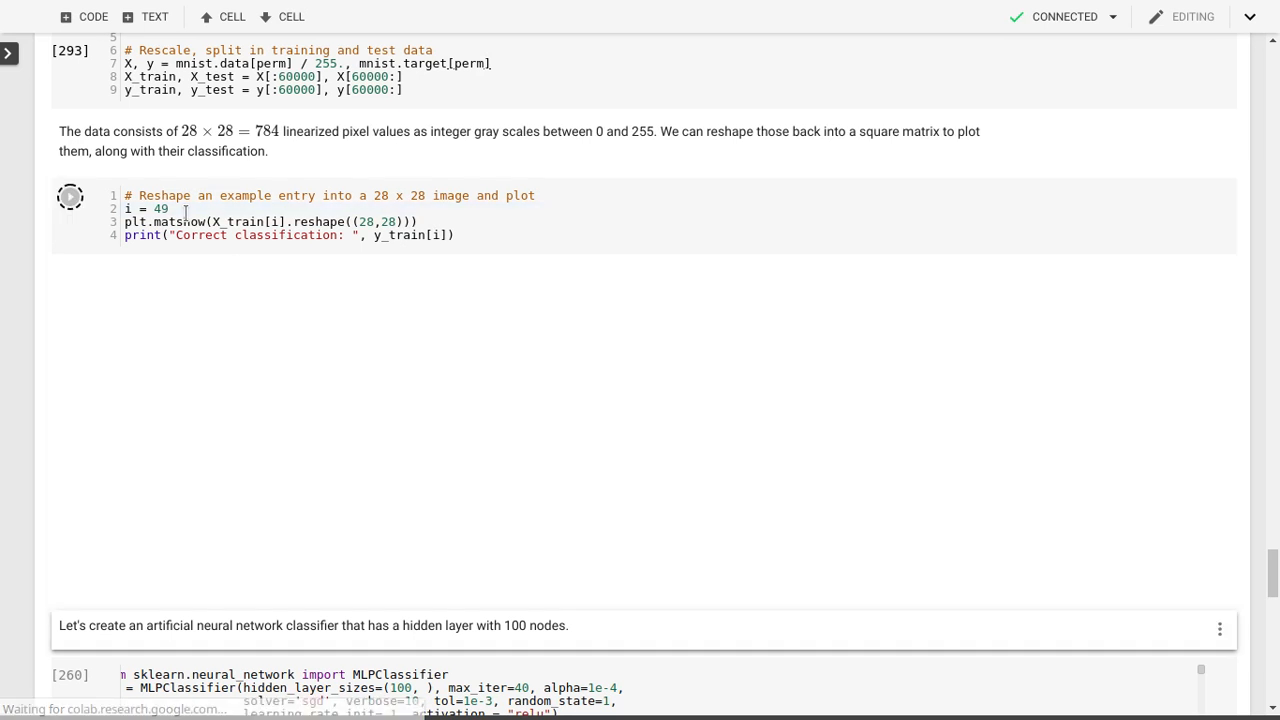
{"action": "left_click", "coordinate": [70, 196]}
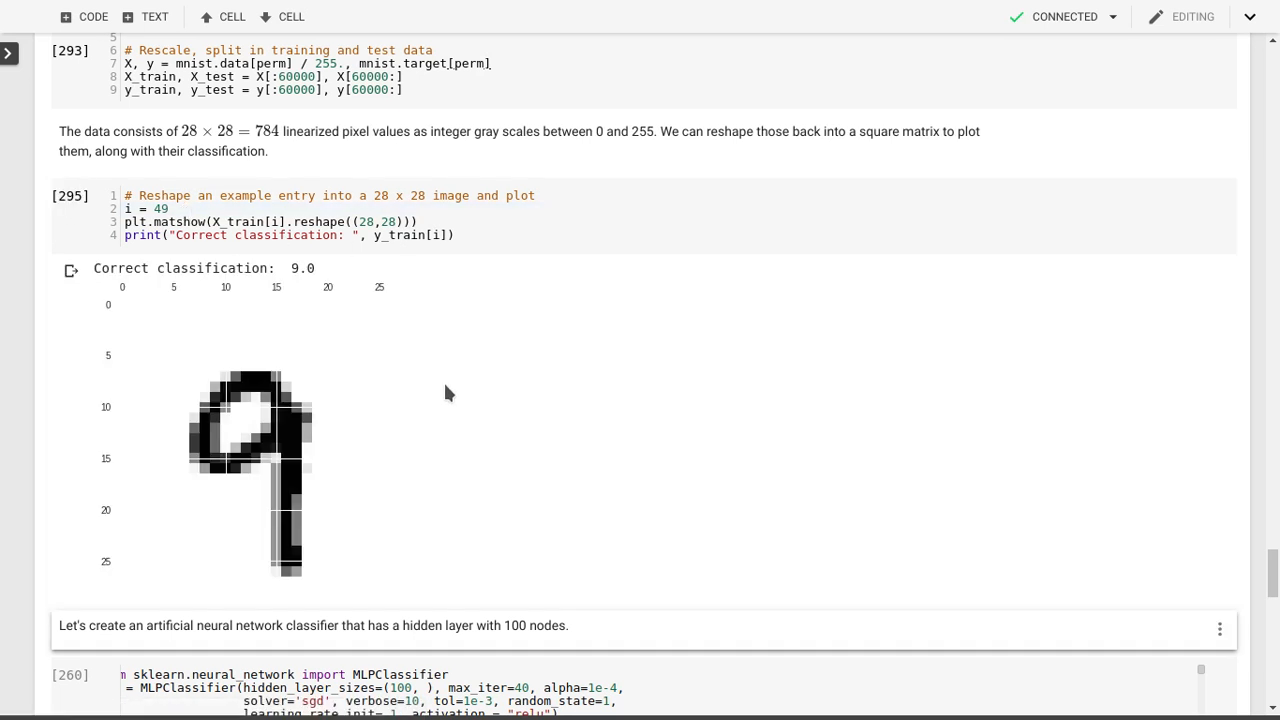
{"action": "mouse_move", "coordinate": [343, 277]}
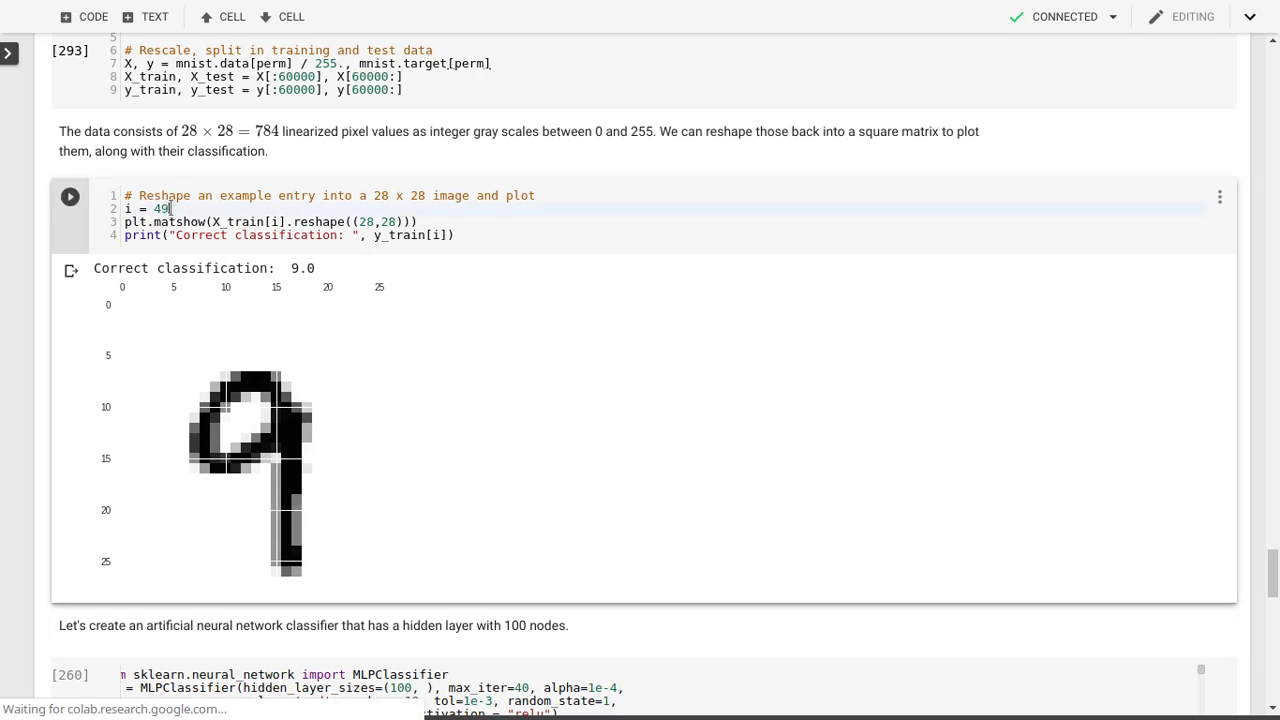
{"action": "left_click", "coordinate": [69, 196]}
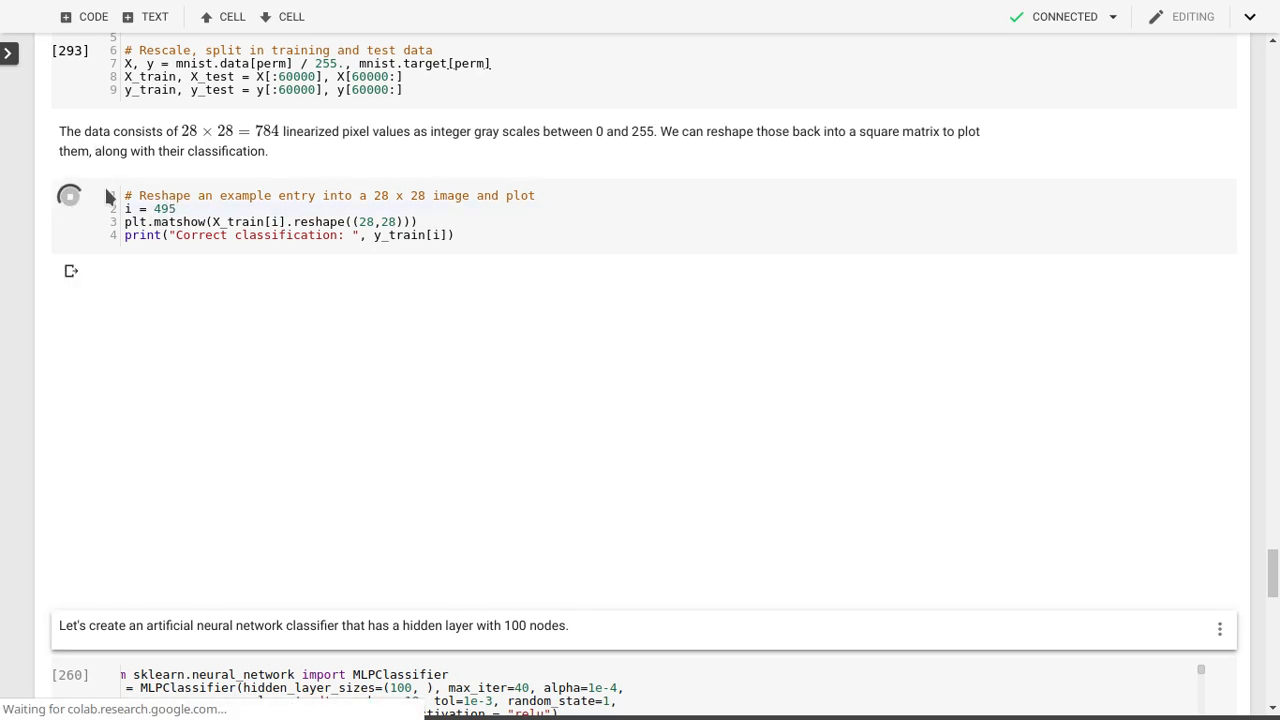
{"action": "left_click", "coordinate": [69, 196]}
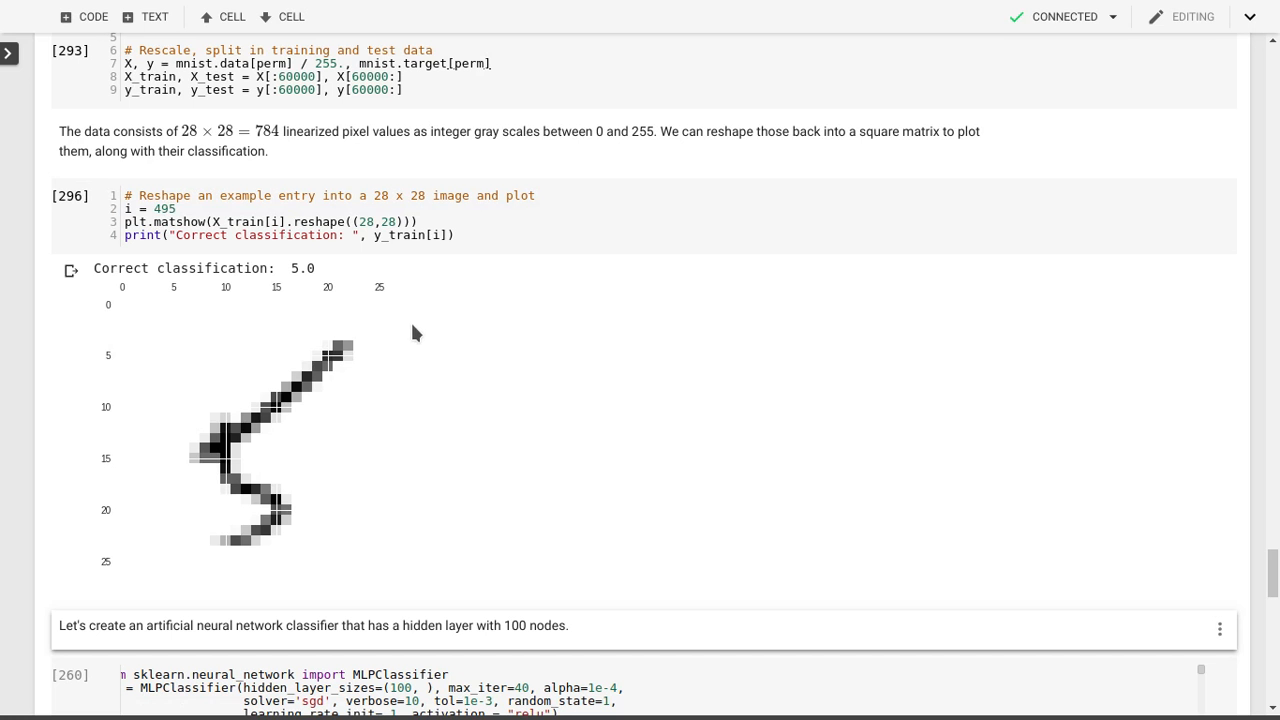
{"action": "mouse_move", "coordinate": [325, 523]}
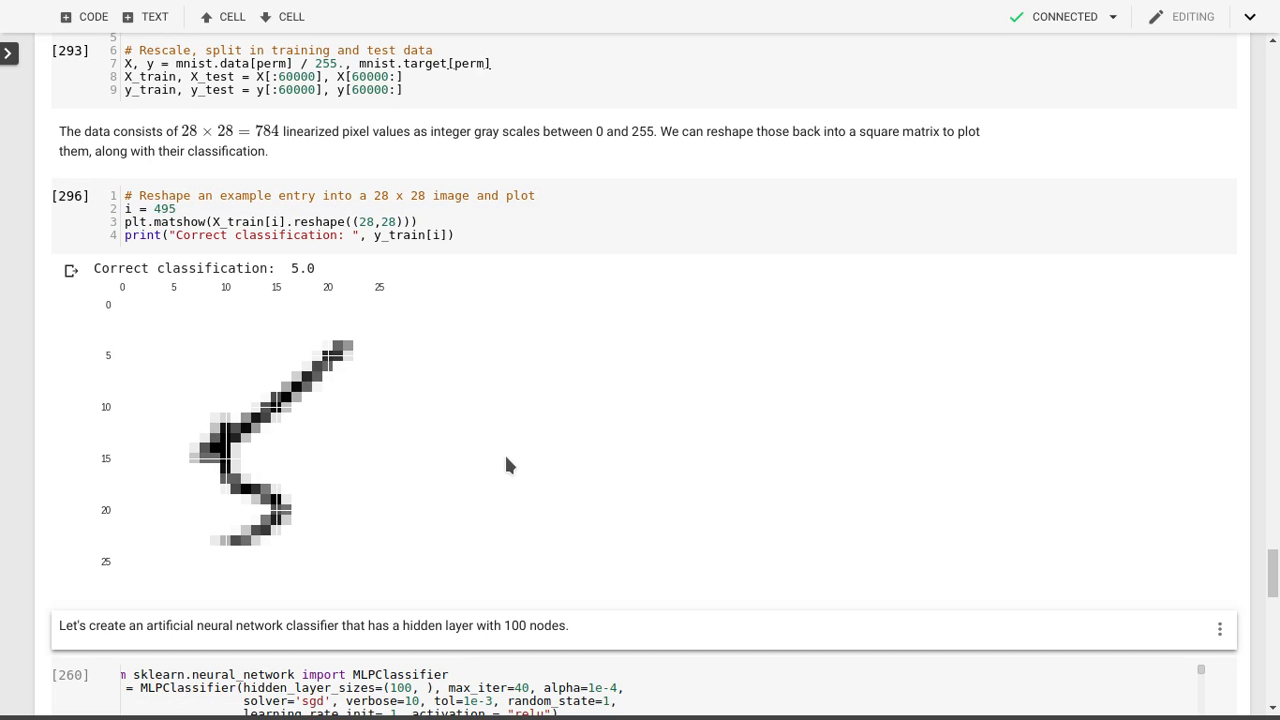
{"action": "mouse_move", "coordinate": [434, 429]}
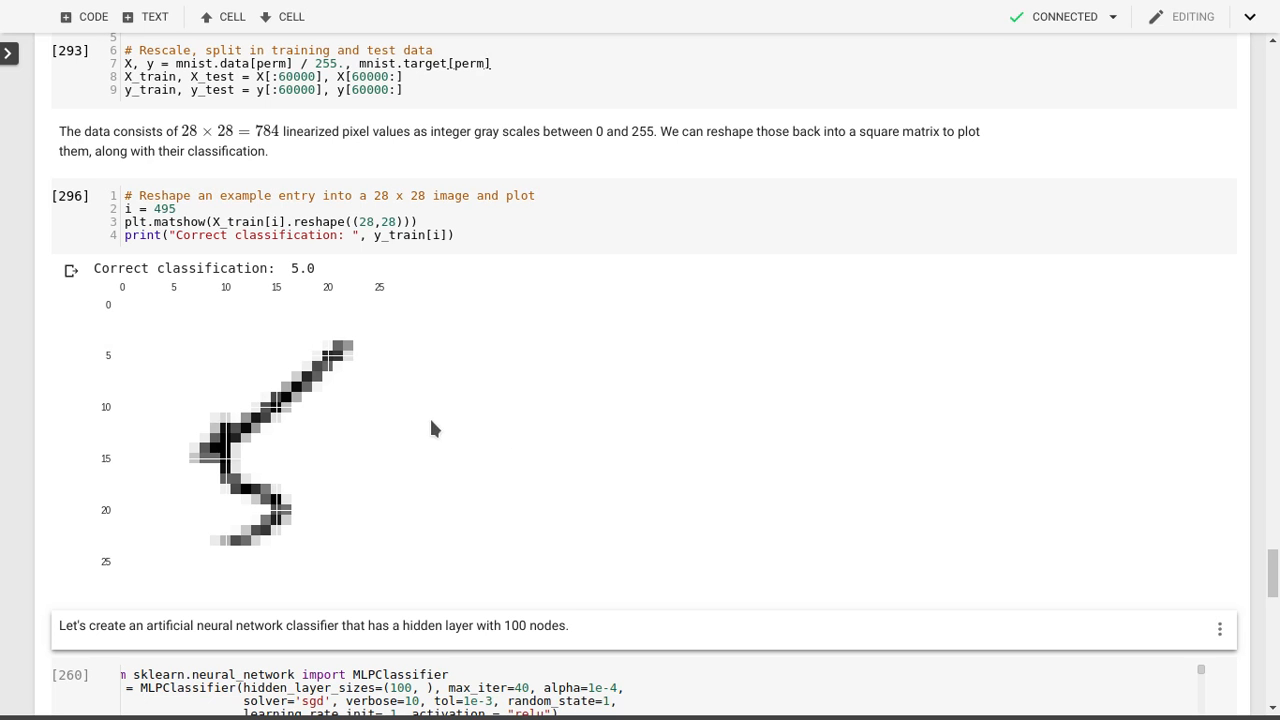
{"action": "mouse_move", "coordinate": [364, 410]}
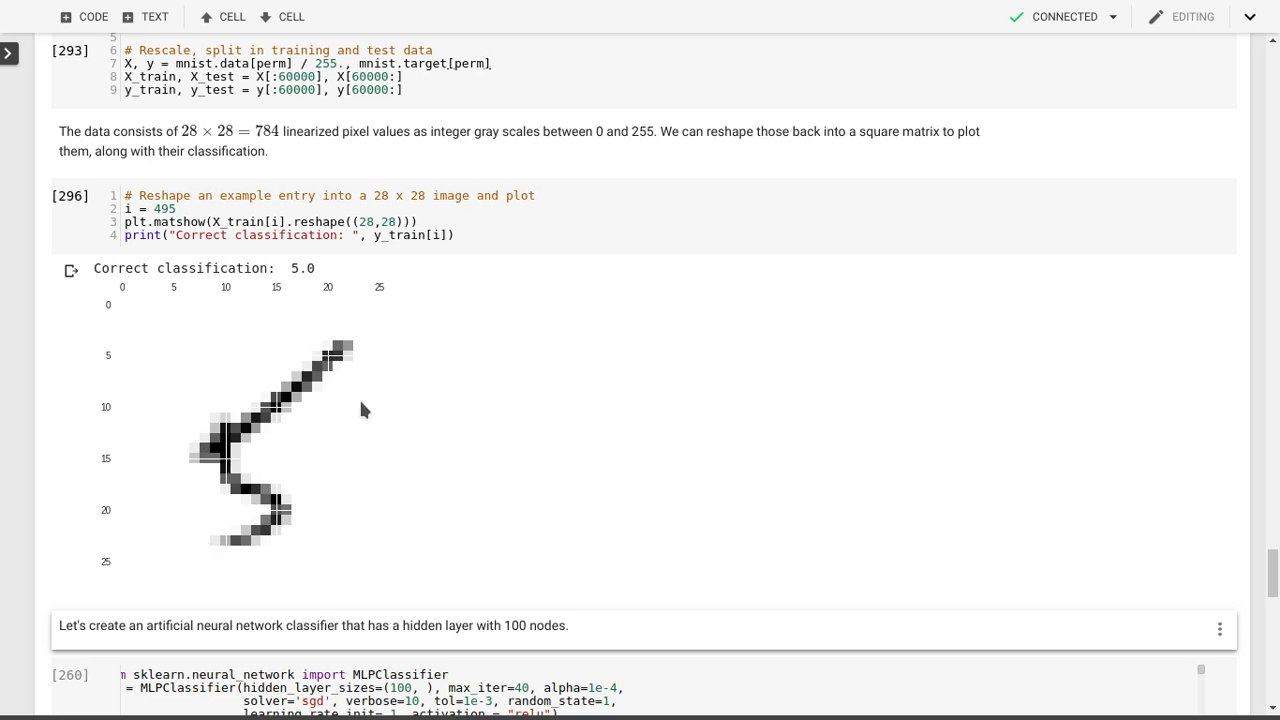
{"action": "mouse_move", "coordinate": [256, 368]}
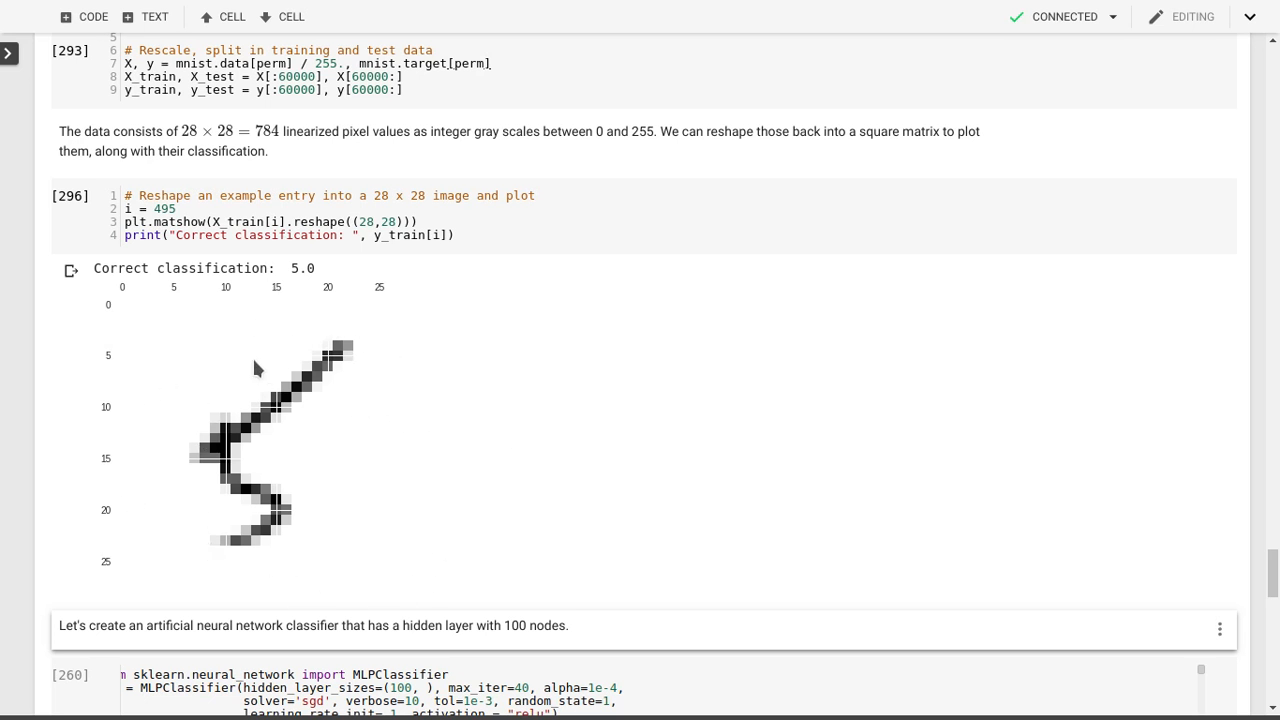
{"action": "mouse_move", "coordinate": [342, 618]}
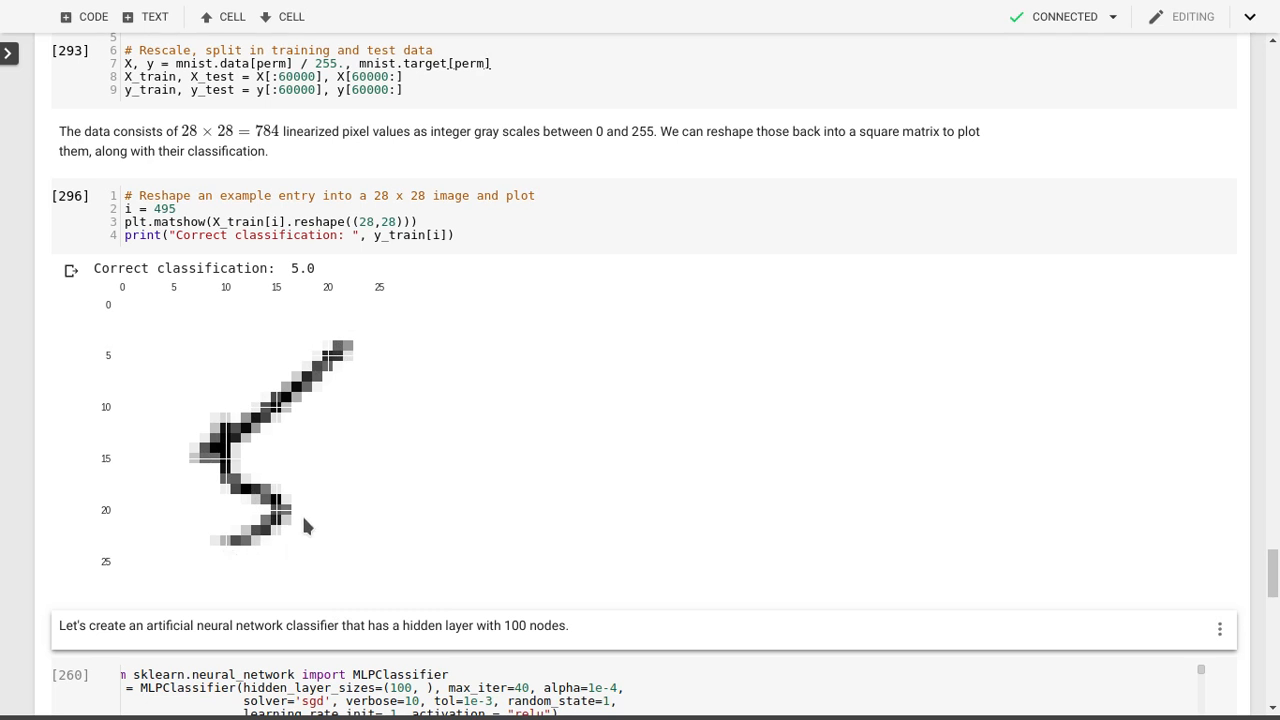
{"action": "mouse_move", "coordinate": [265, 420]}
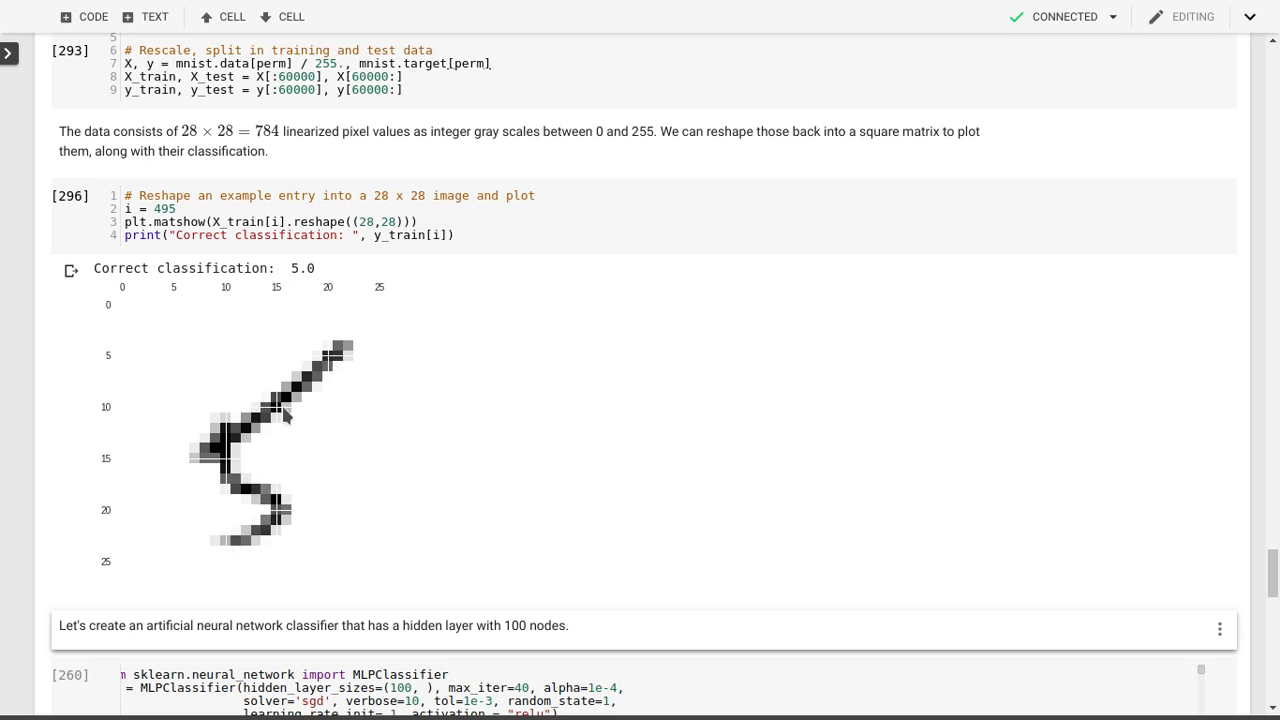
{"action": "mouse_move", "coordinate": [527, 455]}
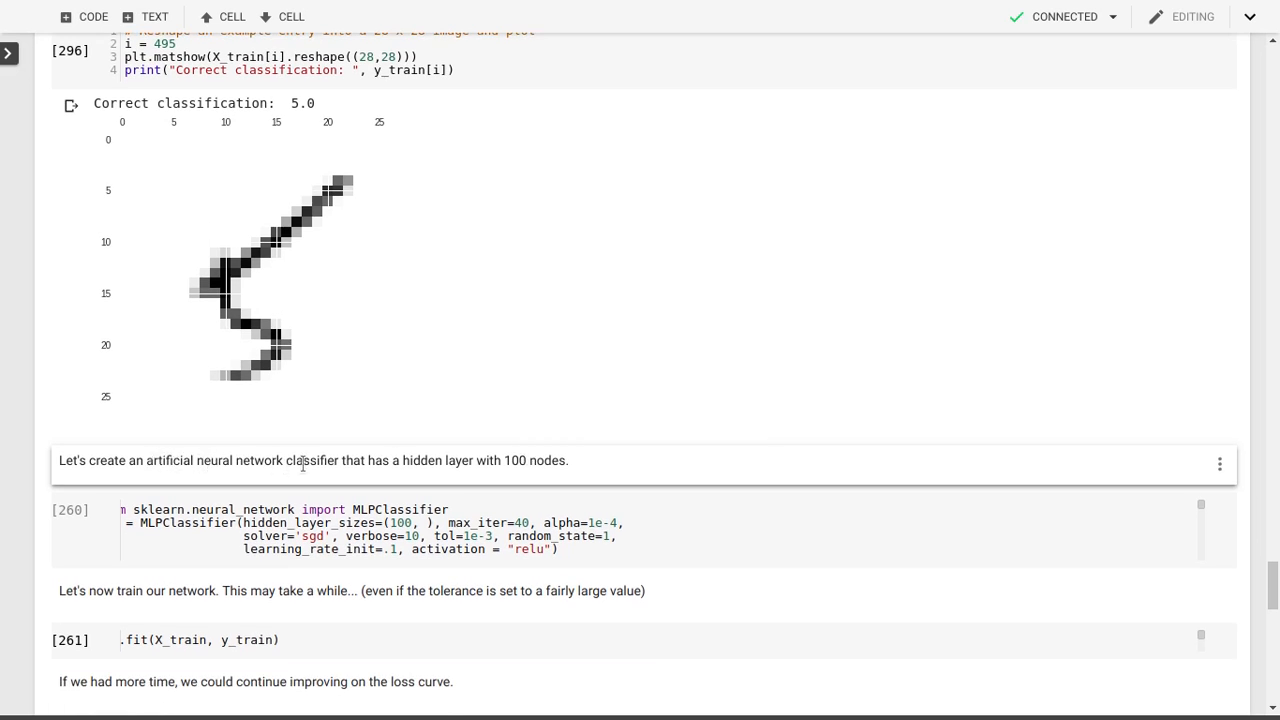
{"action": "mouse_move", "coordinate": [520, 457]}
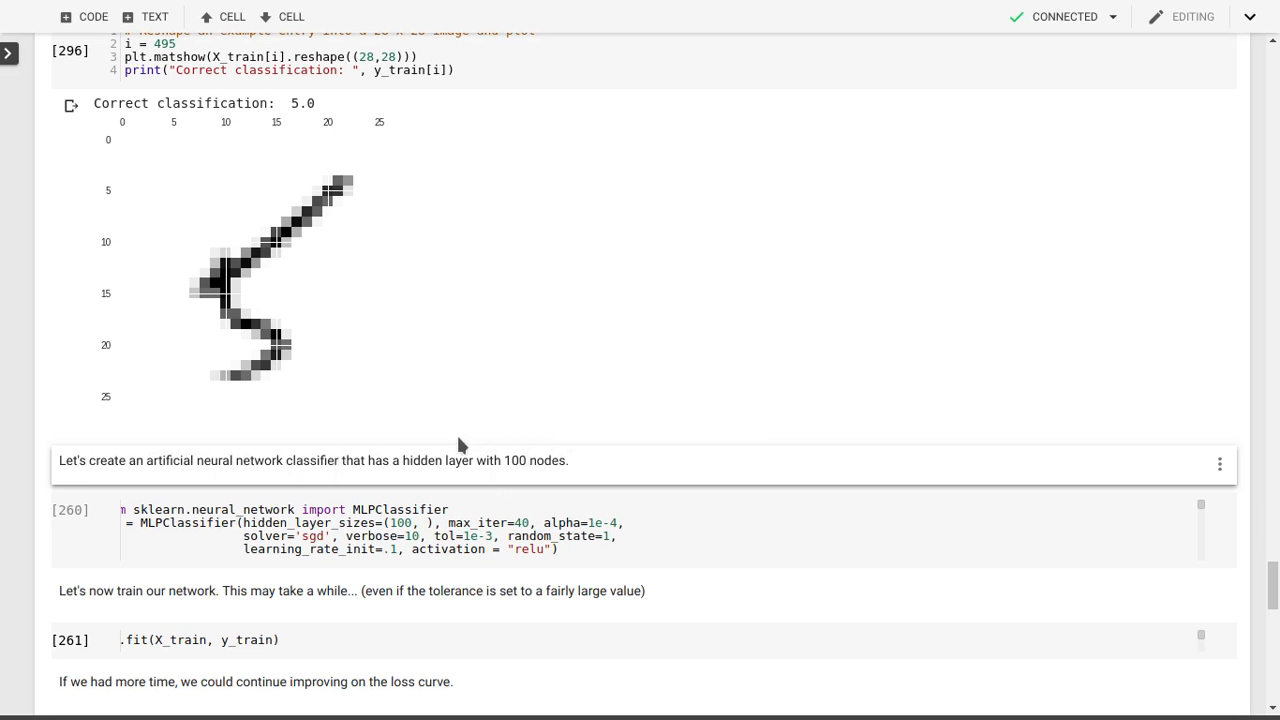
{"action": "mouse_move", "coordinate": [118, 255]}
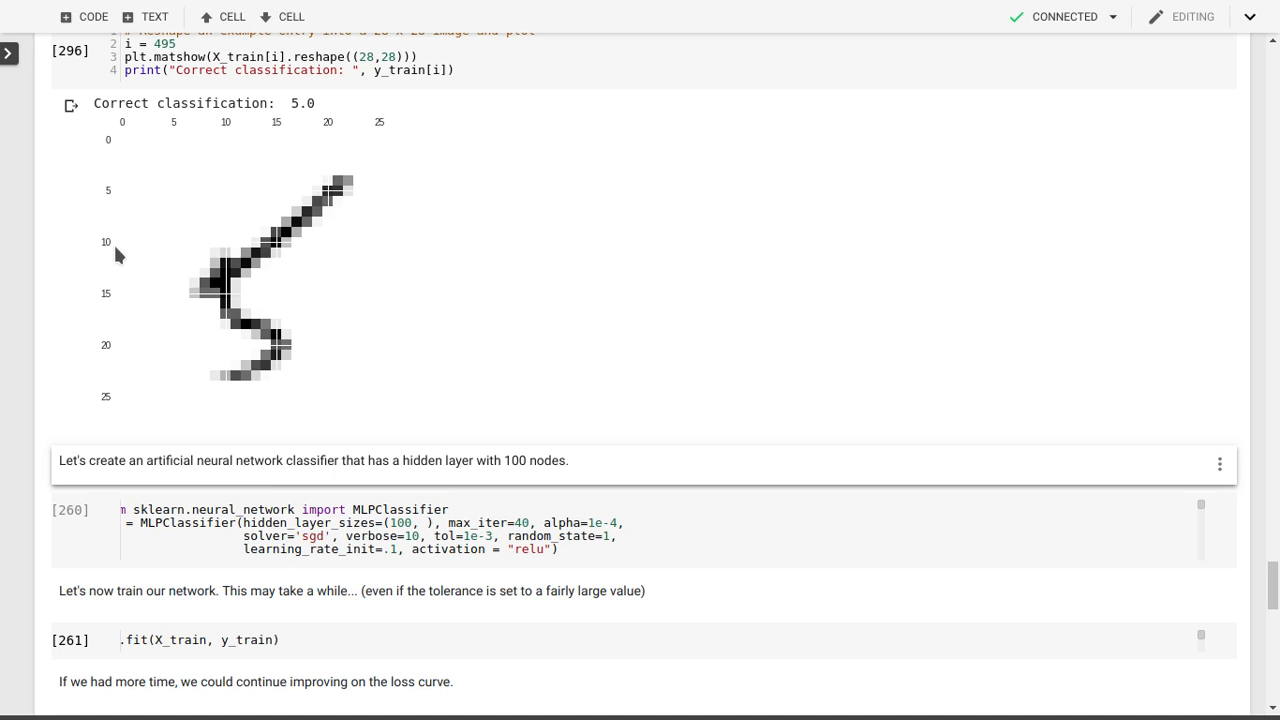
{"action": "mouse_move", "coordinate": [393, 163]}
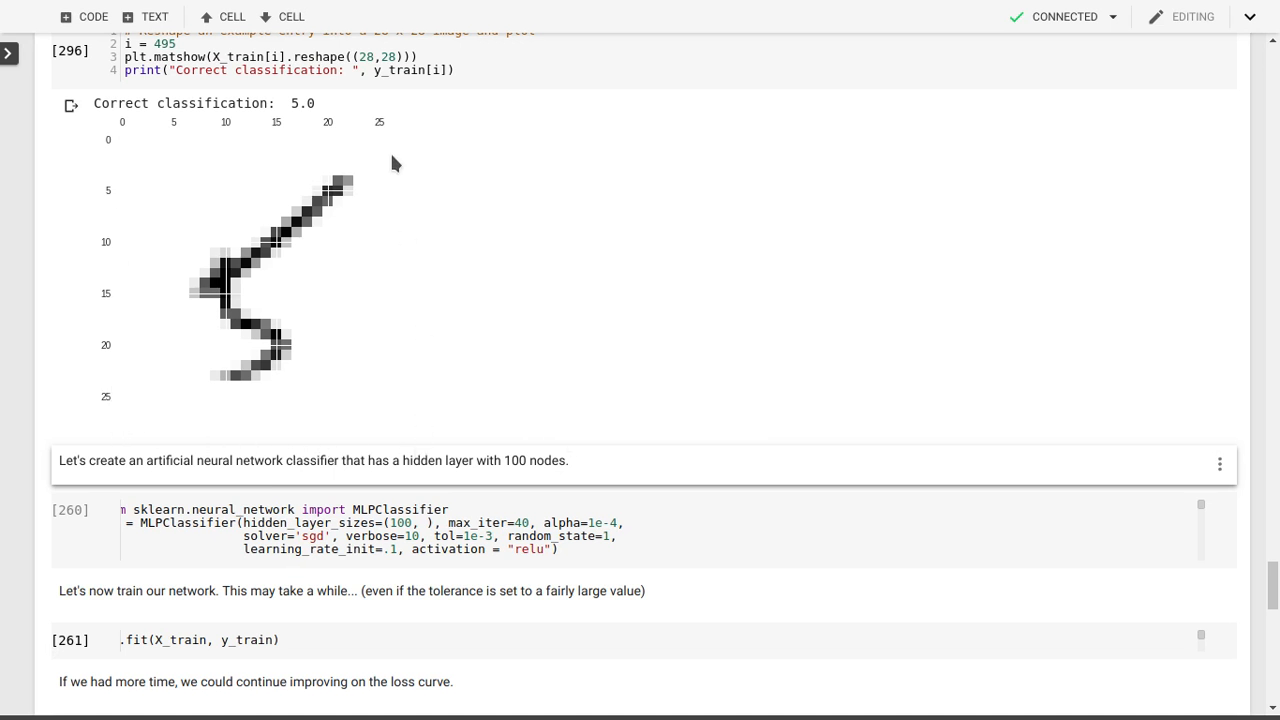
{"action": "mouse_move", "coordinate": [321, 511]}
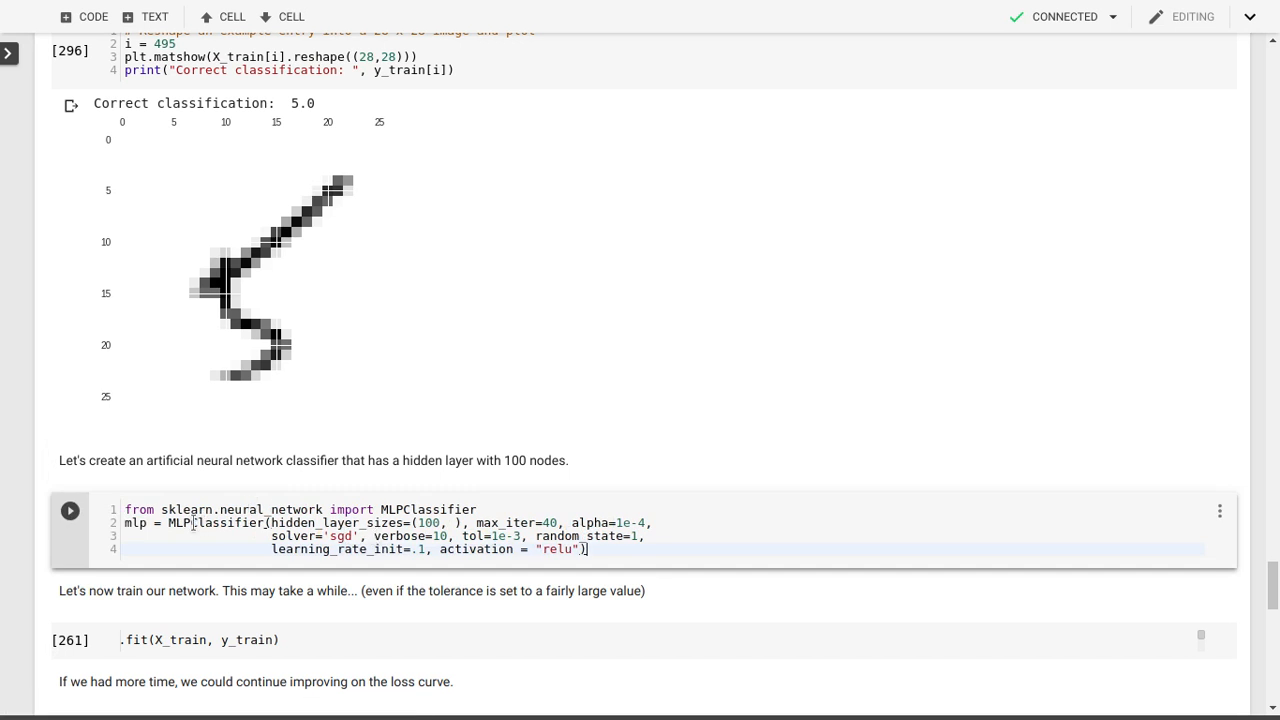
- Replace the MLPClassifier's relu activation with identity and highlight the sgd solver value
{"action": "double_click", "coordinate": [230, 522]}
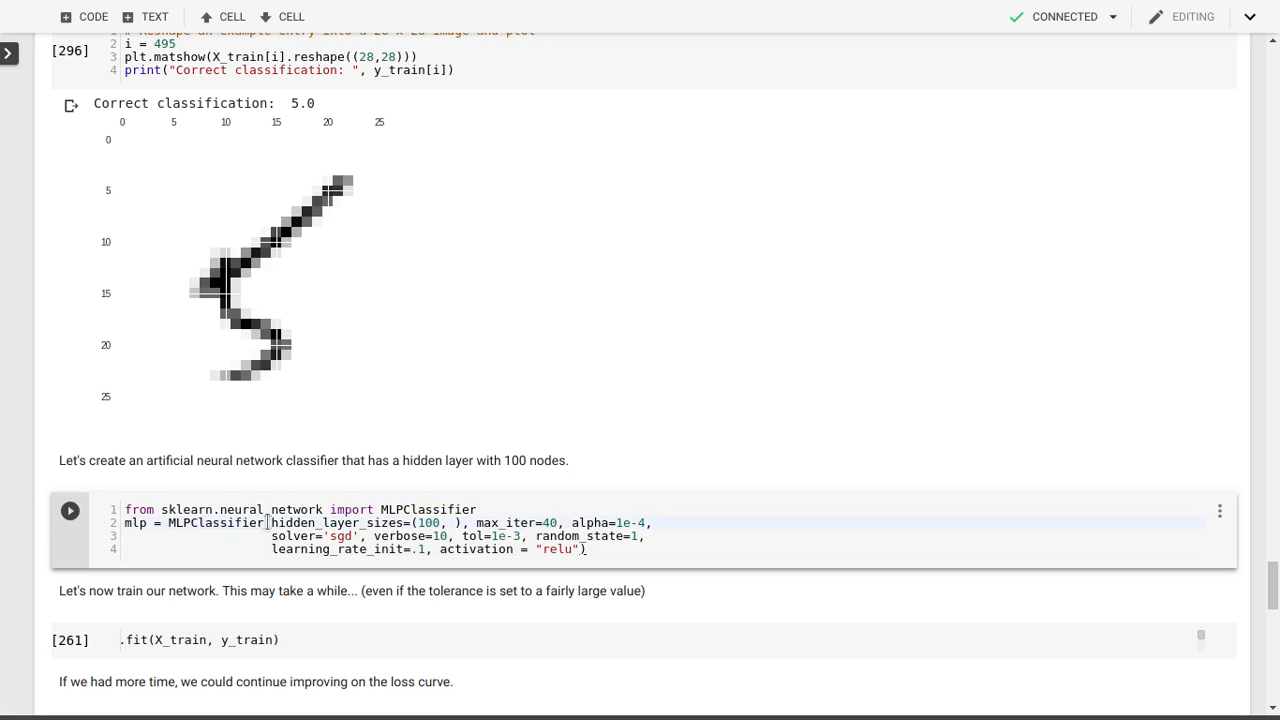
{"action": "left_click_drag", "start_coordinate": [271, 522], "coordinate": [460, 522]}
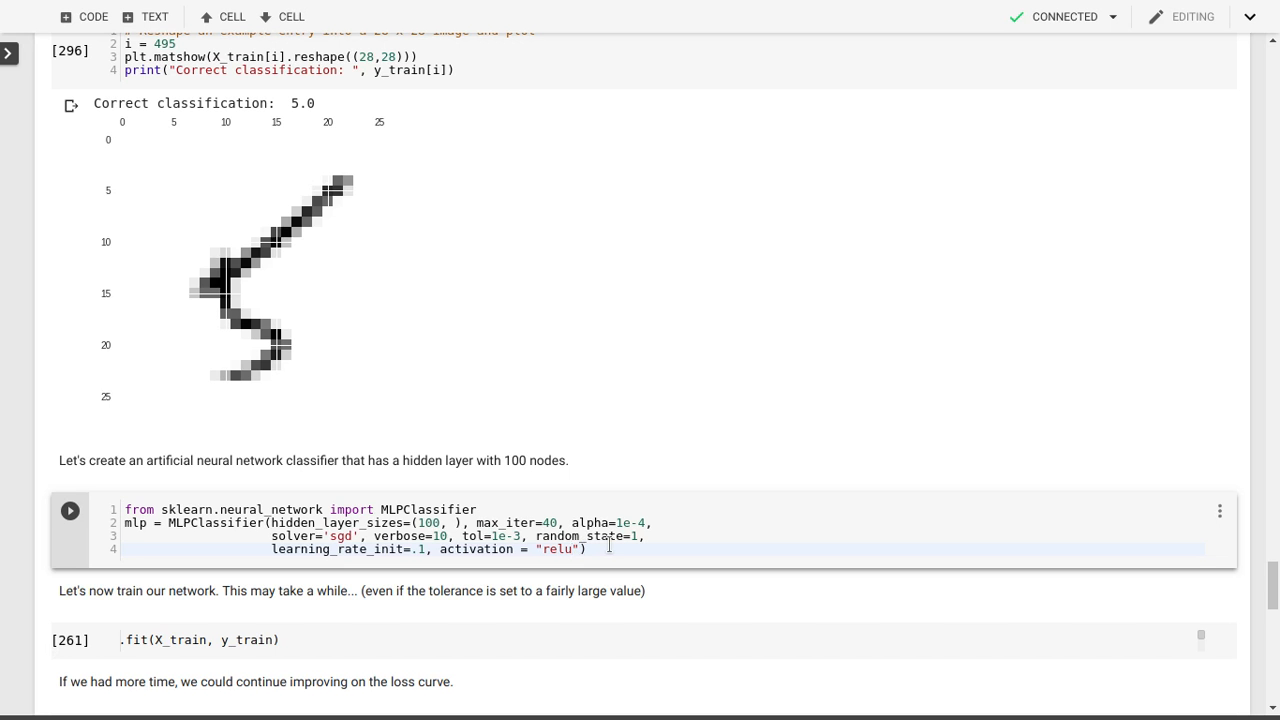
{"action": "type", "text": "lin"}
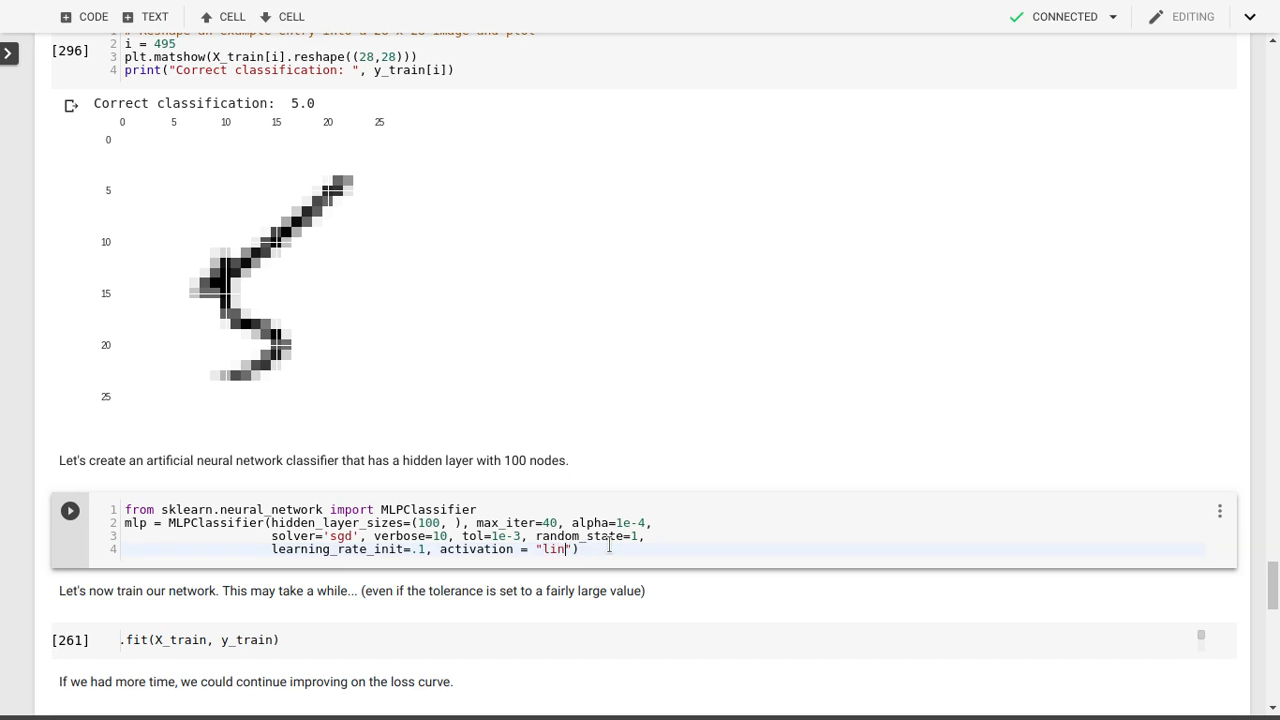
{"action": "type", "text": "ear"}
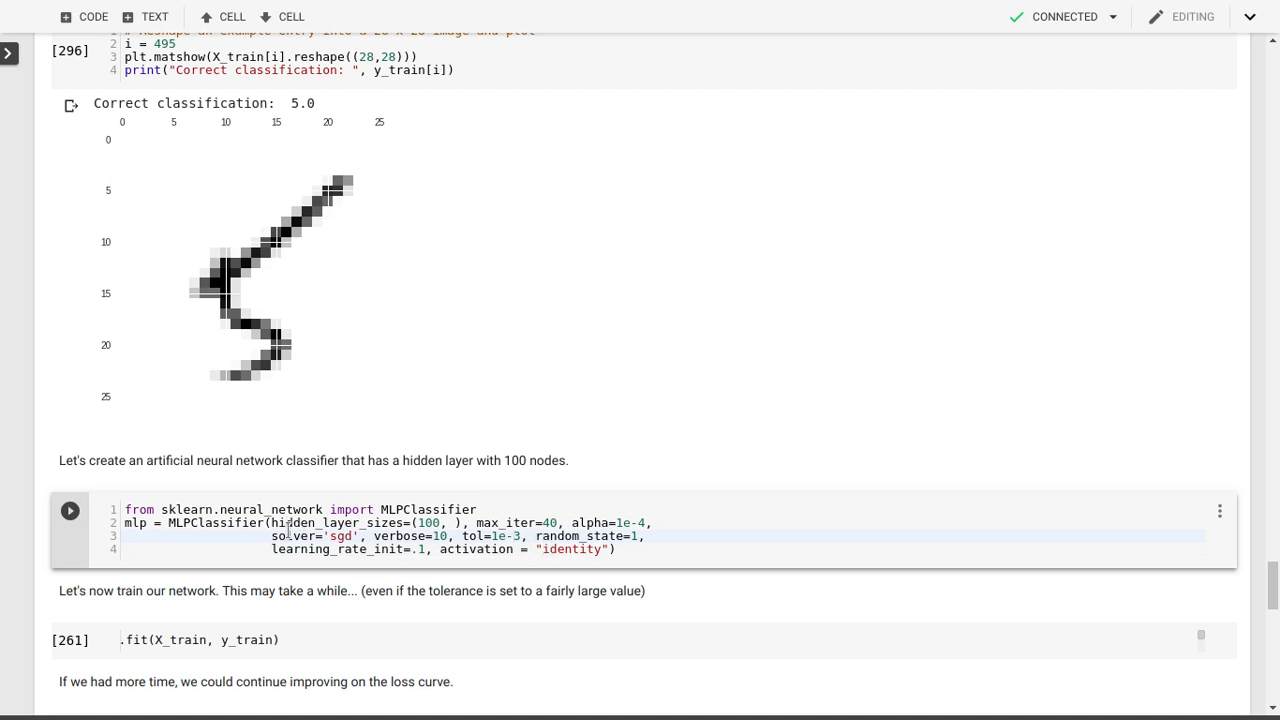
{"action": "double_click", "coordinate": [340, 535]}
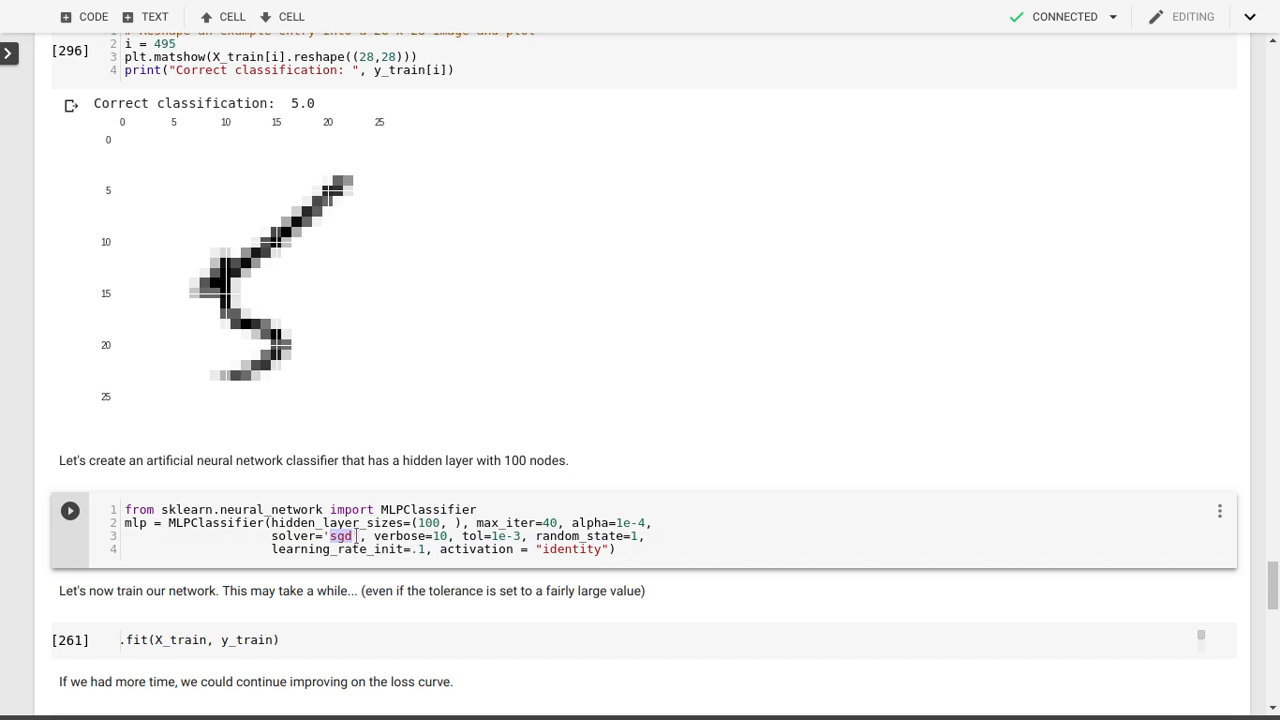
{"action": "mouse_move", "coordinate": [424, 522]}
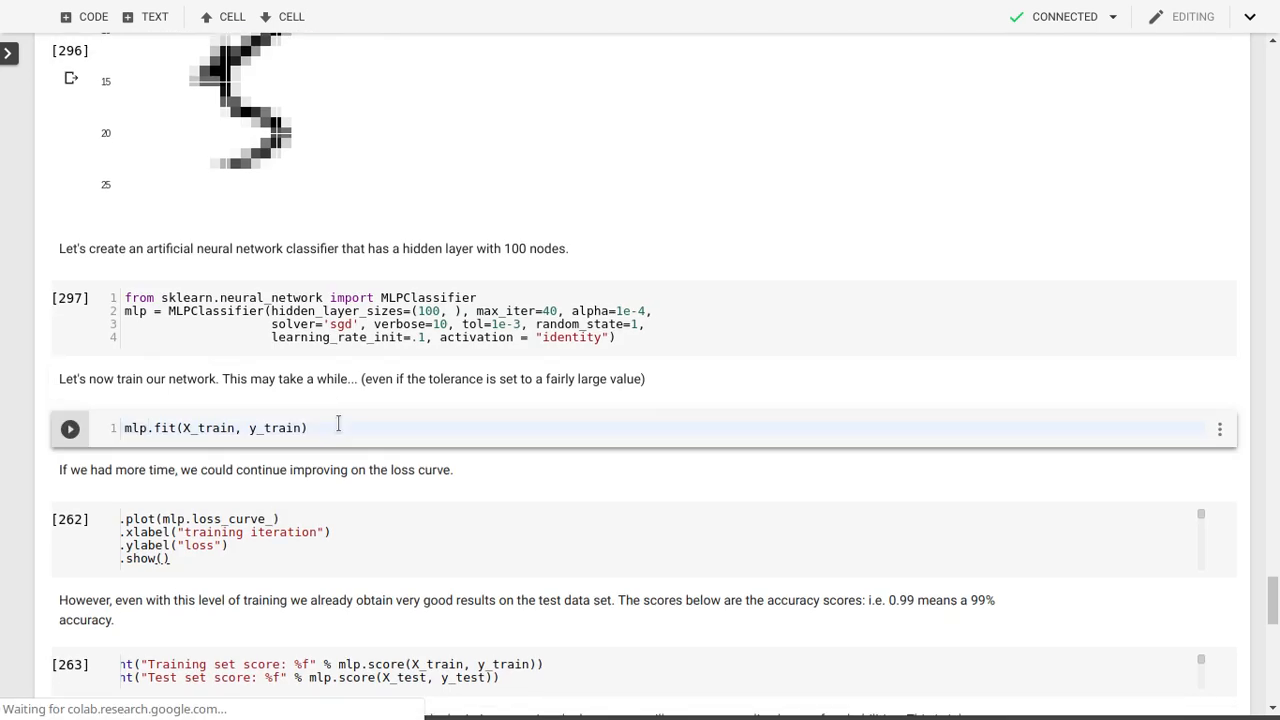
- Run mlp.fit(X_train, y_train), which stops after 18 iterations at loss about 0.263
{"action": "left_click", "coordinate": [69, 428]}
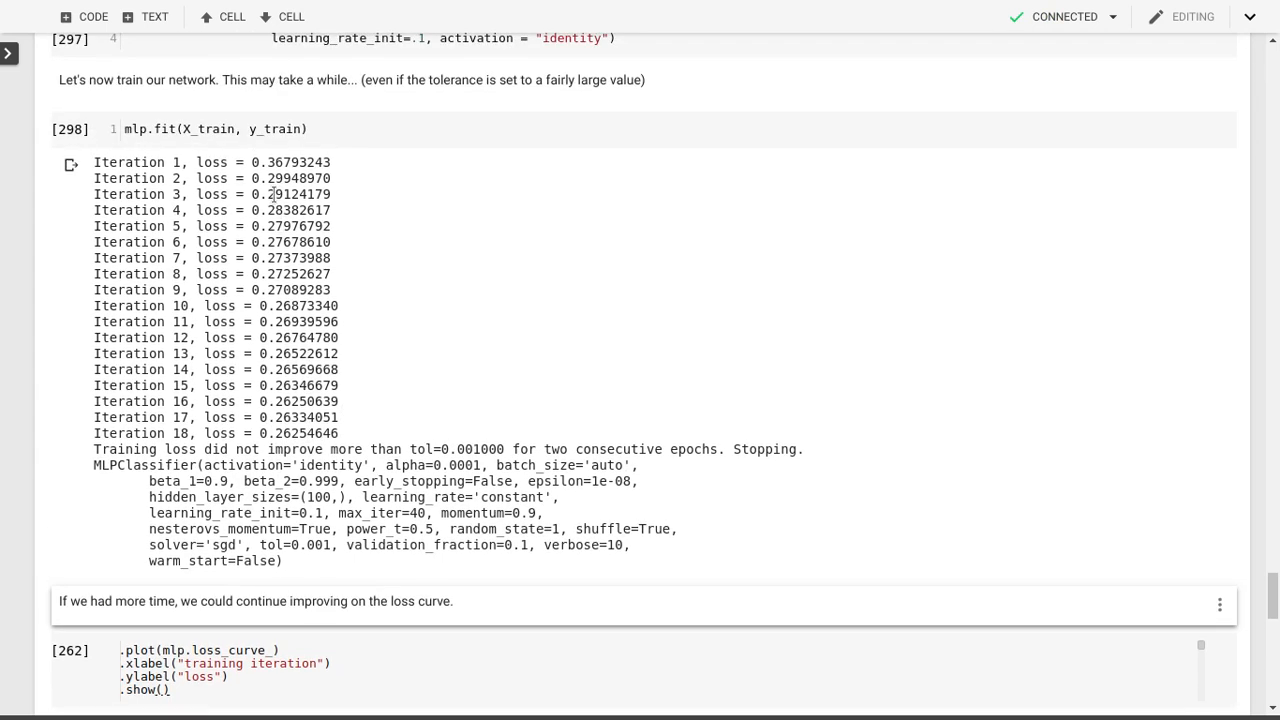
{"action": "scroll", "scroll_direction": "down", "scroll_amount": 3}
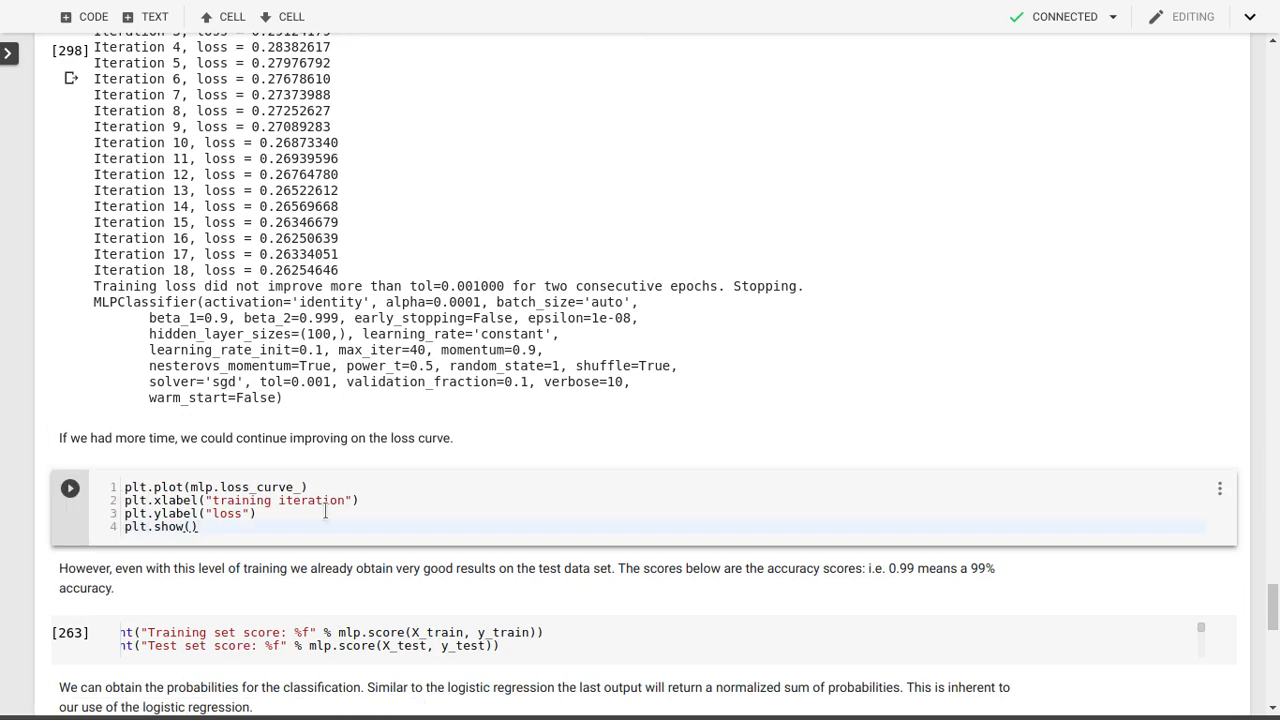
- Run plt.plot(mlp.loss_curve_) and scroll to the chart showing loss falling from 0.37 to 0.26
{"action": "left_click", "coordinate": [70, 488]}
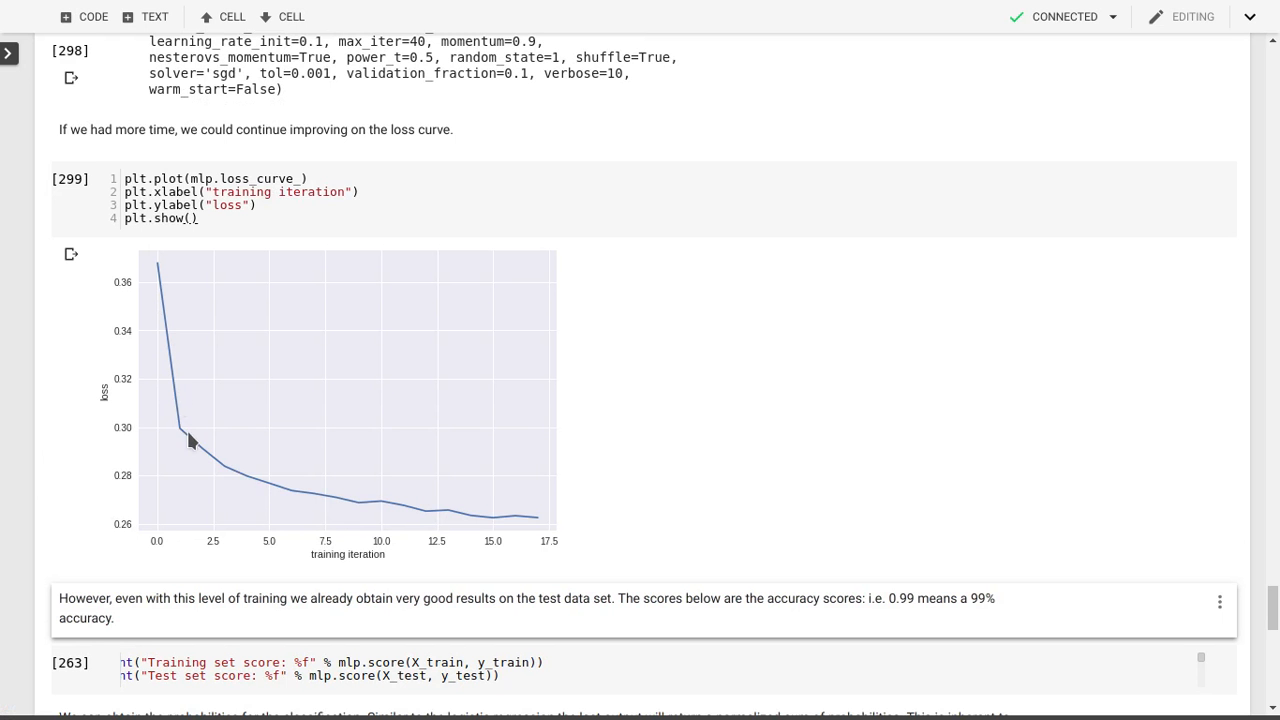
{"action": "mouse_move", "coordinate": [552, 528]}
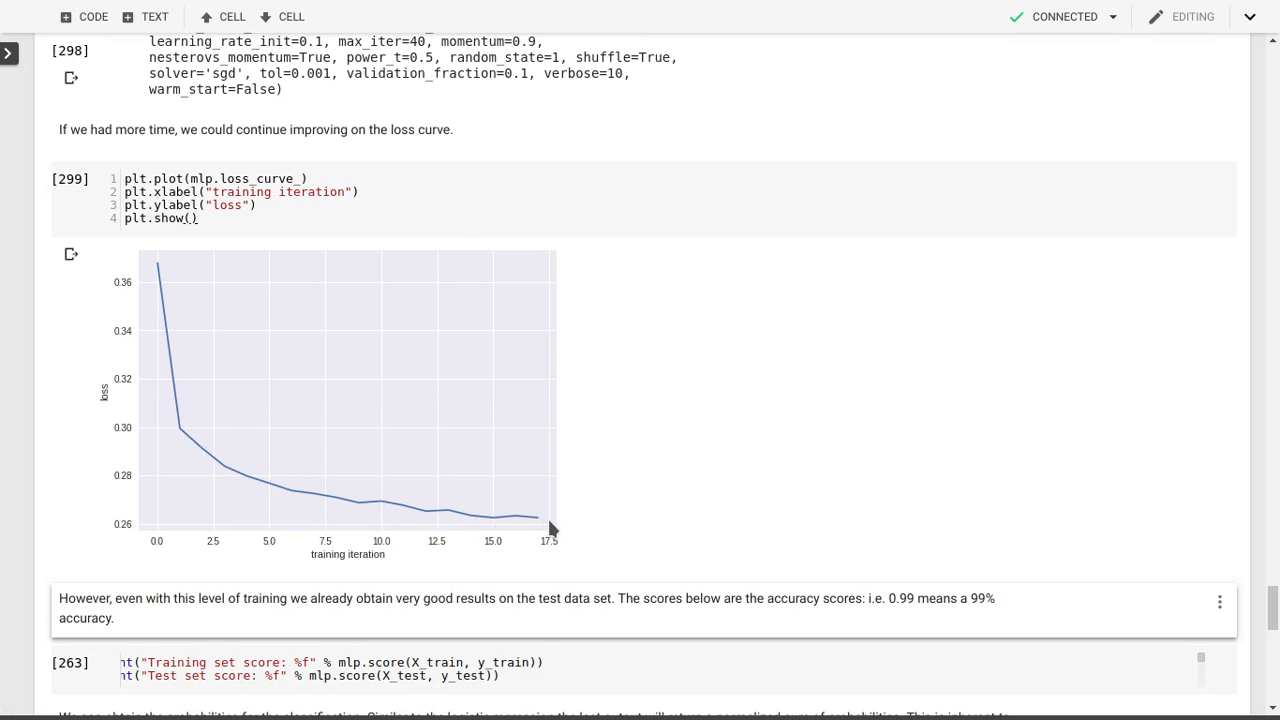
{"action": "mouse_move", "coordinate": [551, 528]}
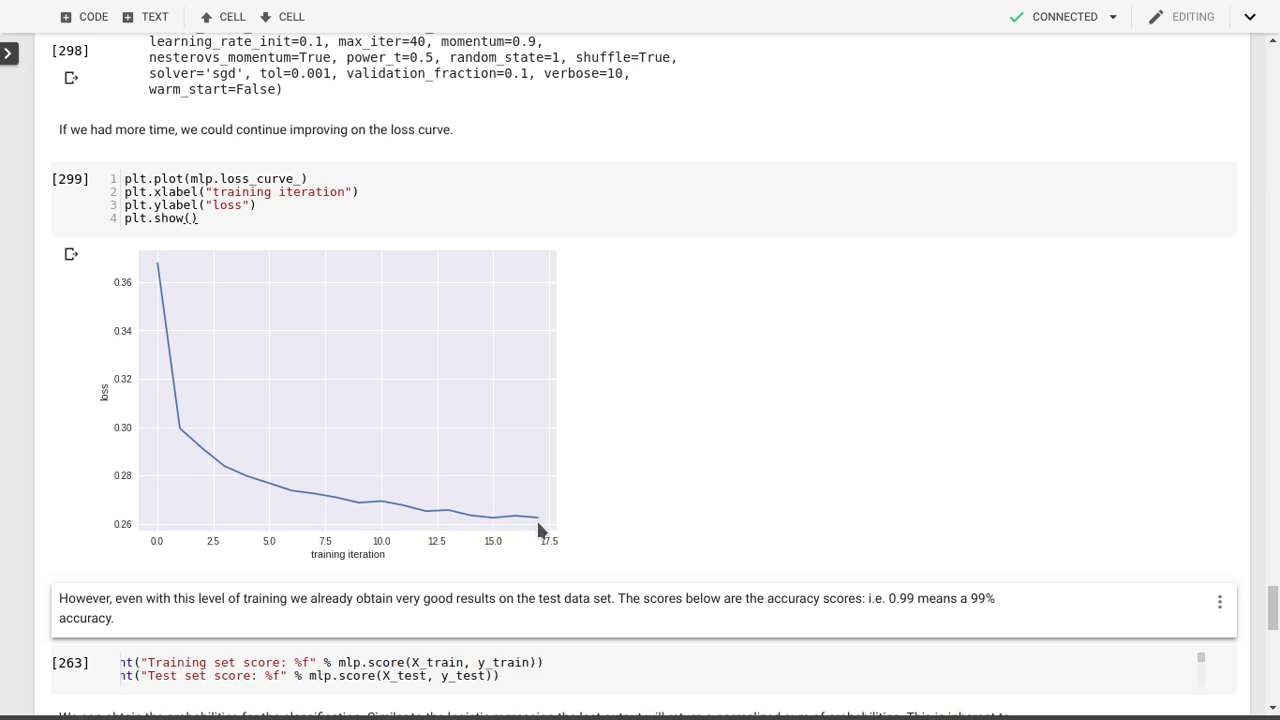
{"action": "mouse_move", "coordinate": [226, 262]}
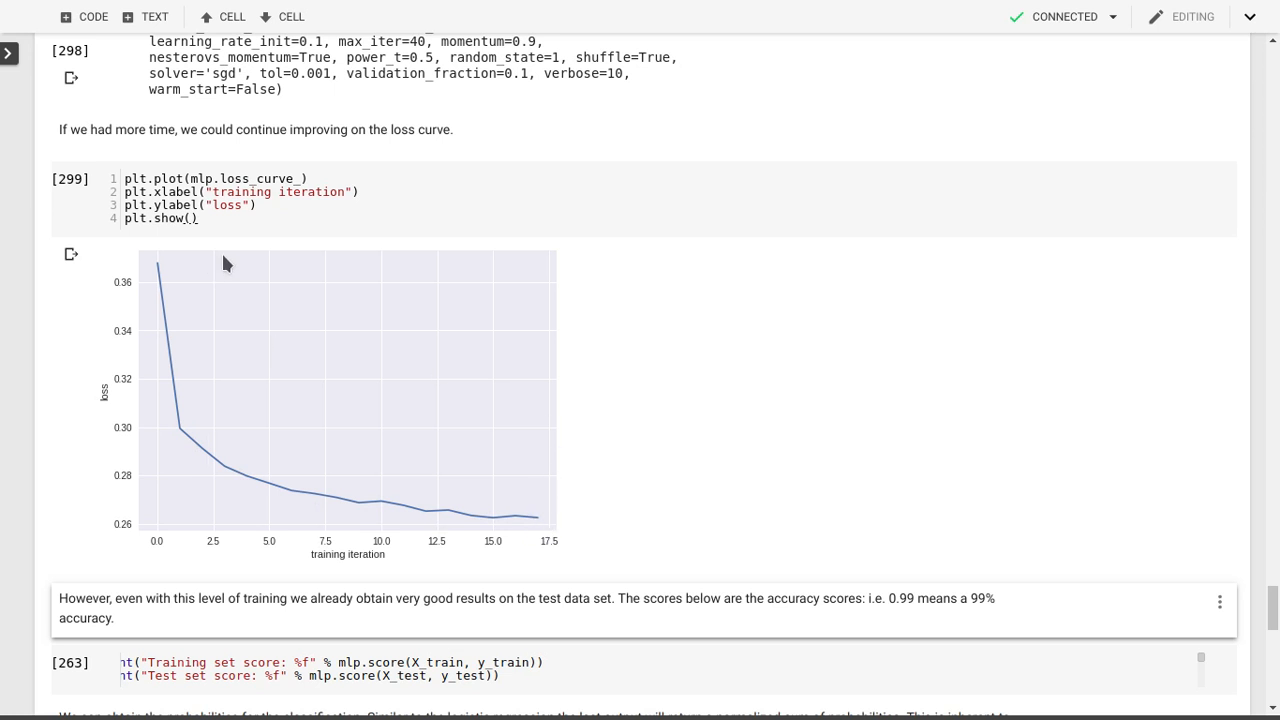
{"action": "scroll", "scroll_direction": "down", "scroll_amount": 3}
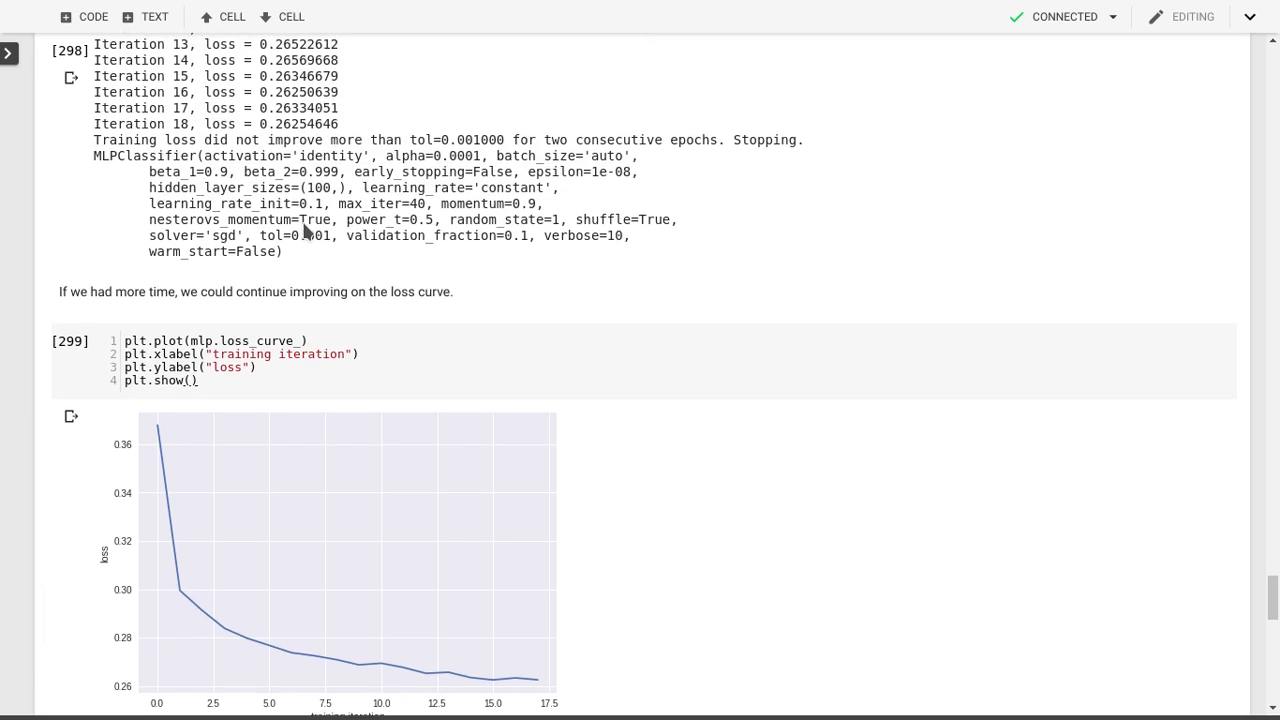
{"action": "scroll", "scroll_direction": "down", "scroll_amount": 3}
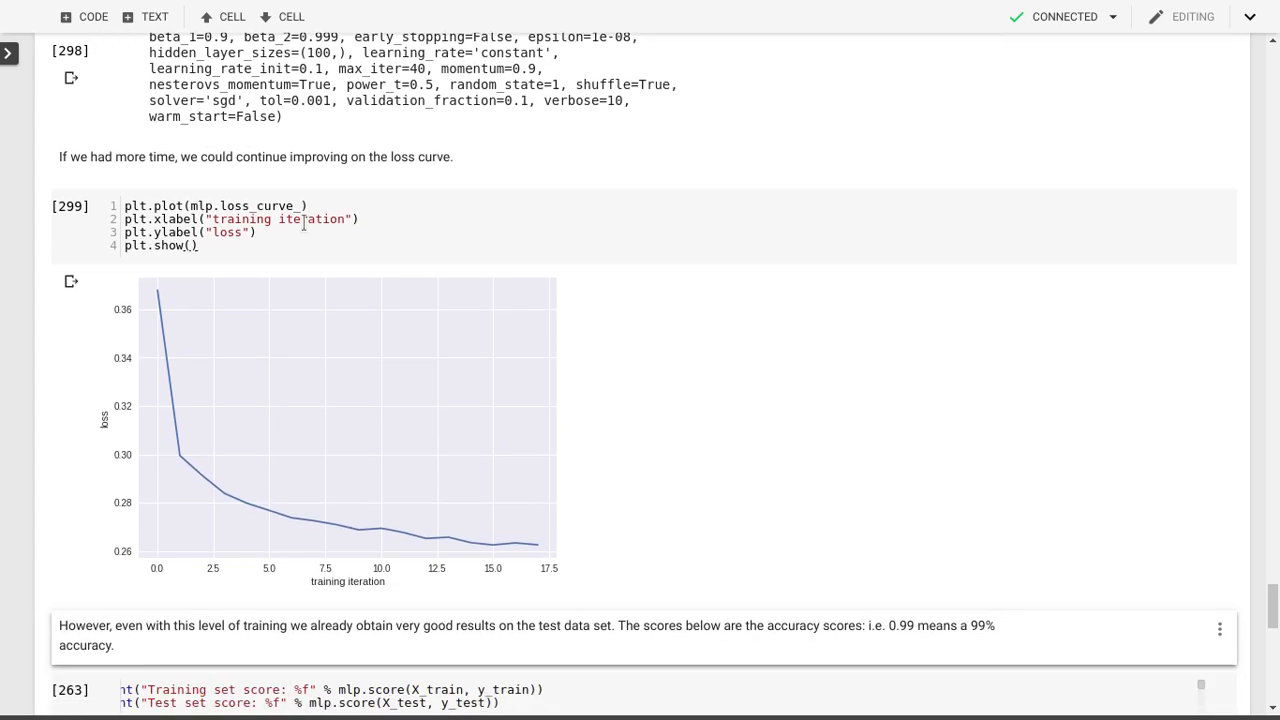
{"action": "scroll", "scroll_direction": "down", "scroll_amount": 3}
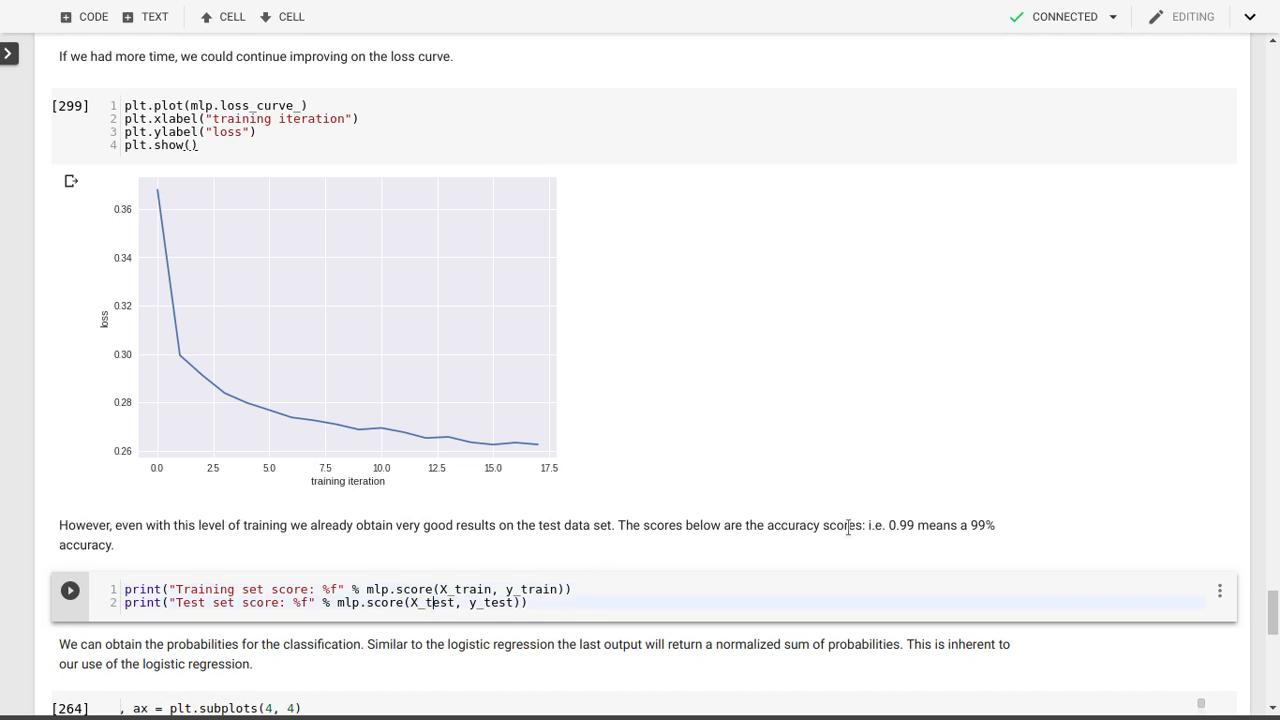
{"action": "mouse_move", "coordinate": [790, 570]}
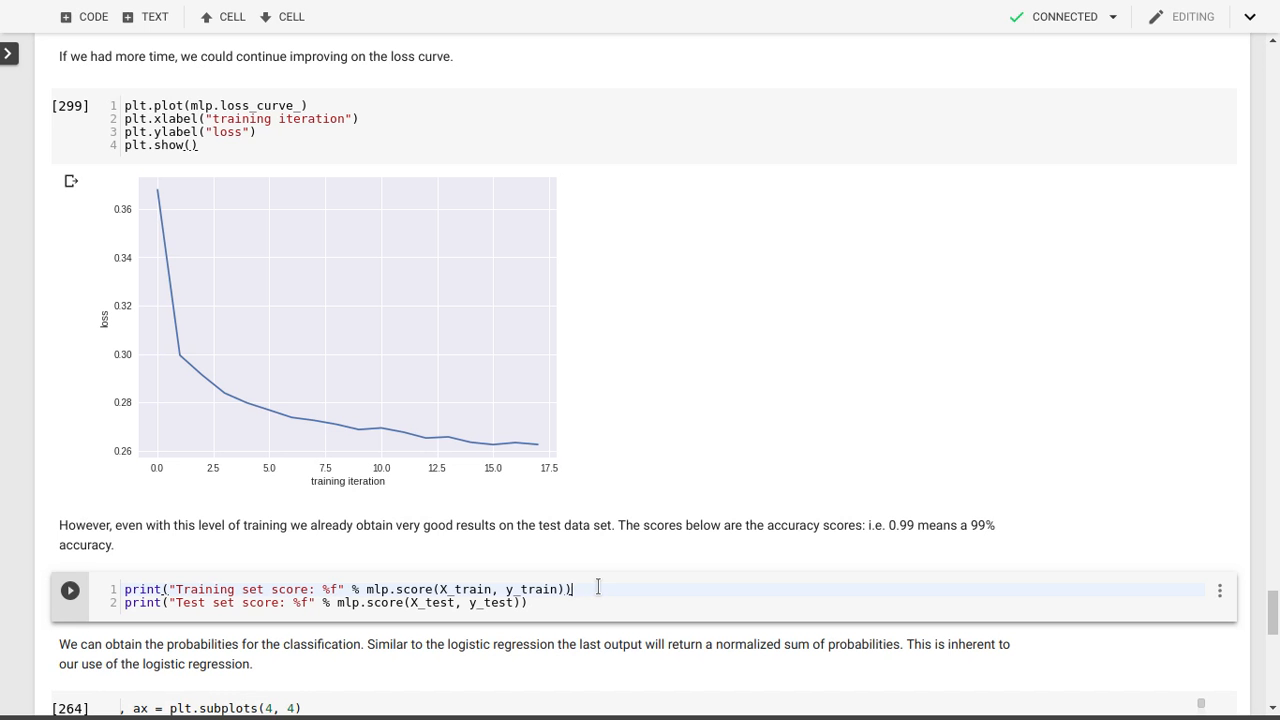
- Run the score cell, getting 0.930450 training and 0.920100 test accuracy
{"action": "left_click", "coordinate": [69, 590]}
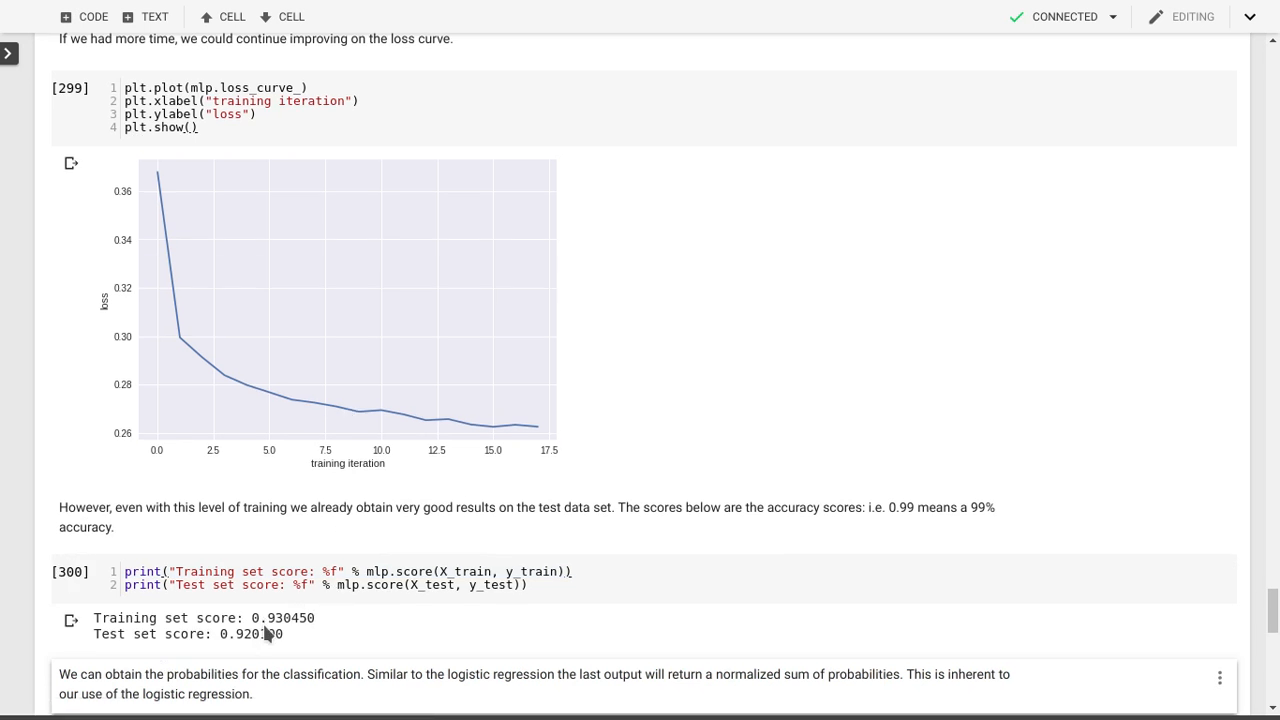
{"action": "double_click", "coordinate": [275, 617]}
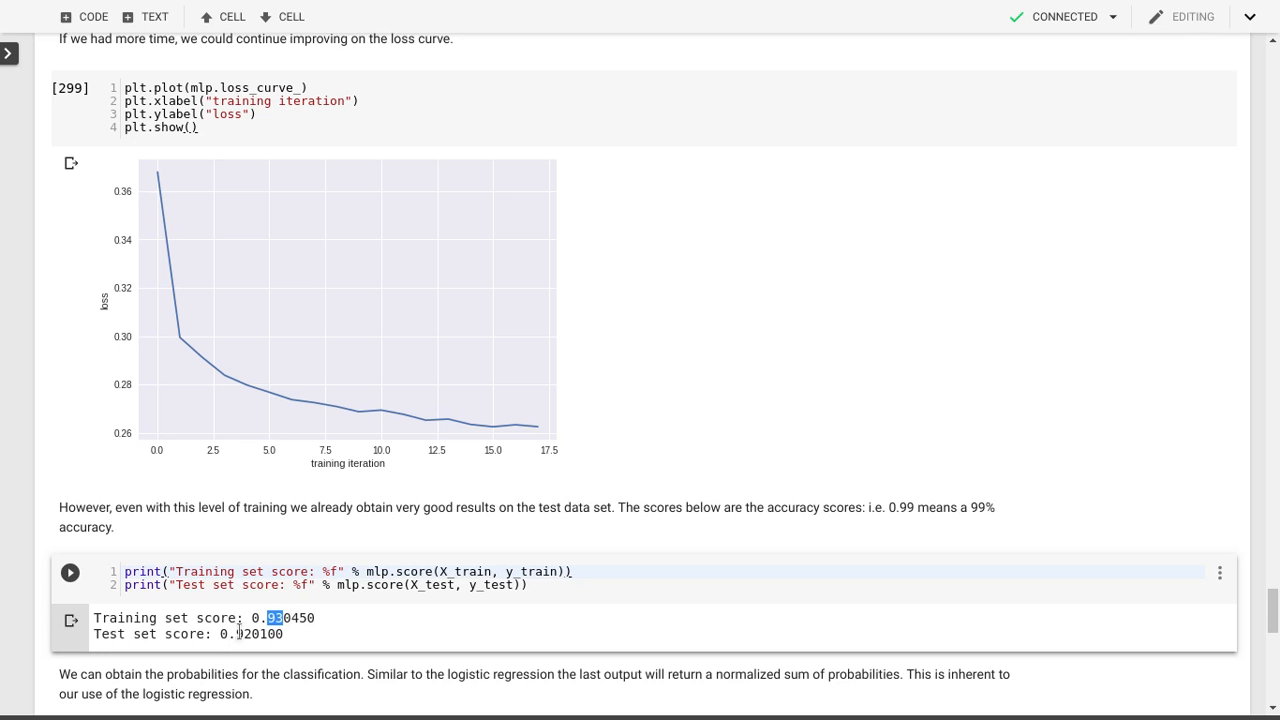
{"action": "mouse_move", "coordinate": [333, 644]}
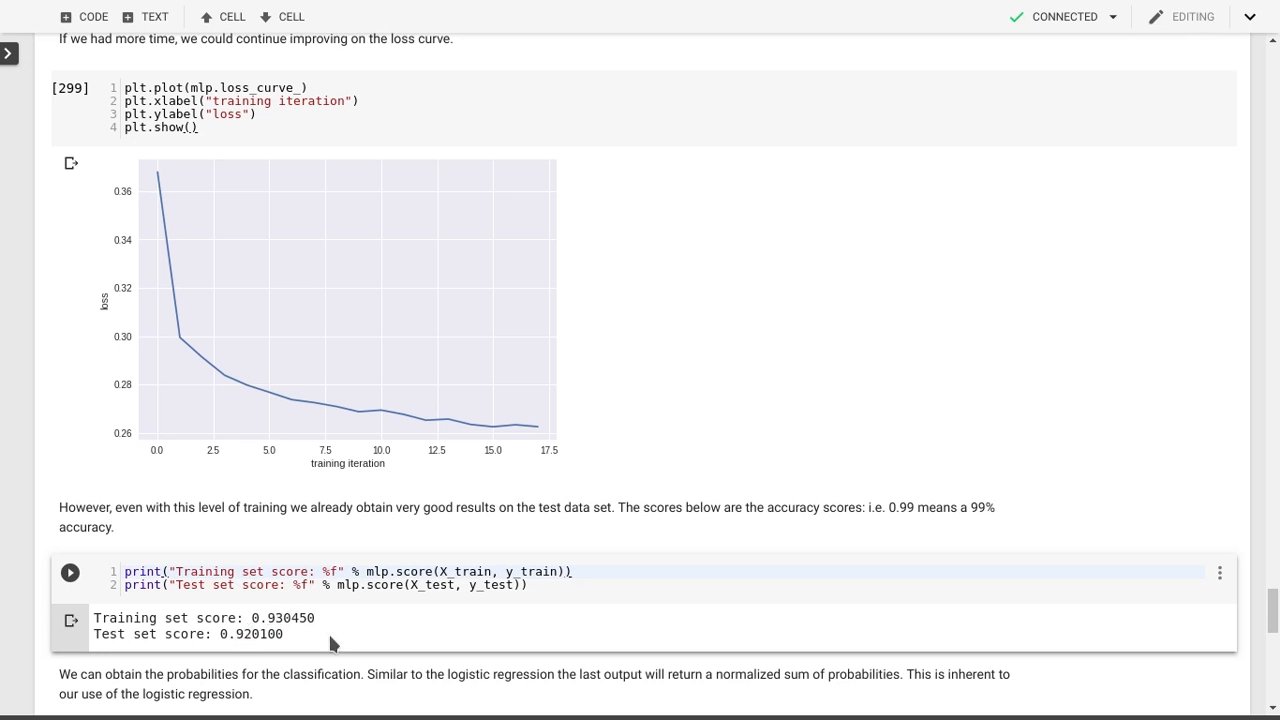
{"action": "scroll", "scroll_direction": "down", "scroll_amount": 3}
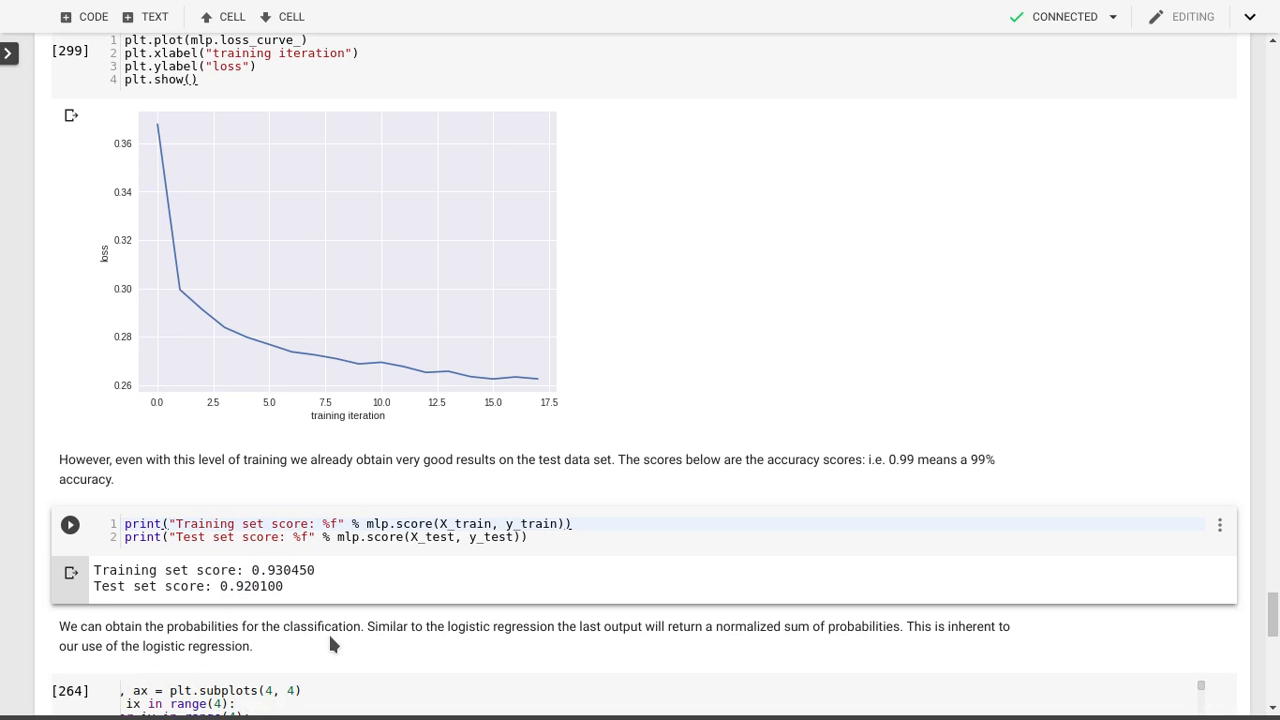
{"action": "mouse_move", "coordinate": [332, 598]}
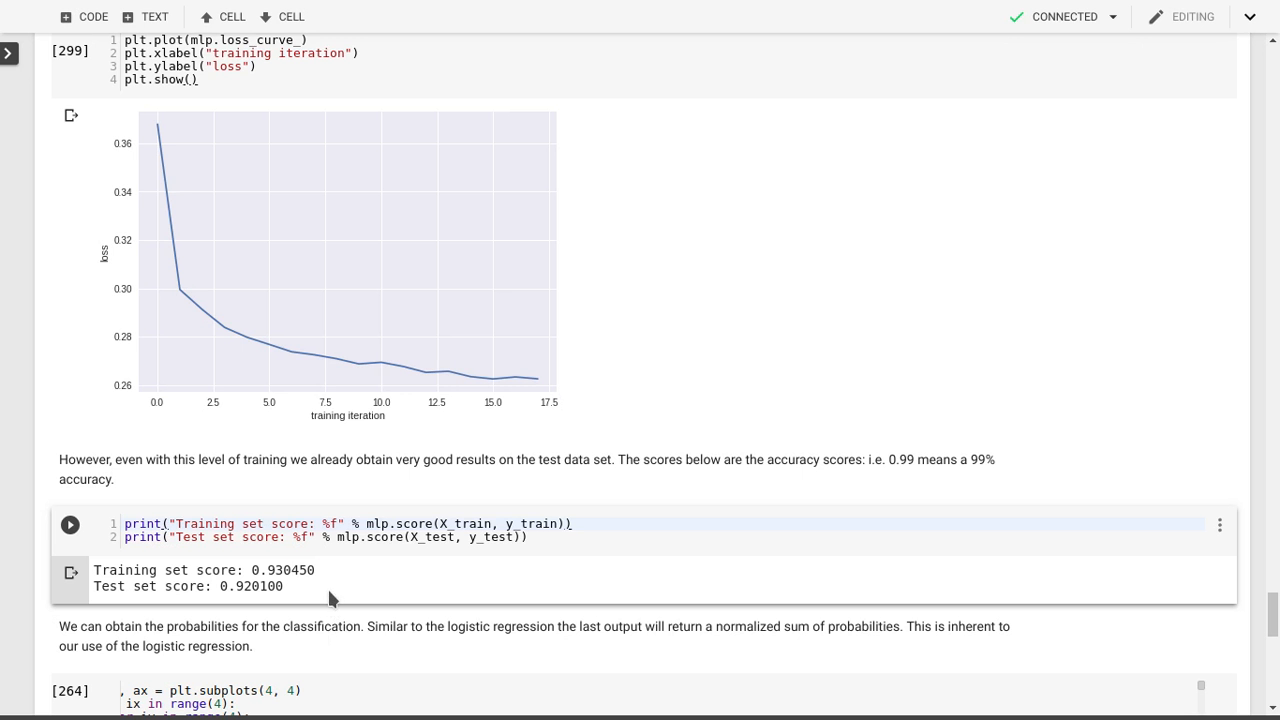
{"action": "mouse_move", "coordinate": [332, 598]}
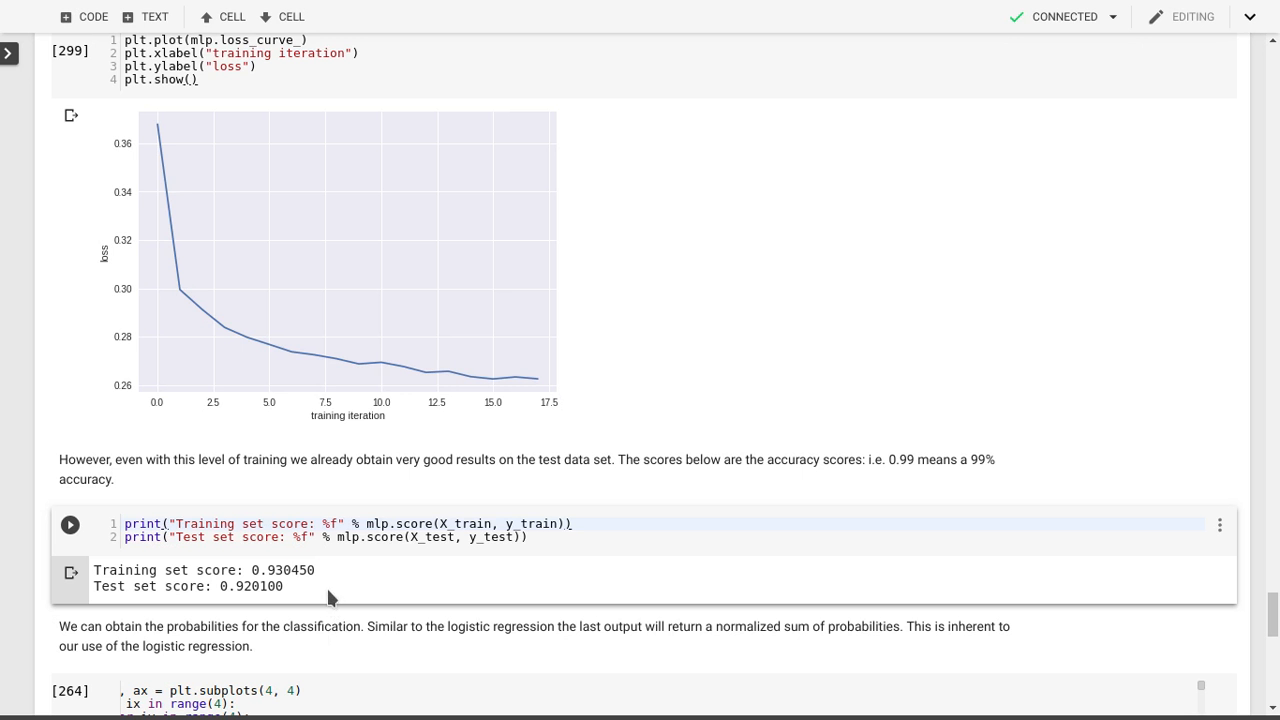
{"action": "mouse_move", "coordinate": [337, 645]}
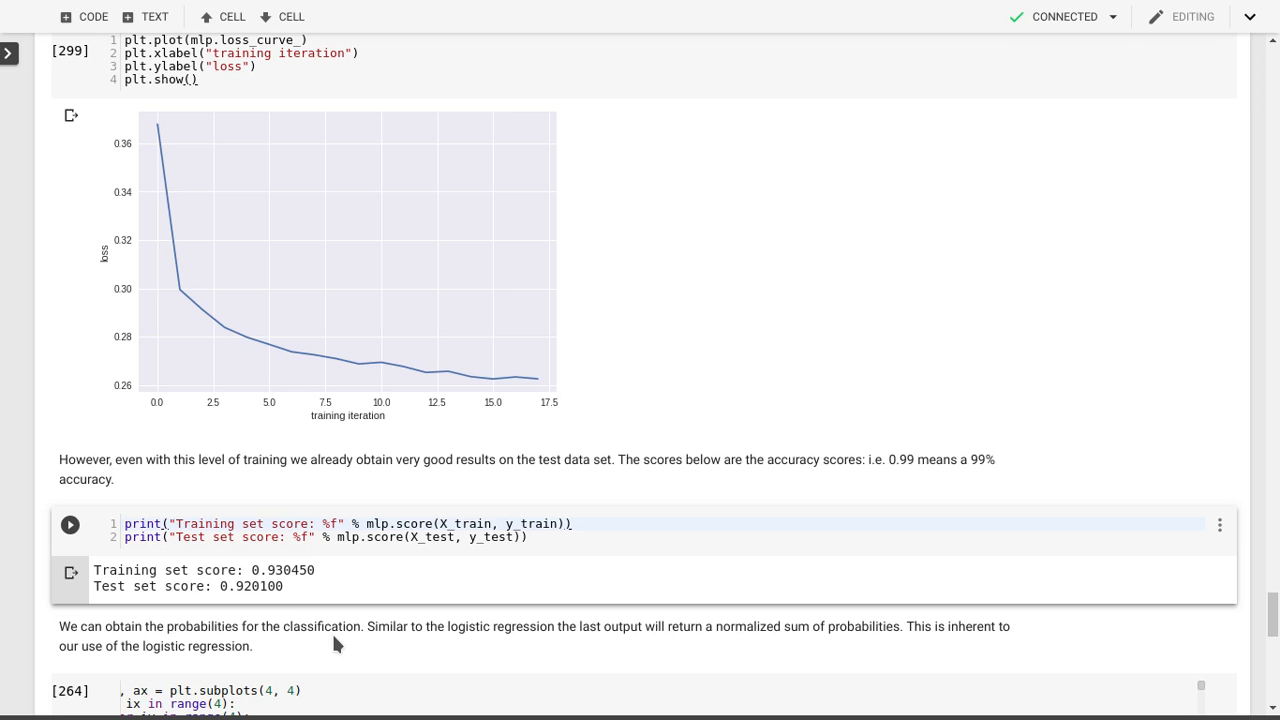
{"action": "scroll", "scroll_direction": "down", "scroll_amount": 3}
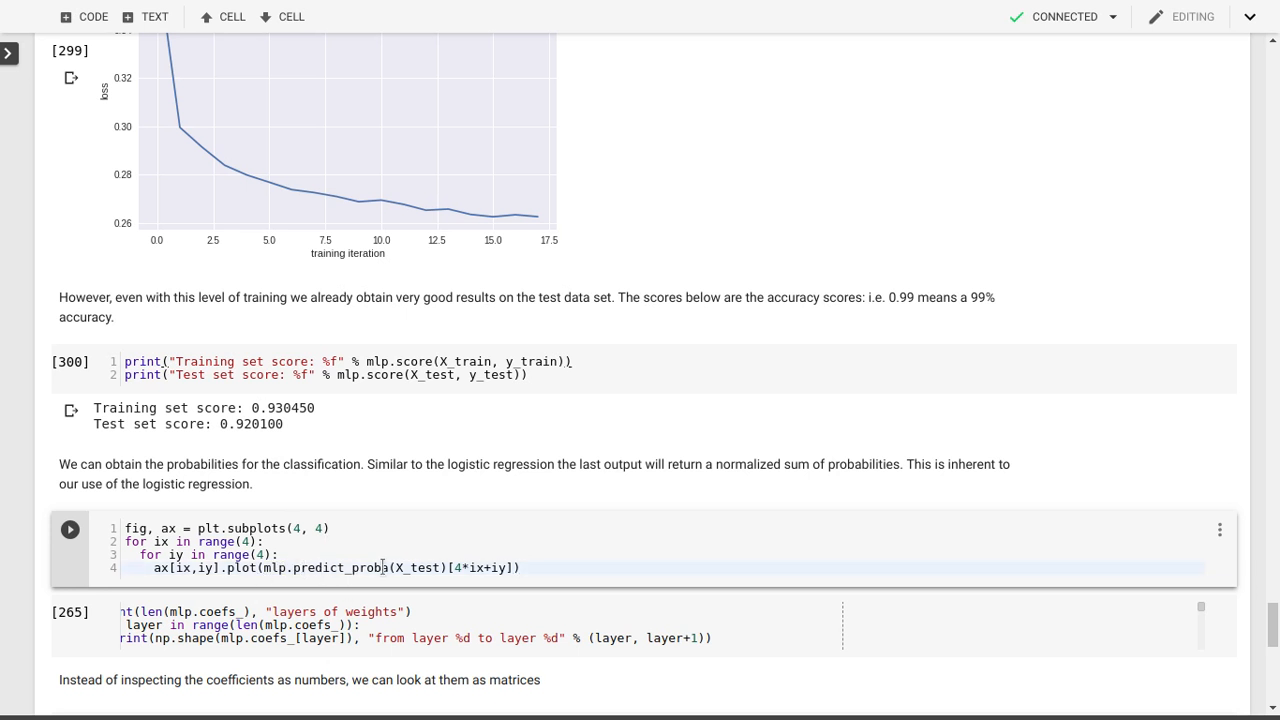
- Run the predict_proba cell to plot class probabilities for 16 test digits in a 4×4 grid
{"action": "double_click", "coordinate": [342, 567]}
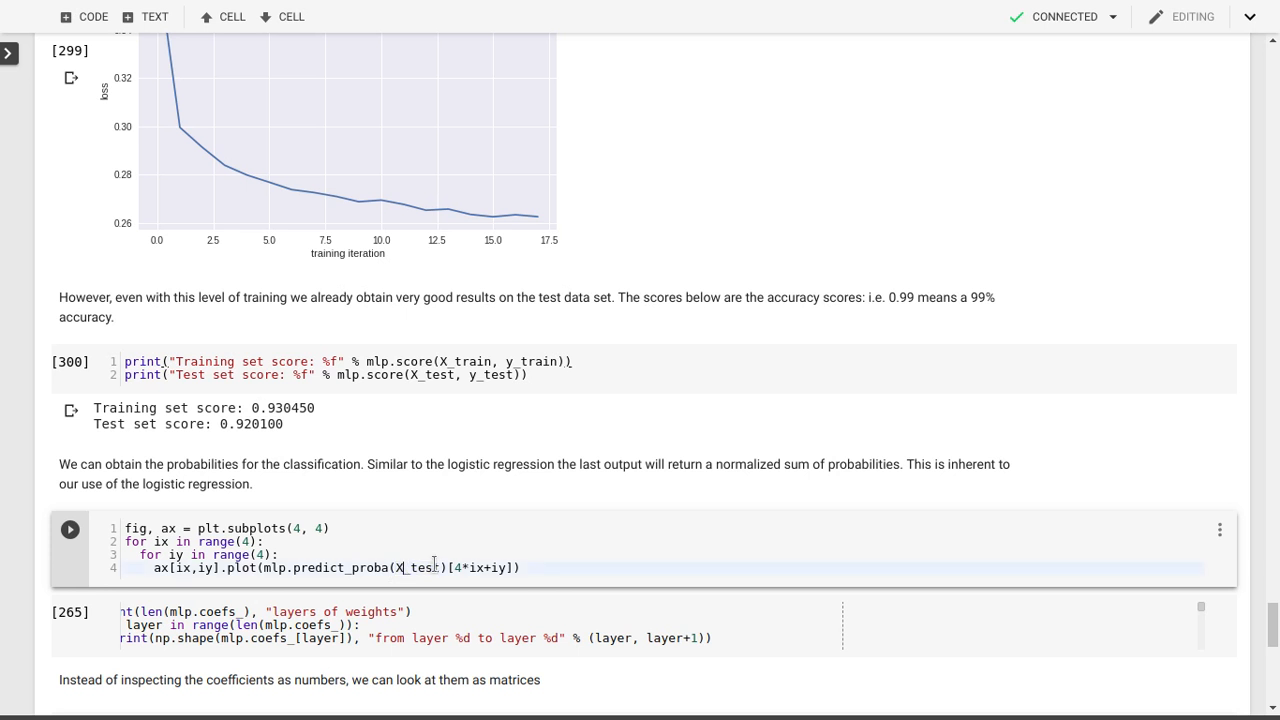
{"action": "left_click", "coordinate": [69, 529]}
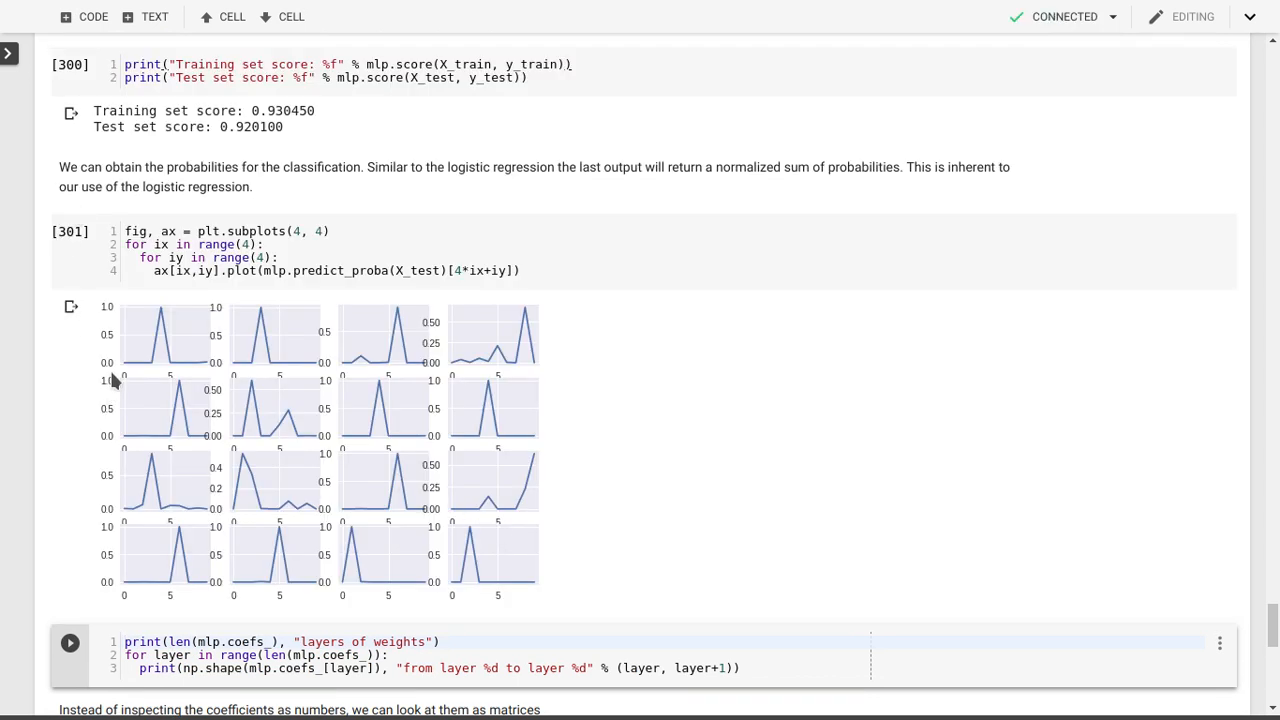
{"action": "mouse_move", "coordinate": [118, 374]}
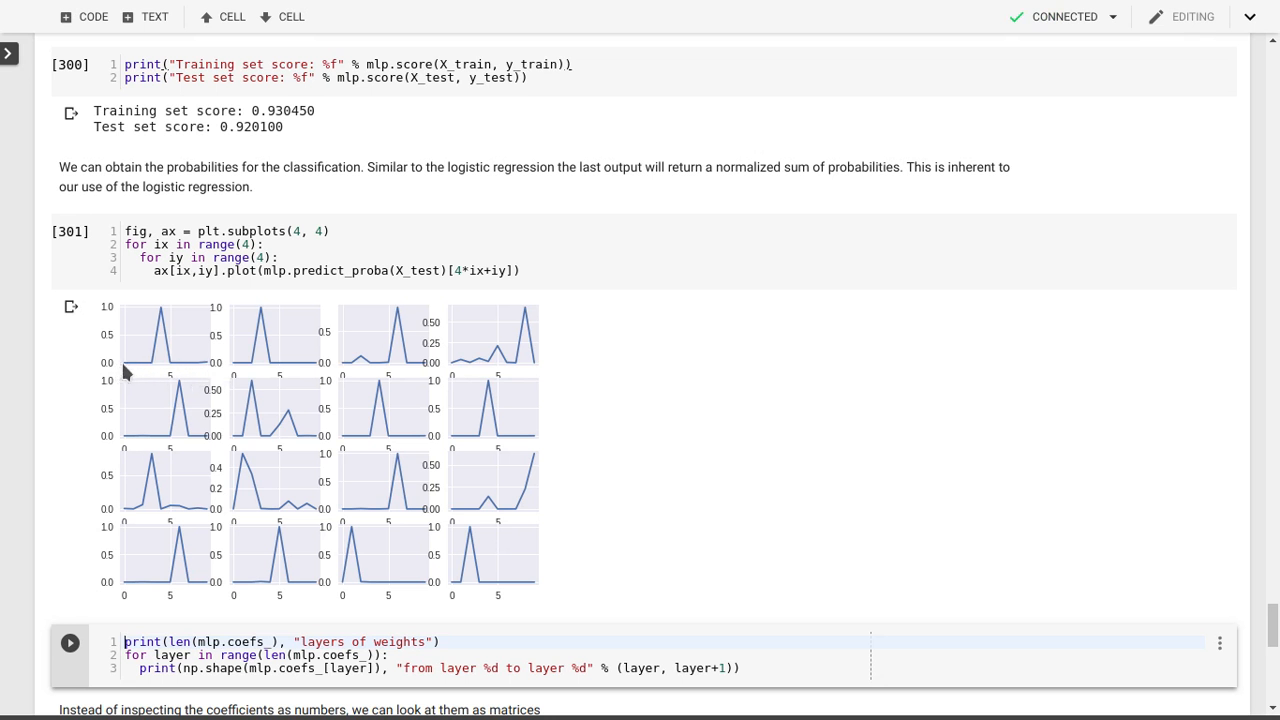
{"action": "mouse_move", "coordinate": [190, 375]}
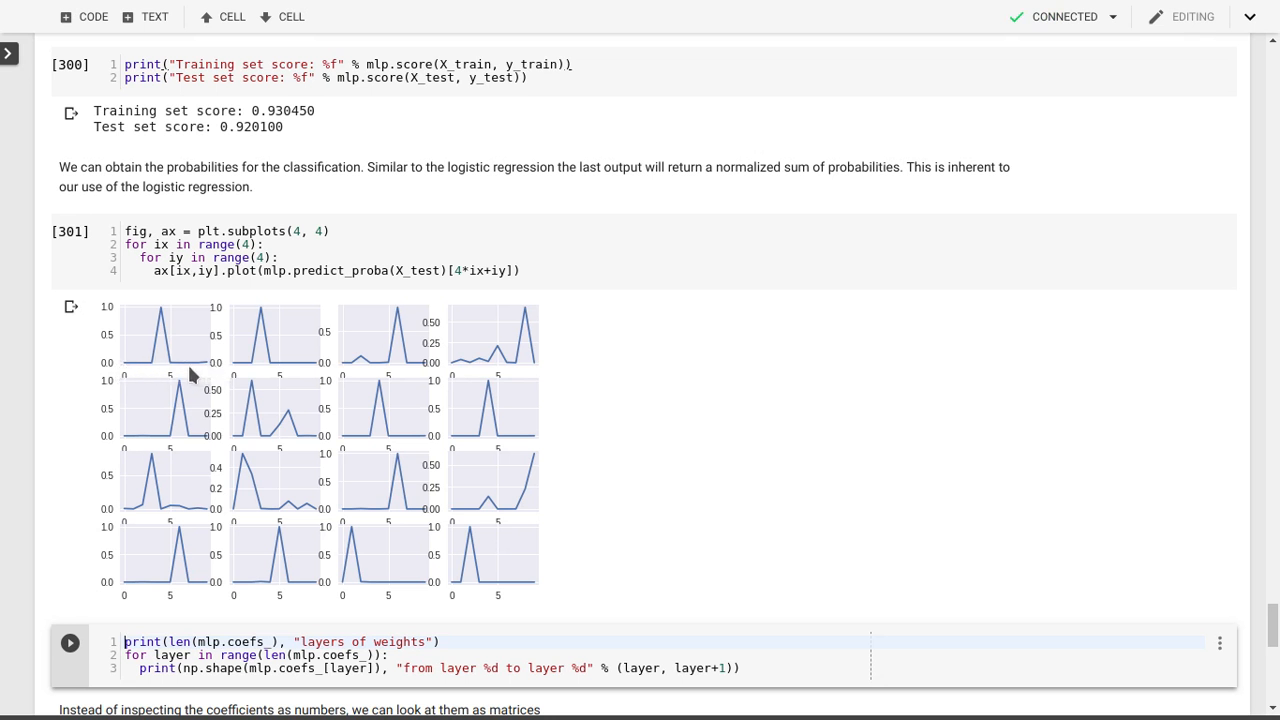
{"action": "mouse_move", "coordinate": [110, 358]}
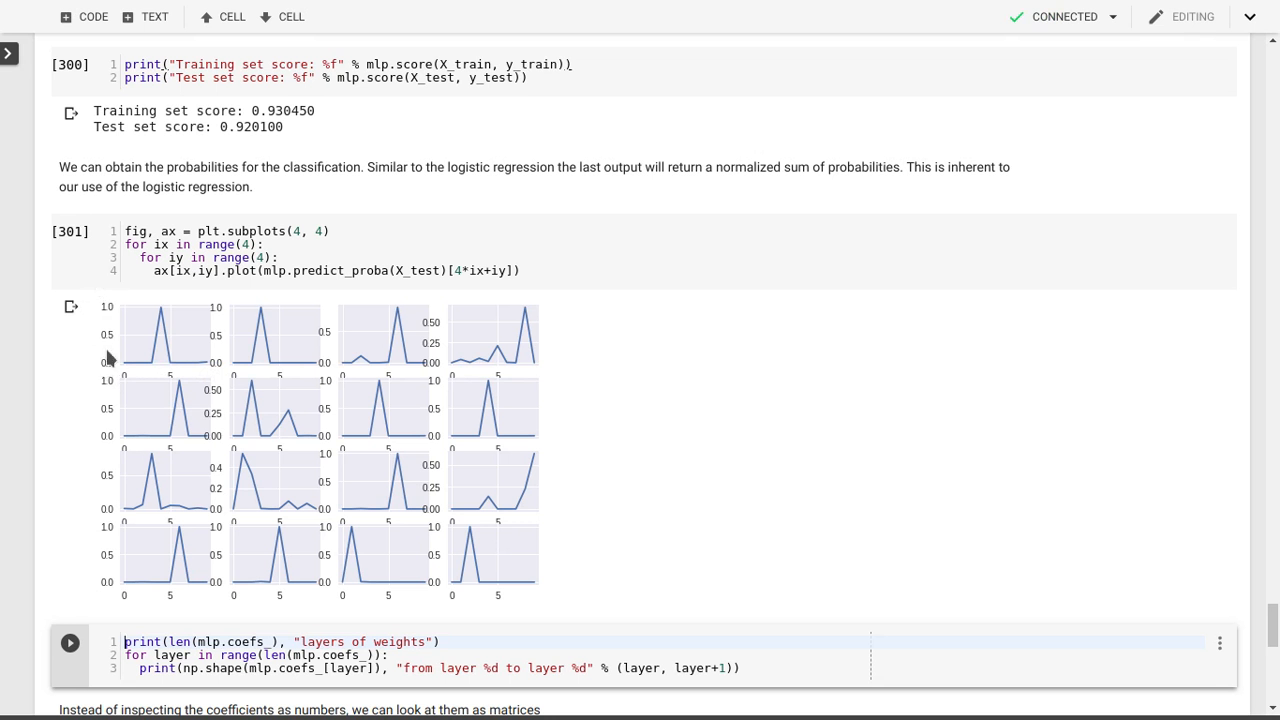
{"action": "mouse_move", "coordinate": [165, 313]}
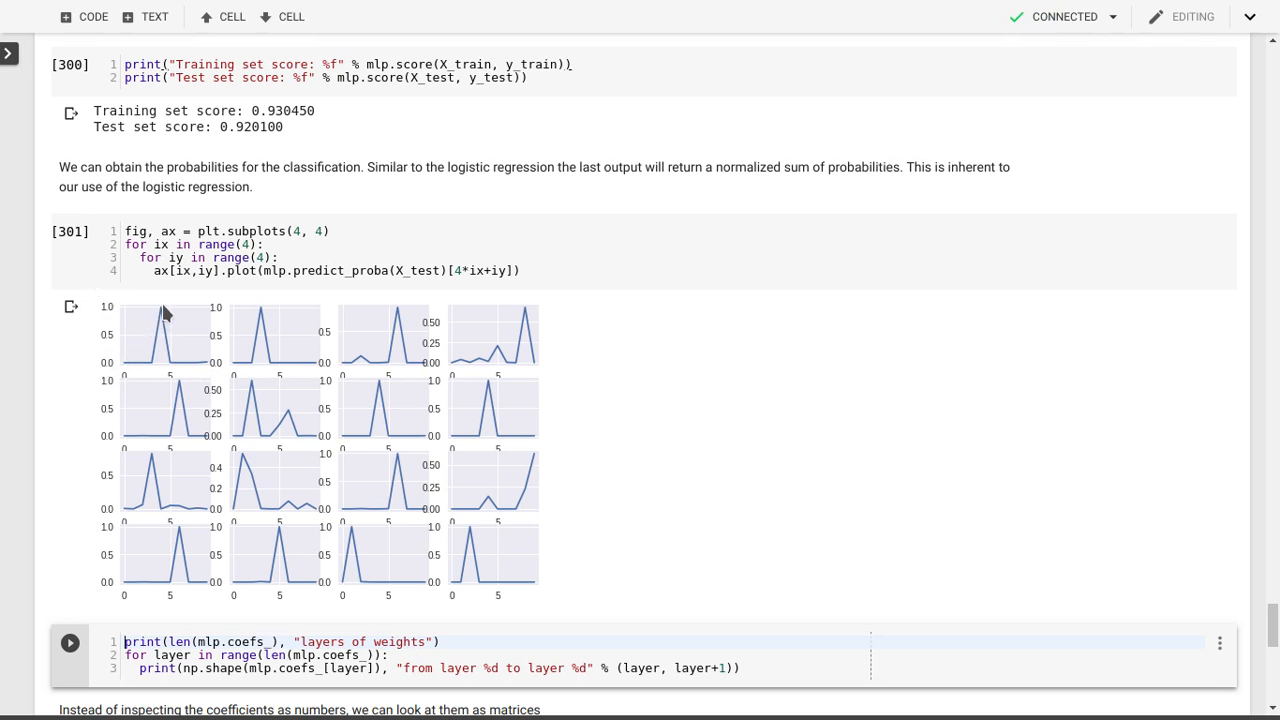
{"action": "mouse_move", "coordinate": [163, 375]}
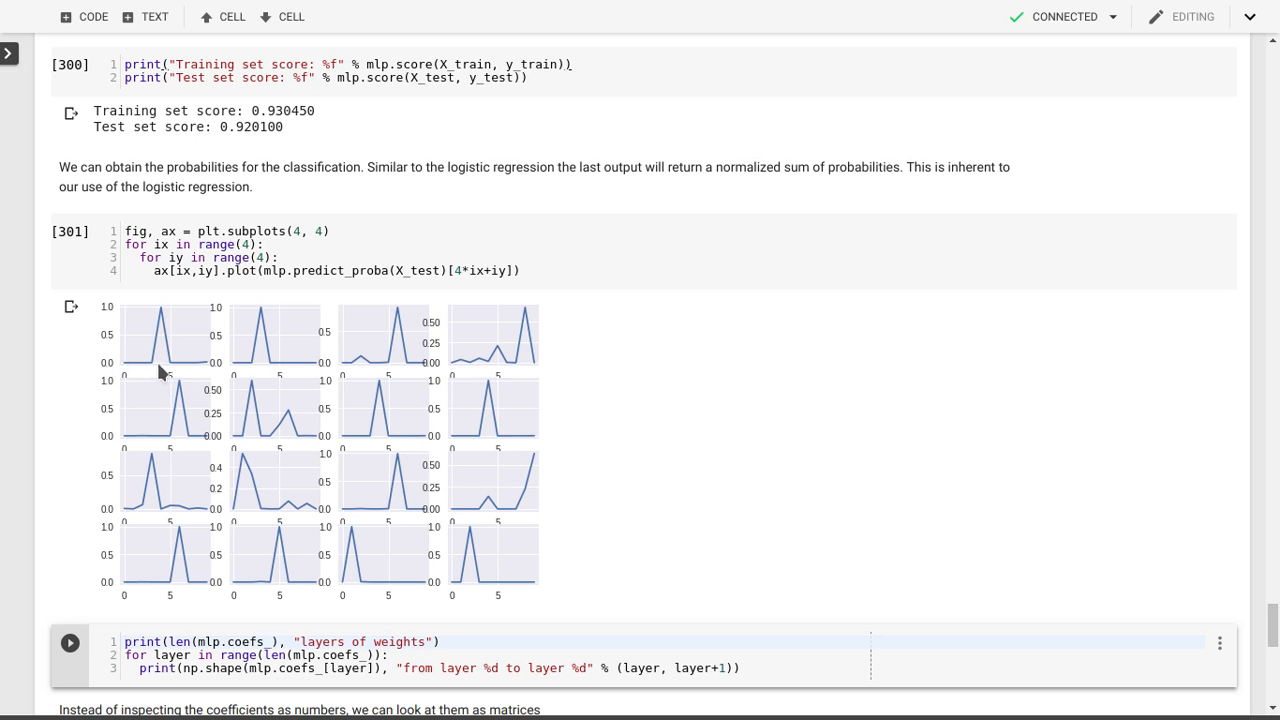
{"action": "mouse_move", "coordinate": [377, 373]}
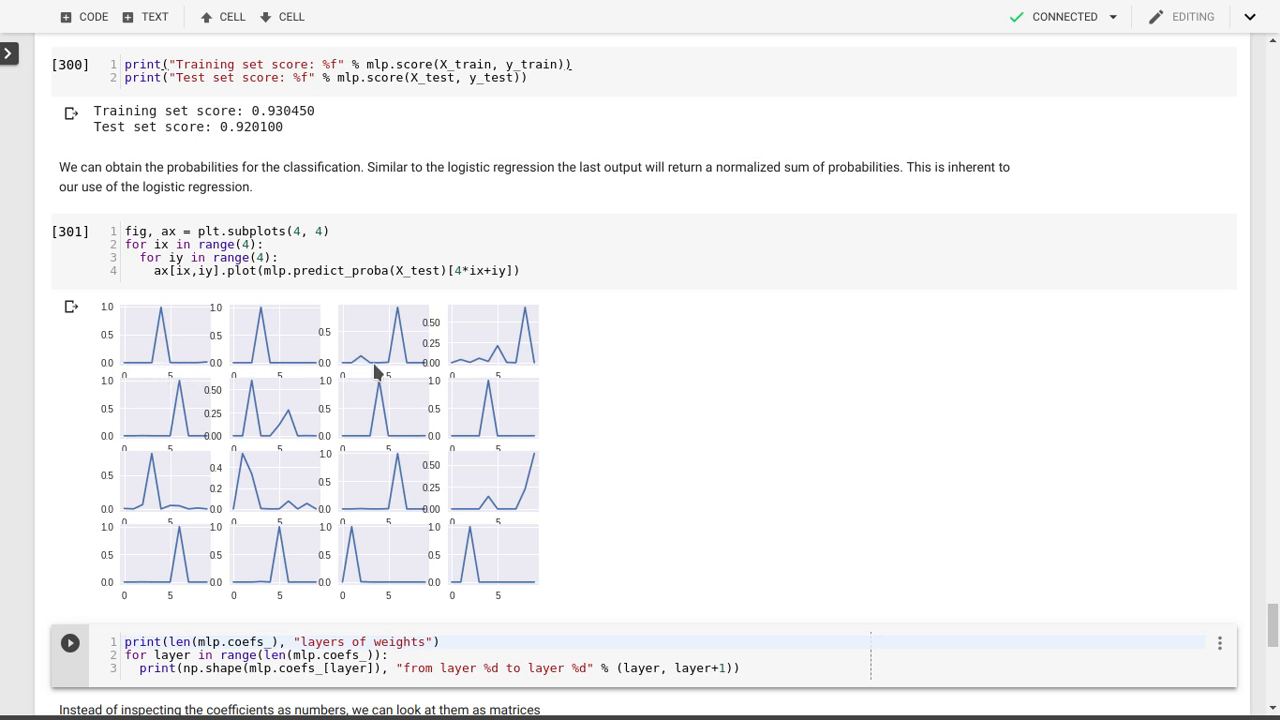
{"action": "mouse_move", "coordinate": [450, 390]}
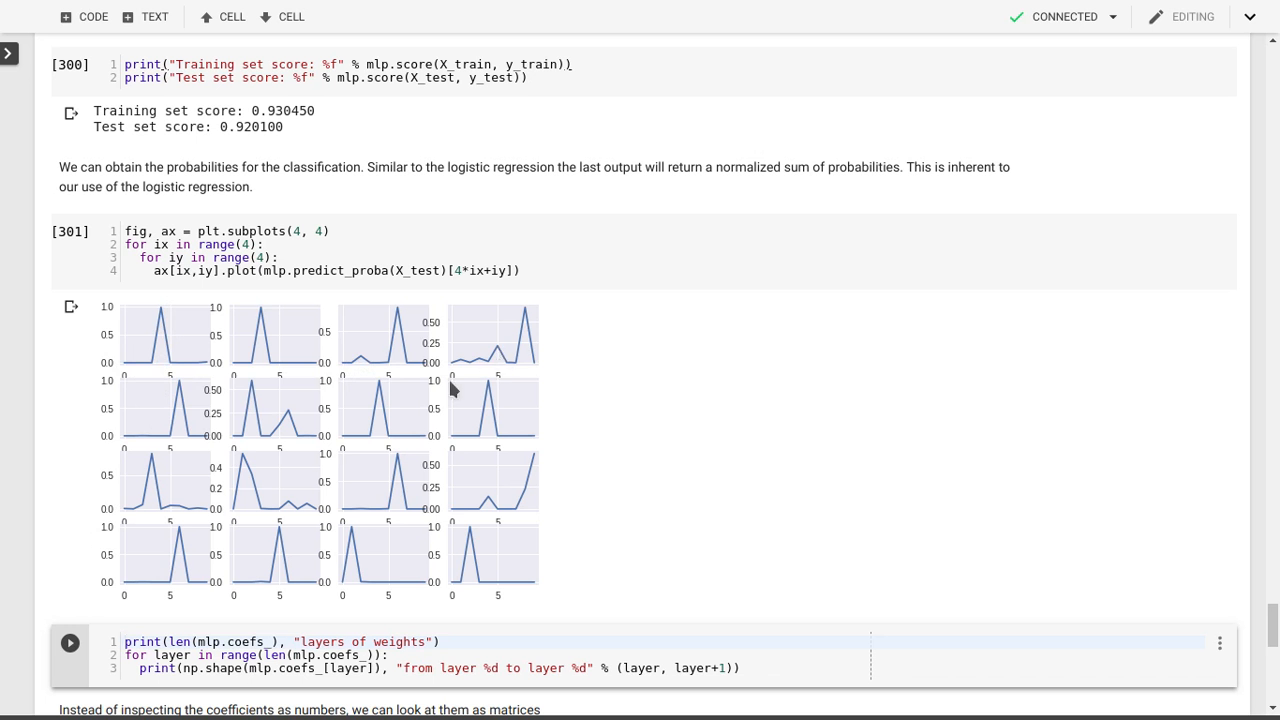
{"action": "mouse_move", "coordinate": [287, 418]}
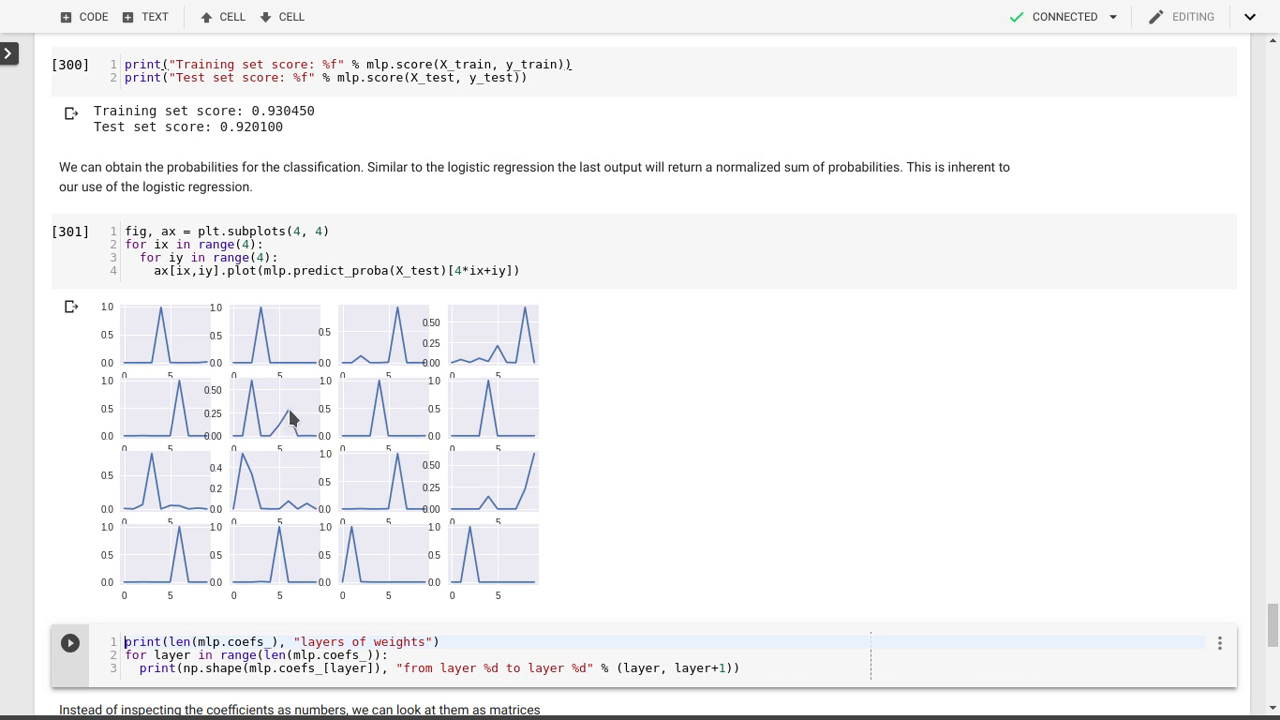
{"action": "mouse_move", "coordinate": [272, 415]}
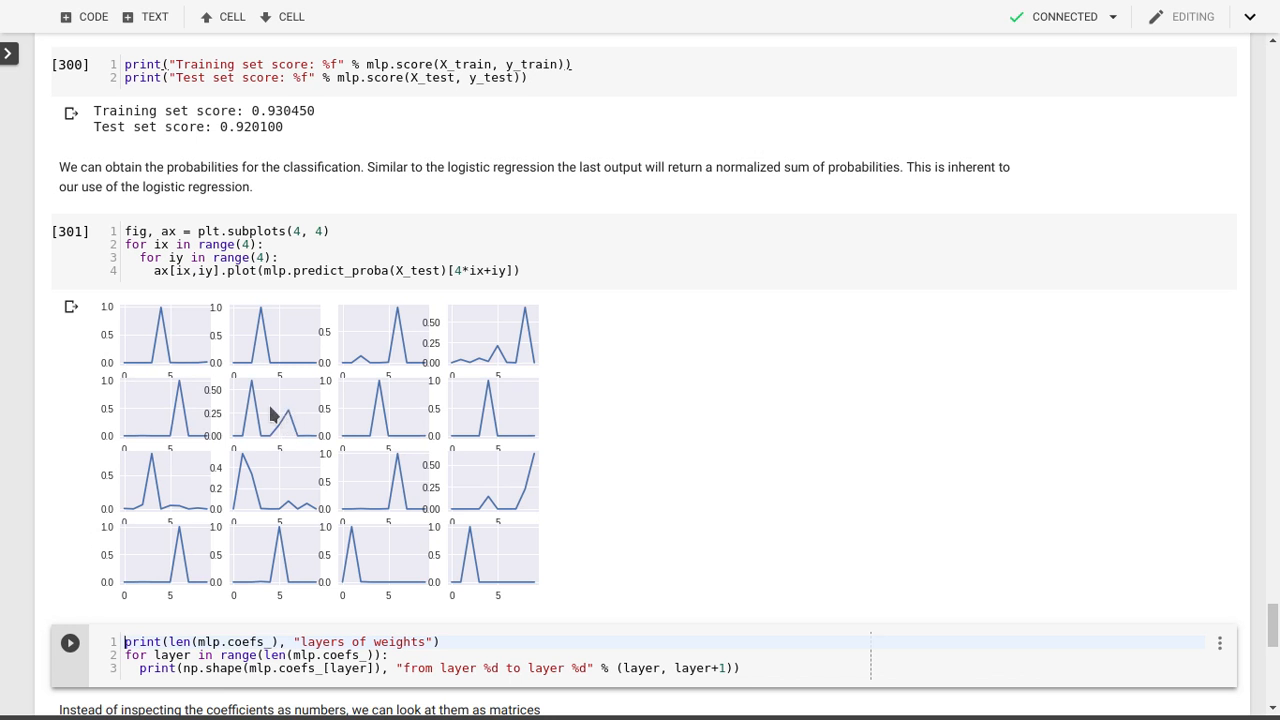
{"action": "mouse_move", "coordinate": [253, 393]}
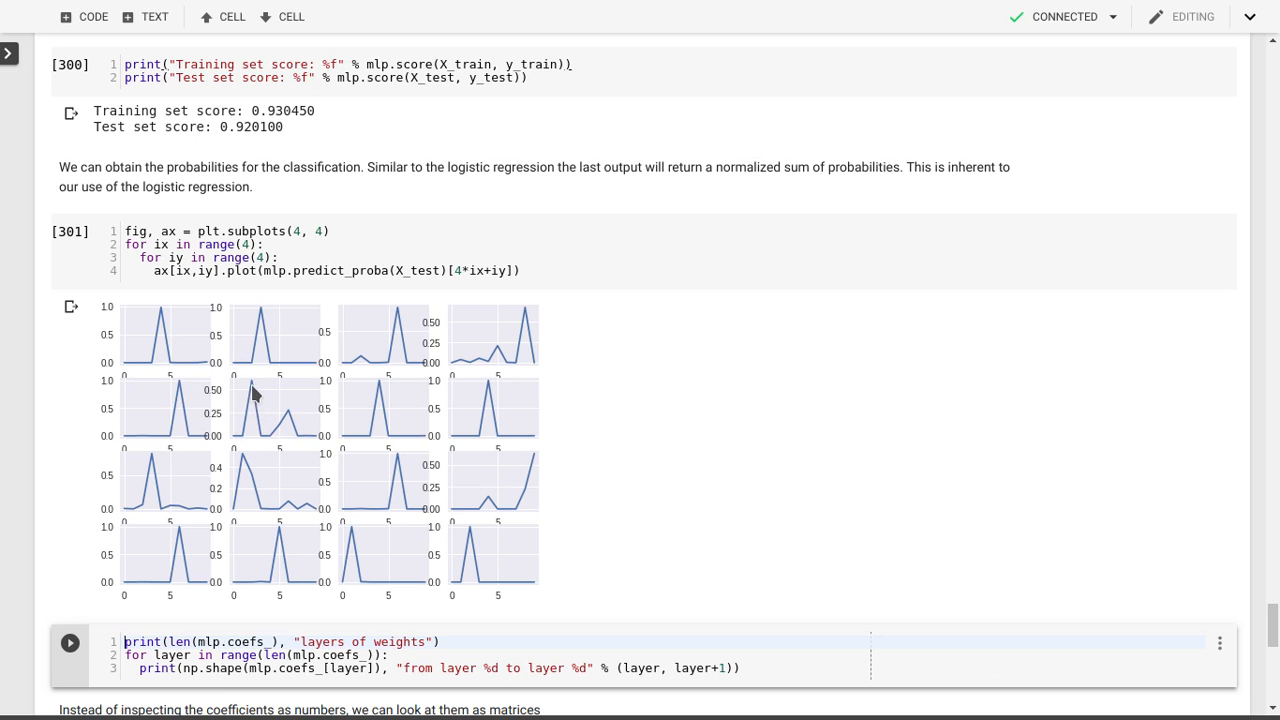
{"action": "mouse_move", "coordinate": [253, 445]}
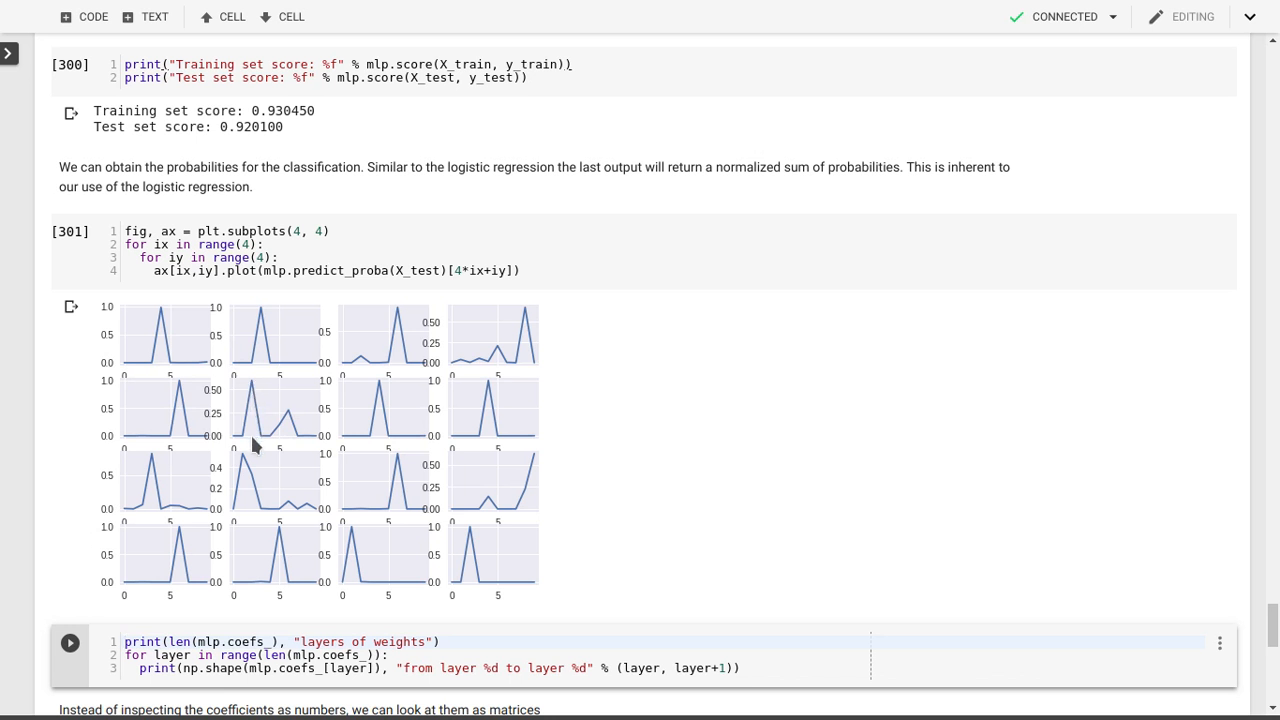
{"action": "mouse_move", "coordinate": [290, 440]}
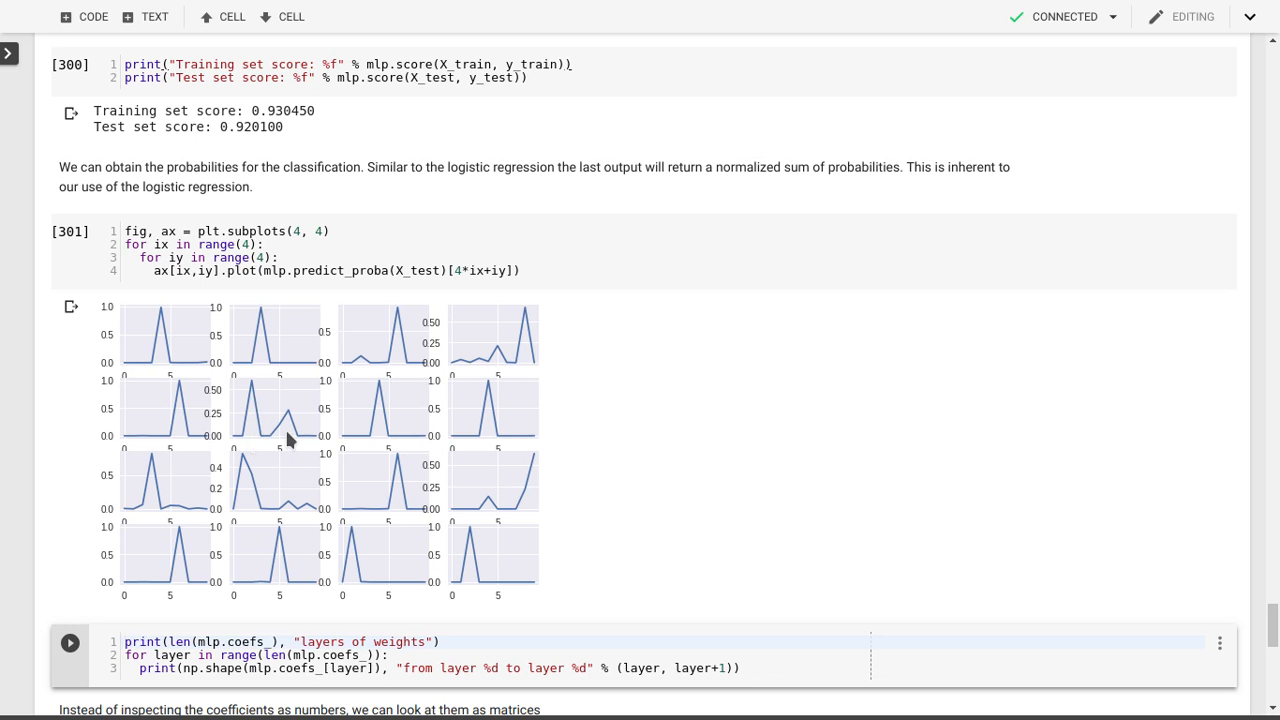
{"action": "mouse_move", "coordinate": [252, 388]}
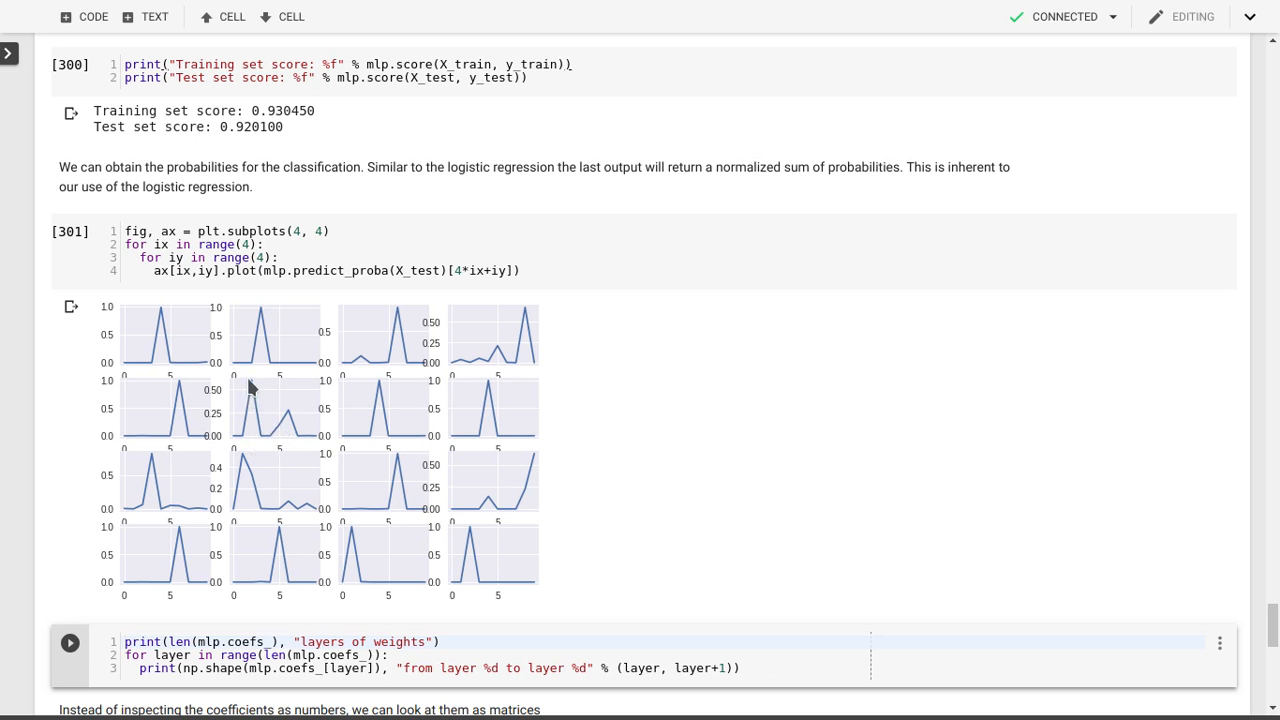
{"action": "mouse_move", "coordinate": [290, 416]}
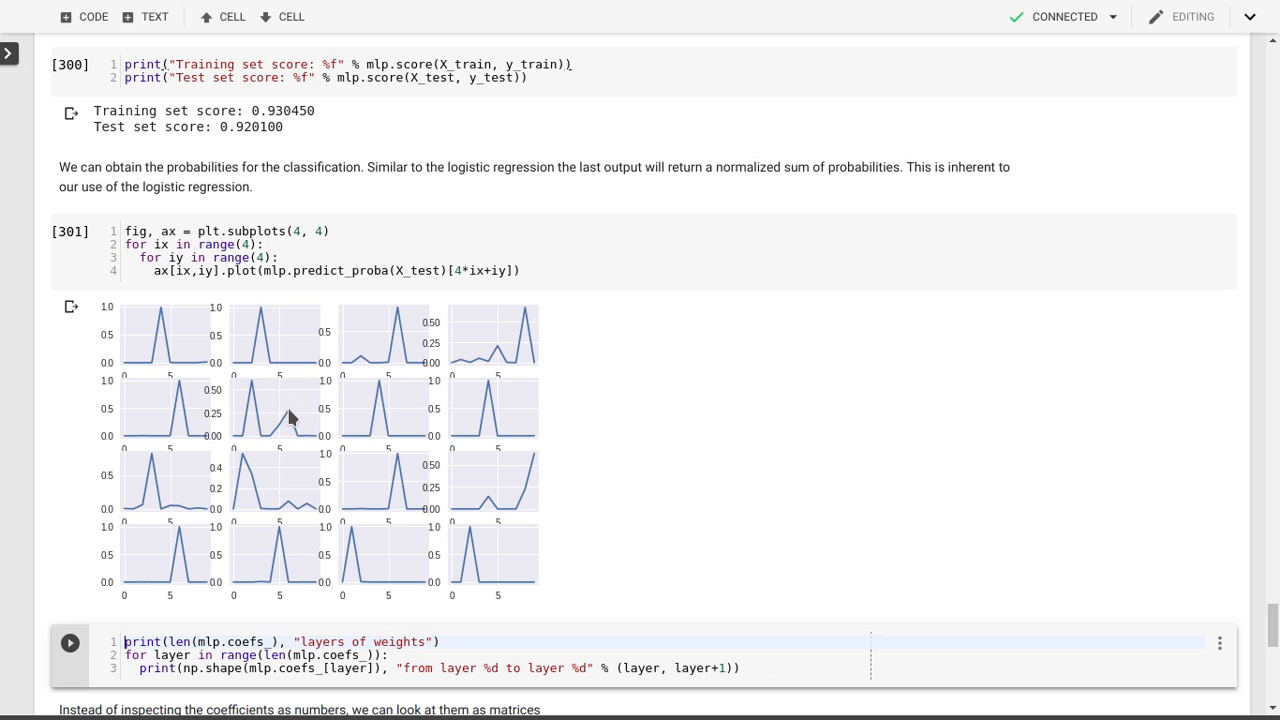
{"action": "mouse_move", "coordinate": [293, 420]}
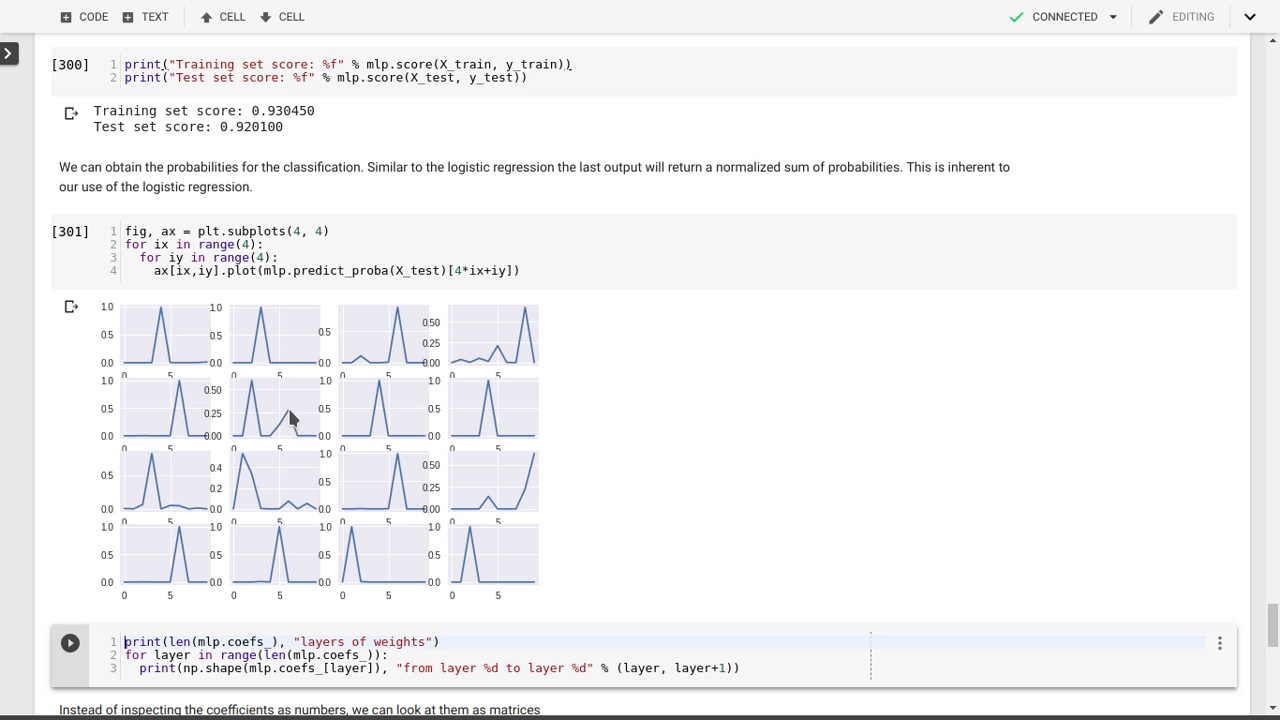
{"action": "mouse_move", "coordinate": [256, 390]}
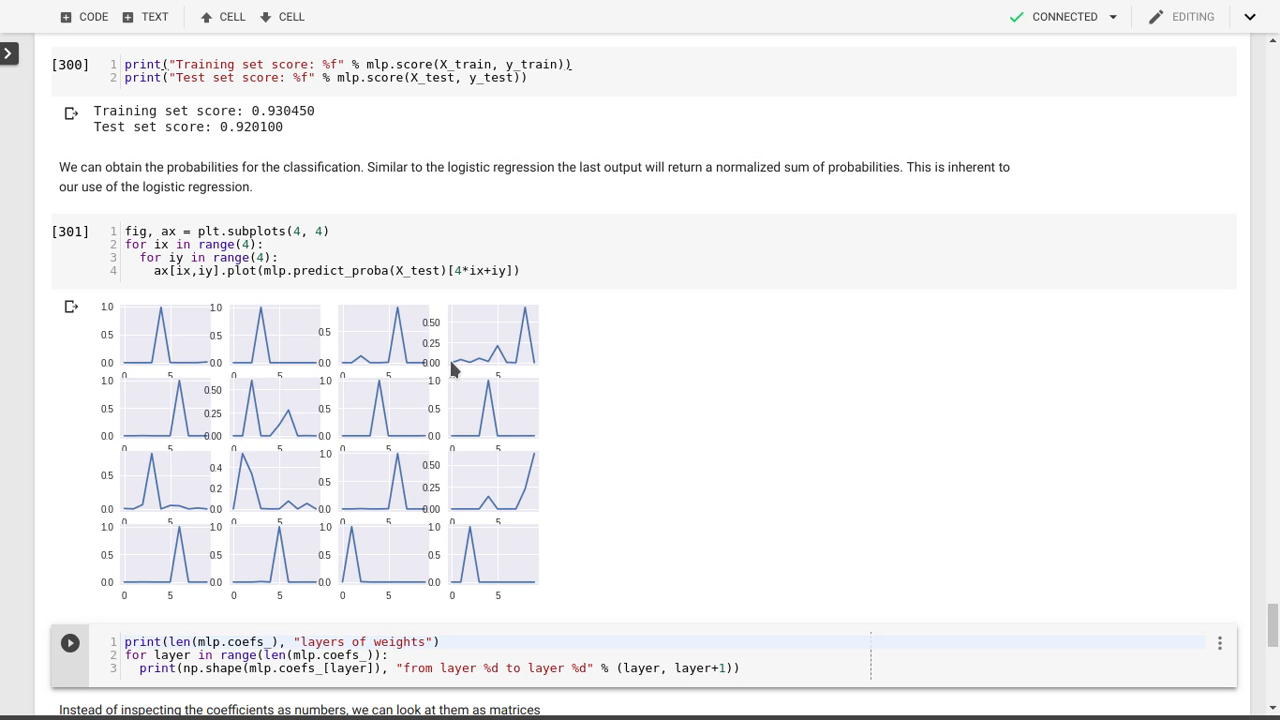
{"action": "mouse_move", "coordinate": [410, 517]}
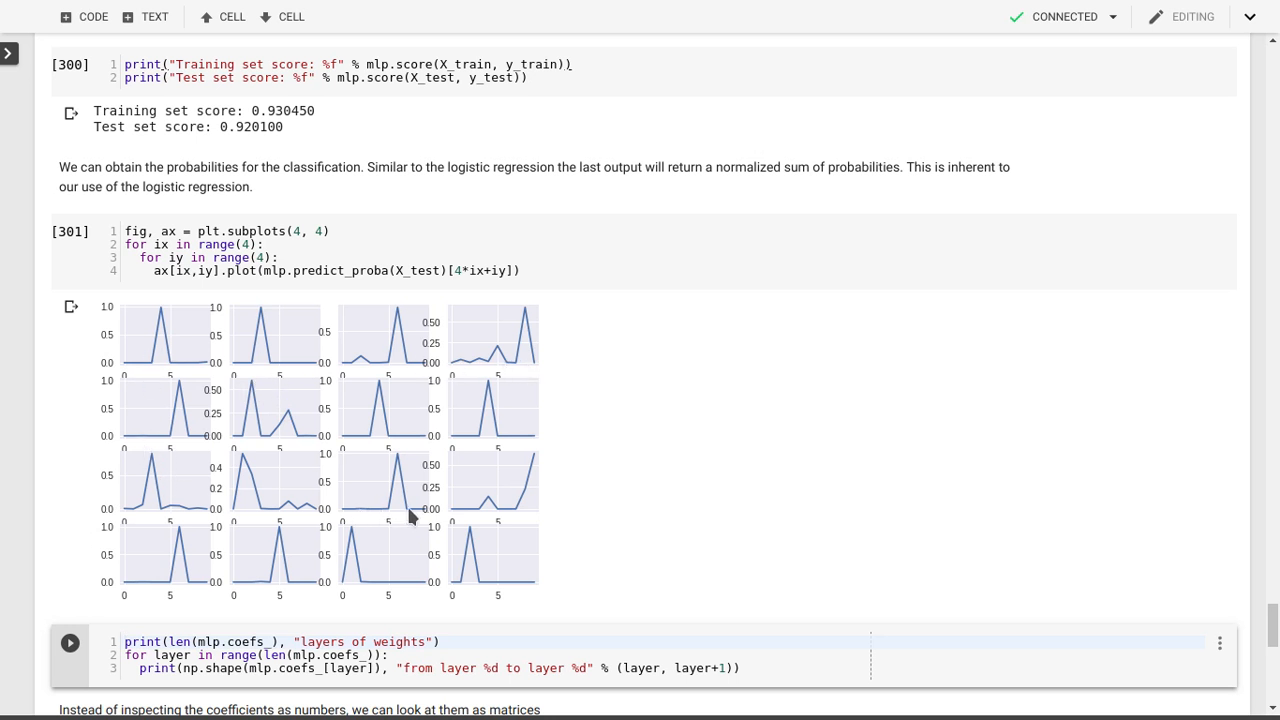
{"action": "mouse_move", "coordinate": [241, 461]}
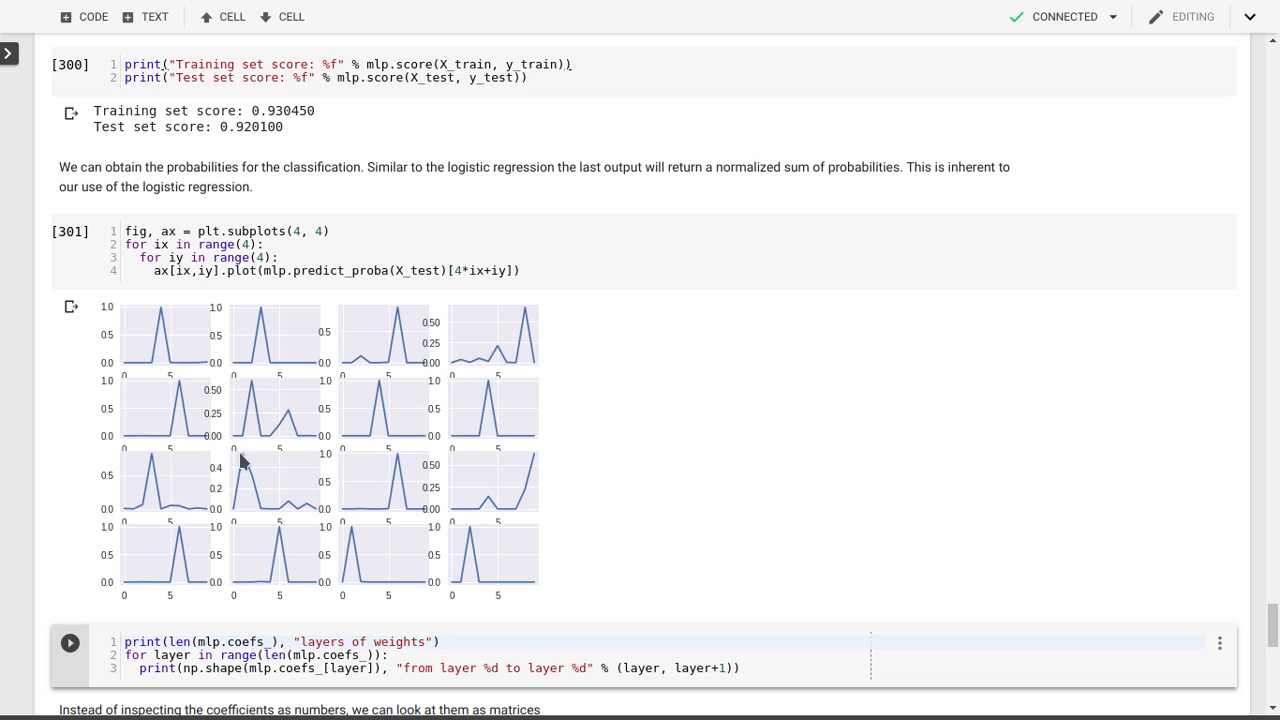
{"action": "mouse_move", "coordinate": [258, 487]}
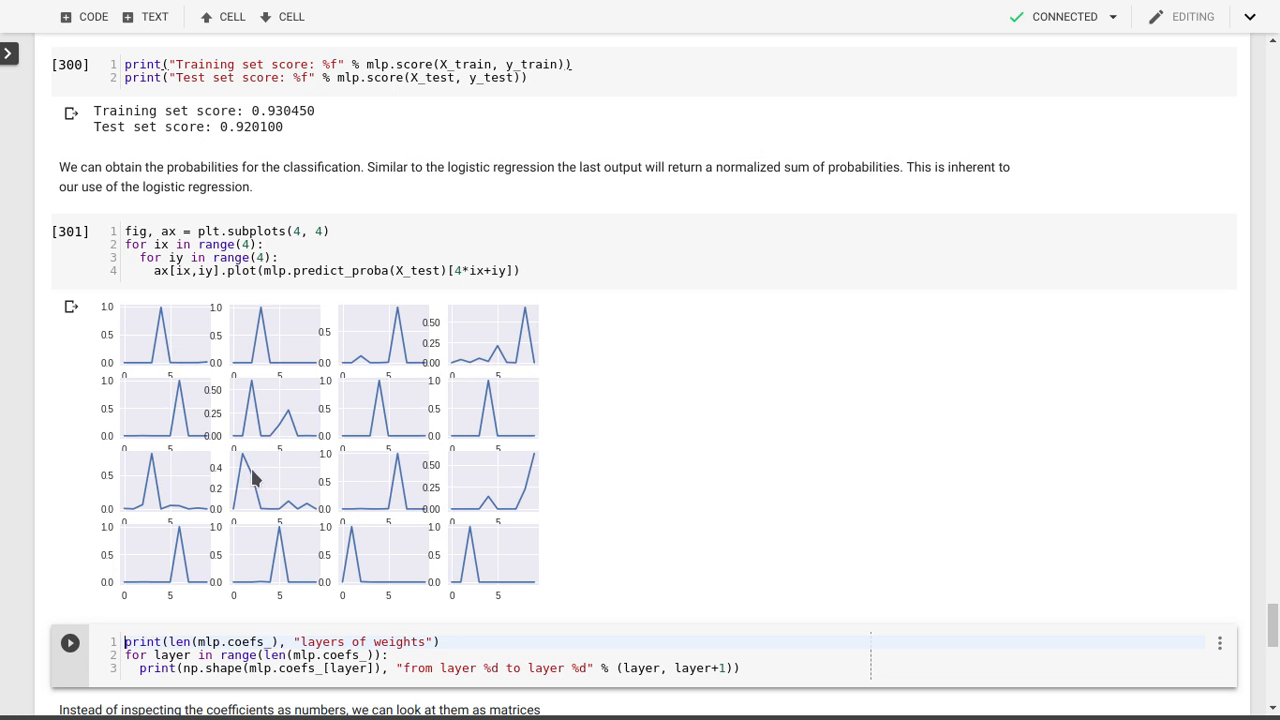
{"action": "mouse_move", "coordinate": [260, 486]}
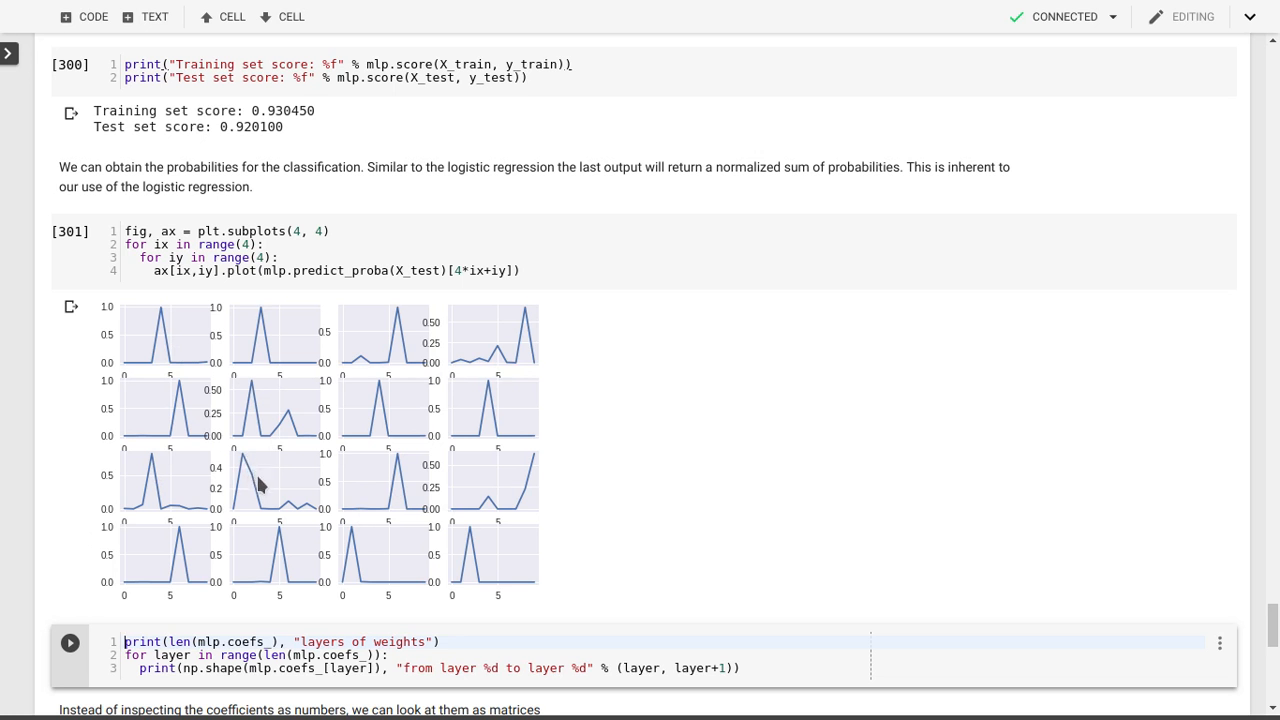
- Run the weights cell, reporting 2 layers shaped (784, 100) and (100, 10)
{"action": "scroll", "scroll_direction": "down", "scroll_amount": 3}
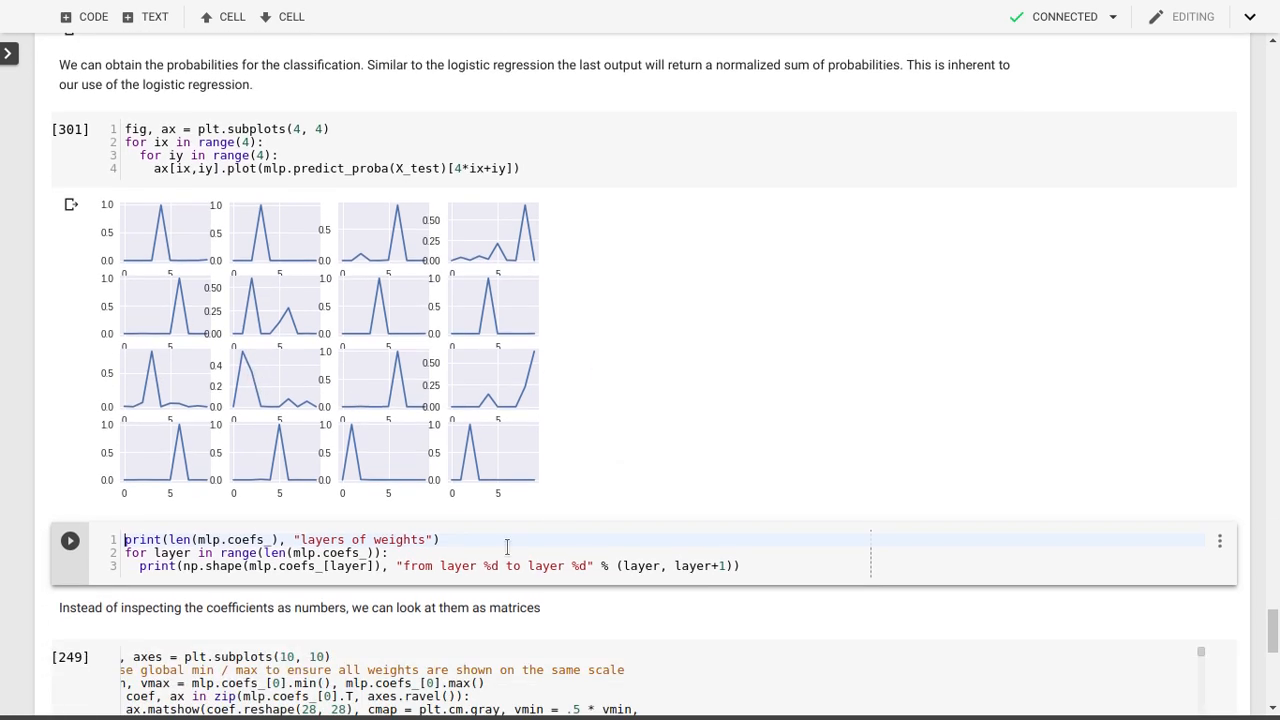
{"action": "mouse_move", "coordinate": [232, 307]}
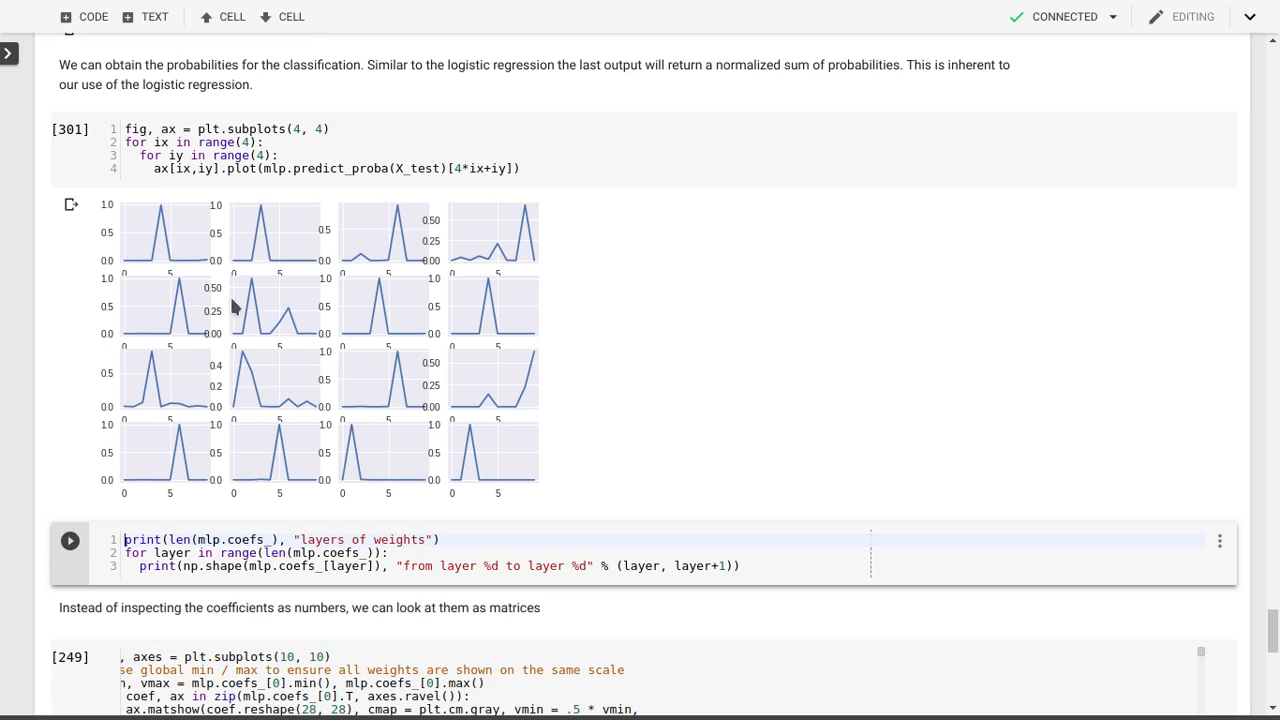
{"action": "mouse_move", "coordinate": [262, 342]}
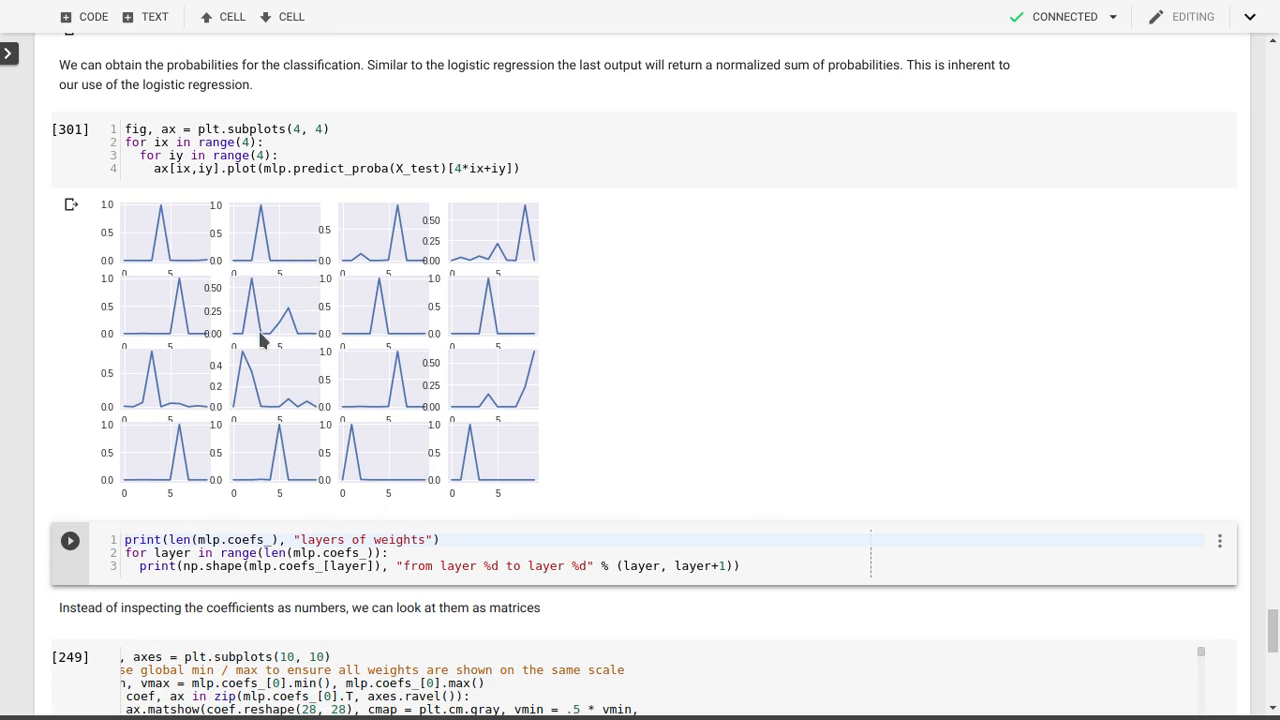
{"action": "mouse_move", "coordinate": [613, 509]}
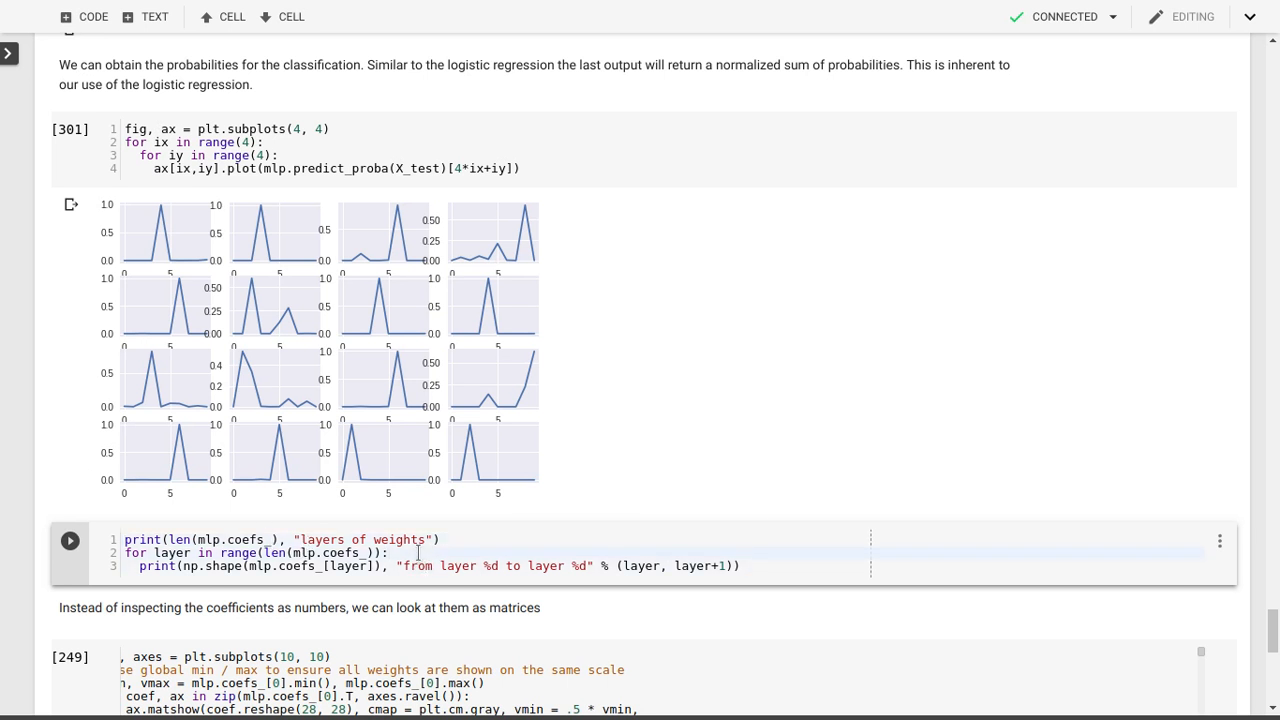
{"action": "left_click", "coordinate": [69, 540]}
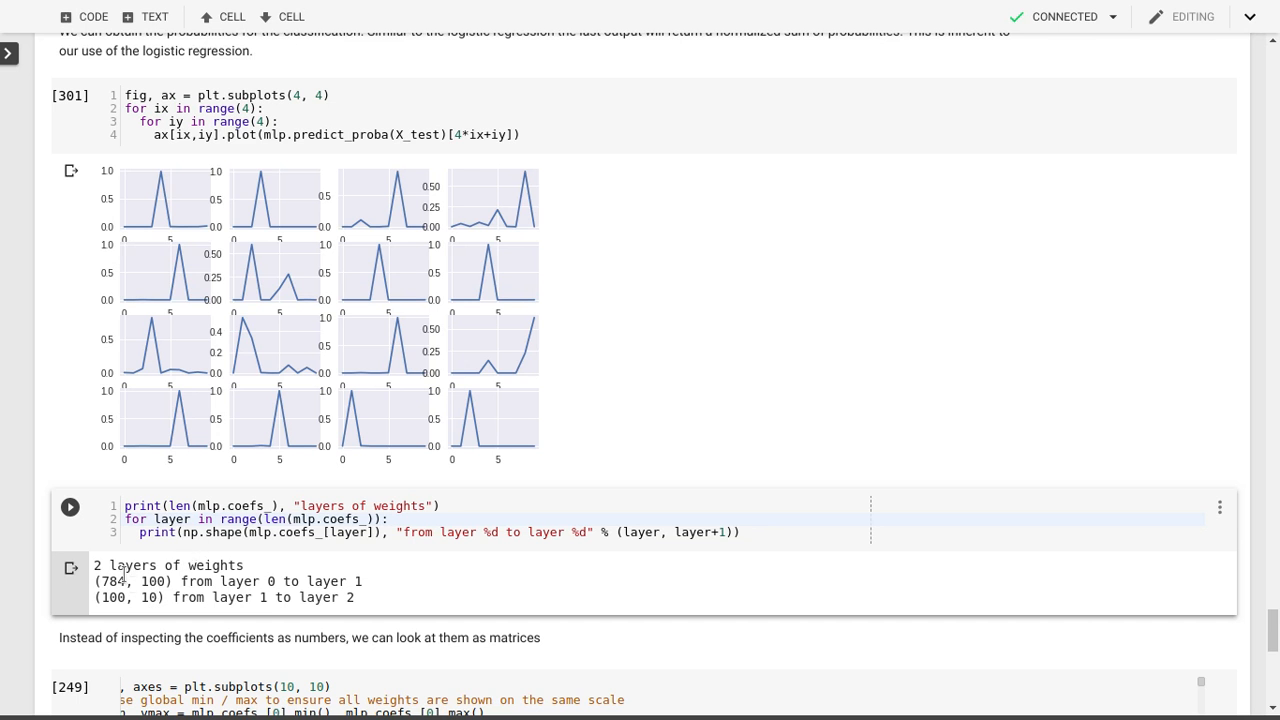
{"action": "scroll", "scroll_direction": "down", "scroll_amount": 3}
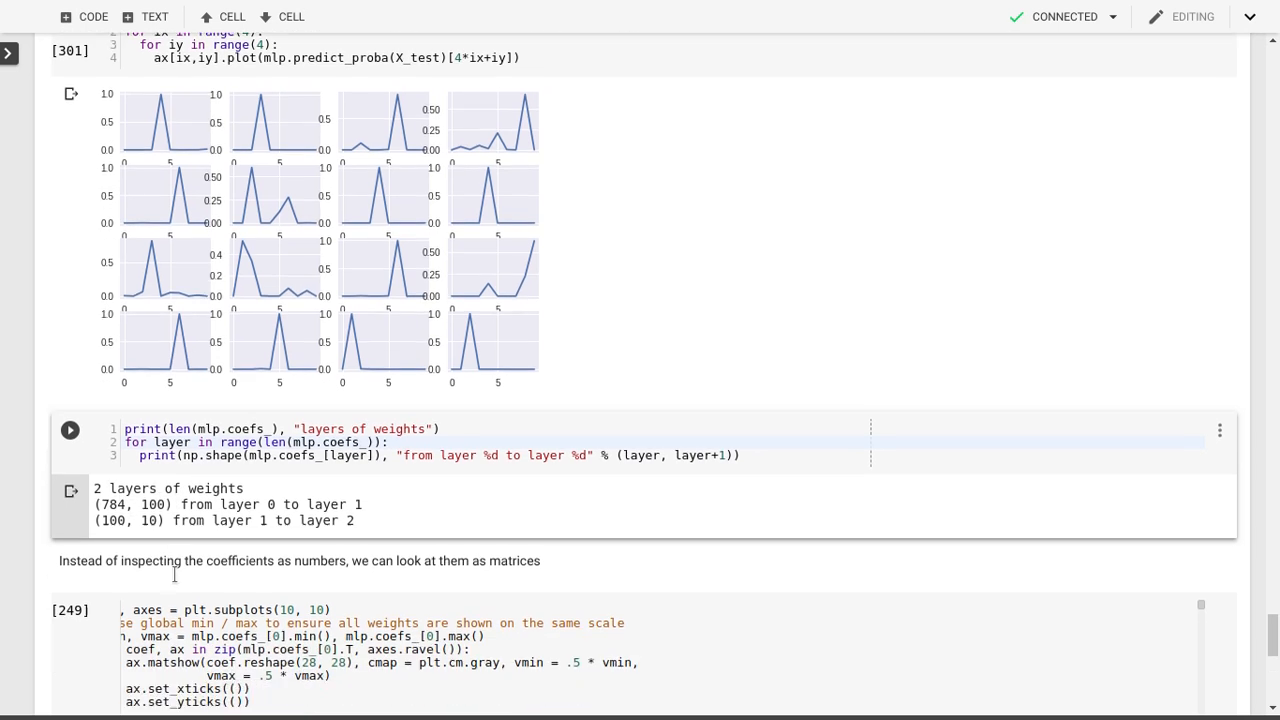
- Run the subplots(10, 10) cell to draw first-layer weights as 28×28 images
{"action": "scroll", "scroll_direction": "down", "scroll_amount": 3}
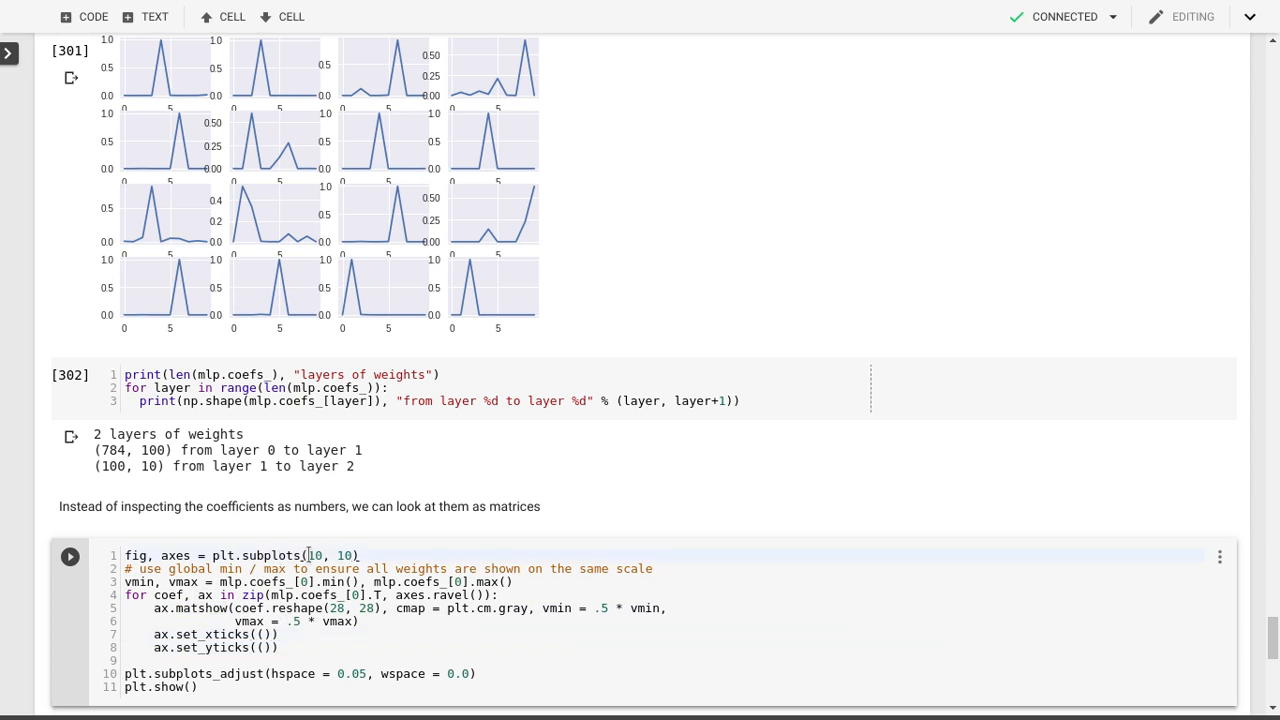
{"action": "double_click", "coordinate": [330, 555]}
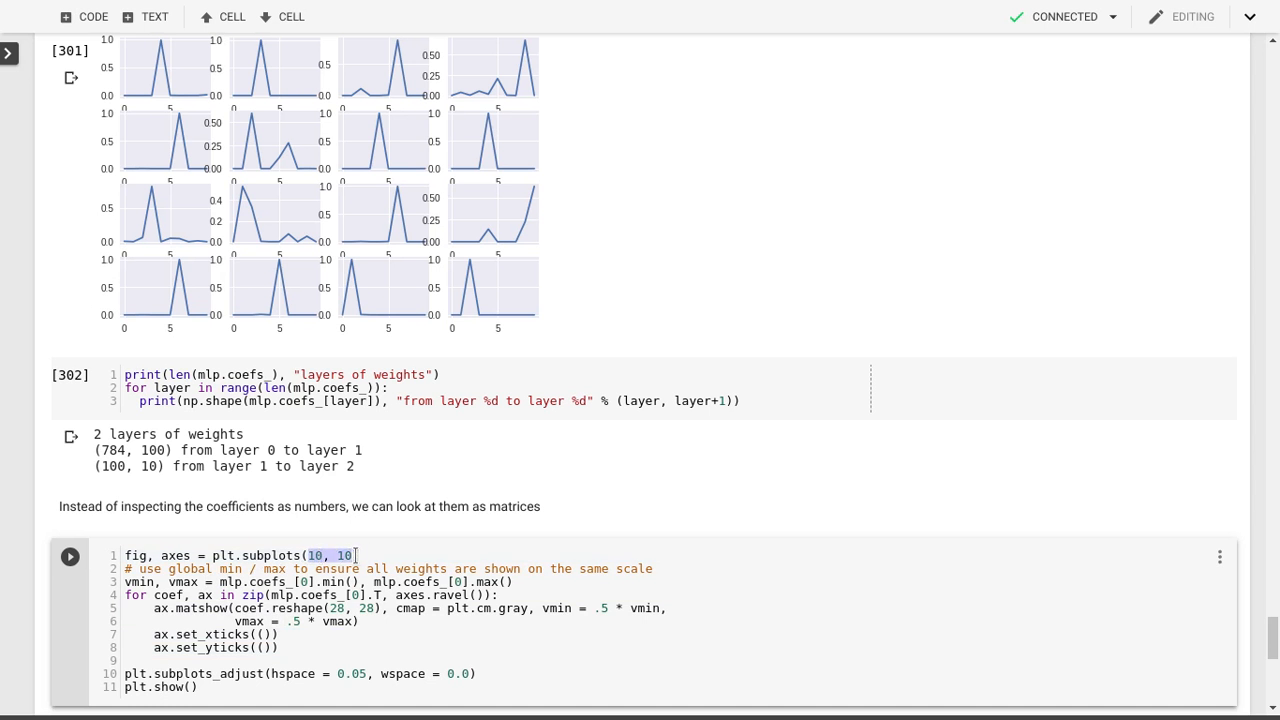
{"action": "mouse_move", "coordinate": [133, 446]}
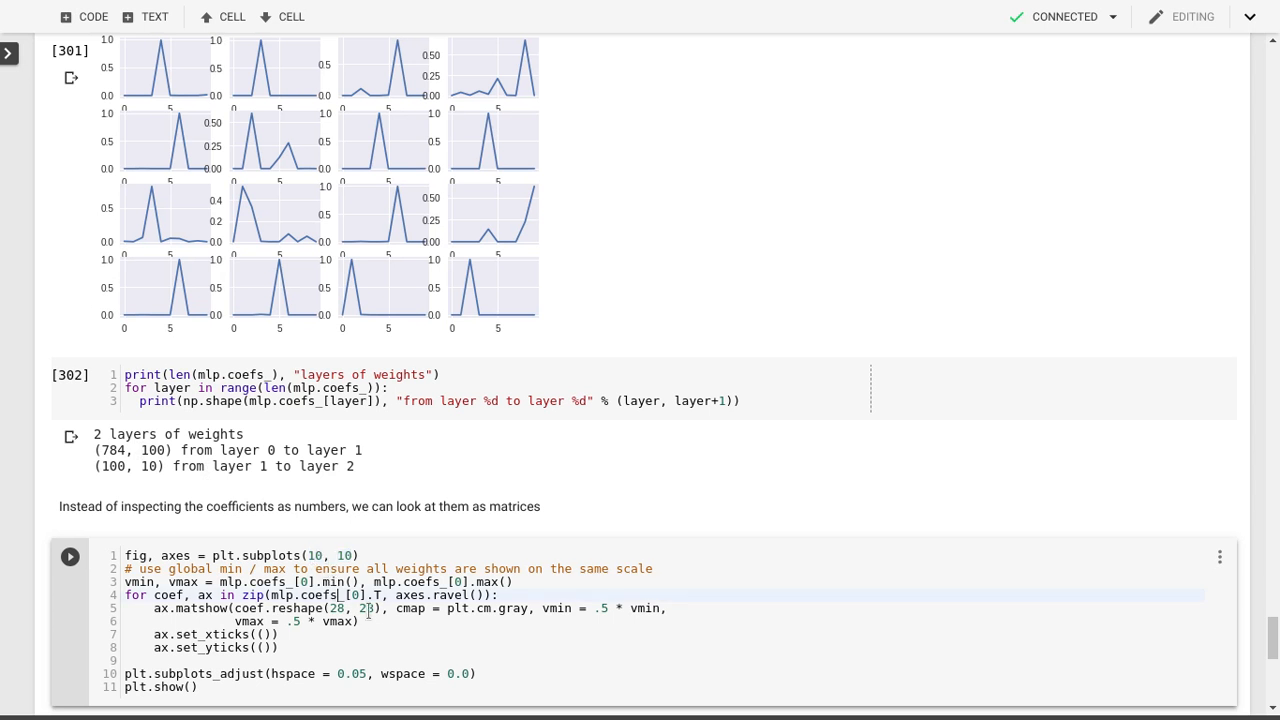
{"action": "left_click", "coordinate": [69, 556]}
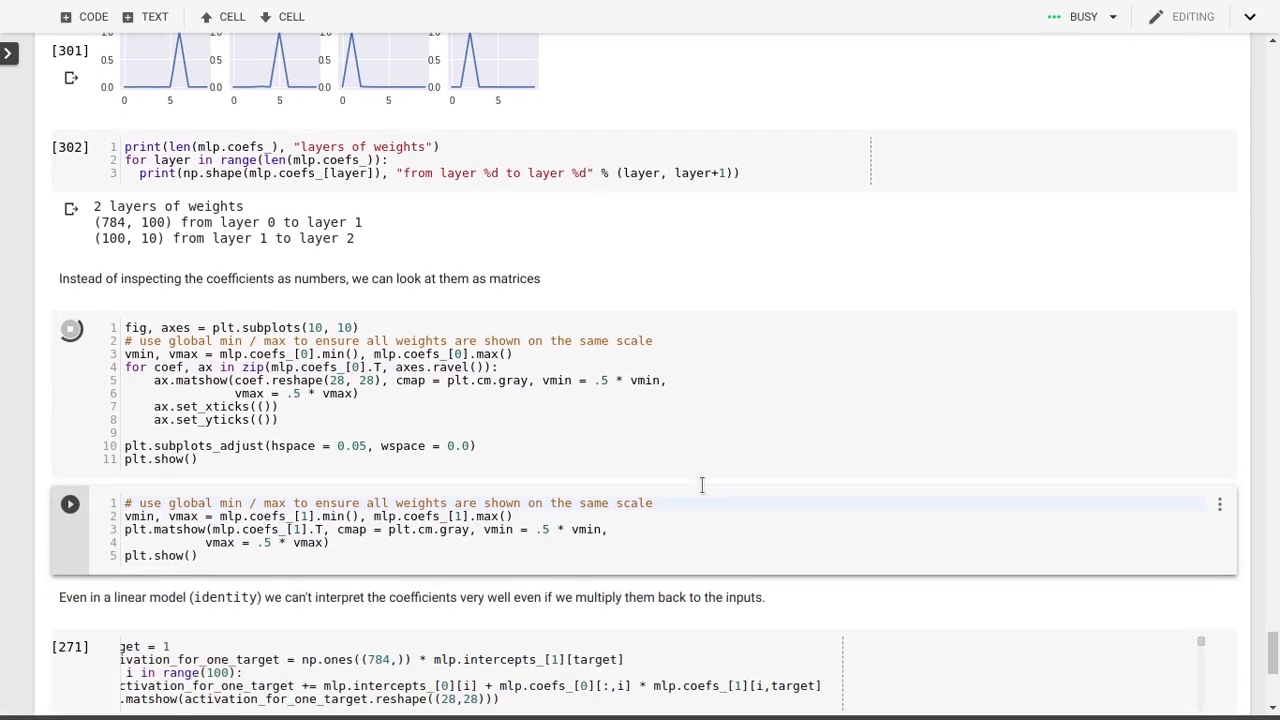
{"action": "scroll", "scroll_direction": "down", "scroll_amount": 3}
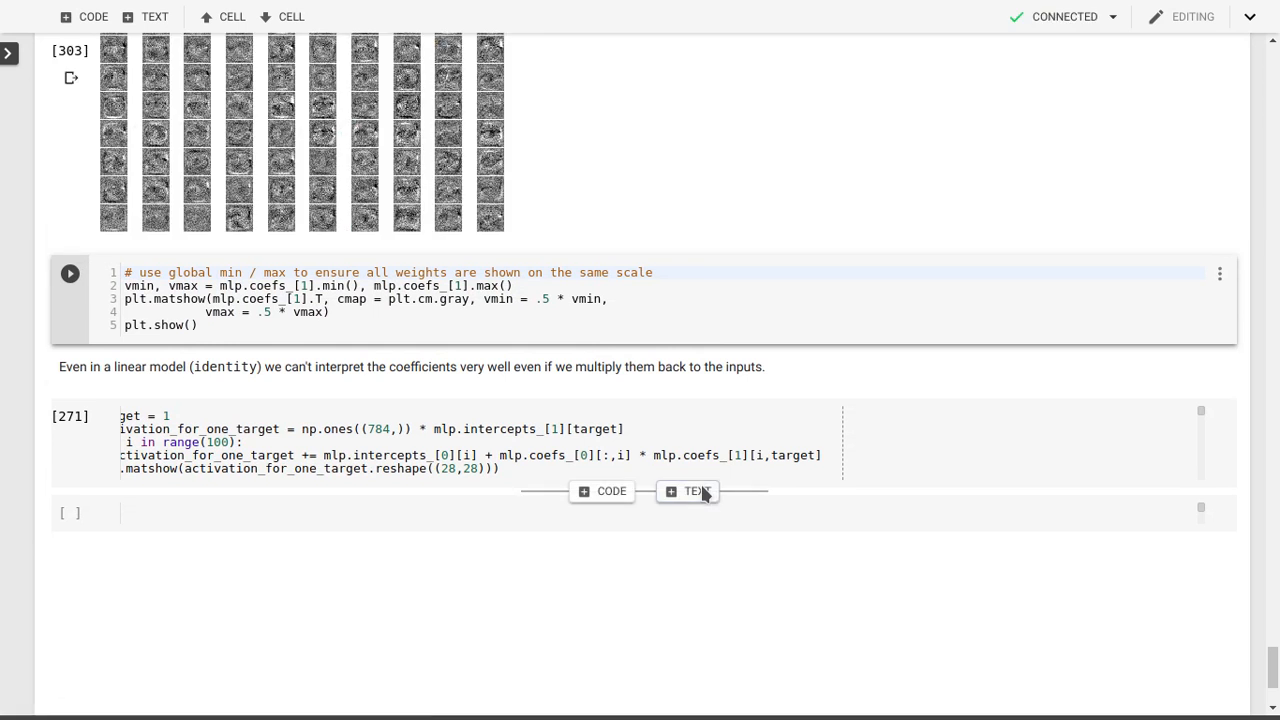
- Scroll down to inspect the 10×10 grid of first-layer coefficient images
{"action": "scroll", "scroll_direction": "down", "scroll_amount": 3}
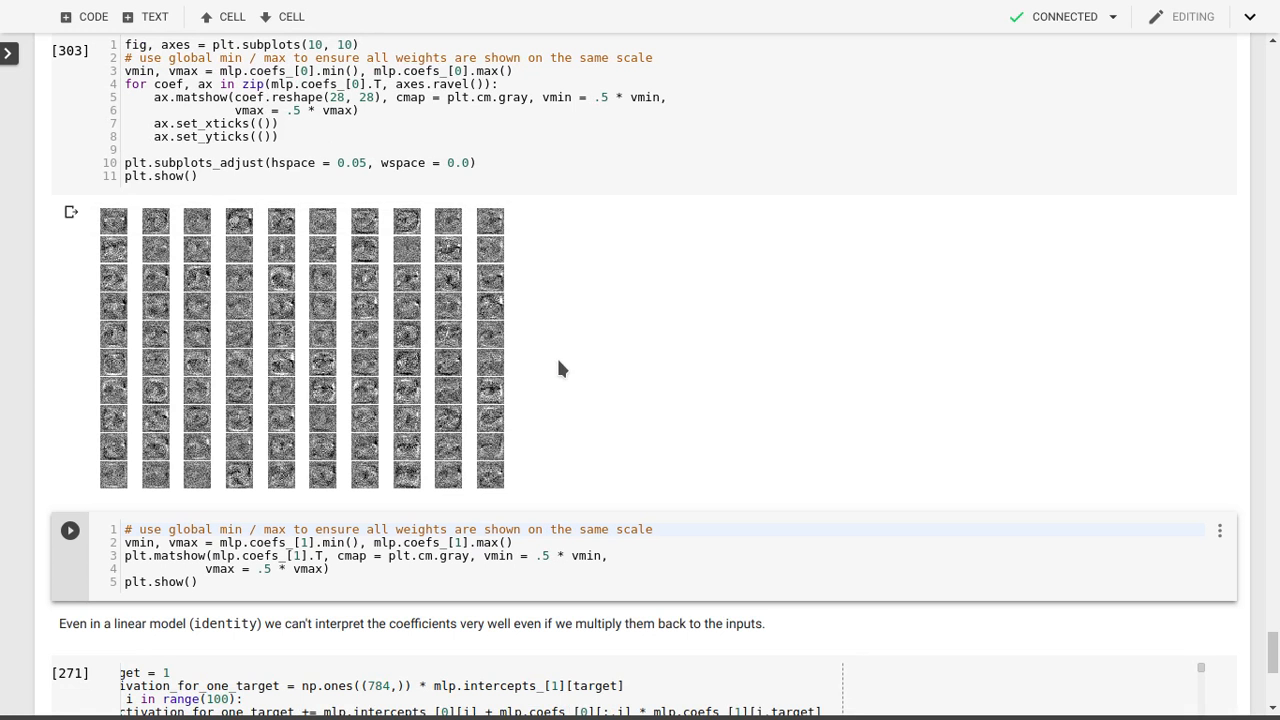
{"action": "mouse_move", "coordinate": [573, 386]}
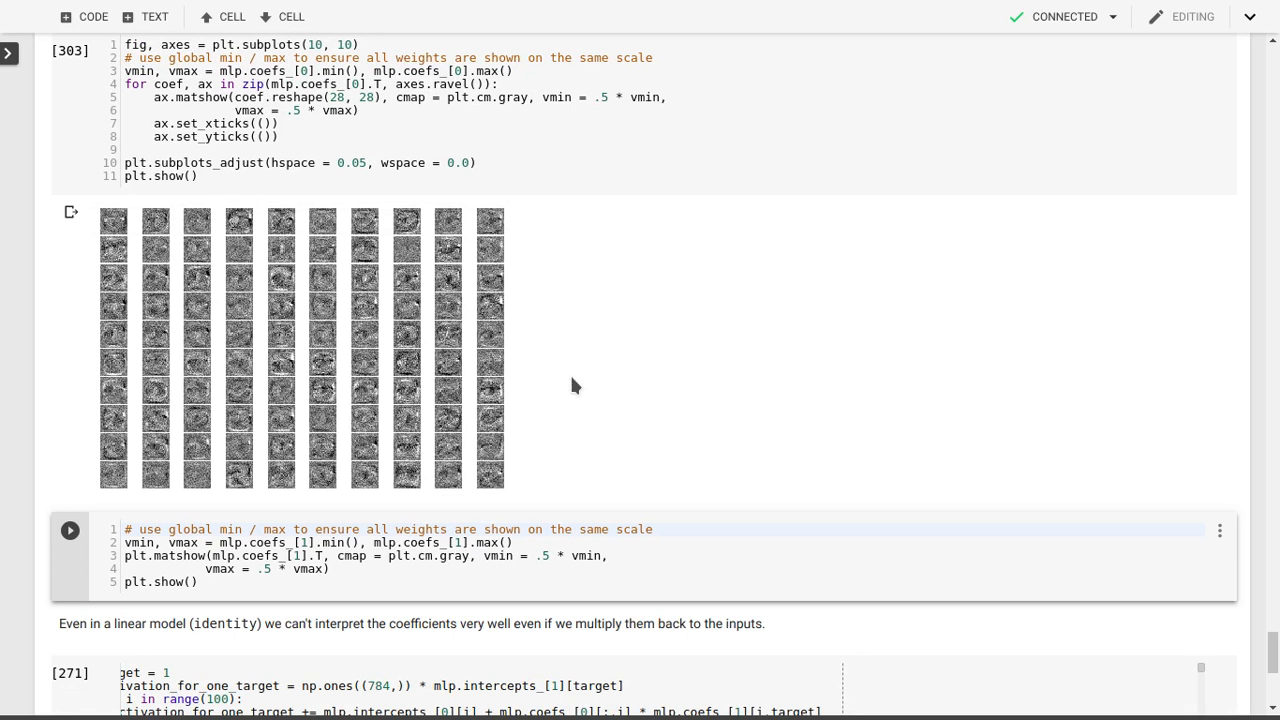
{"action": "mouse_move", "coordinate": [563, 392]}
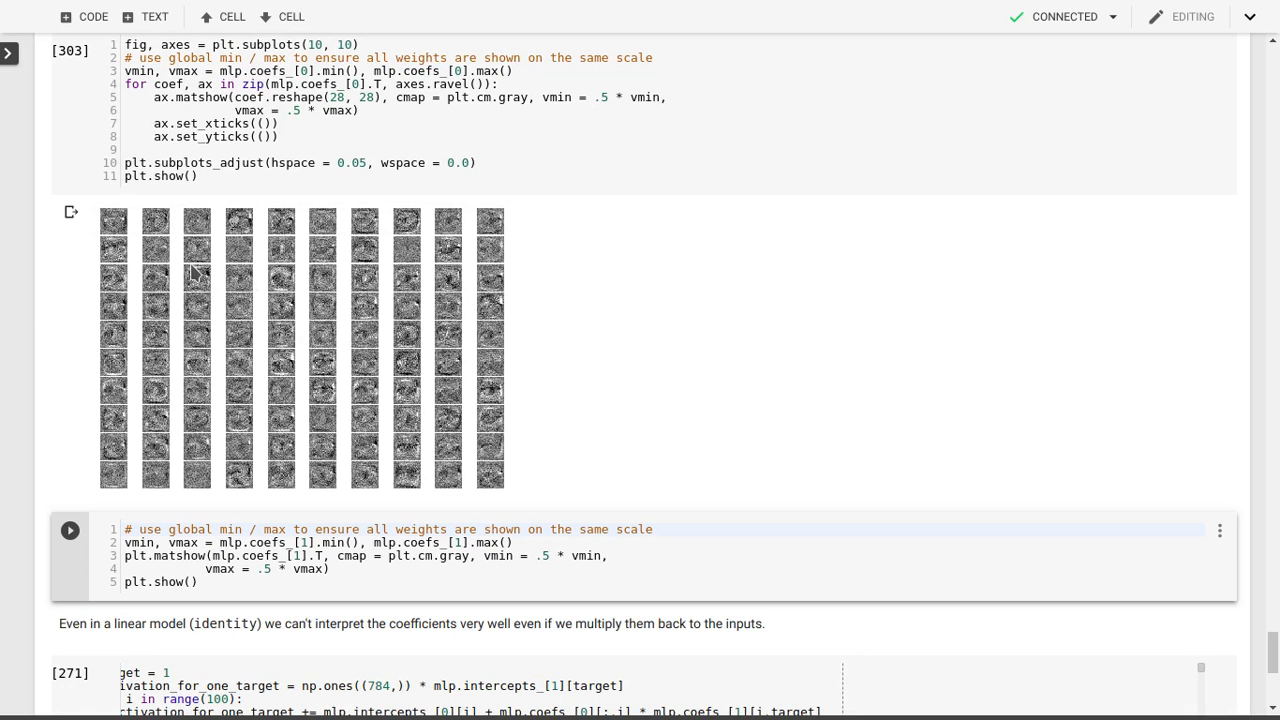
{"action": "mouse_move", "coordinate": [143, 230]}
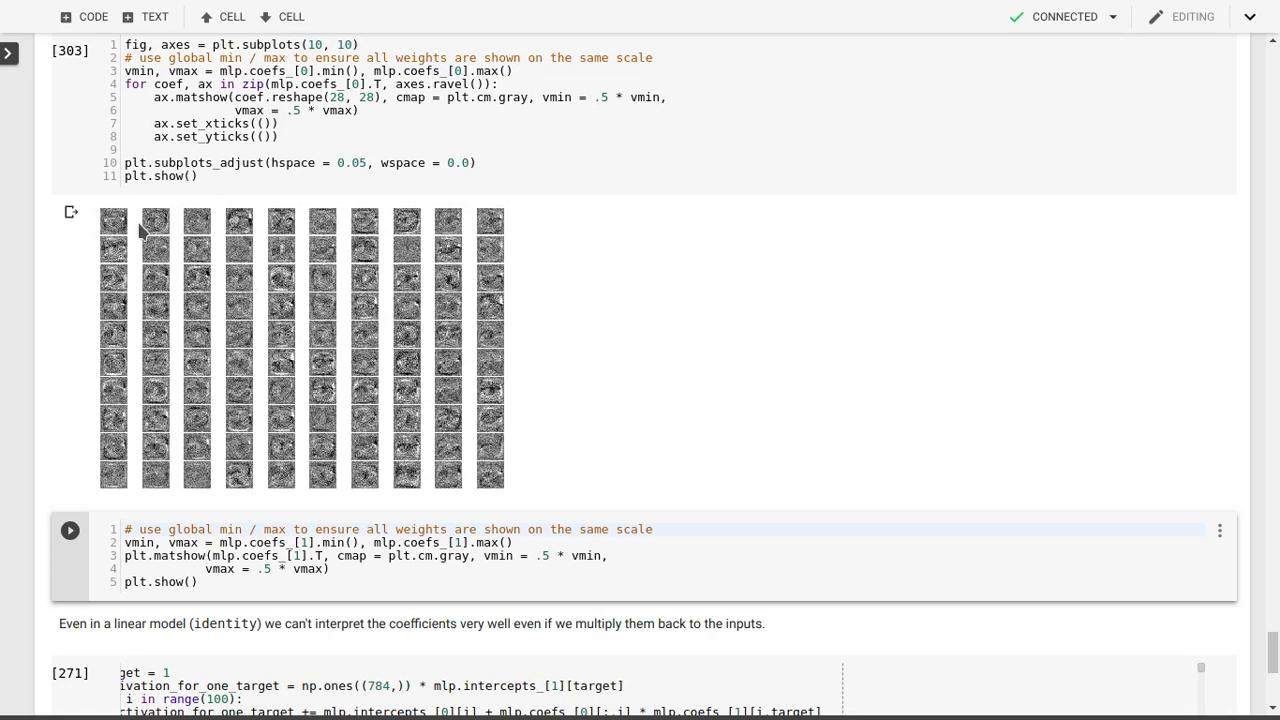
{"action": "mouse_move", "coordinate": [120, 248]}
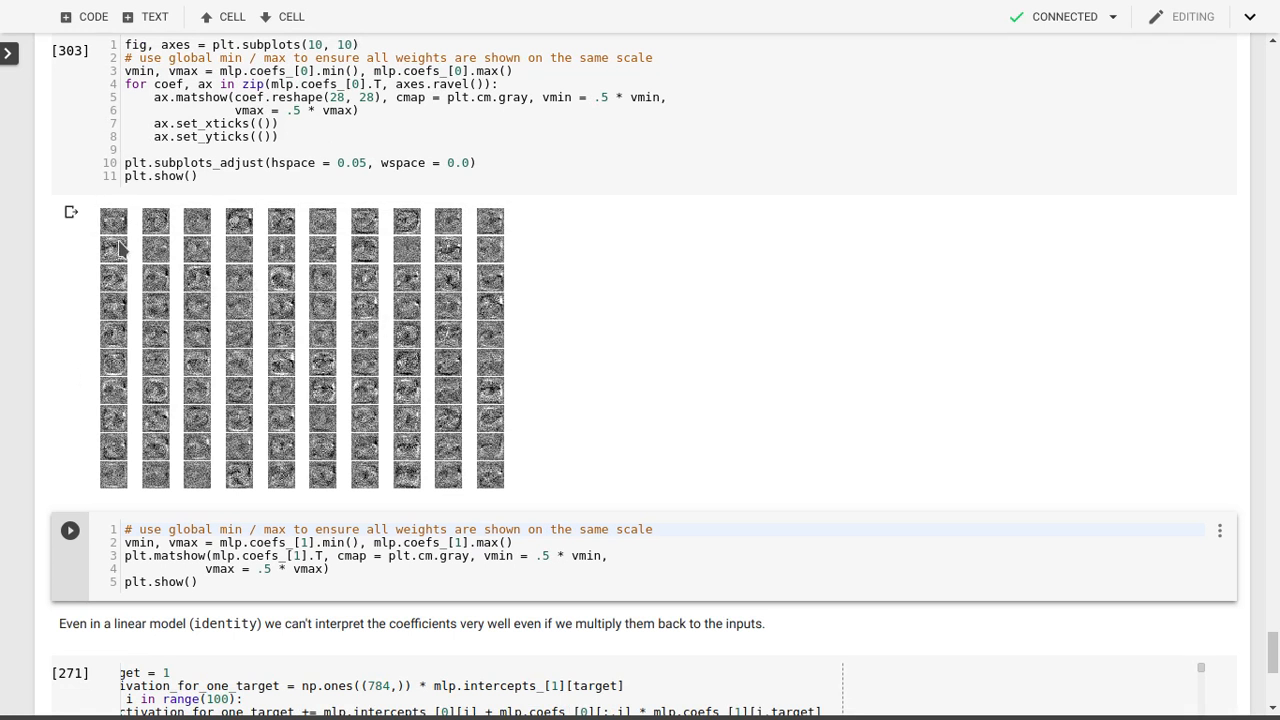
{"action": "mouse_move", "coordinate": [115, 225]}
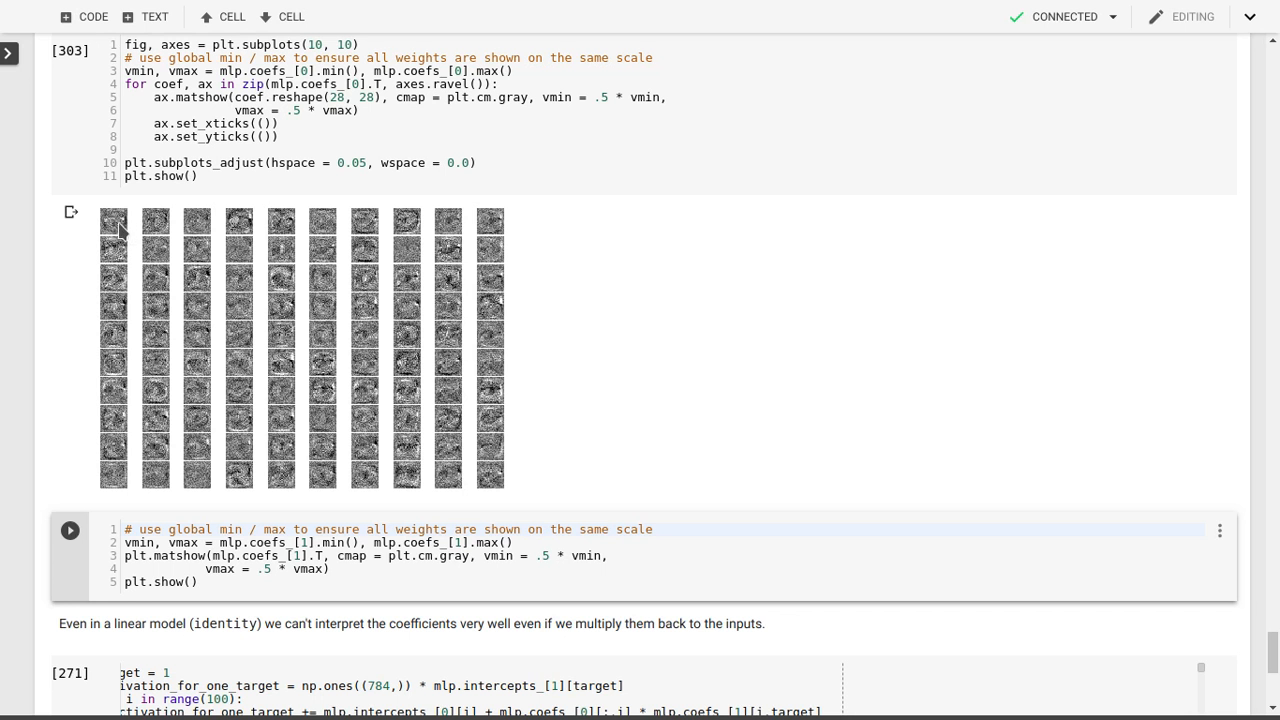
{"action": "mouse_move", "coordinate": [123, 243]}
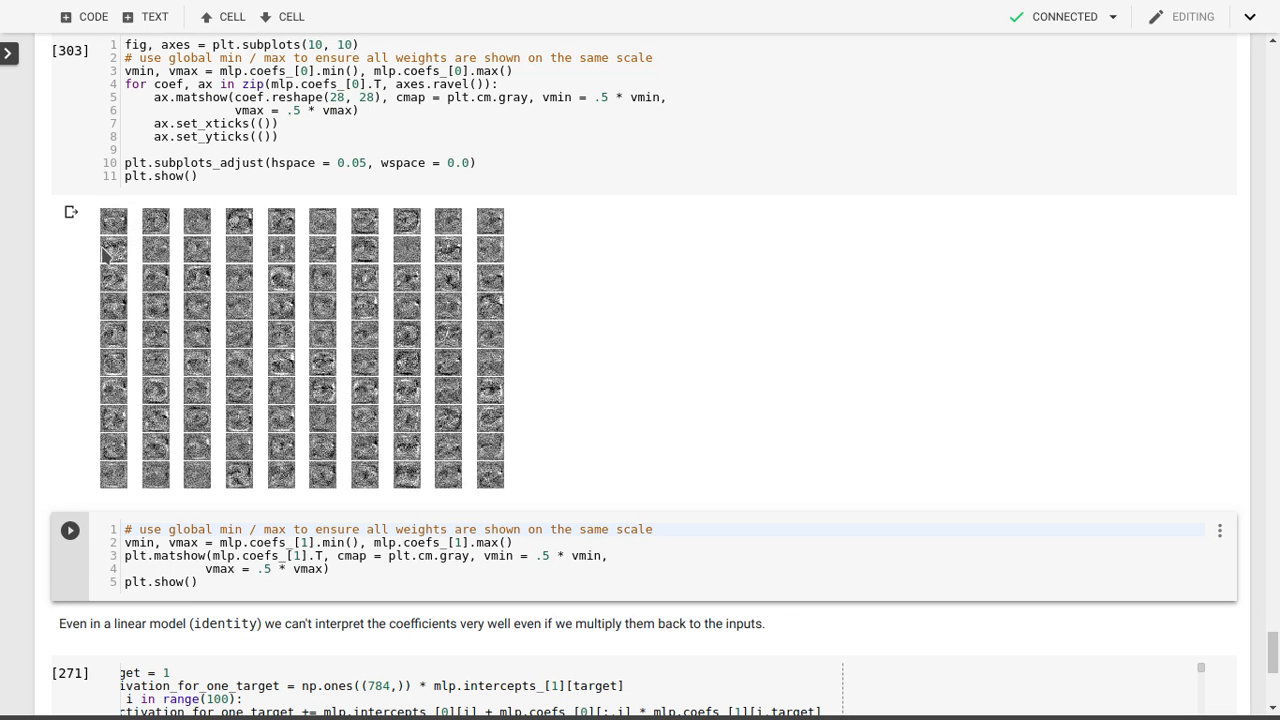
{"action": "mouse_move", "coordinate": [125, 245]}
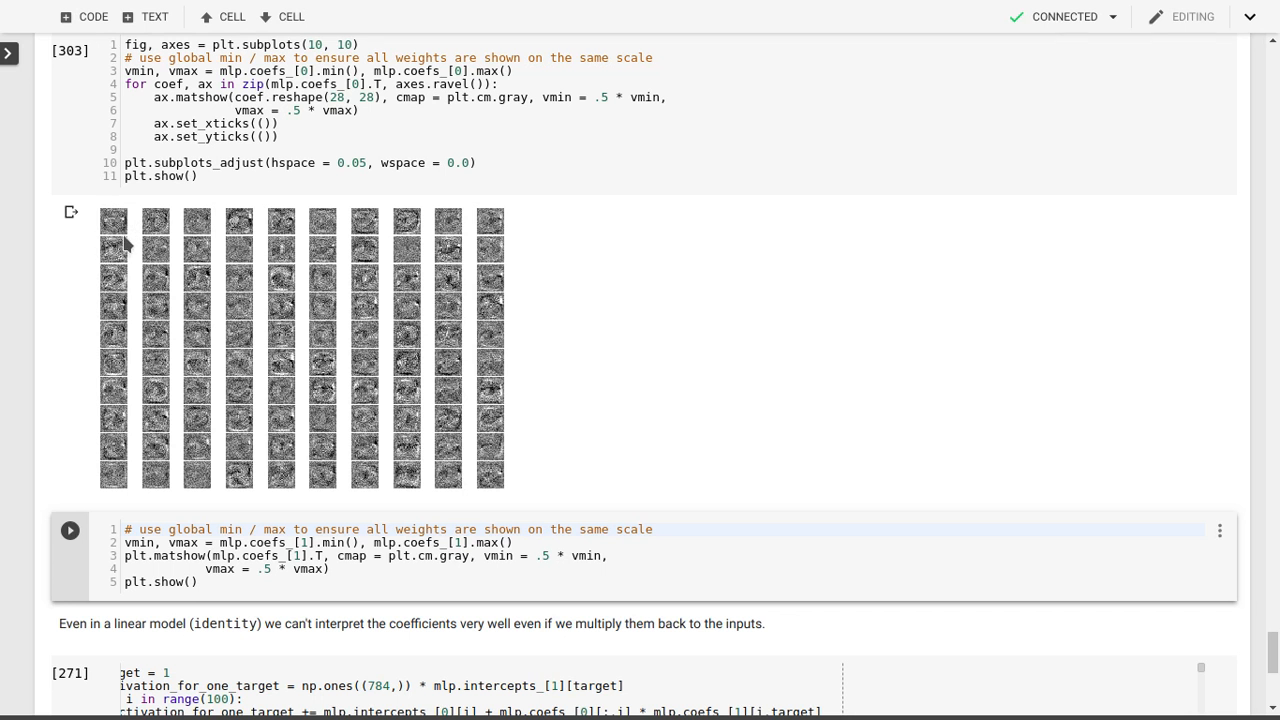
{"action": "mouse_move", "coordinate": [120, 232]}
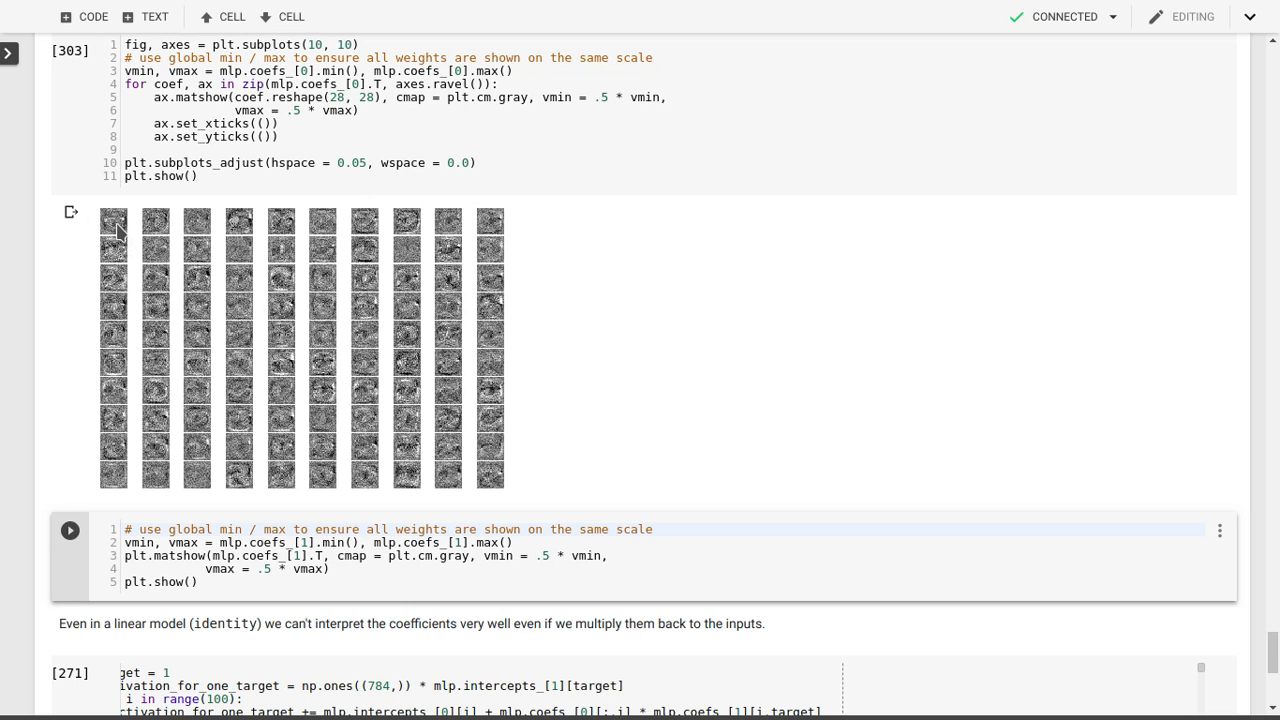
{"action": "mouse_move", "coordinate": [116, 230]}
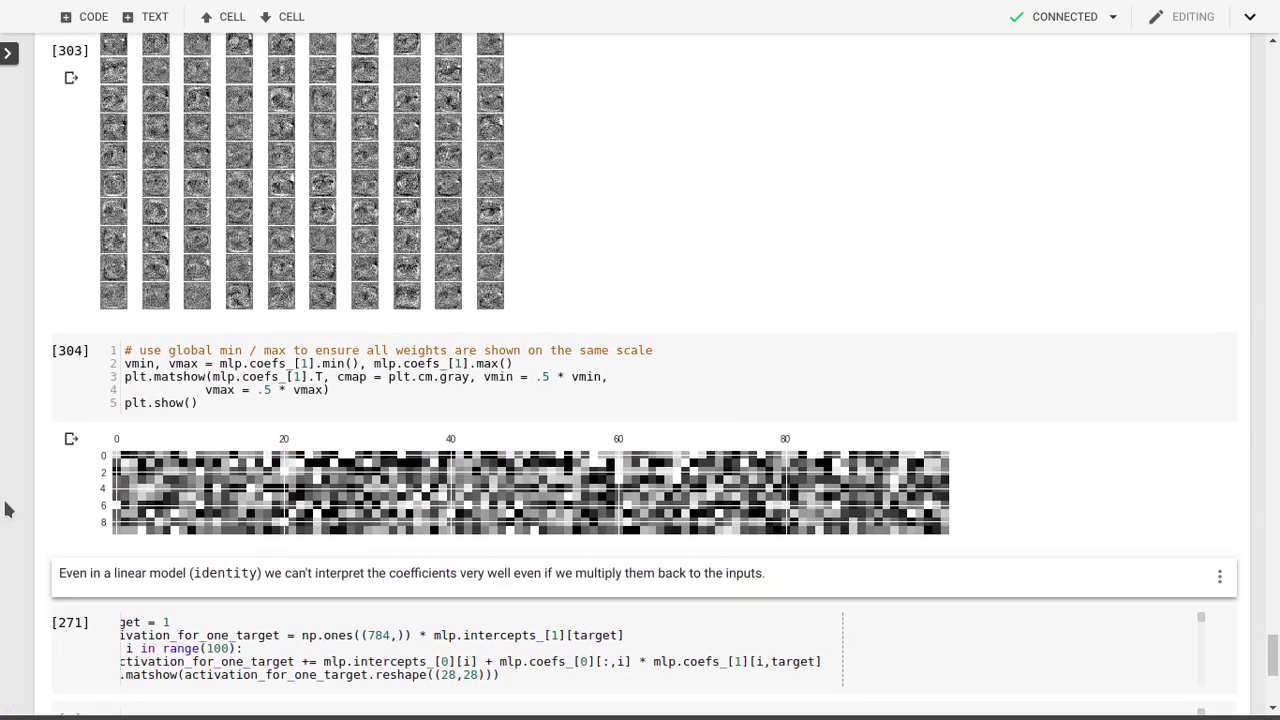
{"action": "mouse_move", "coordinate": [120, 466]}
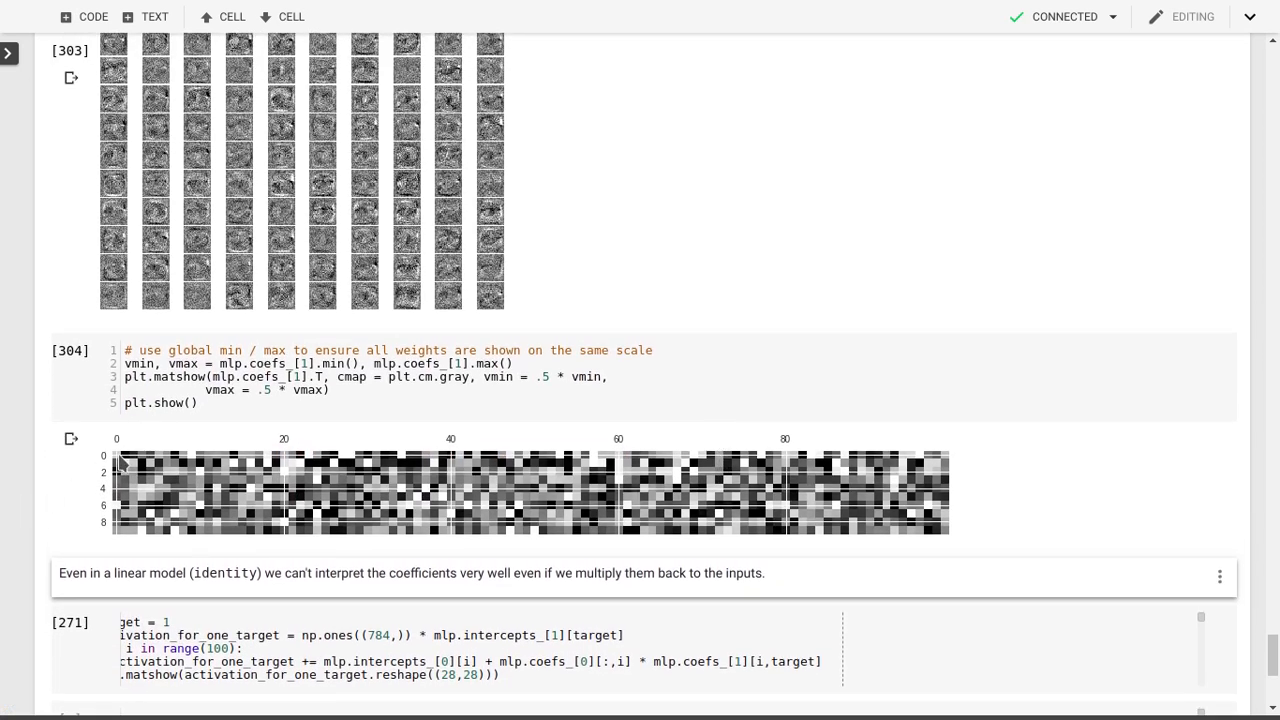
{"action": "mouse_move", "coordinate": [125, 460]}
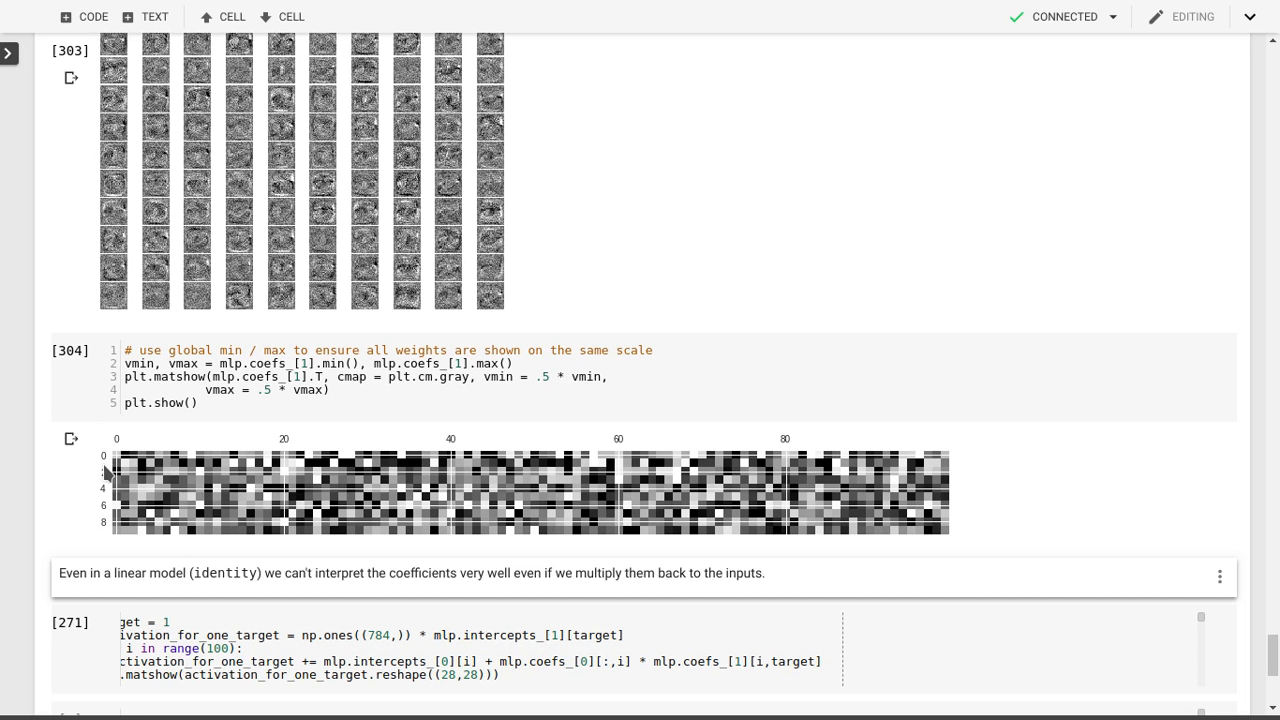
{"action": "mouse_move", "coordinate": [109, 535]}
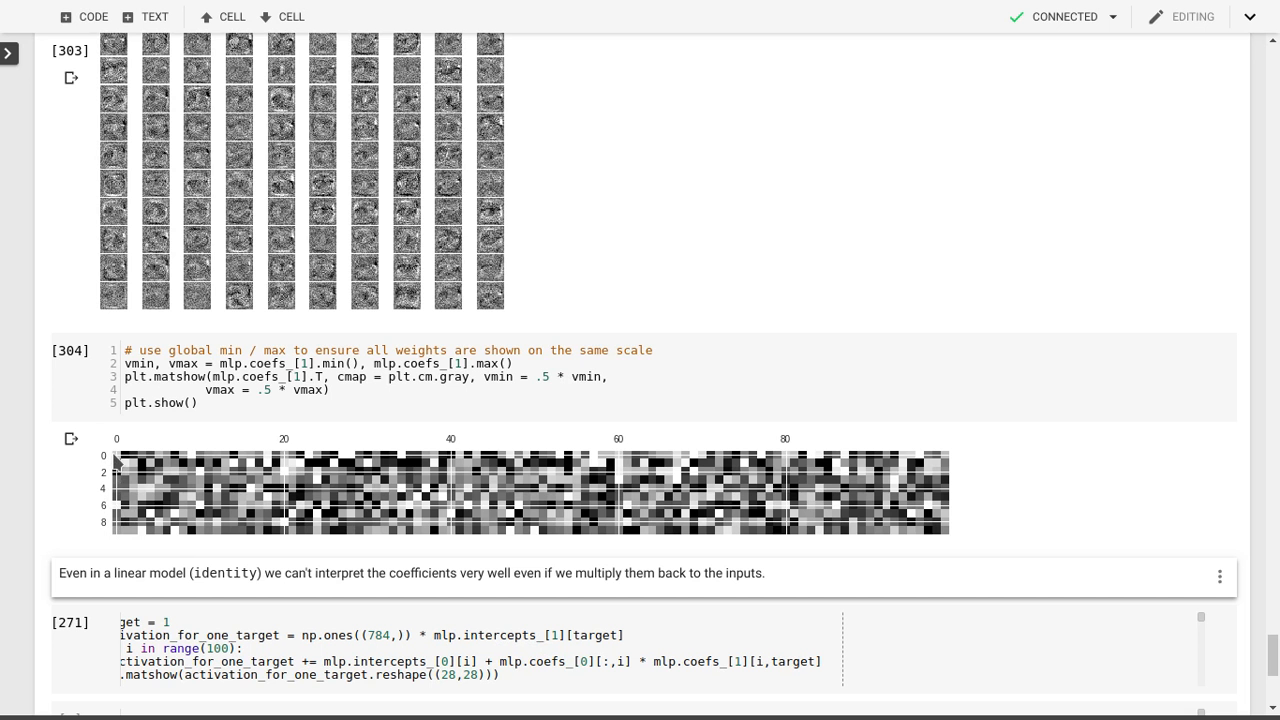
{"action": "mouse_move", "coordinate": [118, 540]}
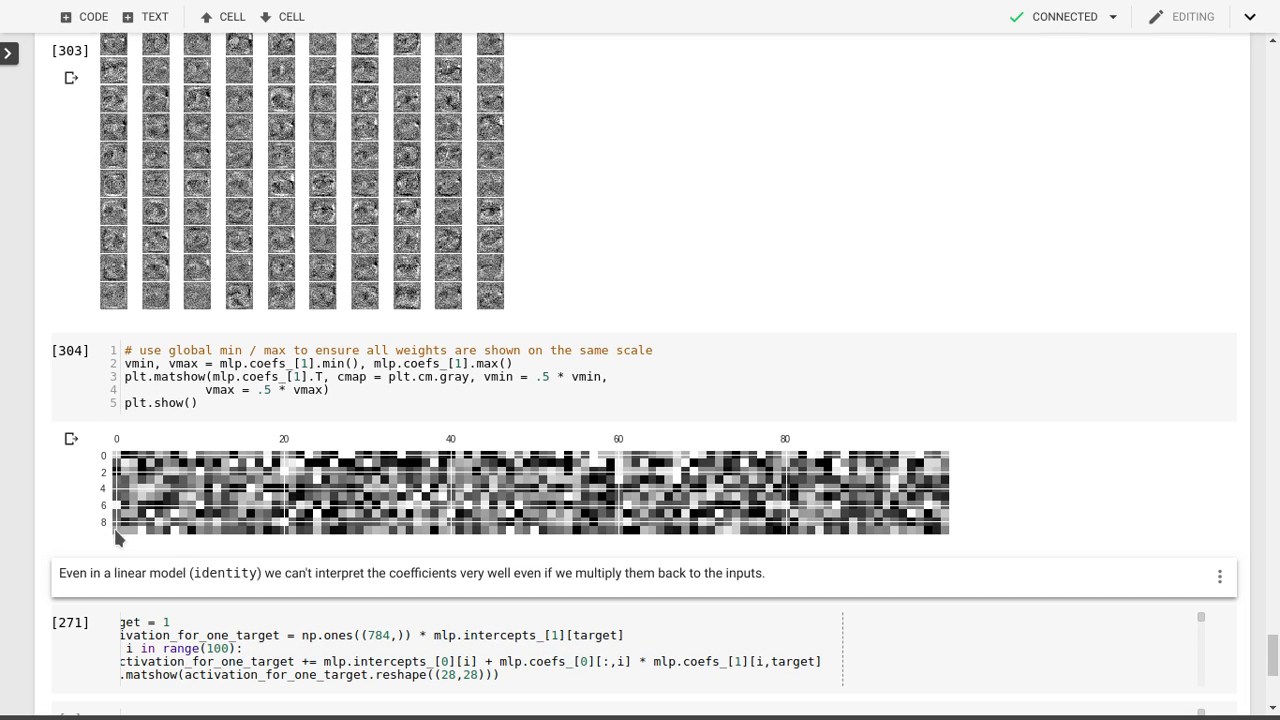
{"action": "mouse_move", "coordinate": [185, 463]}
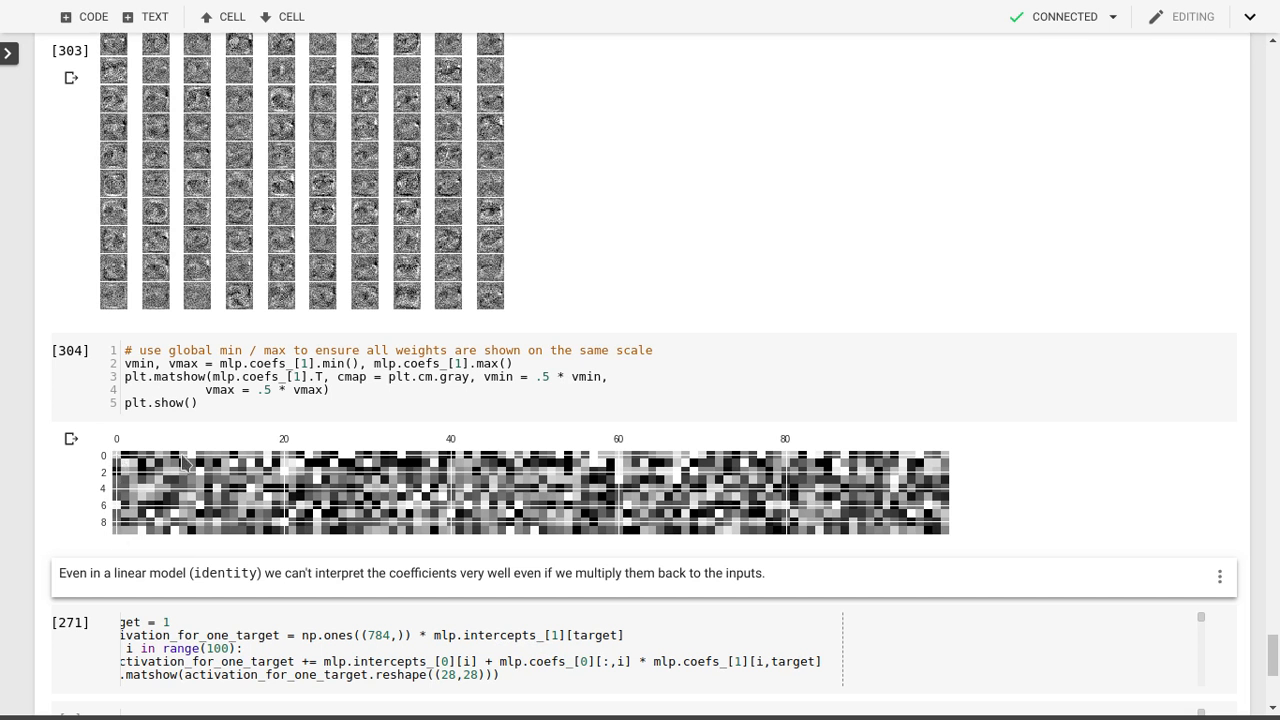
{"action": "mouse_move", "coordinate": [252, 415]}
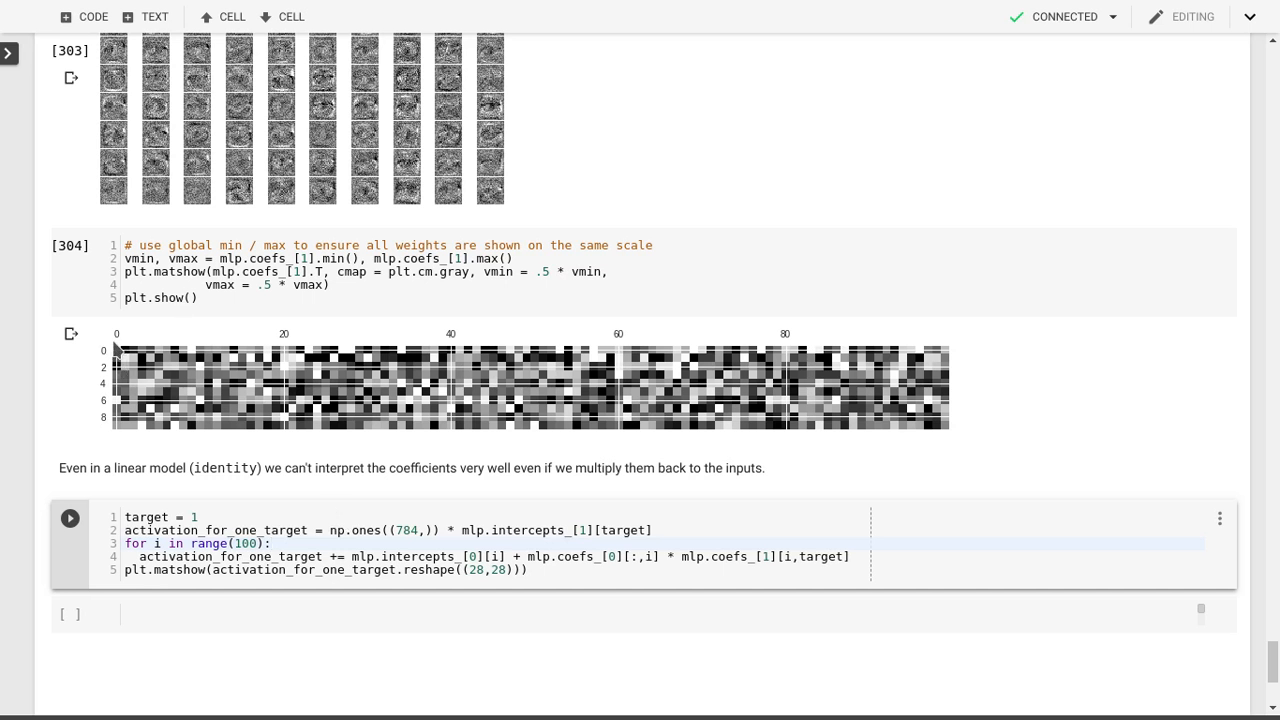
{"action": "mouse_move", "coordinate": [117, 437]}
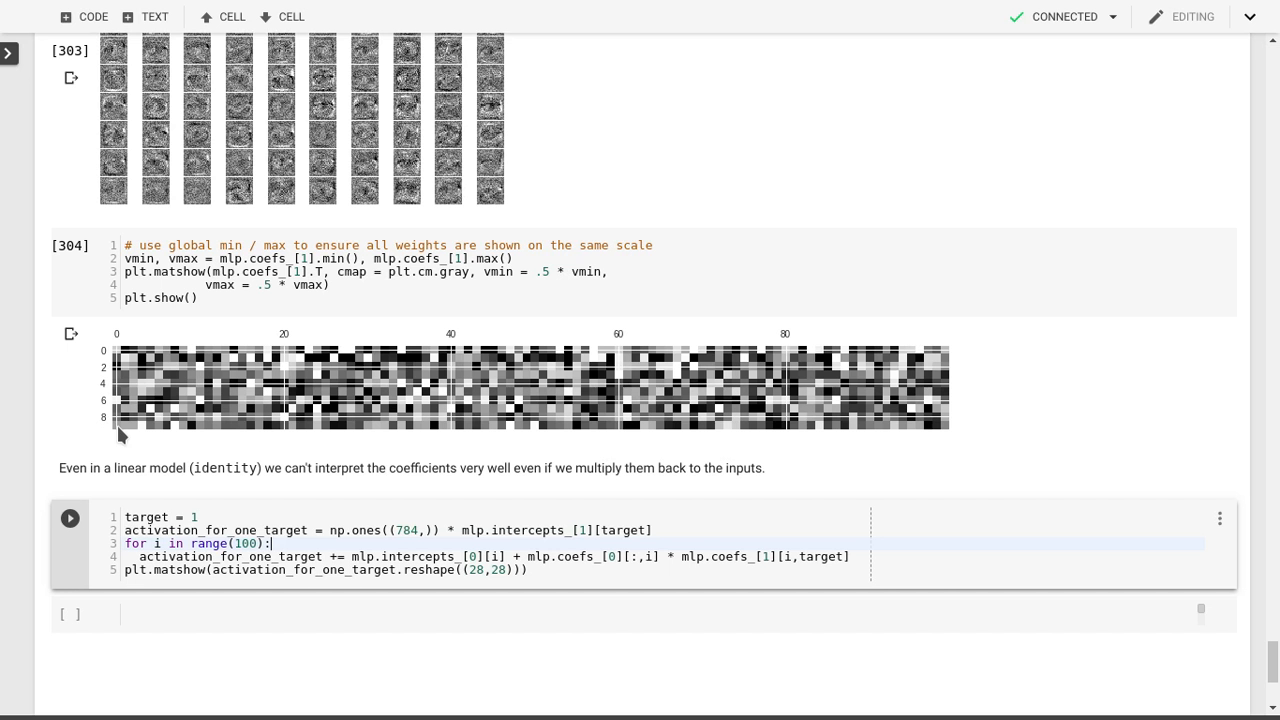
{"action": "mouse_move", "coordinate": [105, 197]}
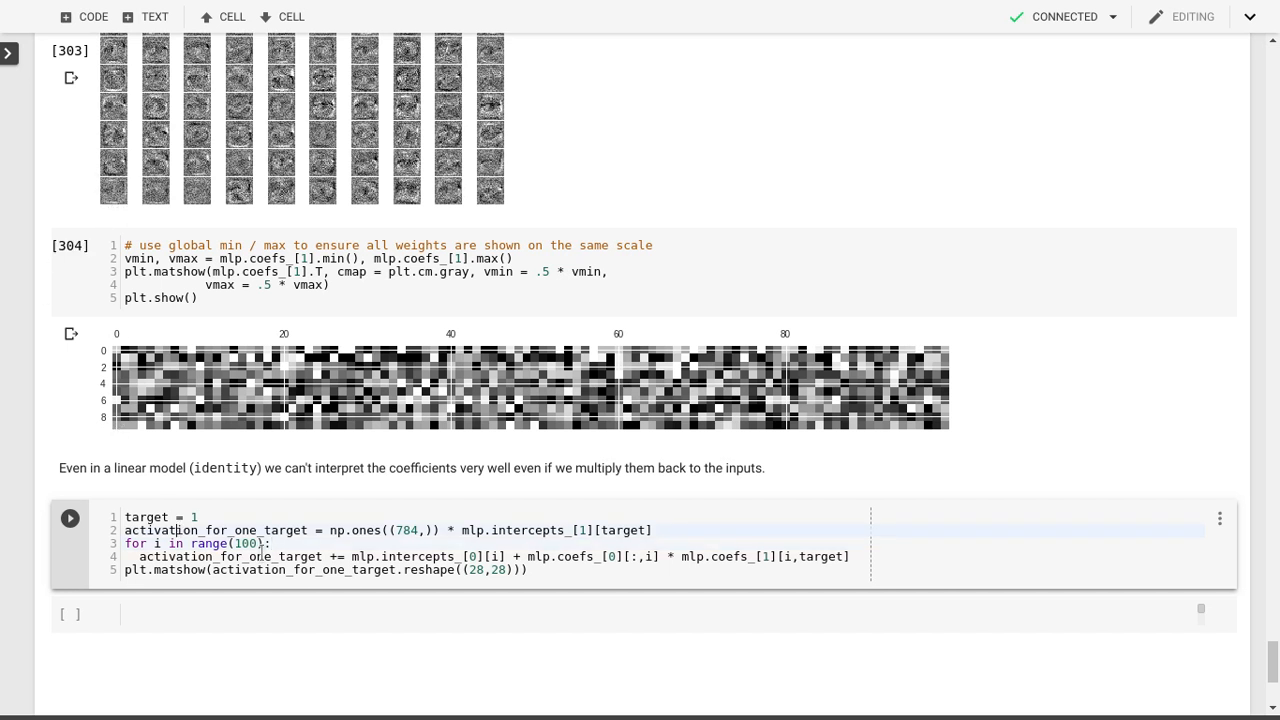
- Plot the 28×28 input-space weight map for target digit 1, then select the target line
{"action": "left_click", "coordinate": [69, 517]}
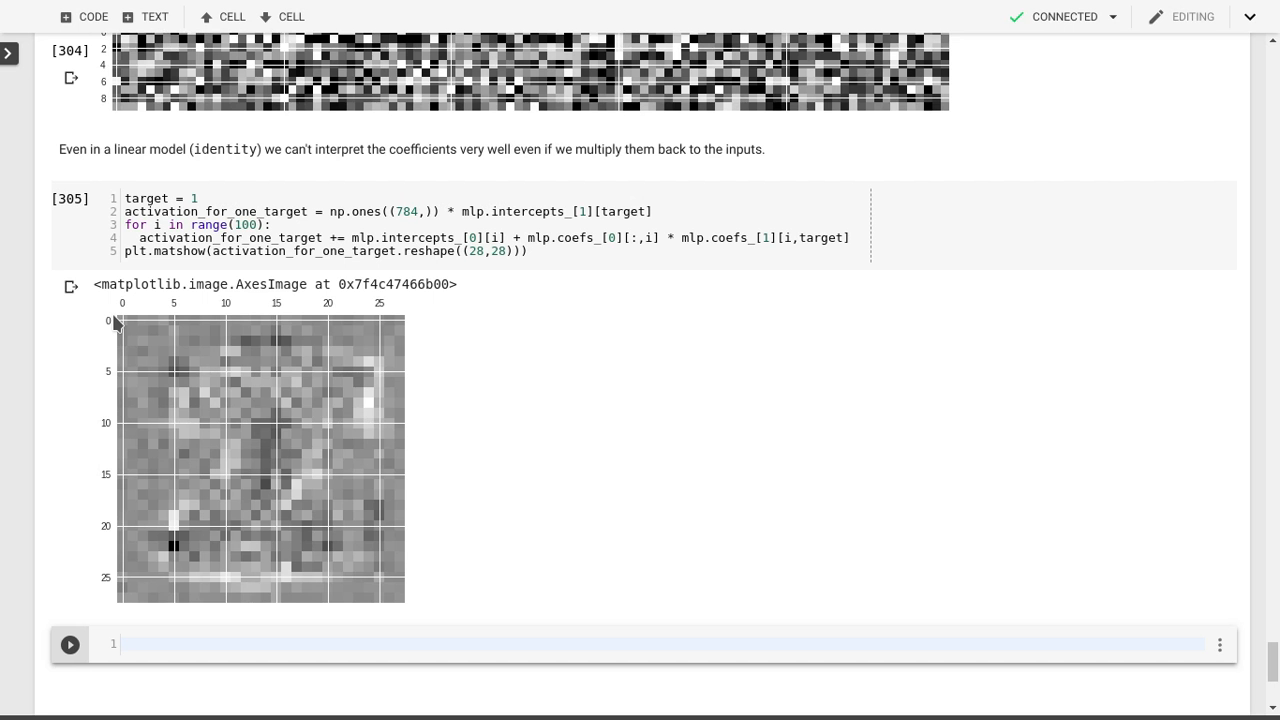
{"action": "mouse_move", "coordinate": [147, 573]}
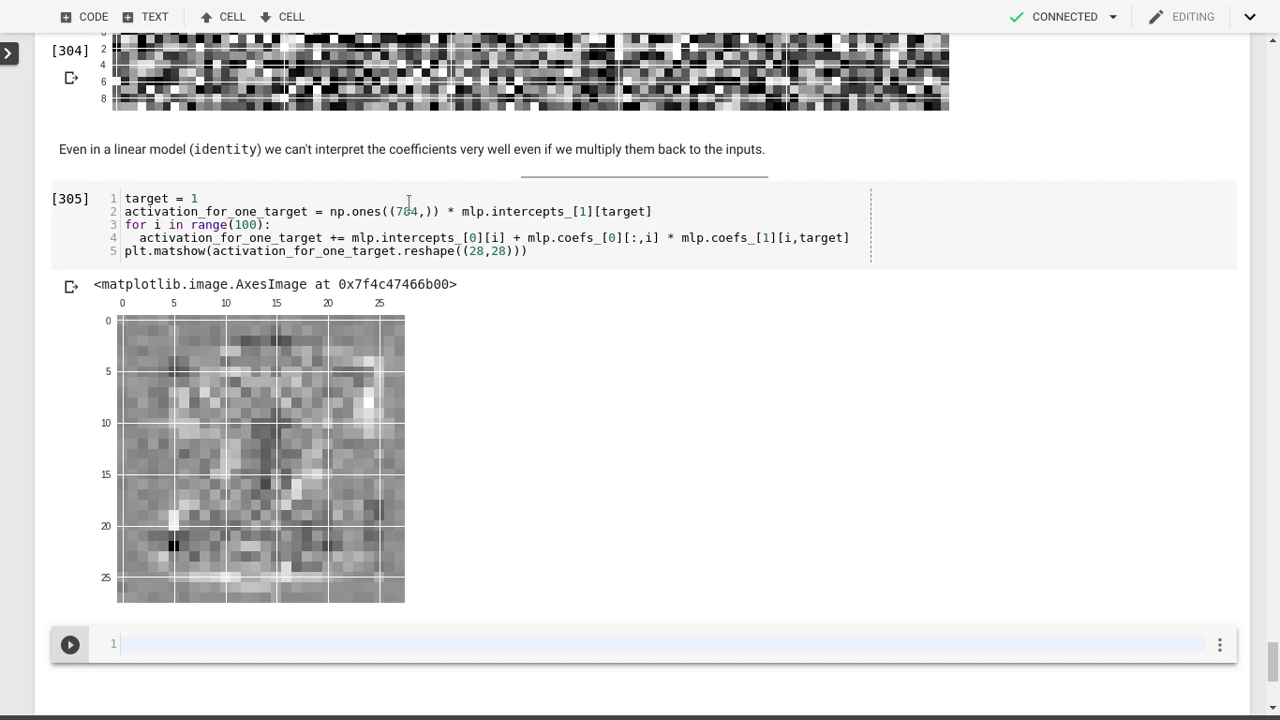
{"action": "mouse_move", "coordinate": [408, 323]}
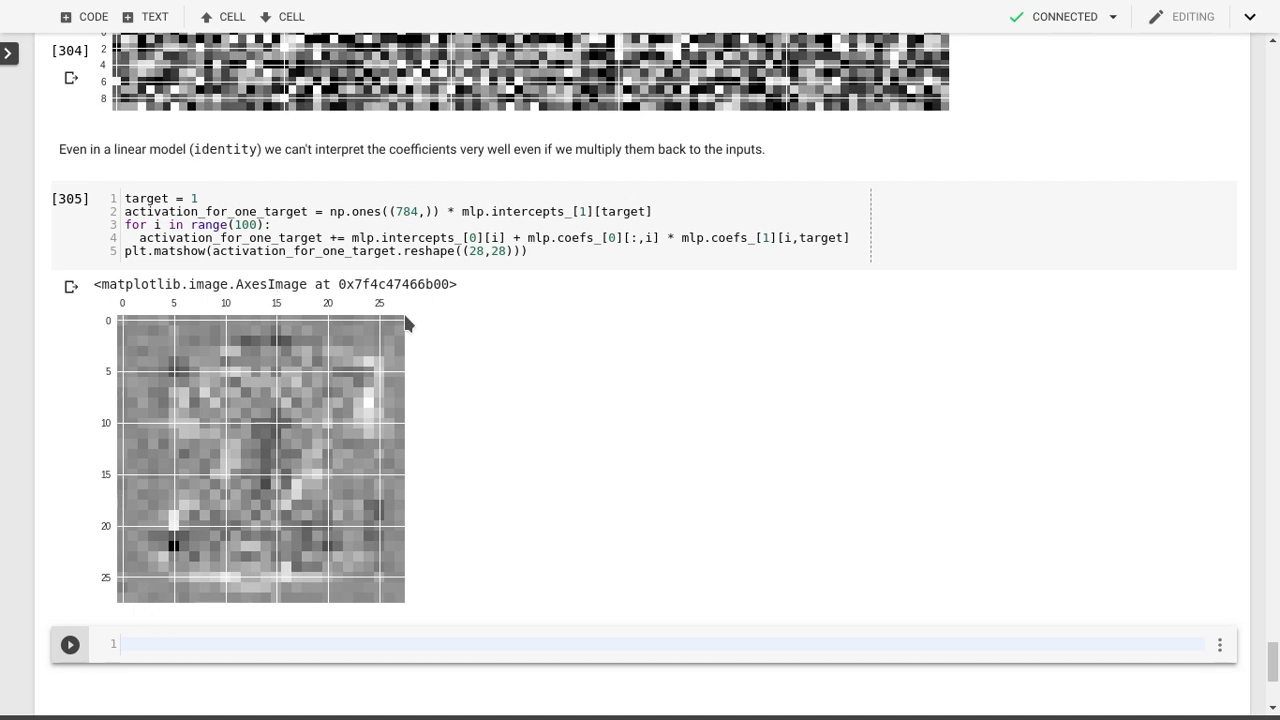
{"action": "mouse_move", "coordinate": [123, 327]}
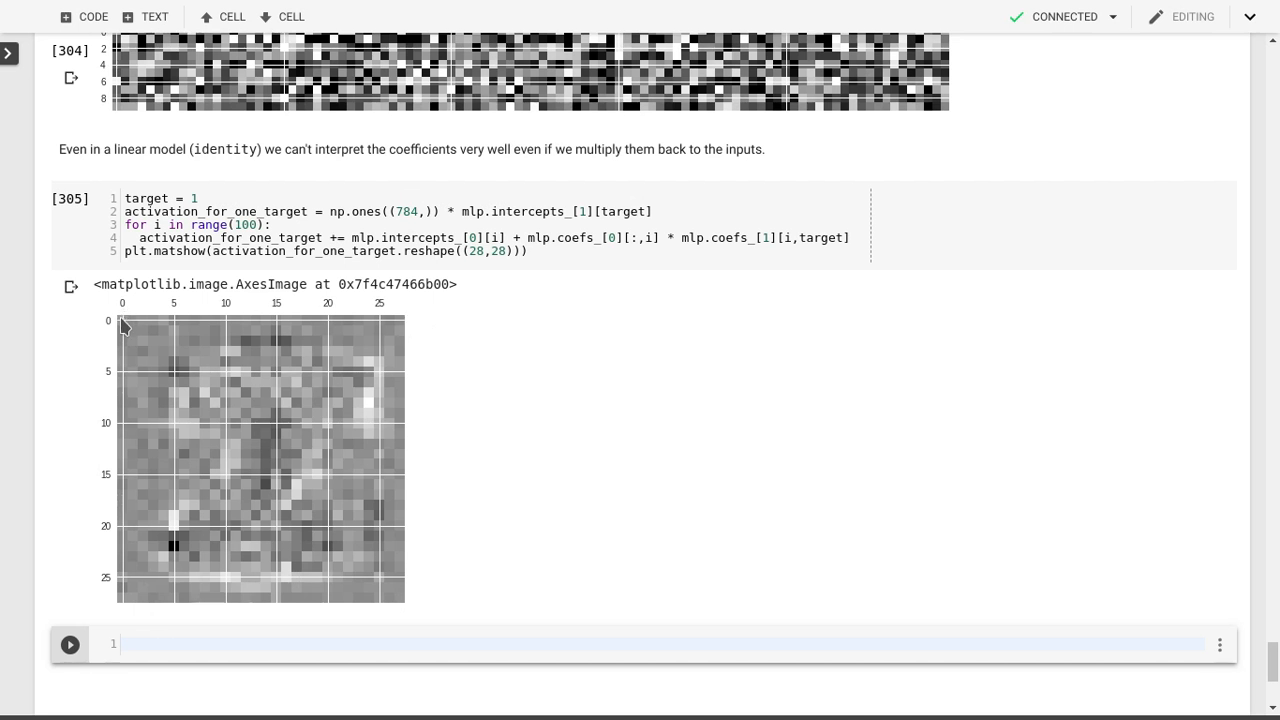
{"action": "mouse_move", "coordinate": [138, 528]}
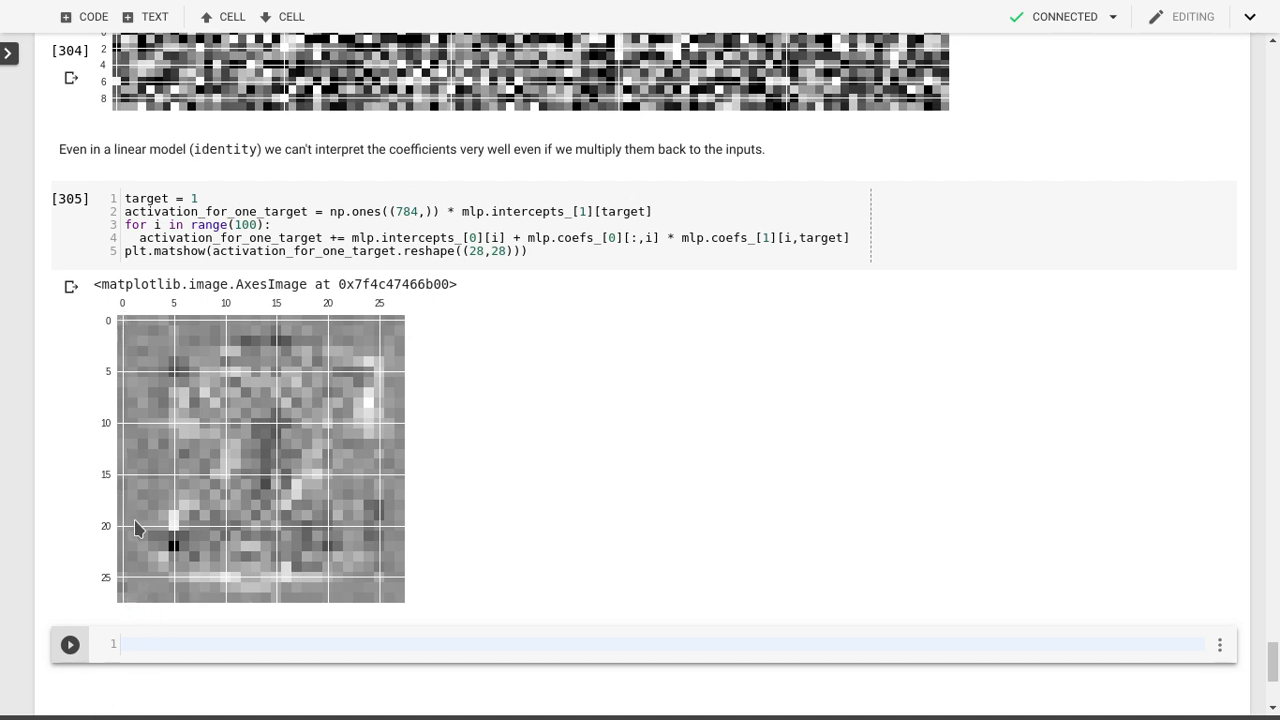
{"action": "left_click", "coordinate": [200, 198]}
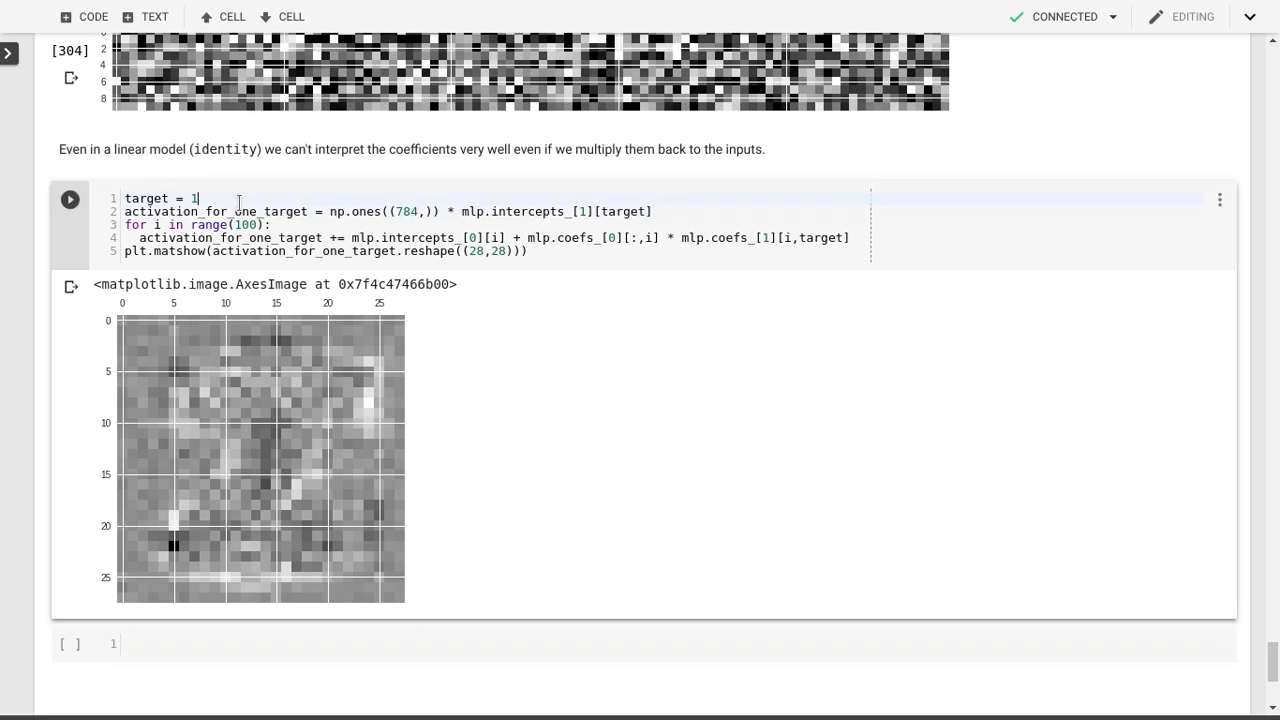
- Change the target to 0 and rerun the weight-map cell
{"action": "type", "text": "0"}
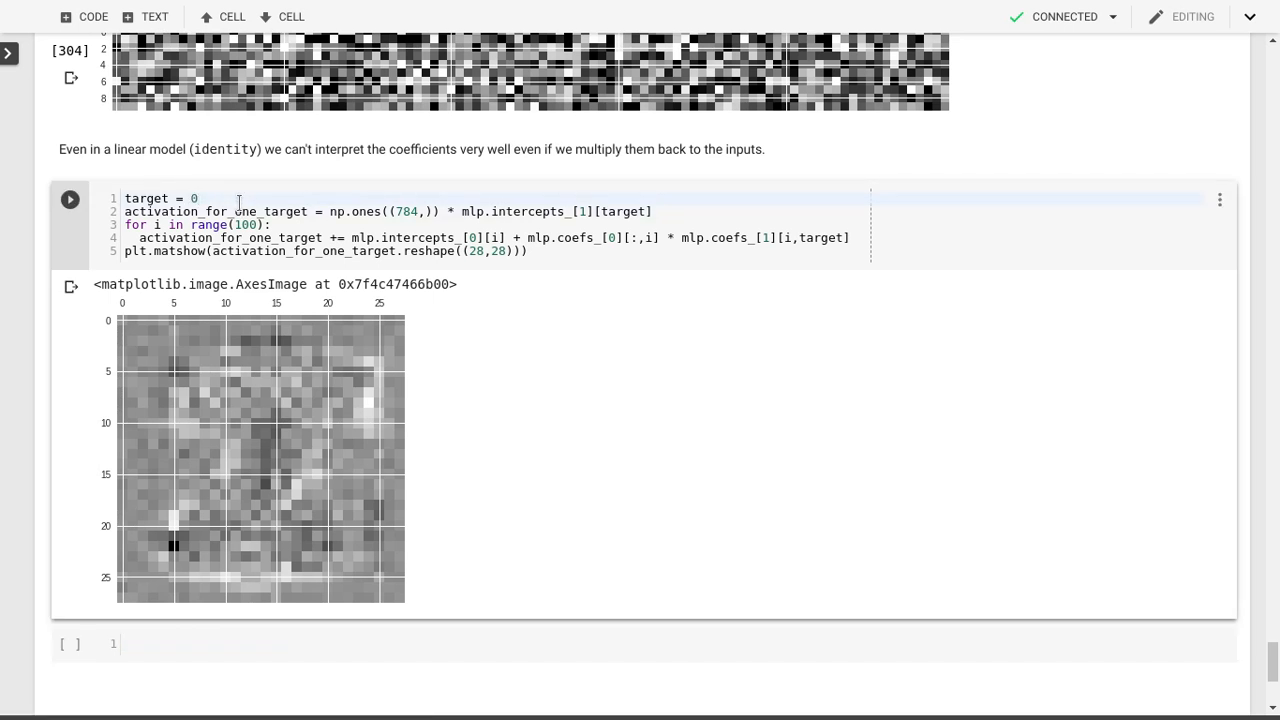
{"action": "left_click", "coordinate": [70, 199]}
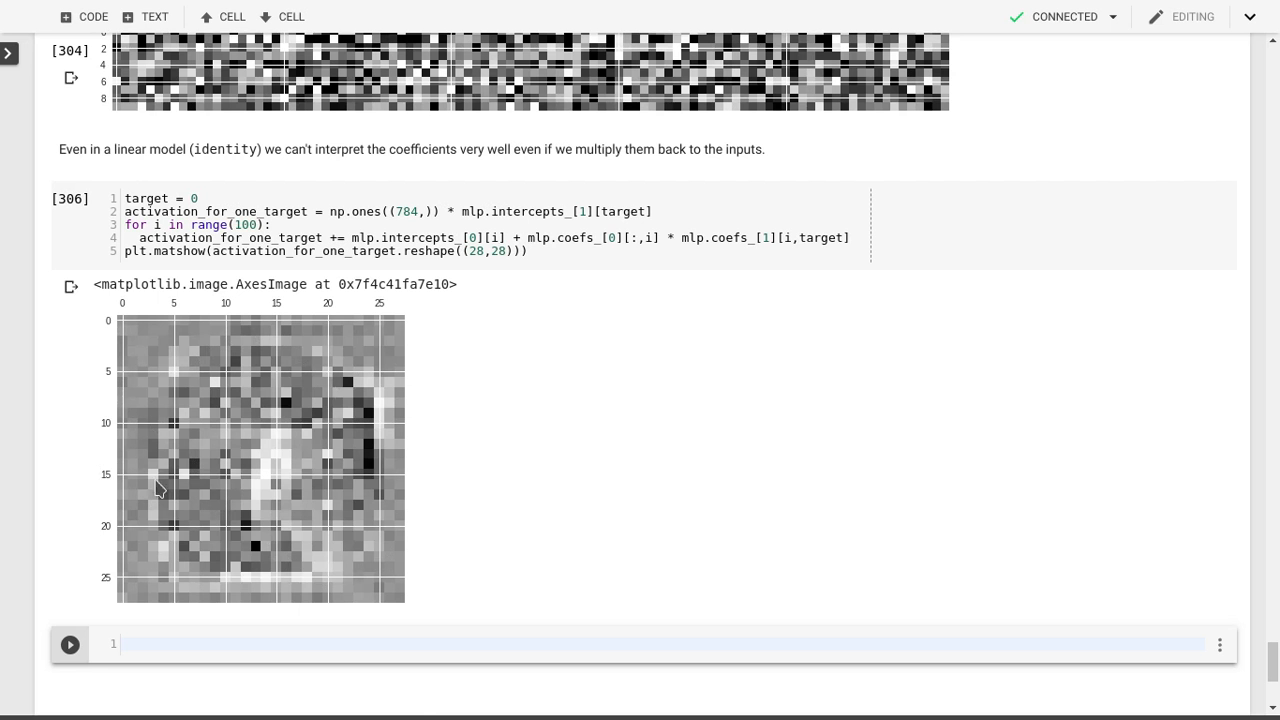
{"action": "mouse_move", "coordinate": [330, 558]}
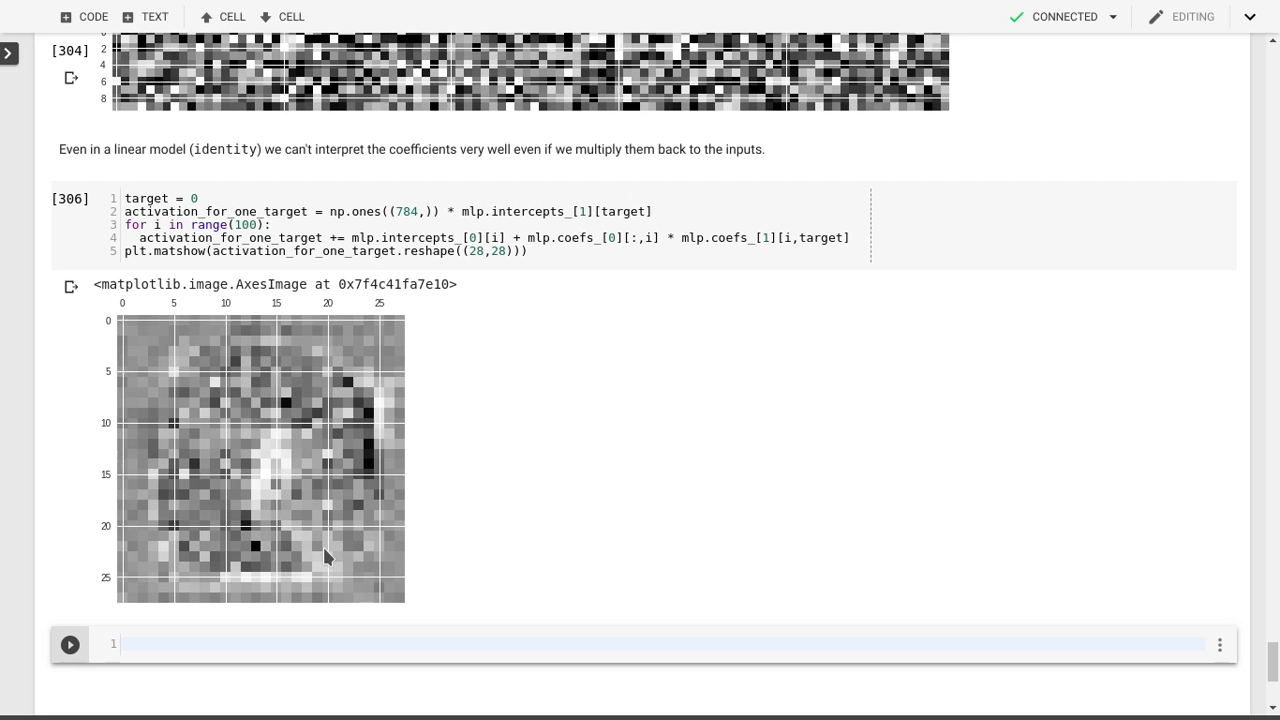
{"action": "mouse_move", "coordinate": [588, 523]}
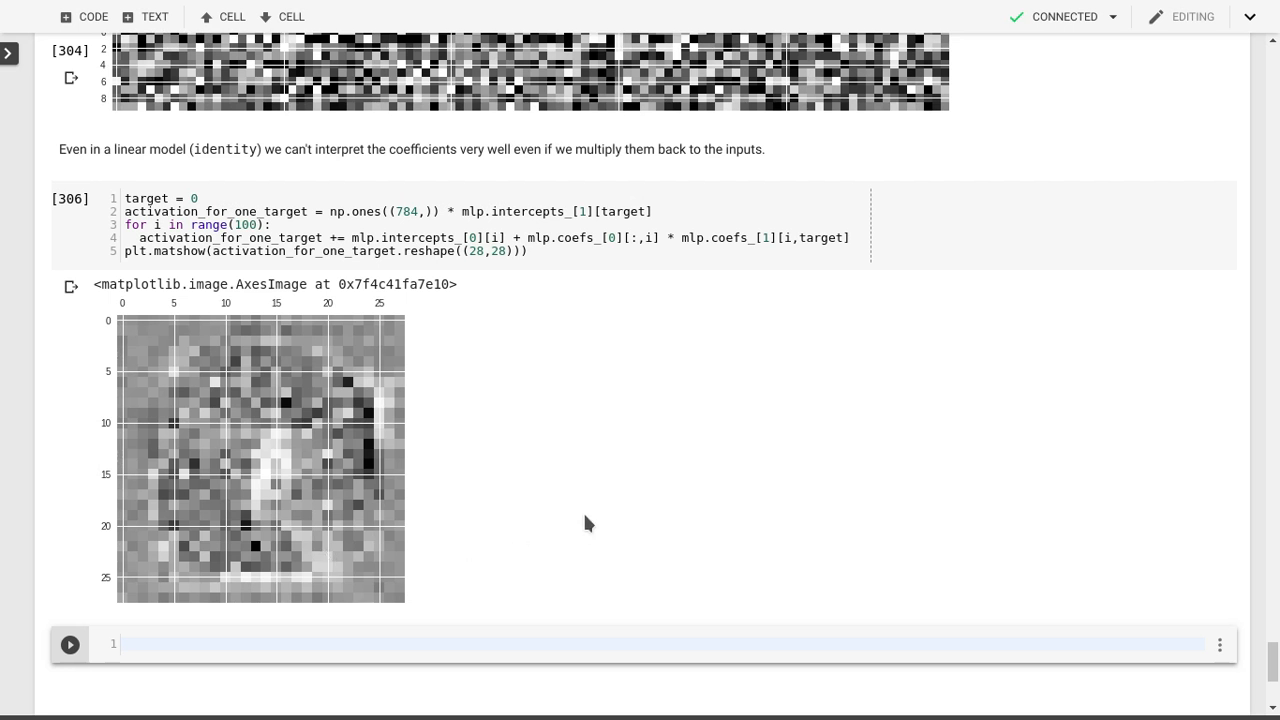
{"action": "mouse_move", "coordinate": [398, 552]}
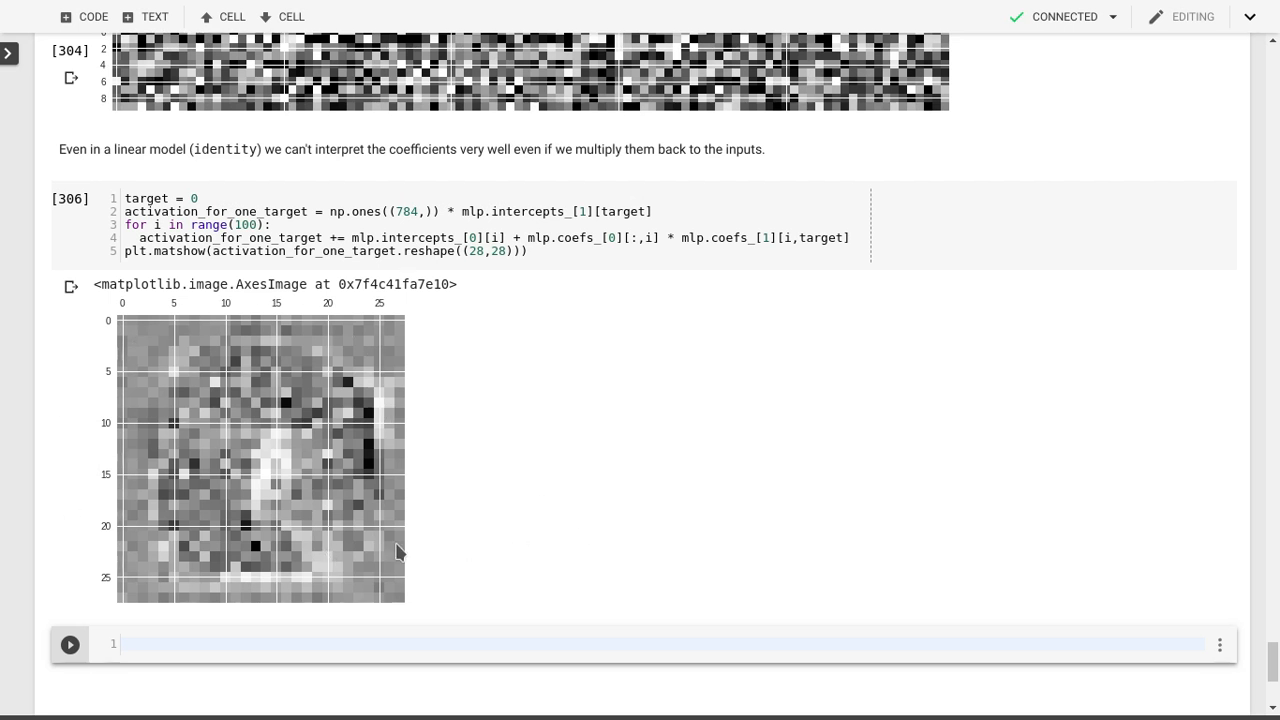
{"action": "mouse_move", "coordinate": [485, 514]}
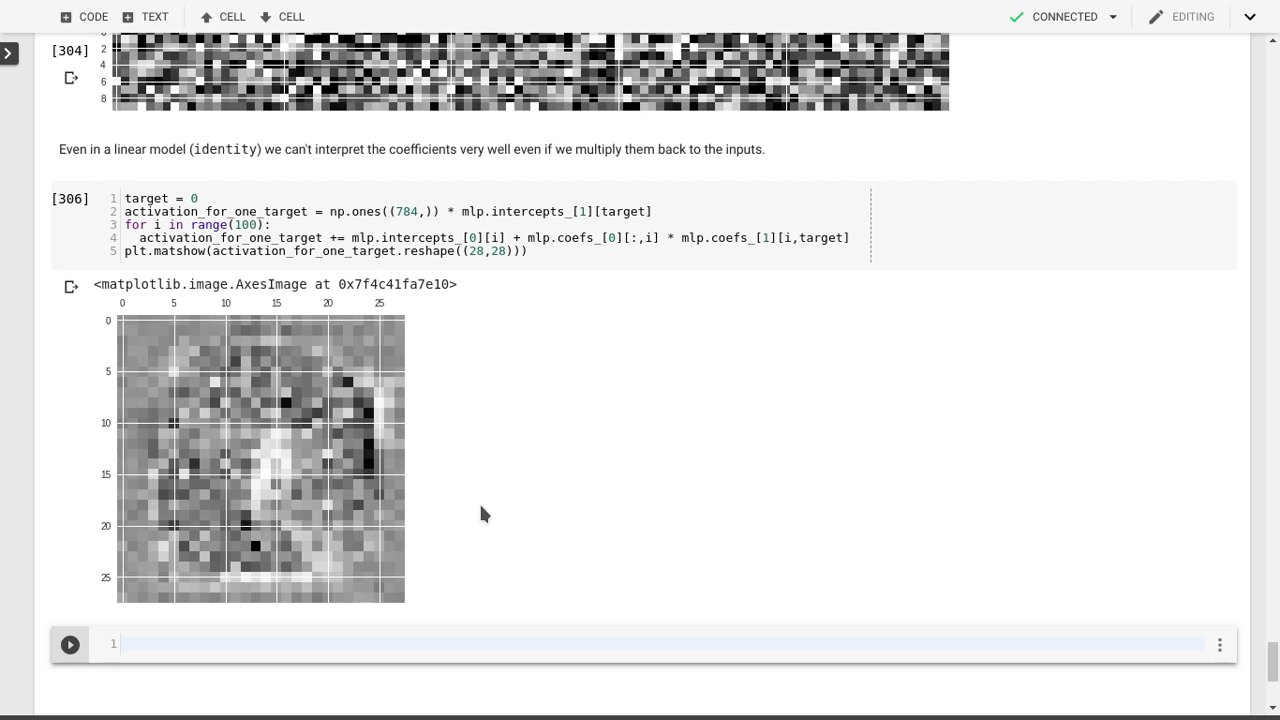
{"action": "mouse_move", "coordinate": [343, 303]}
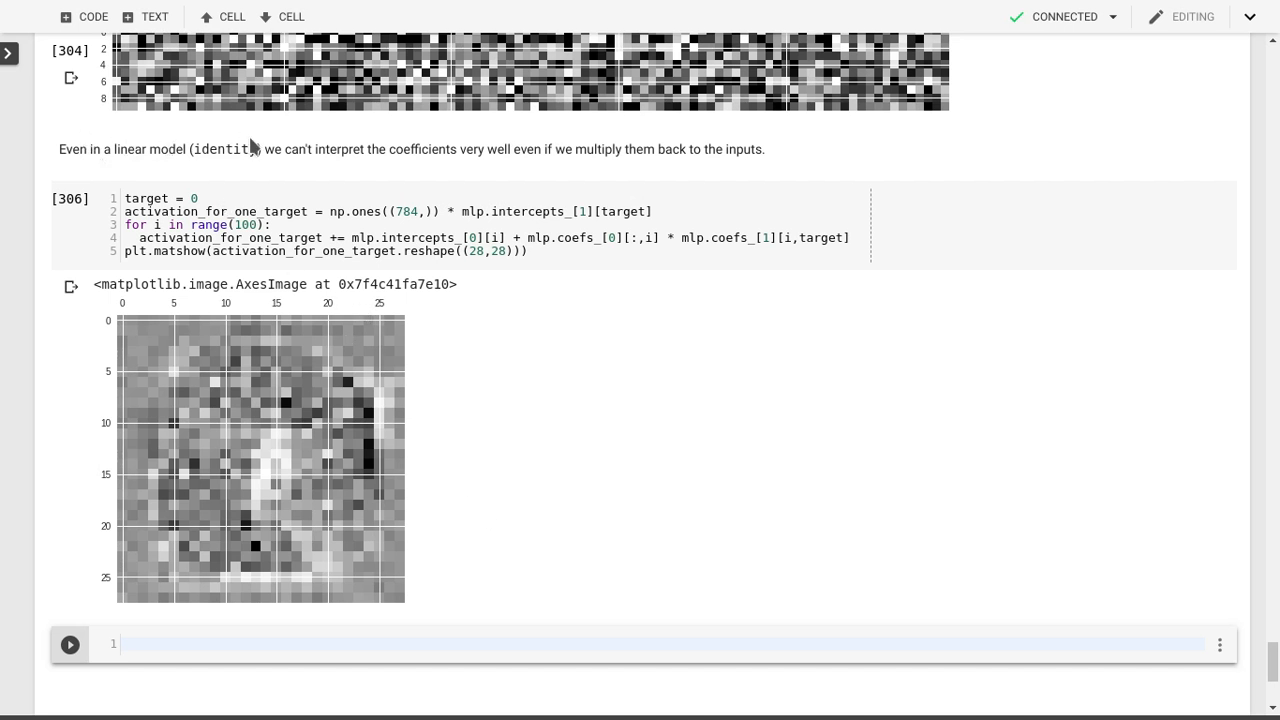
{"action": "mouse_move", "coordinate": [553, 439]}
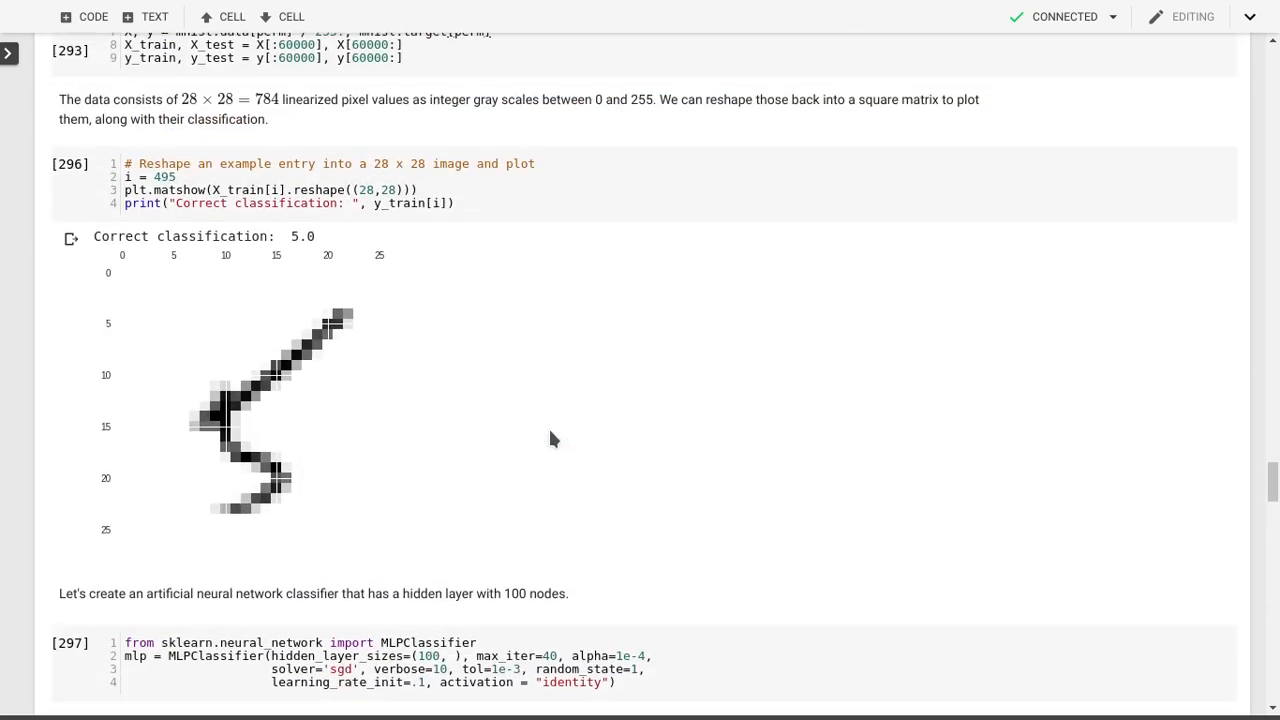
- Replace the identity activation with logistic in the MLPClassifier cell
{"action": "scroll", "scroll_direction": "down", "scroll_amount": 3}
{"action": "type", "text": "r"}
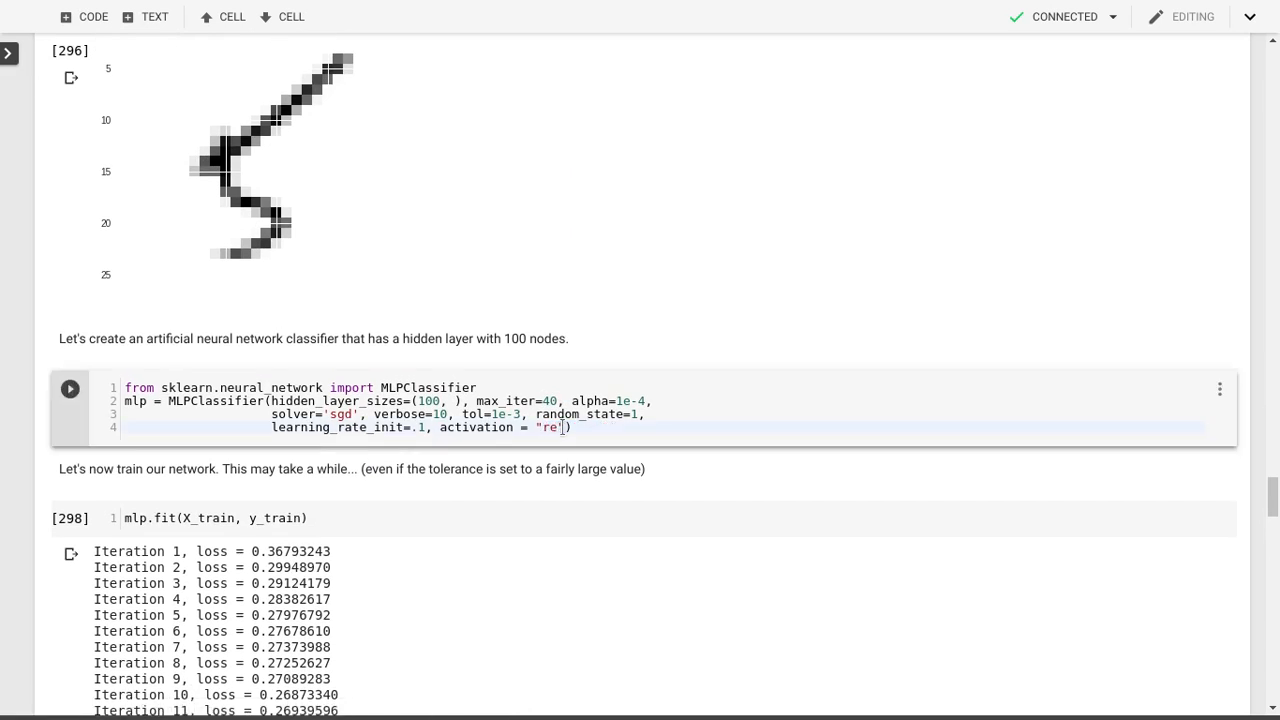
{"action": "type", "text": "logits"}
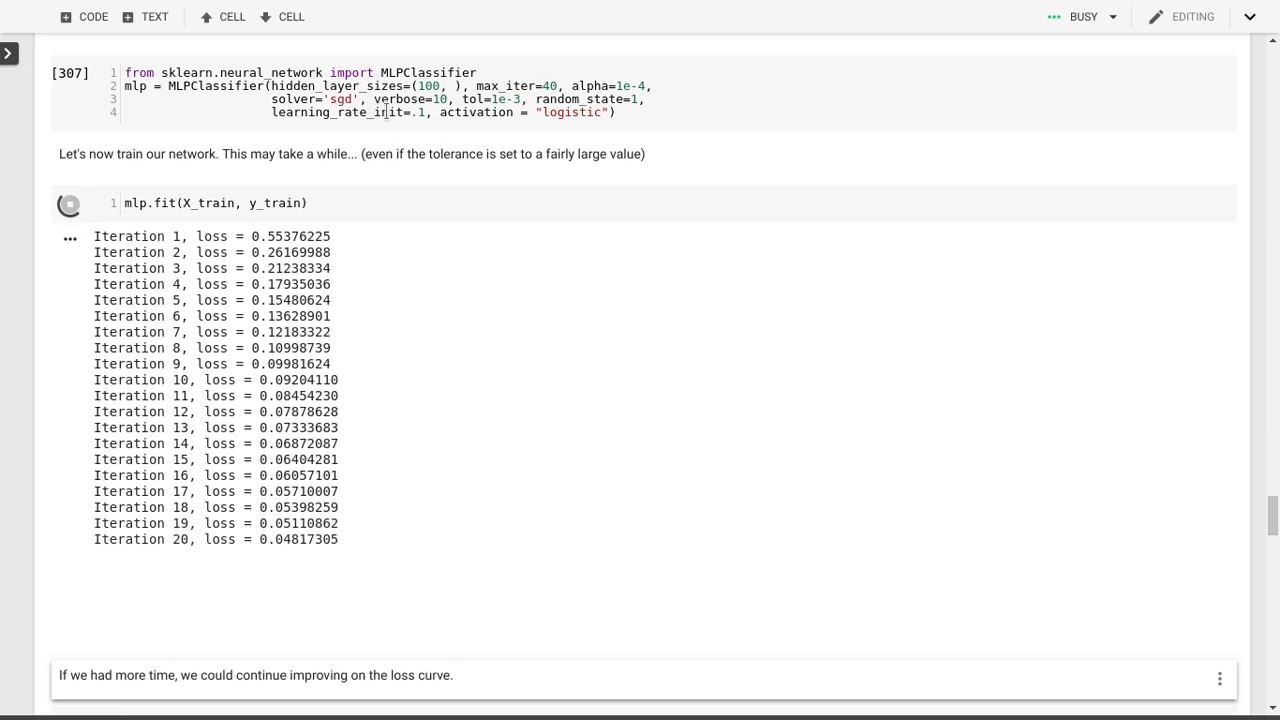
- Scroll through the logistic network's training log while iterations continue
{"action": "scroll", "scroll_direction": "down", "scroll_amount": 3}
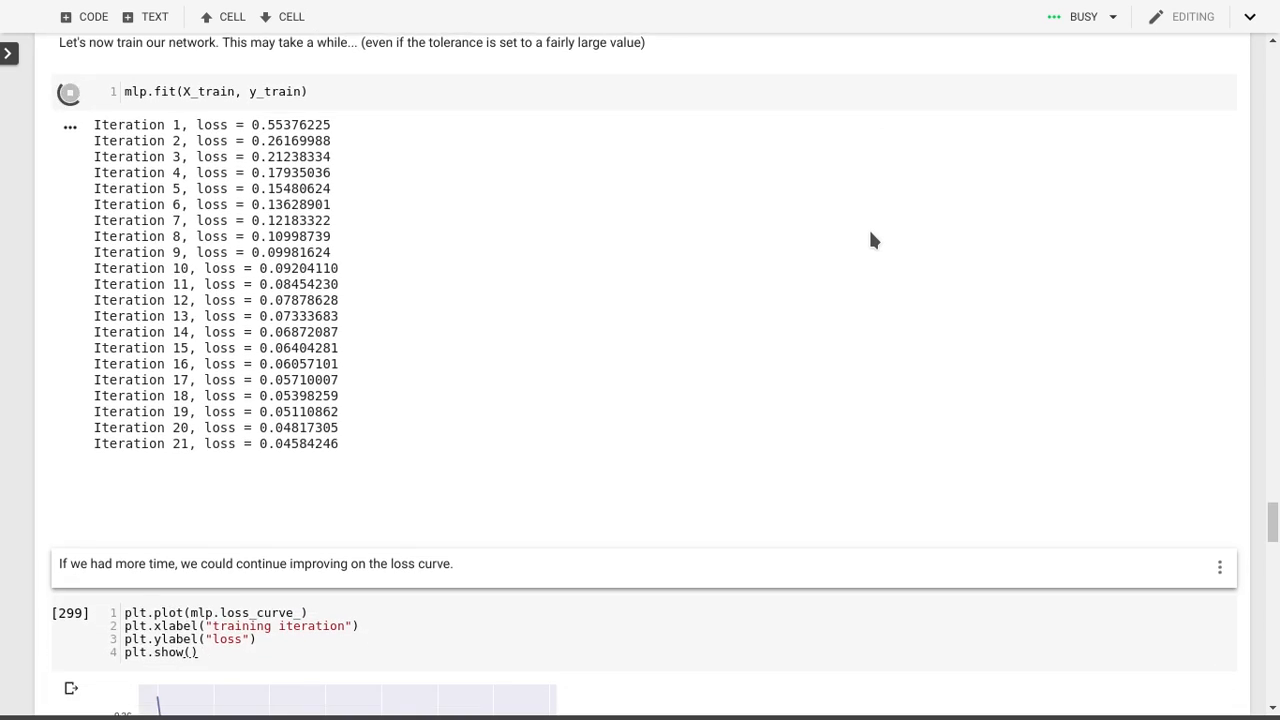
{"action": "mouse_move", "coordinate": [527, 263]}
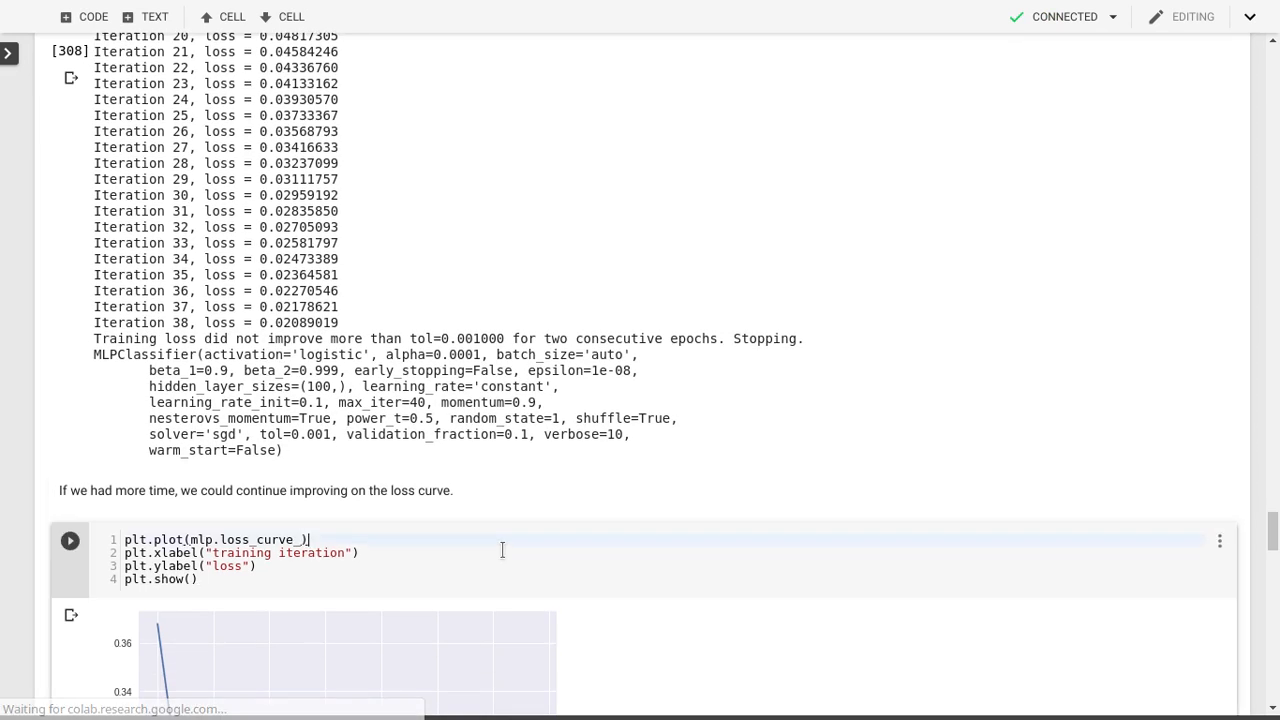
- Redraw the logistic network's loss curve, falling from about 0.55 toward zero
{"action": "scroll", "scroll_direction": "down", "scroll_amount": 3}
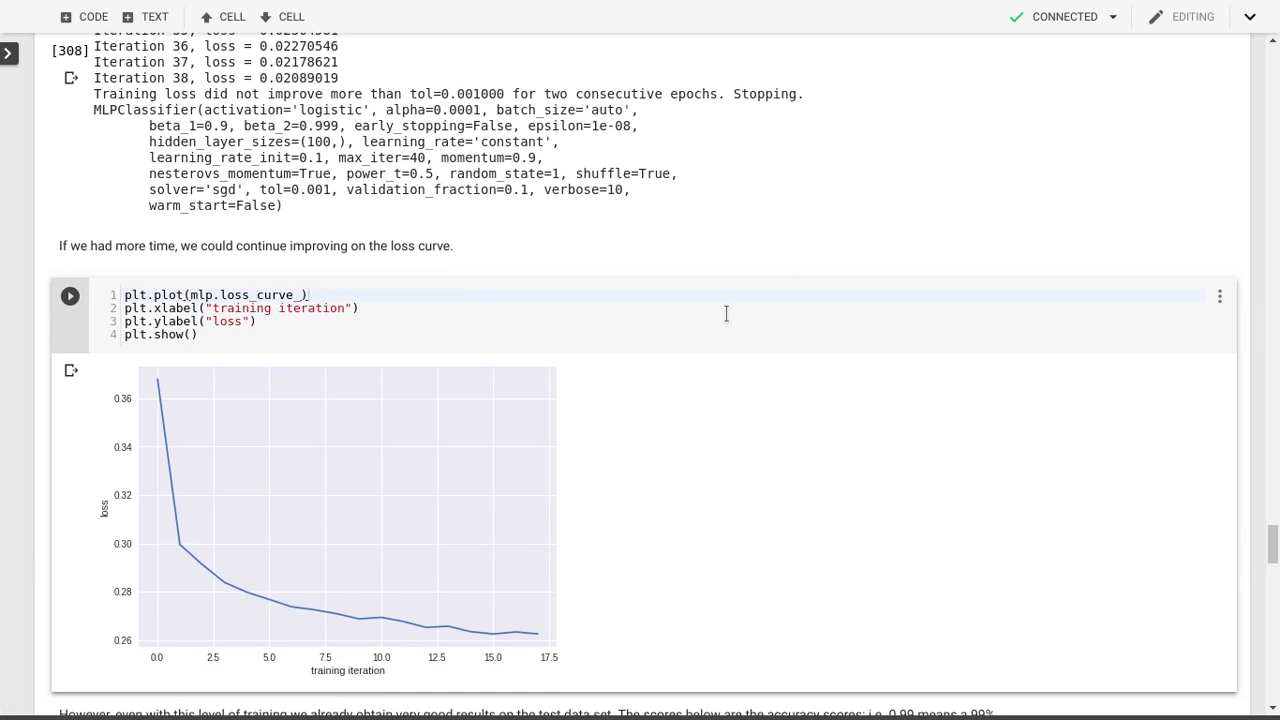
{"action": "left_click", "coordinate": [69, 295]}
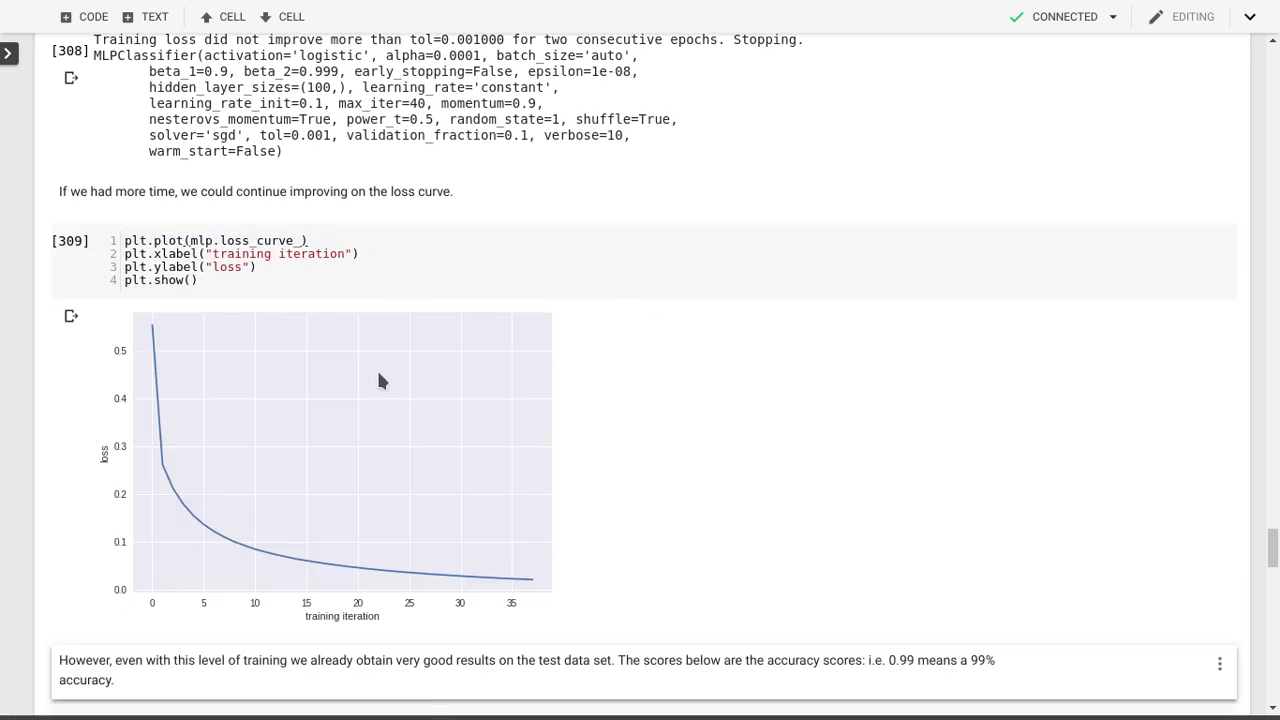
{"action": "mouse_move", "coordinate": [619, 619]}
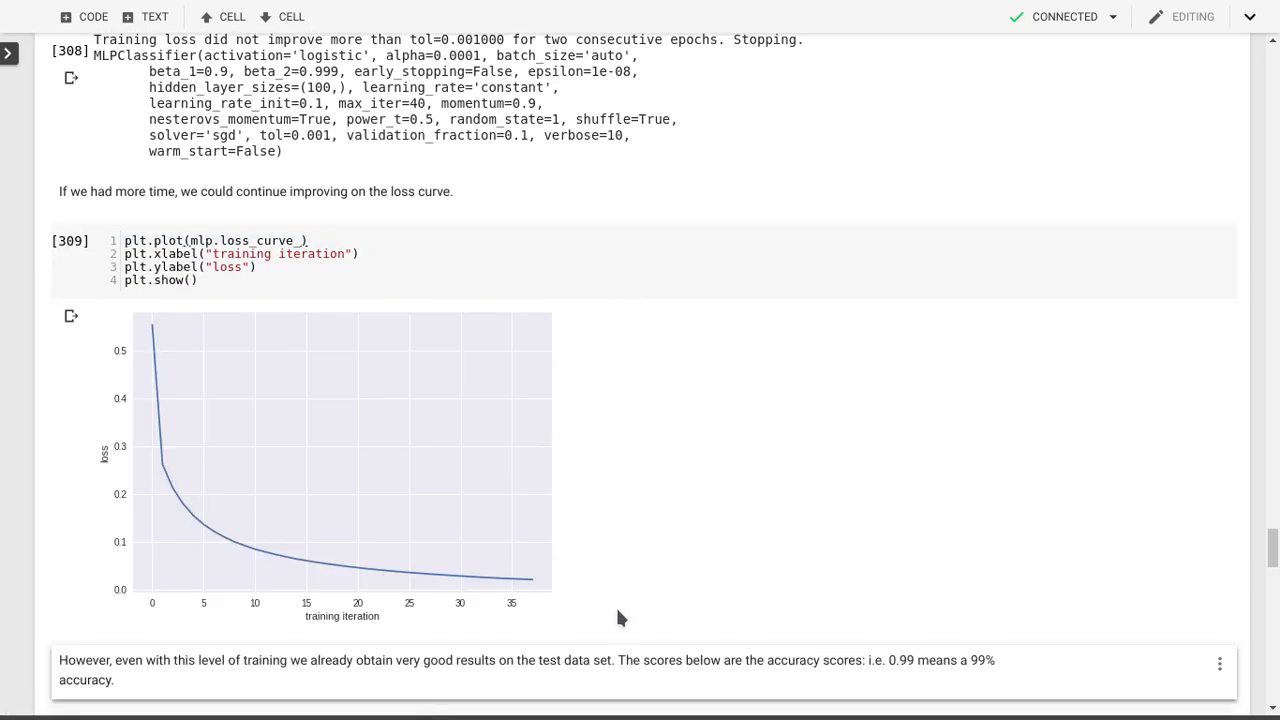
{"action": "scroll", "scroll_direction": "down", "scroll_amount": 3}
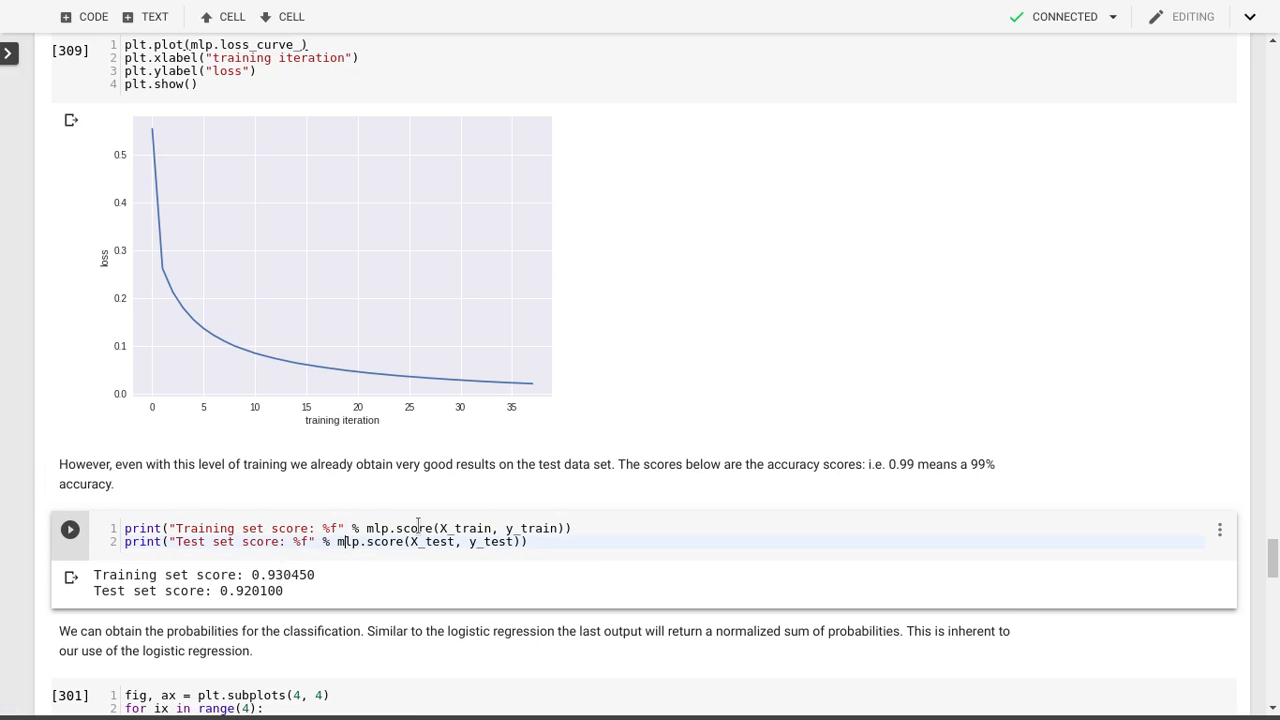
{"action": "mouse_move", "coordinate": [228, 580]}
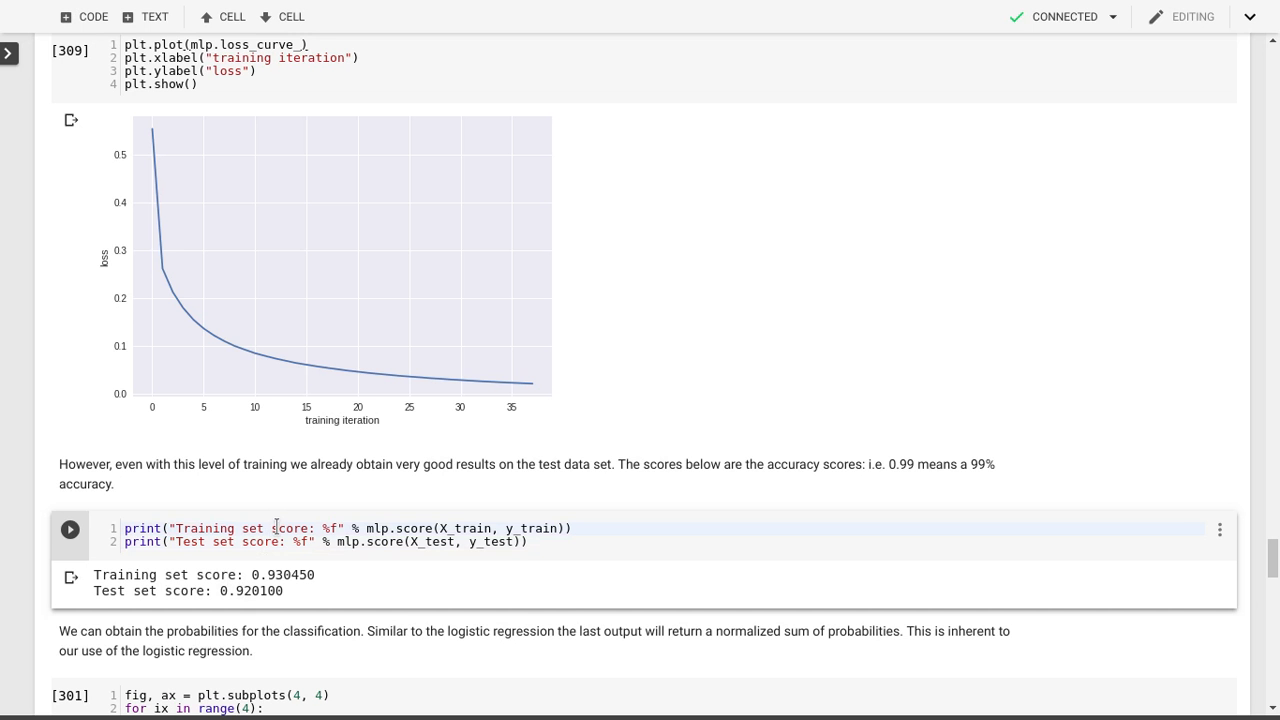
- Rerun the score cell, giving 0.997517 training and 0.976700 test accuracy
{"action": "left_click", "coordinate": [69, 529]}
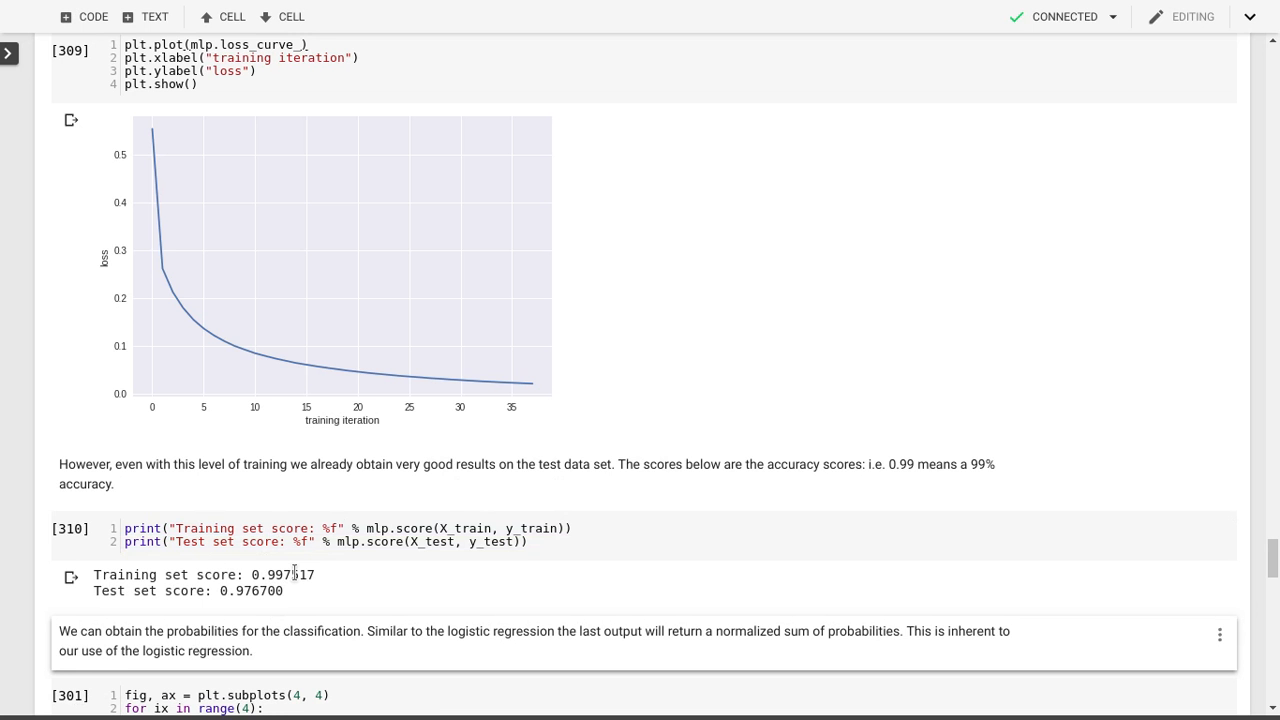
{"action": "mouse_move", "coordinate": [200, 591]}
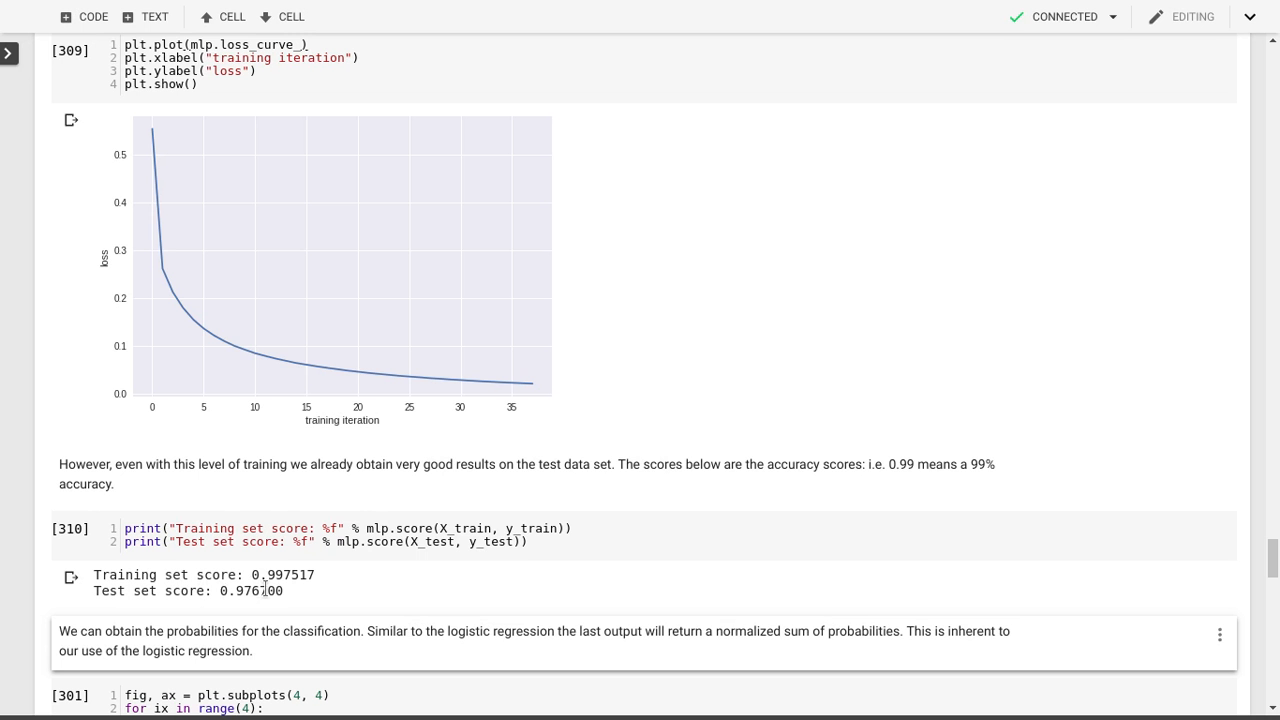
{"action": "left_click", "coordinate": [340, 541]}
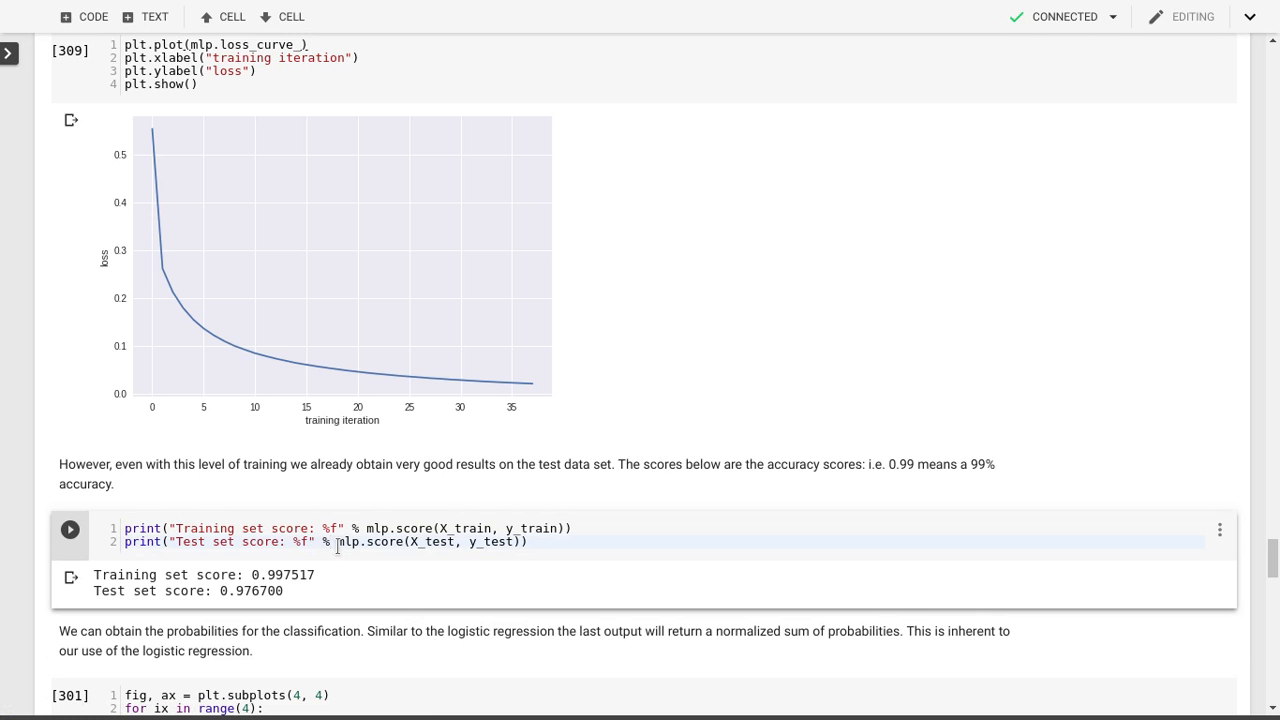
{"action": "mouse_move", "coordinate": [393, 542]}
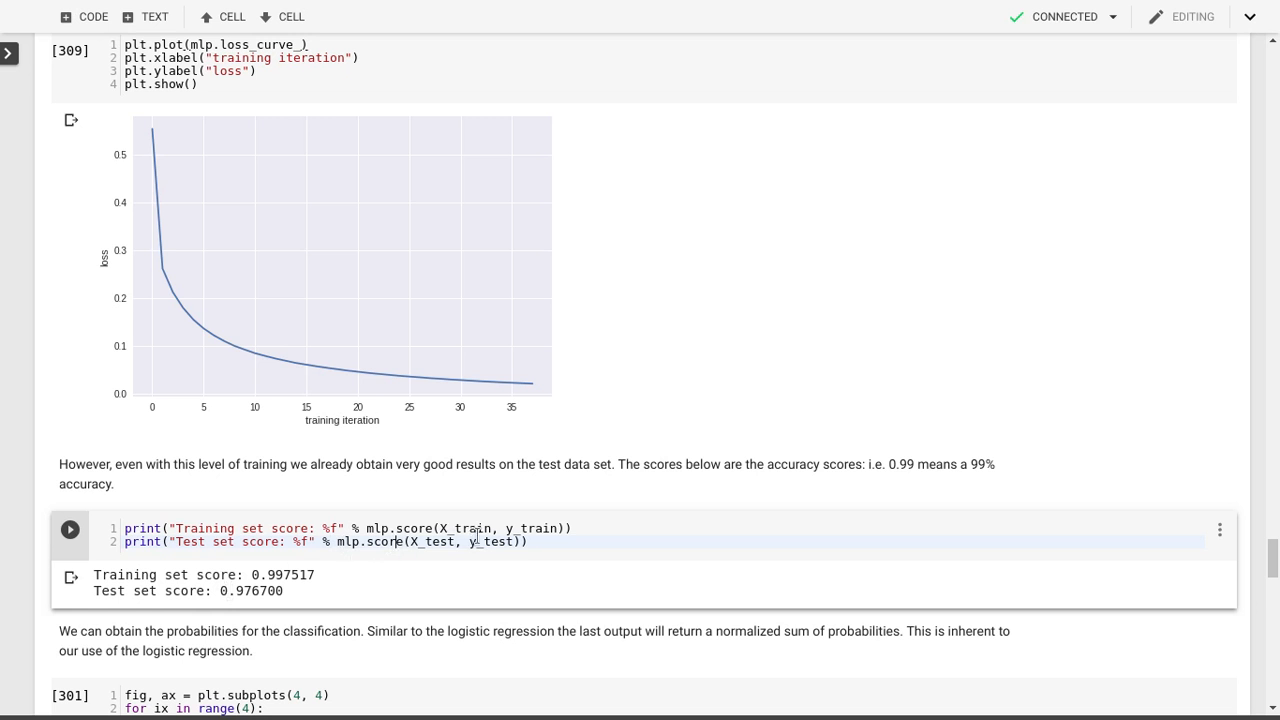
{"action": "left_click", "coordinate": [69, 529]}
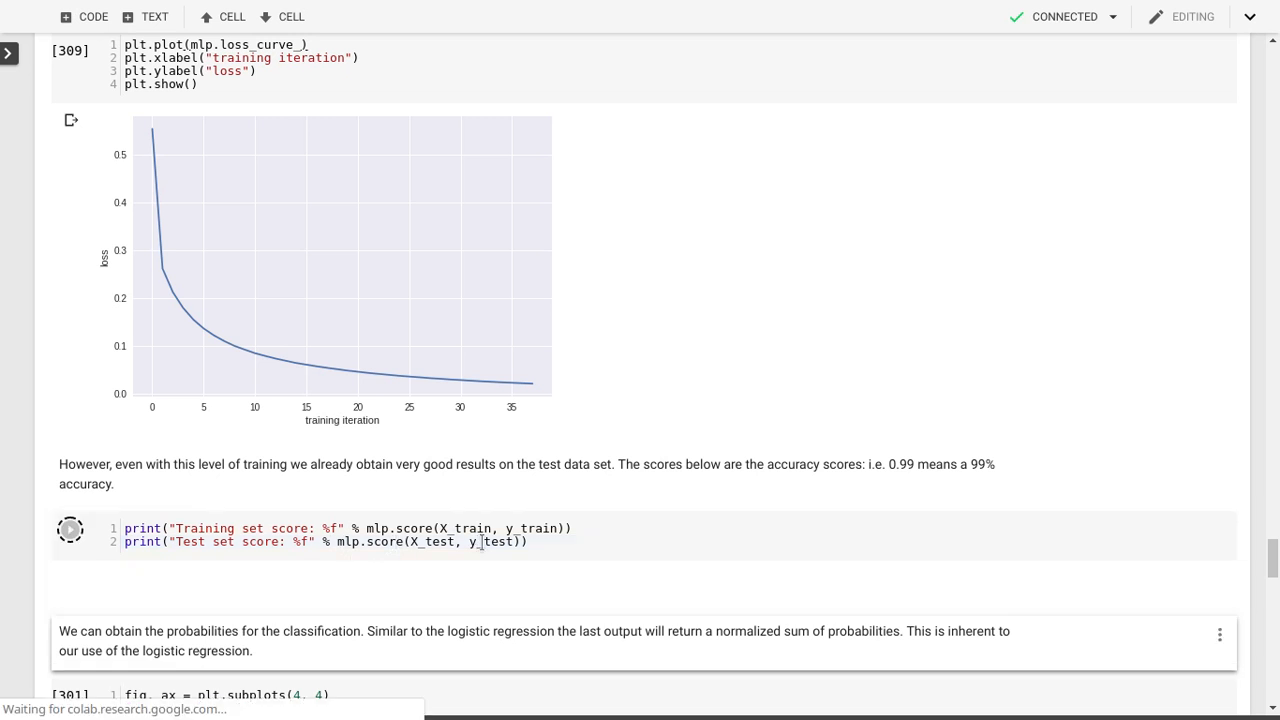
{"action": "left_click", "coordinate": [69, 530]}
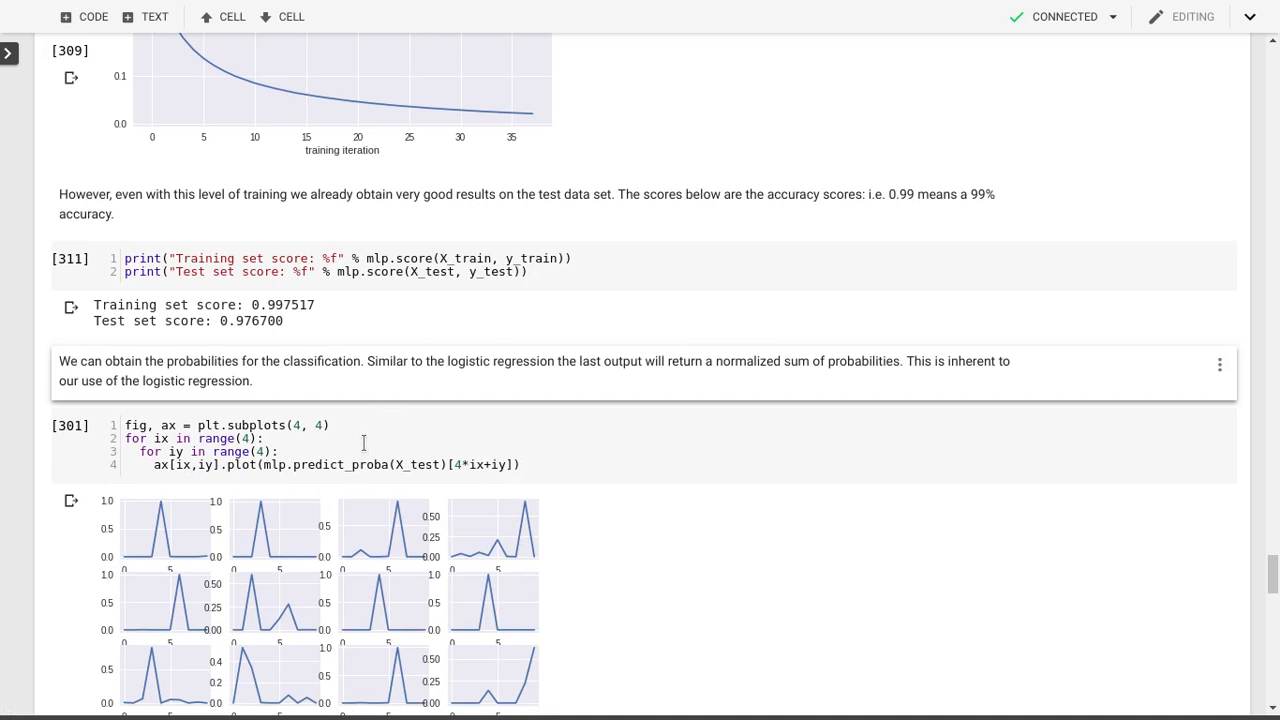
{"action": "scroll", "scroll_direction": "down", "scroll_amount": 3}
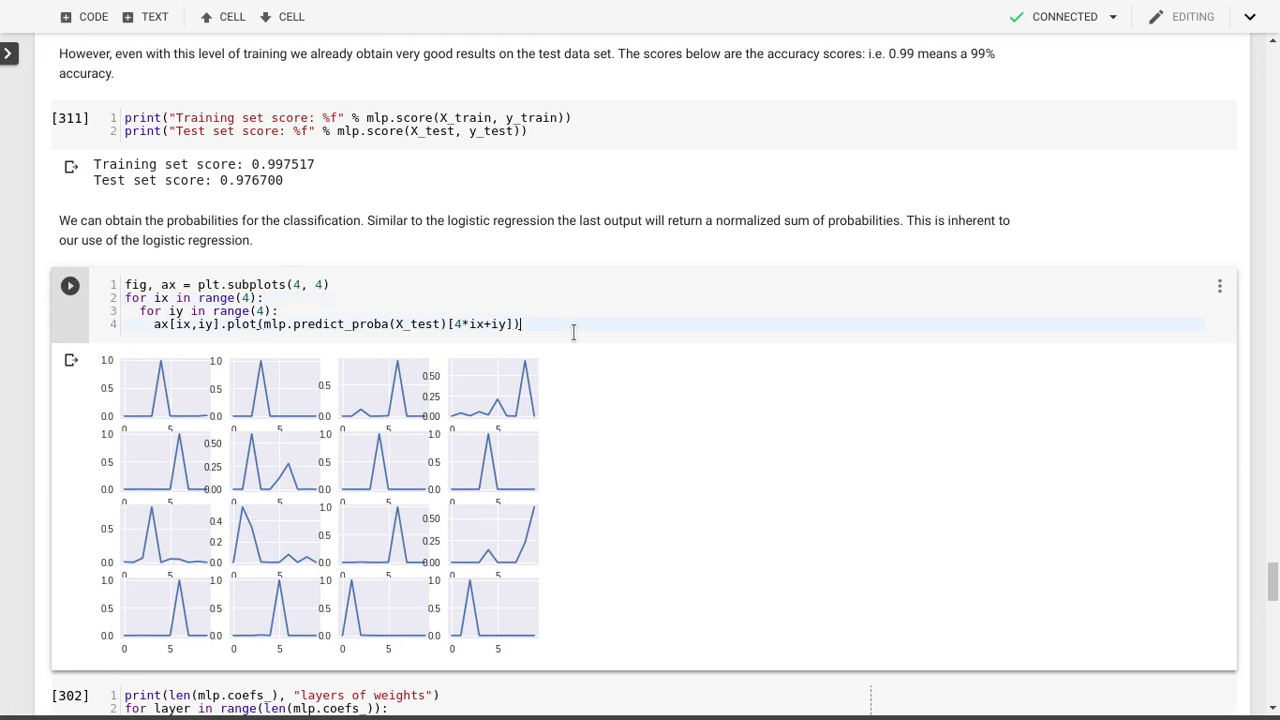
{"action": "left_click", "coordinate": [69, 285]}
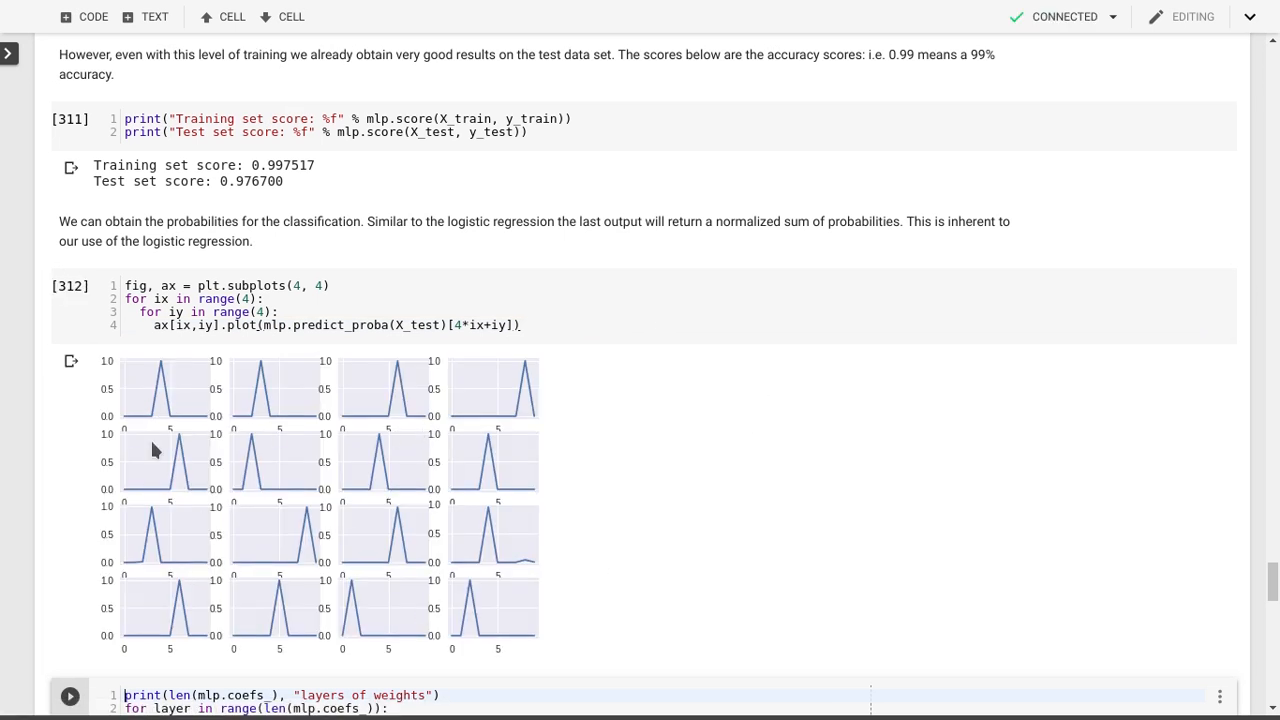
{"action": "mouse_move", "coordinate": [560, 480]}
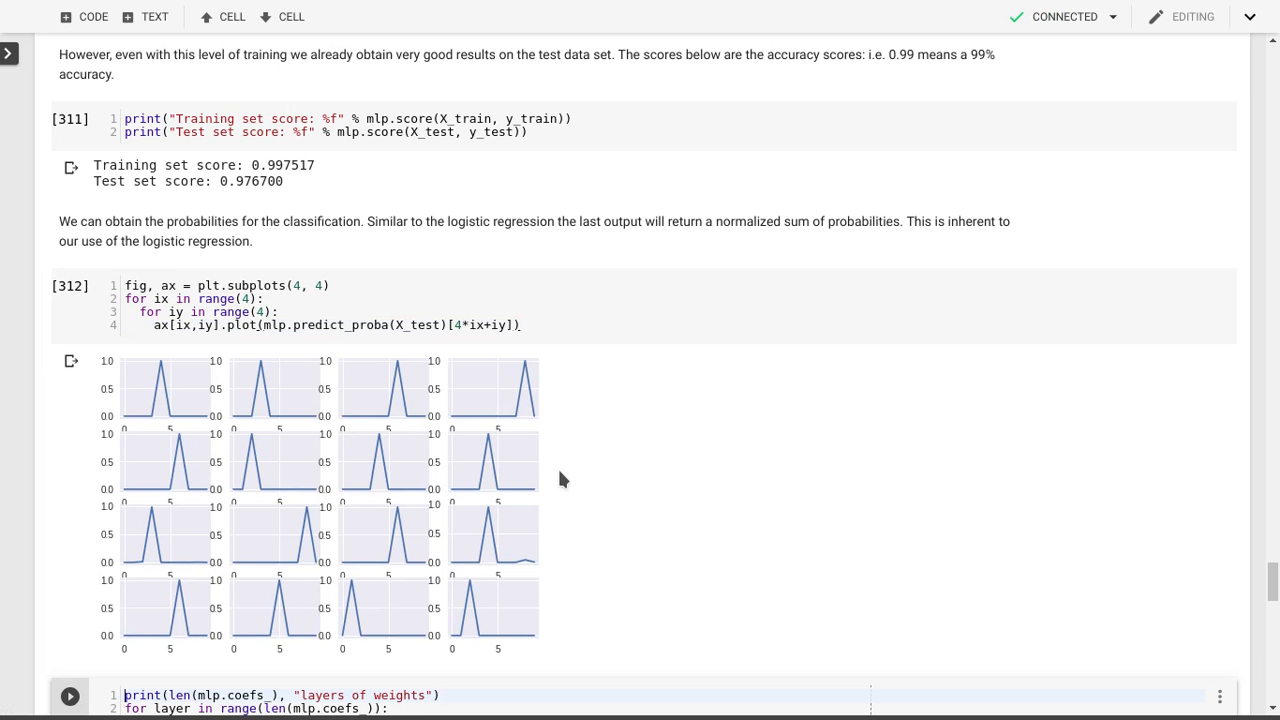
{"action": "mouse_move", "coordinate": [503, 449]}
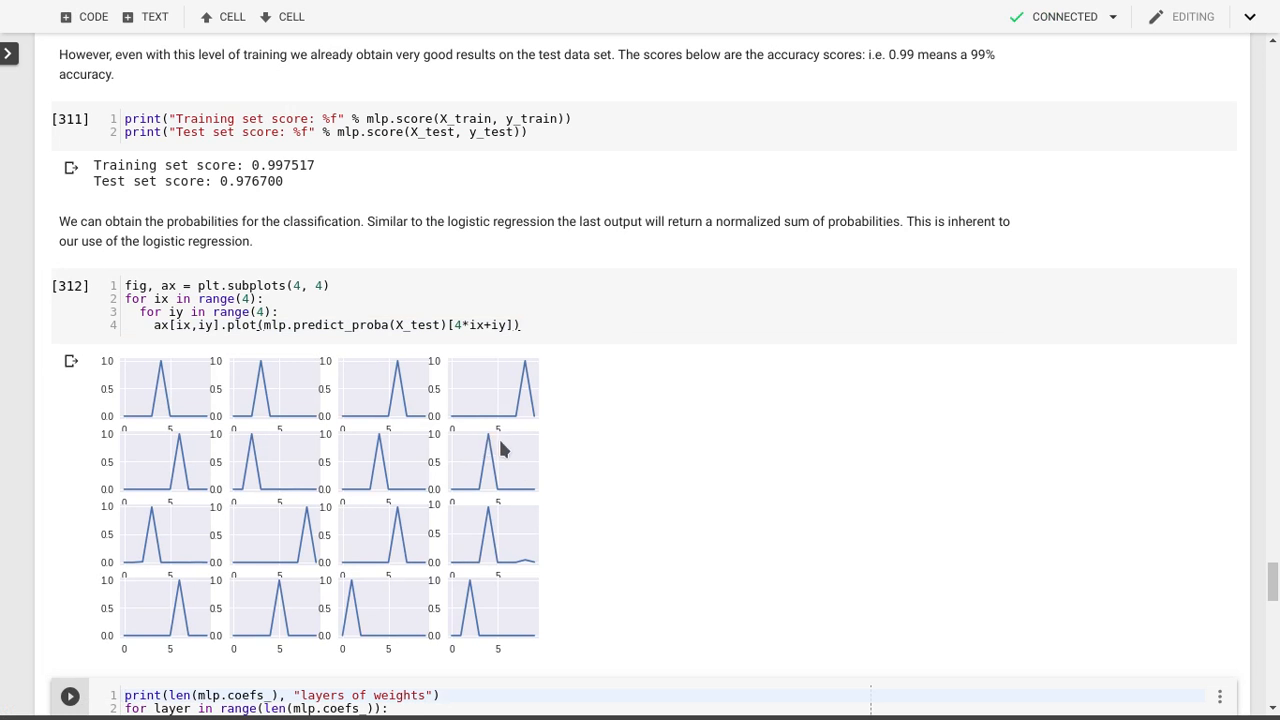
{"action": "mouse_move", "coordinate": [485, 443]}
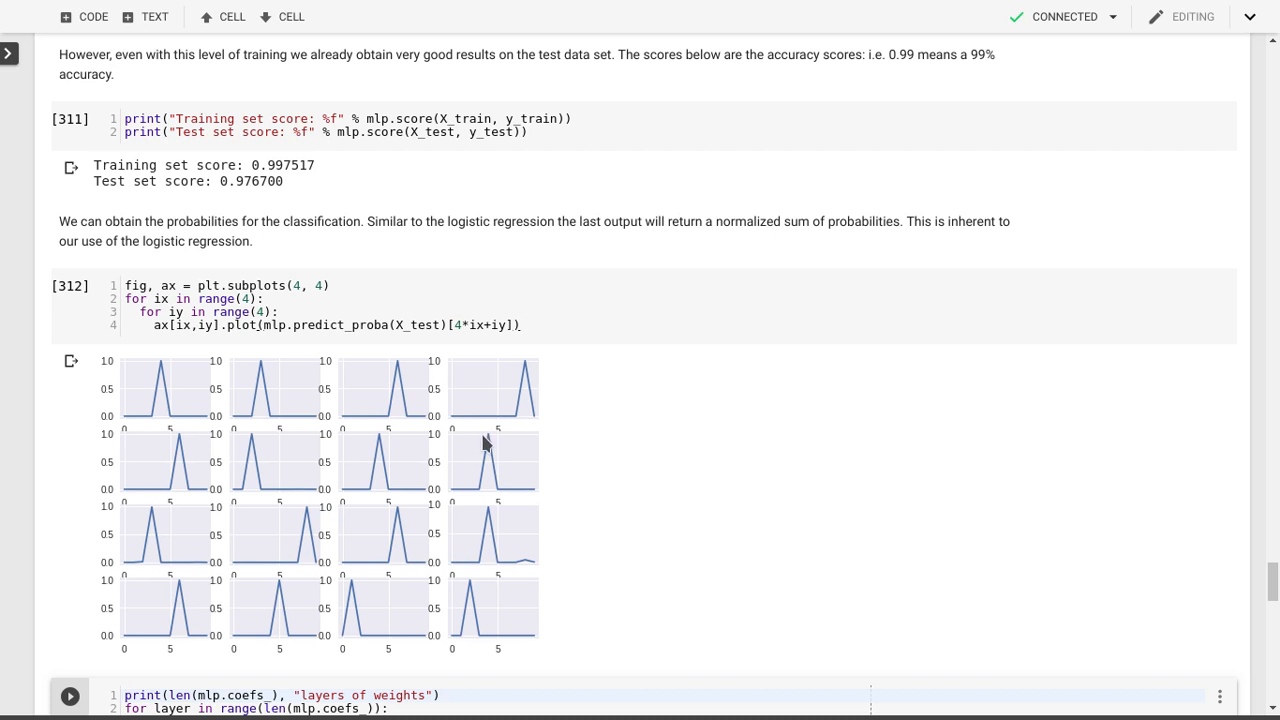
{"action": "mouse_move", "coordinate": [515, 553]}
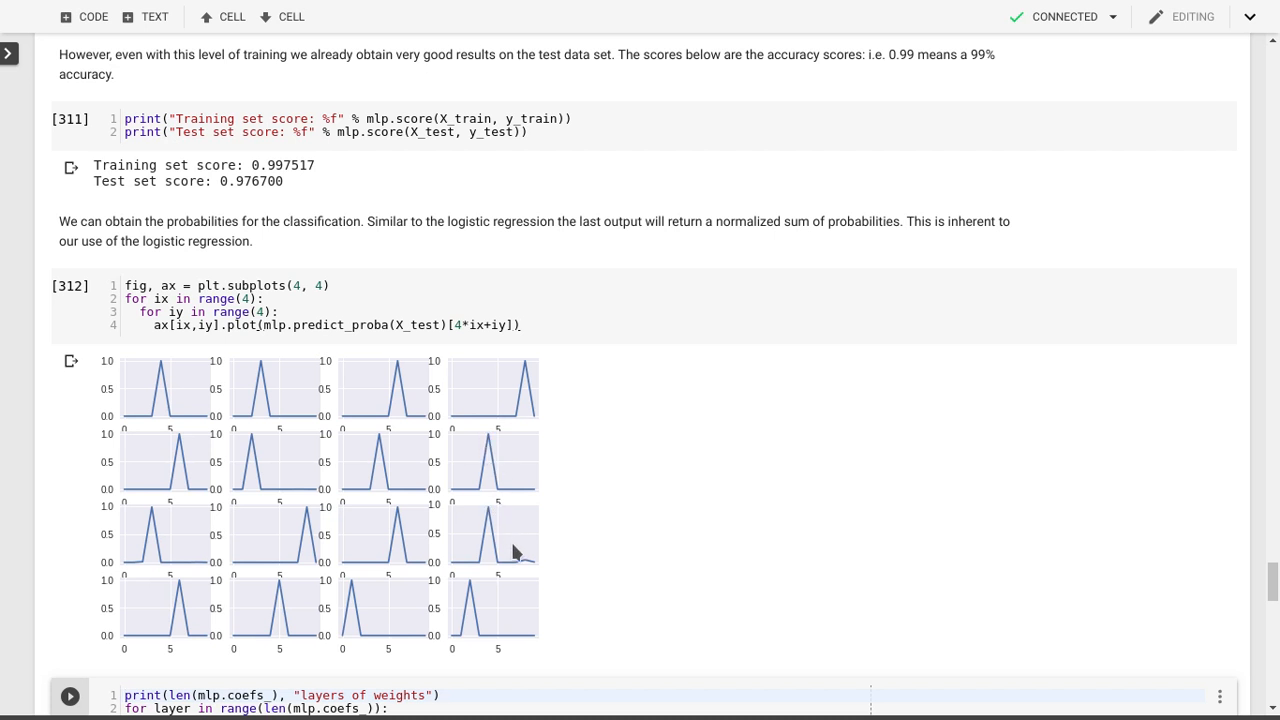
{"action": "mouse_move", "coordinate": [525, 568]}
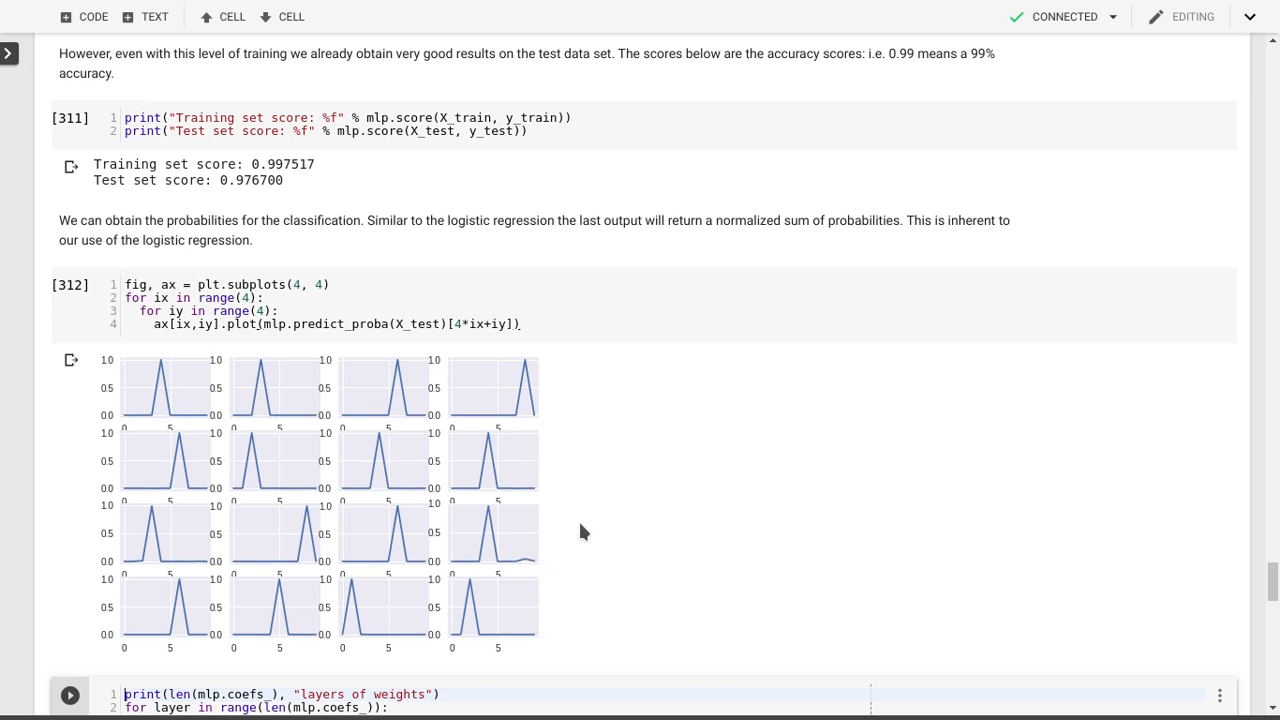
- Scroll down through the weight shape, first-layer grid and second-layer matrix cells
{"action": "scroll", "scroll_direction": "down", "scroll_amount": 3}
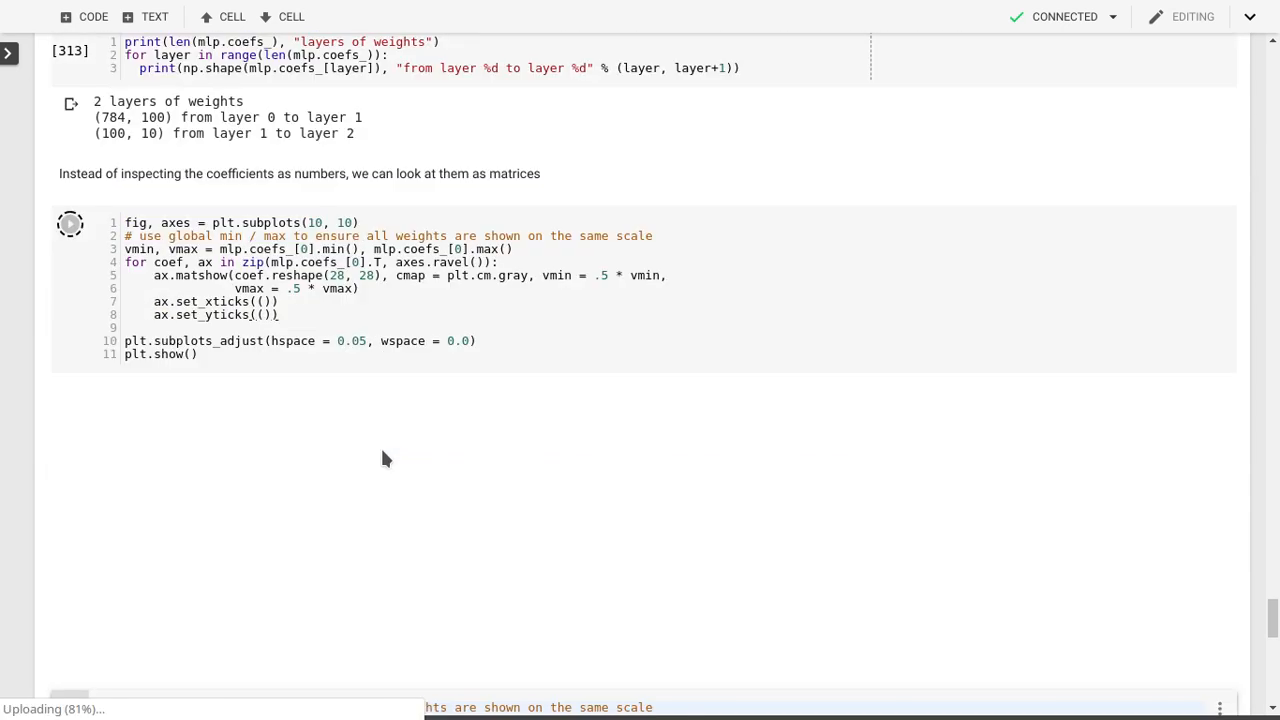
{"action": "scroll", "scroll_direction": "down", "scroll_amount": 3}
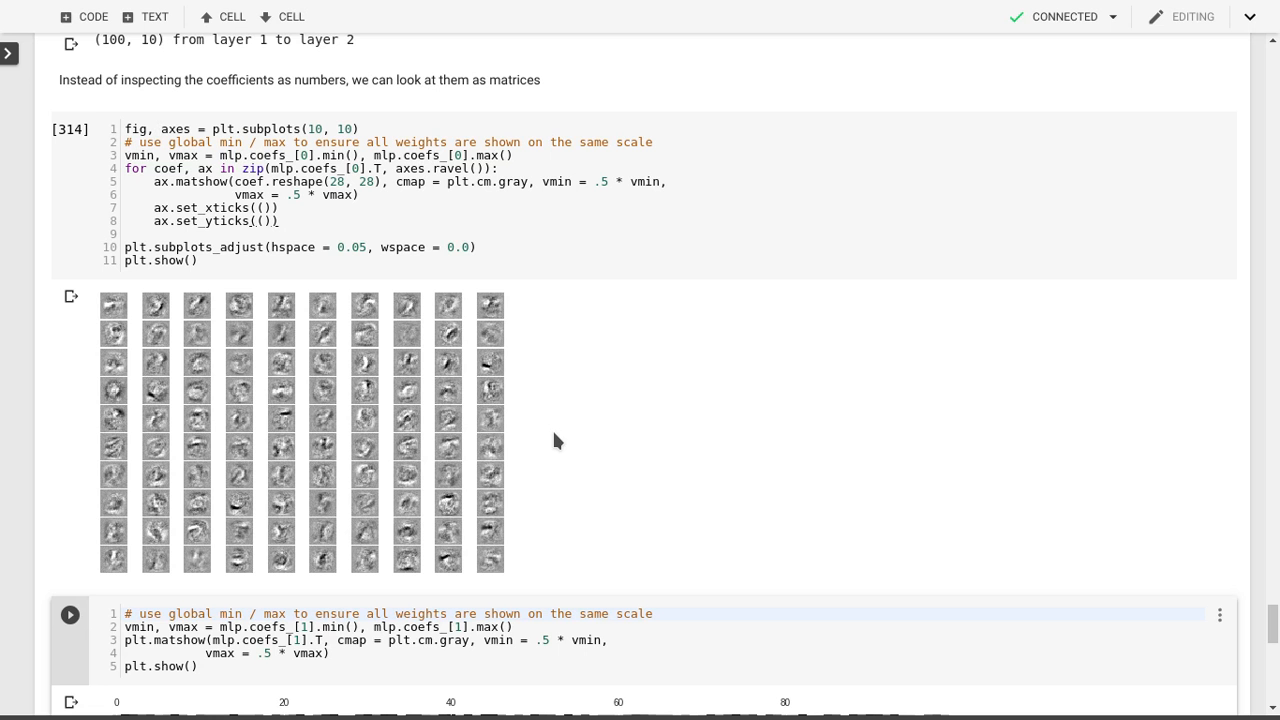
{"action": "mouse_move", "coordinate": [420, 341]}
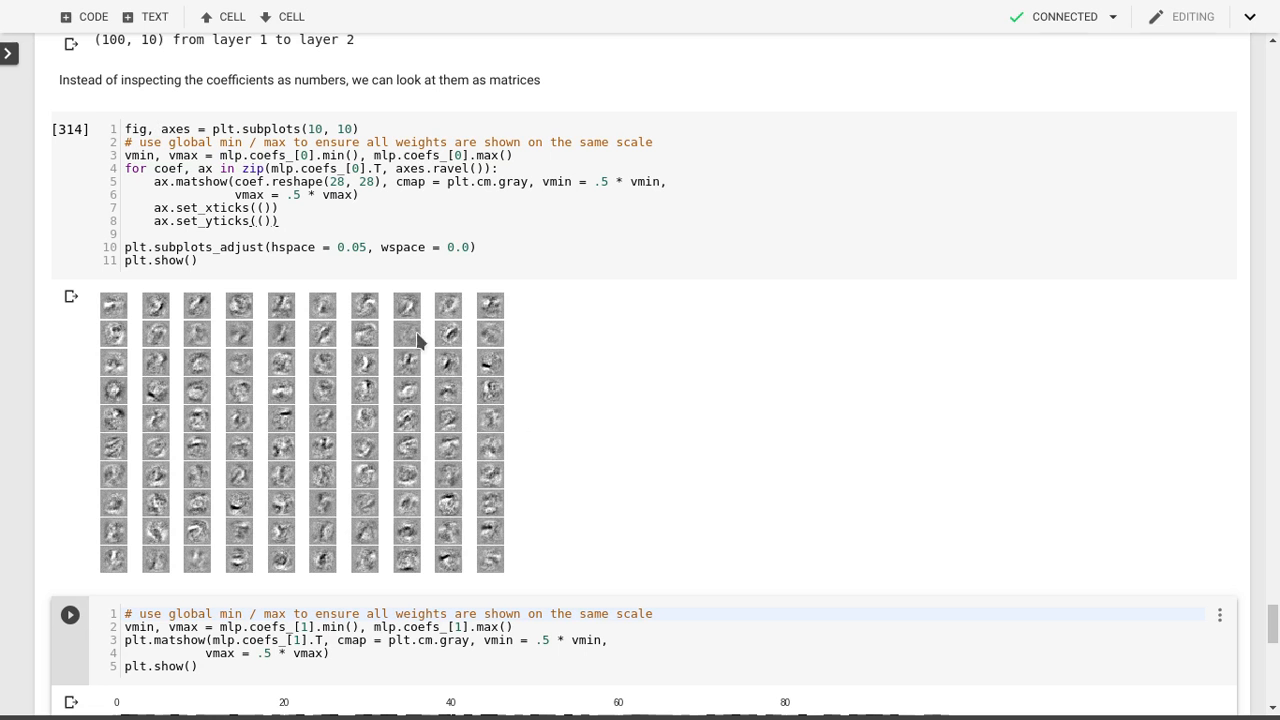
{"action": "mouse_move", "coordinate": [414, 354]}
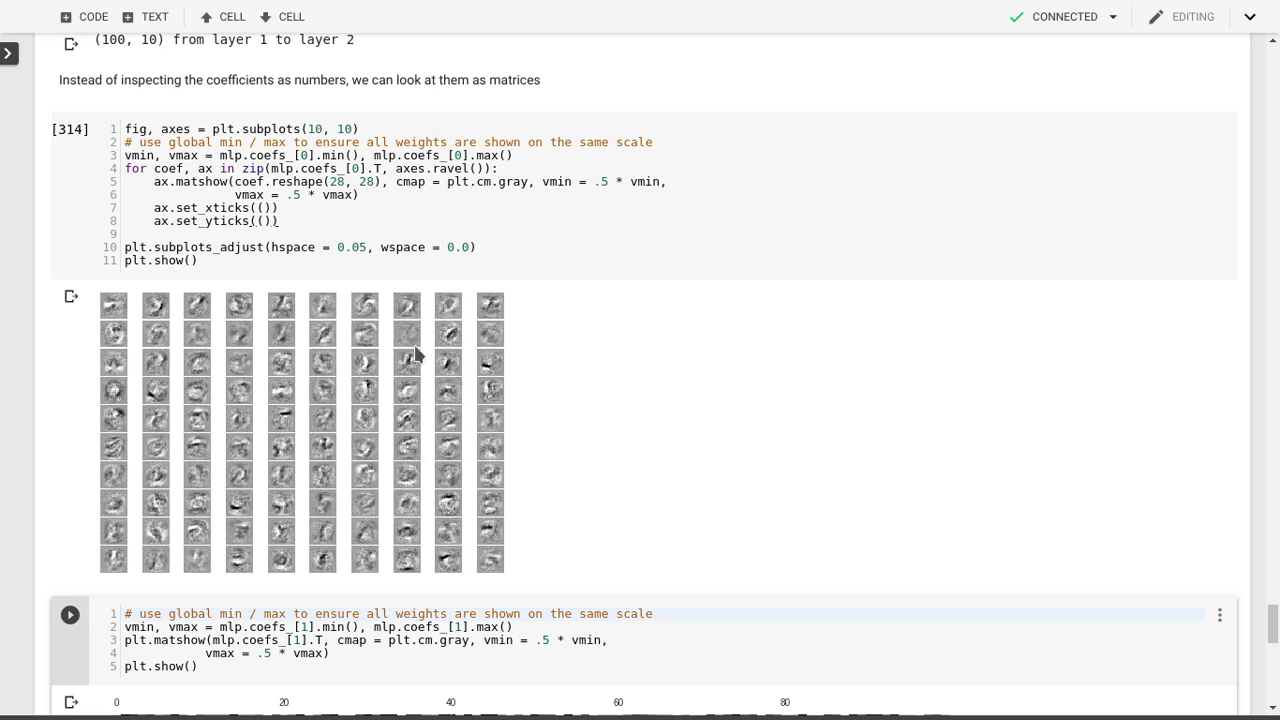
{"action": "mouse_move", "coordinate": [400, 343]}
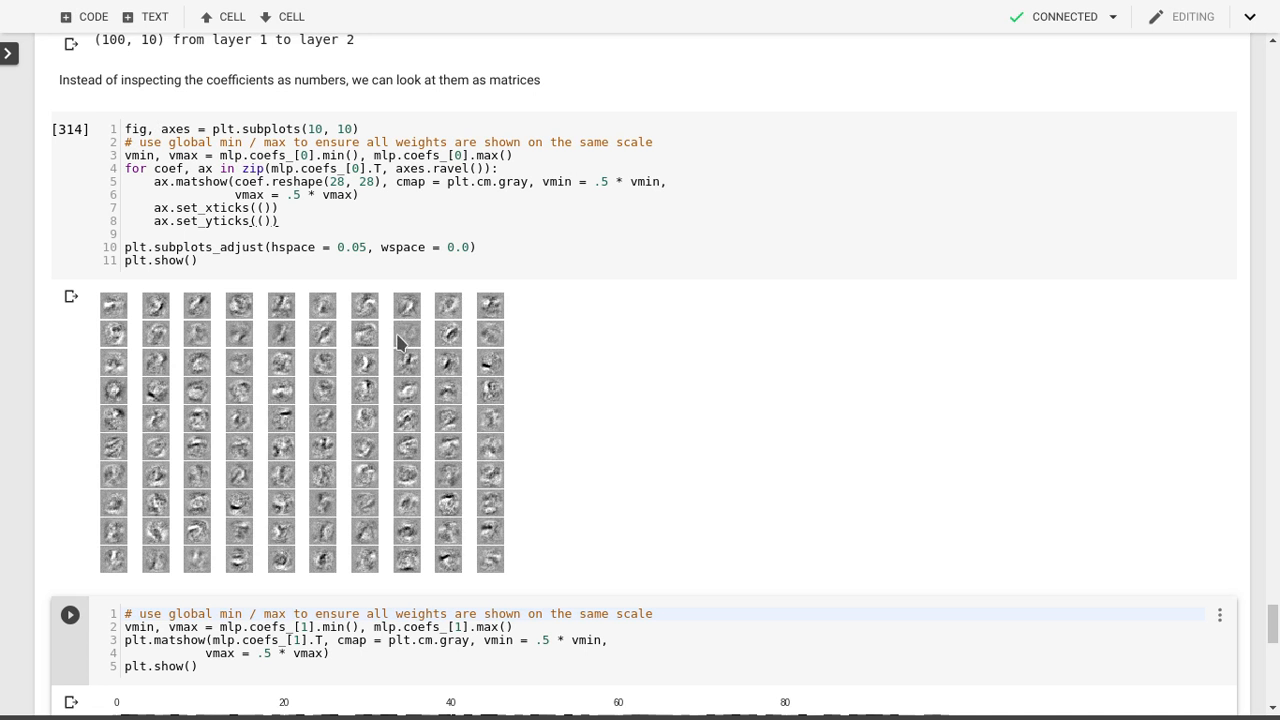
{"action": "mouse_move", "coordinate": [409, 333]}
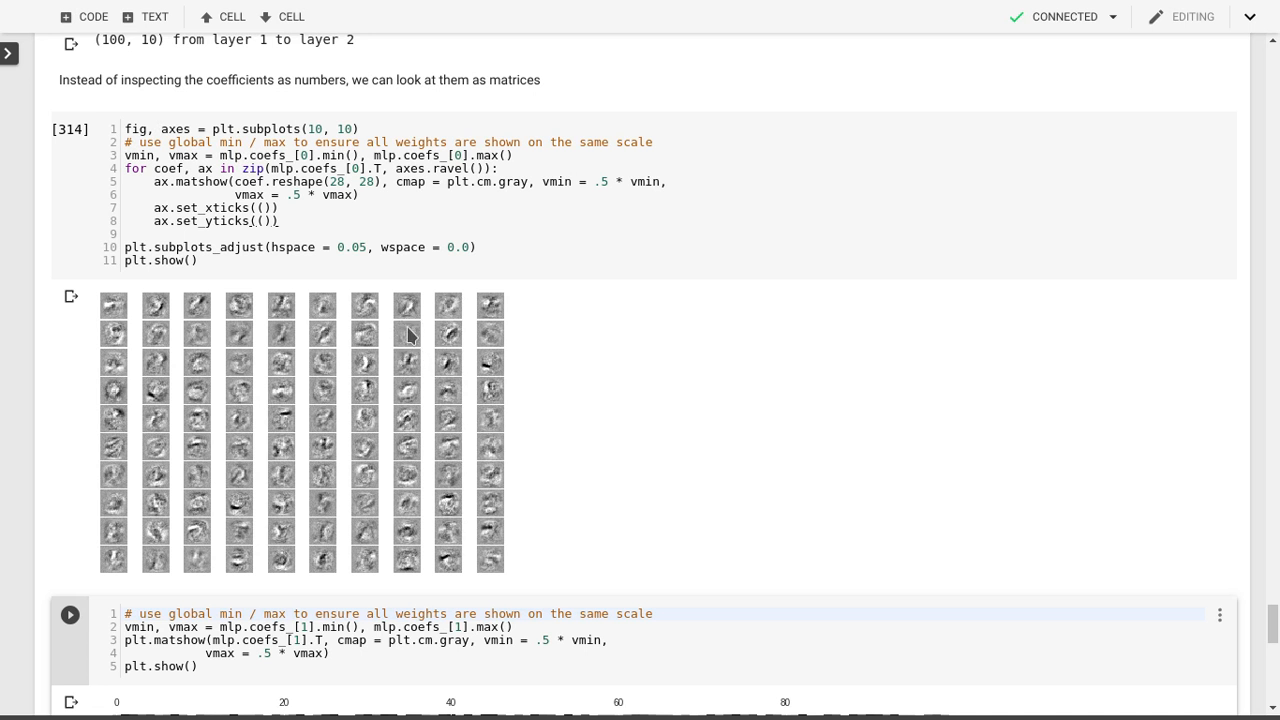
{"action": "mouse_move", "coordinate": [527, 459]}
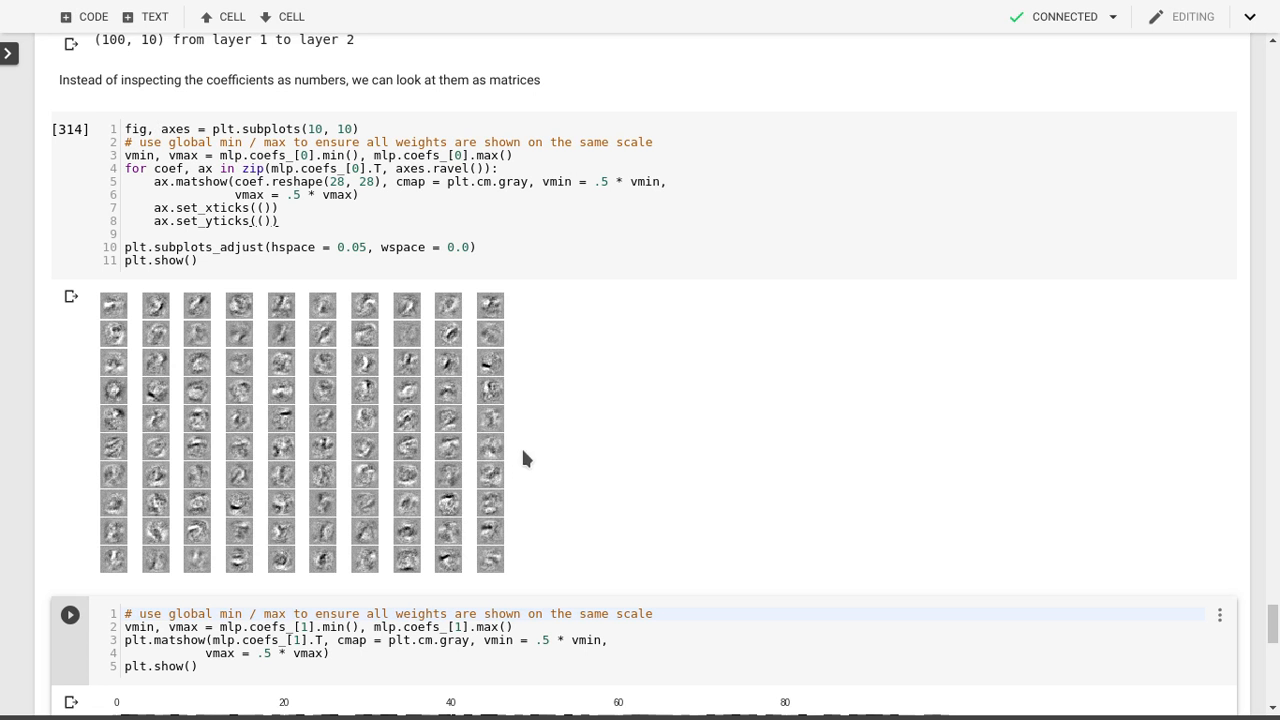
{"action": "mouse_move", "coordinate": [527, 465]}
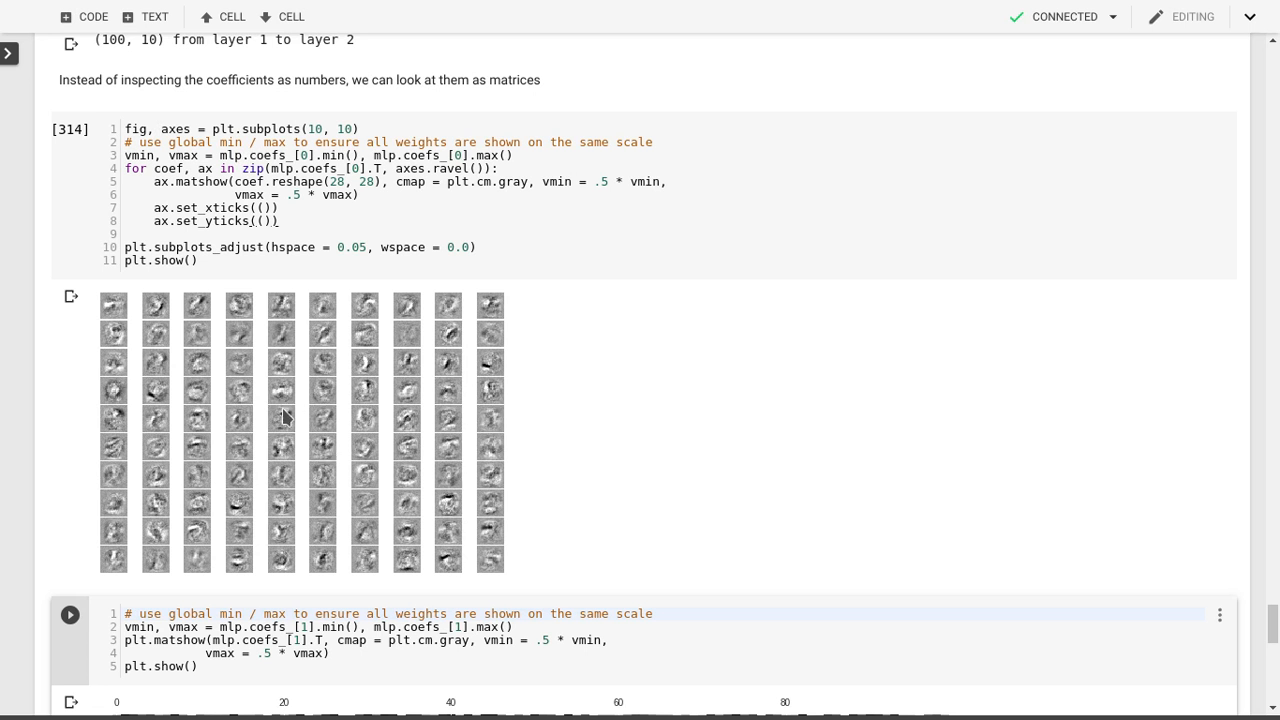
{"action": "mouse_move", "coordinate": [197, 421]}
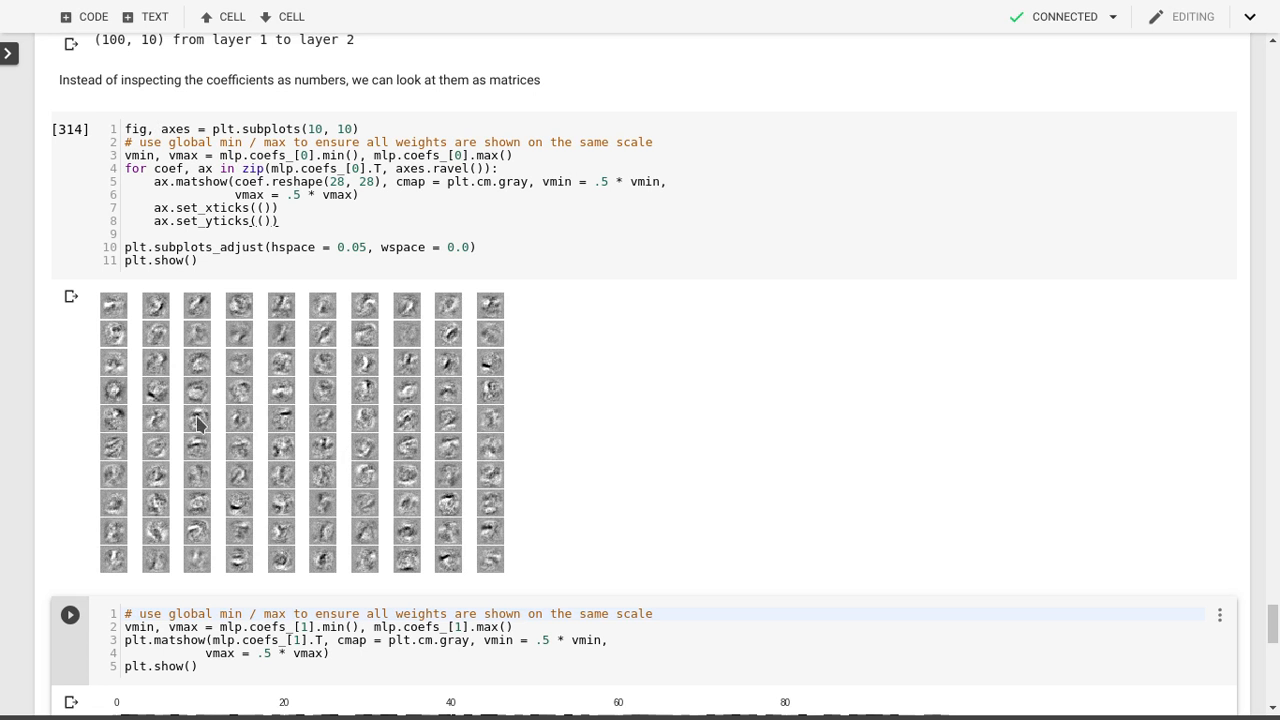
{"action": "mouse_move", "coordinate": [242, 428]}
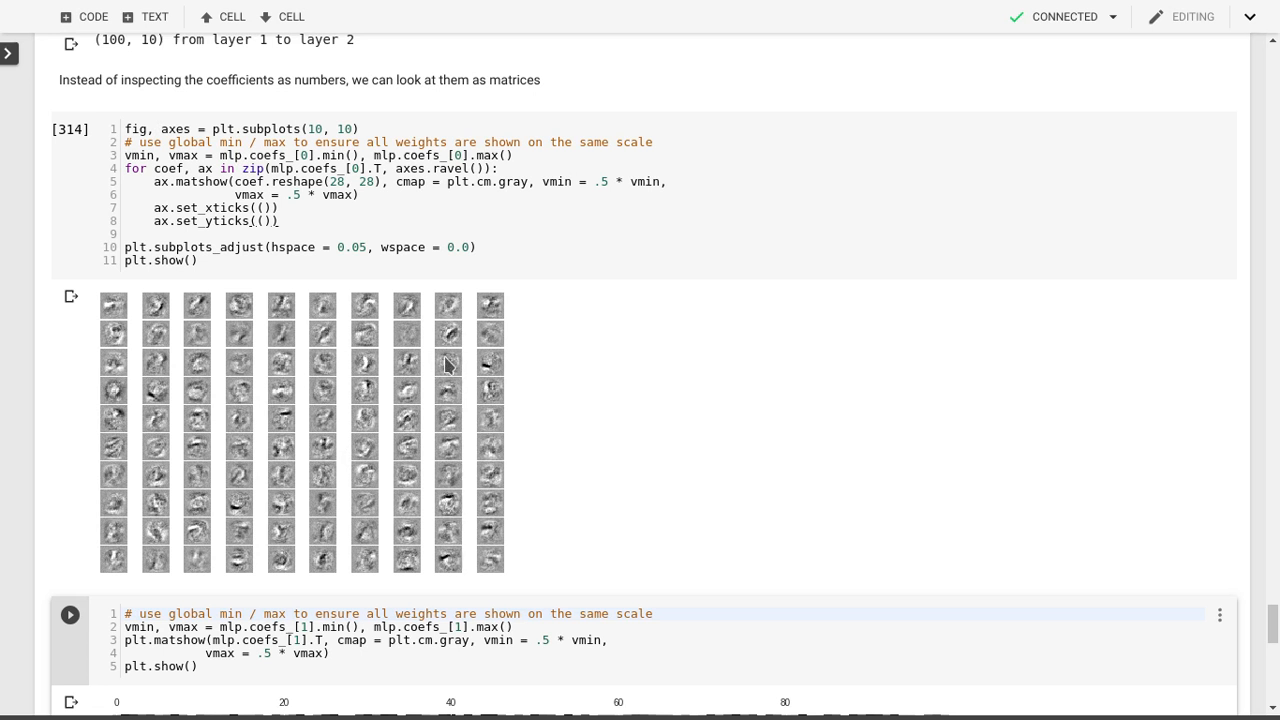
{"action": "mouse_move", "coordinate": [490, 410]}
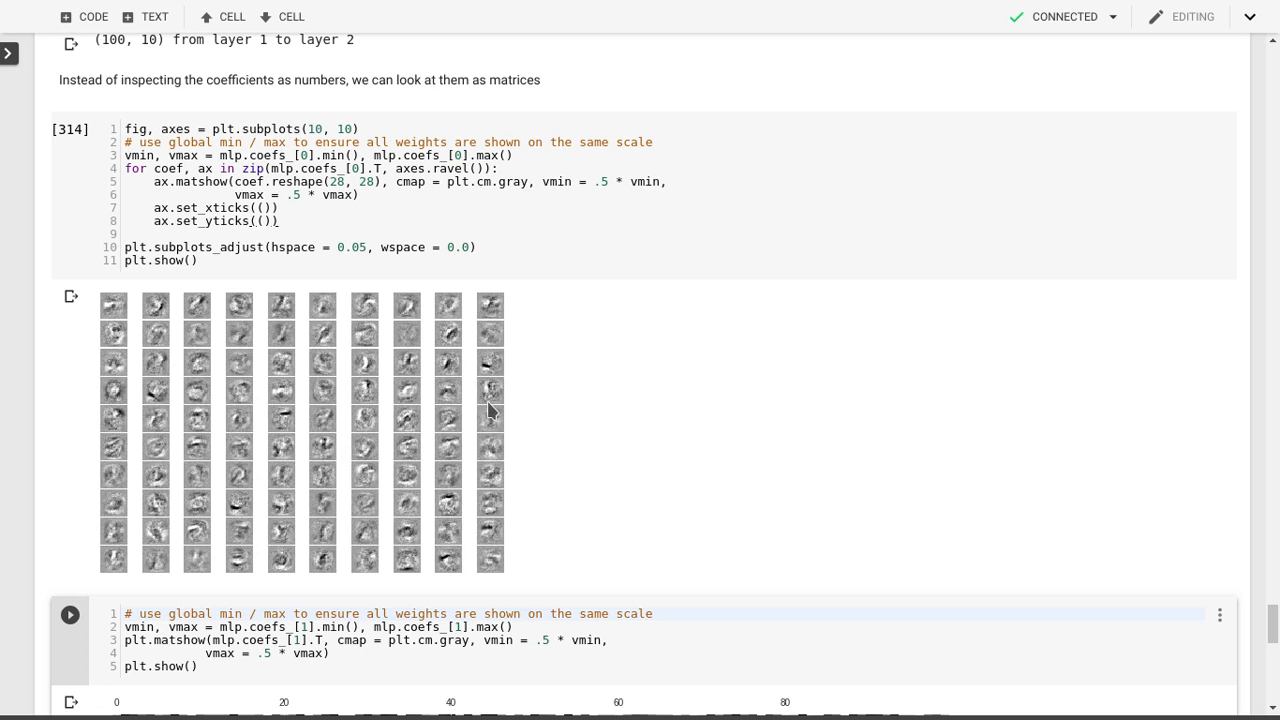
{"action": "mouse_move", "coordinate": [452, 368]}
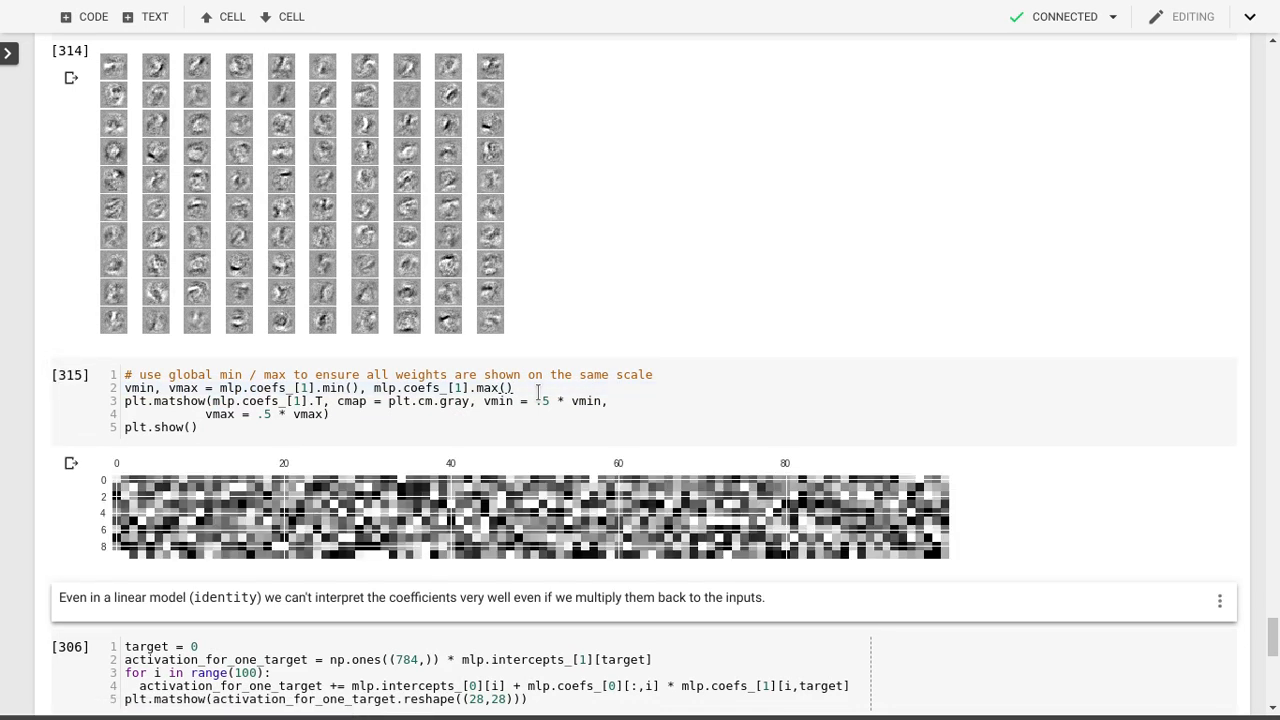
{"action": "scroll", "scroll_direction": "down", "scroll_amount": 3}
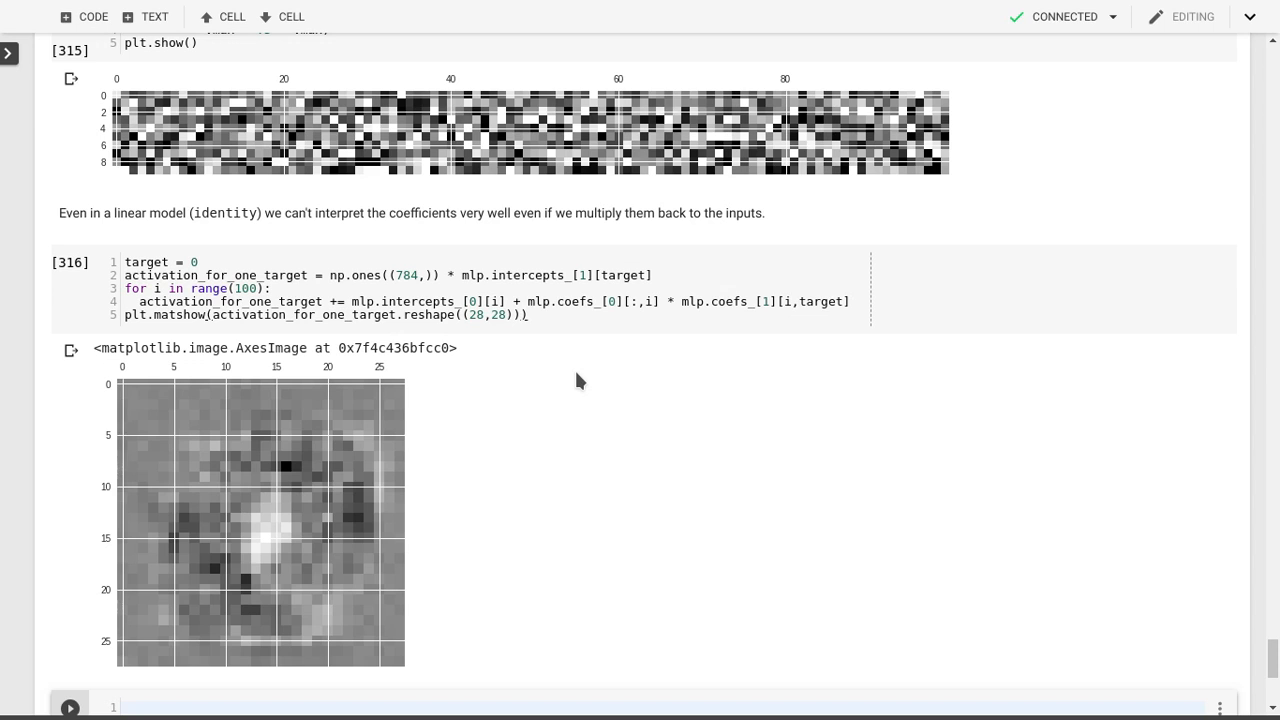
{"action": "mouse_move", "coordinate": [483, 382]}
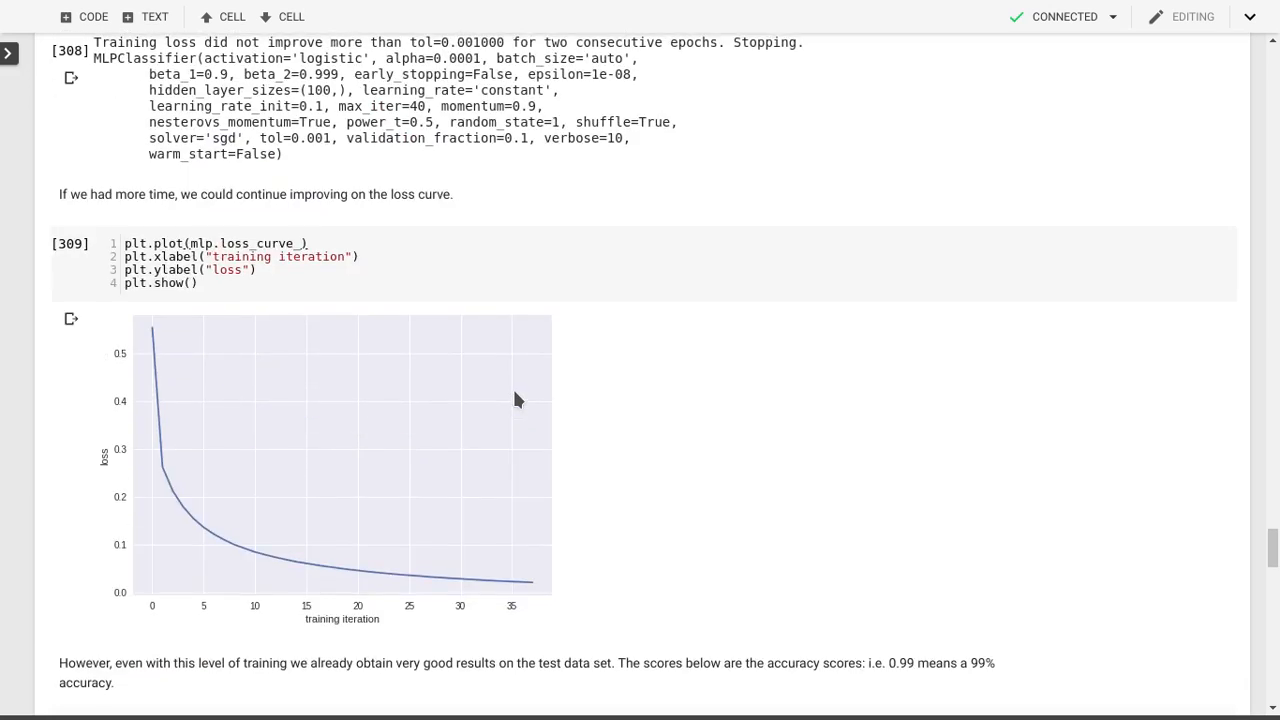
- Scroll down to the target-0 activation_for_one_target weight image
{"action": "scroll", "scroll_direction": "down", "scroll_amount": 3}
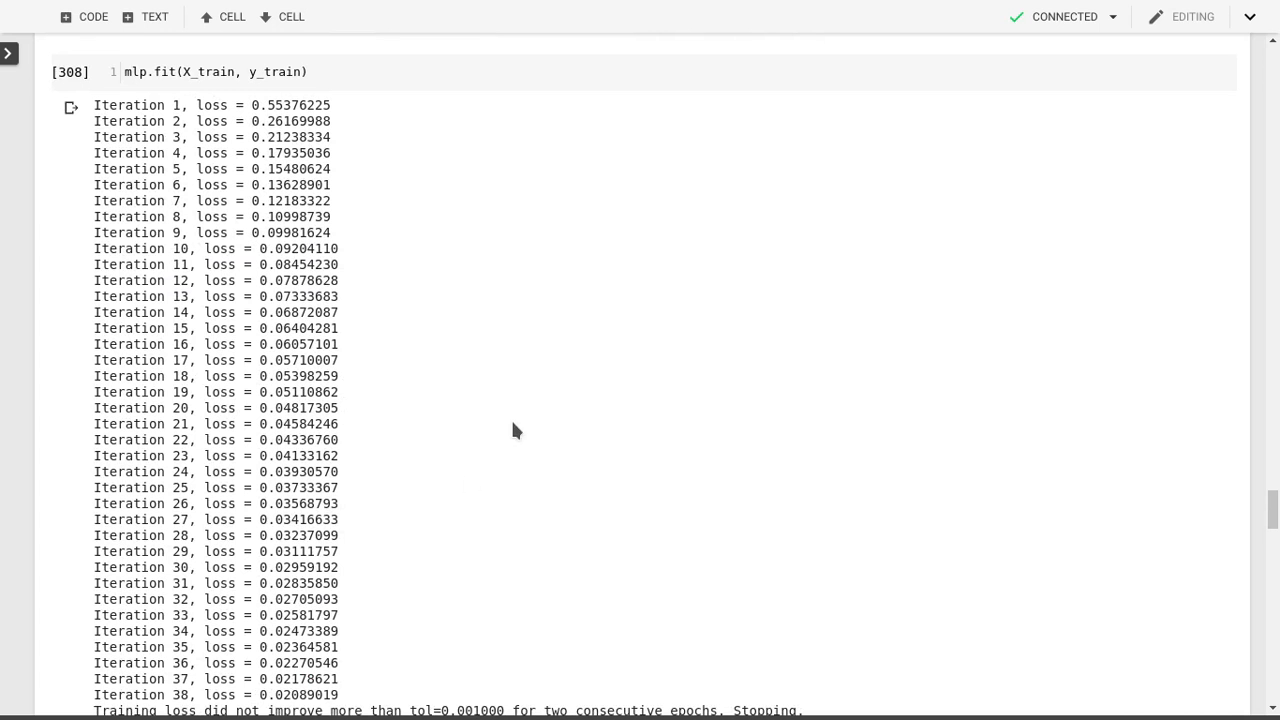
- Scroll back up toward the MLPClassifier definition and mlp.fit cells
{"action": "scroll", "scroll_direction": "up", "scroll_amount": 3}
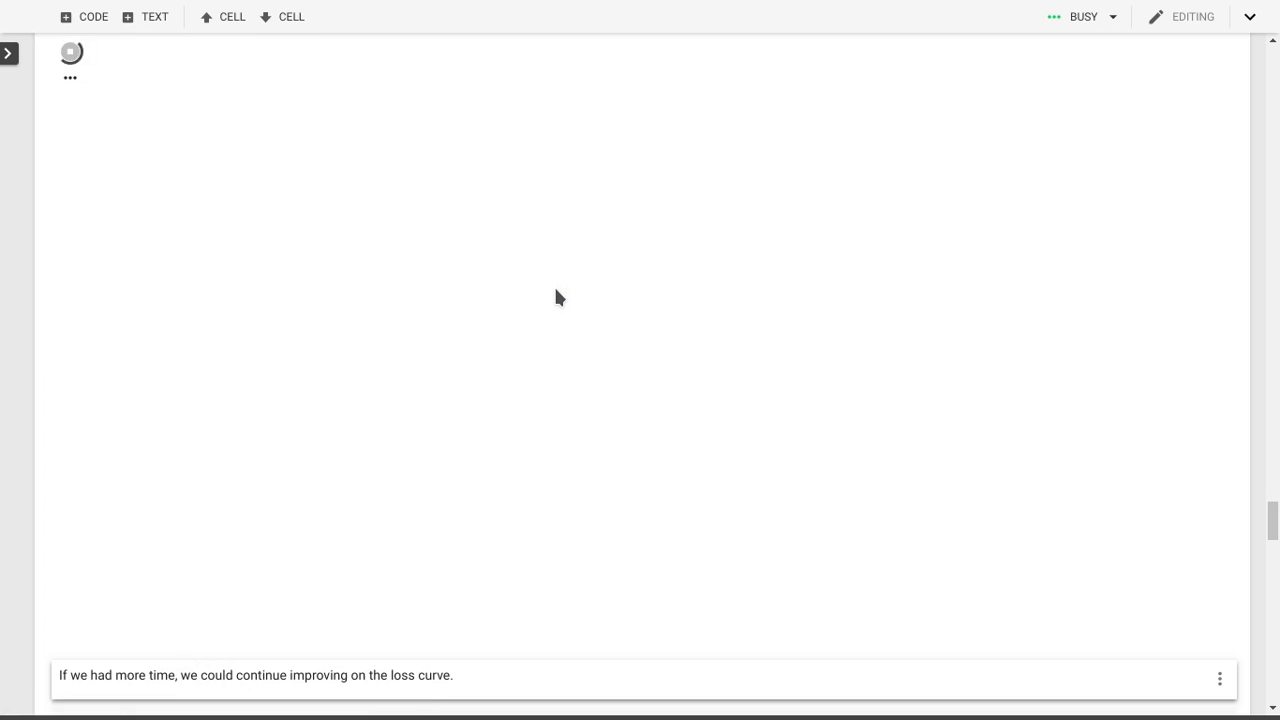
{"action": "mouse_move", "coordinate": [568, 288]}
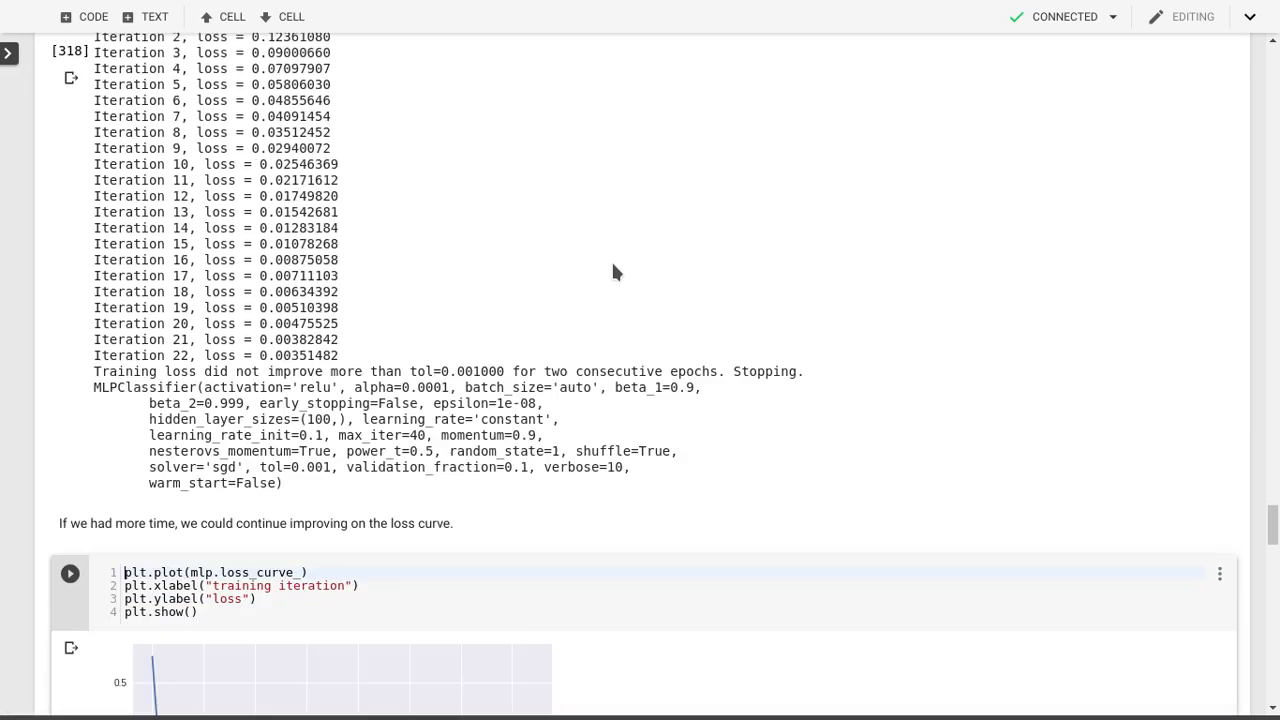
- Re-run the plt.plot(mlp.loss_curve_) cell to draw the relu loss curve falling from 0.29 to zero
{"action": "scroll", "scroll_direction": "down", "scroll_amount": 3}
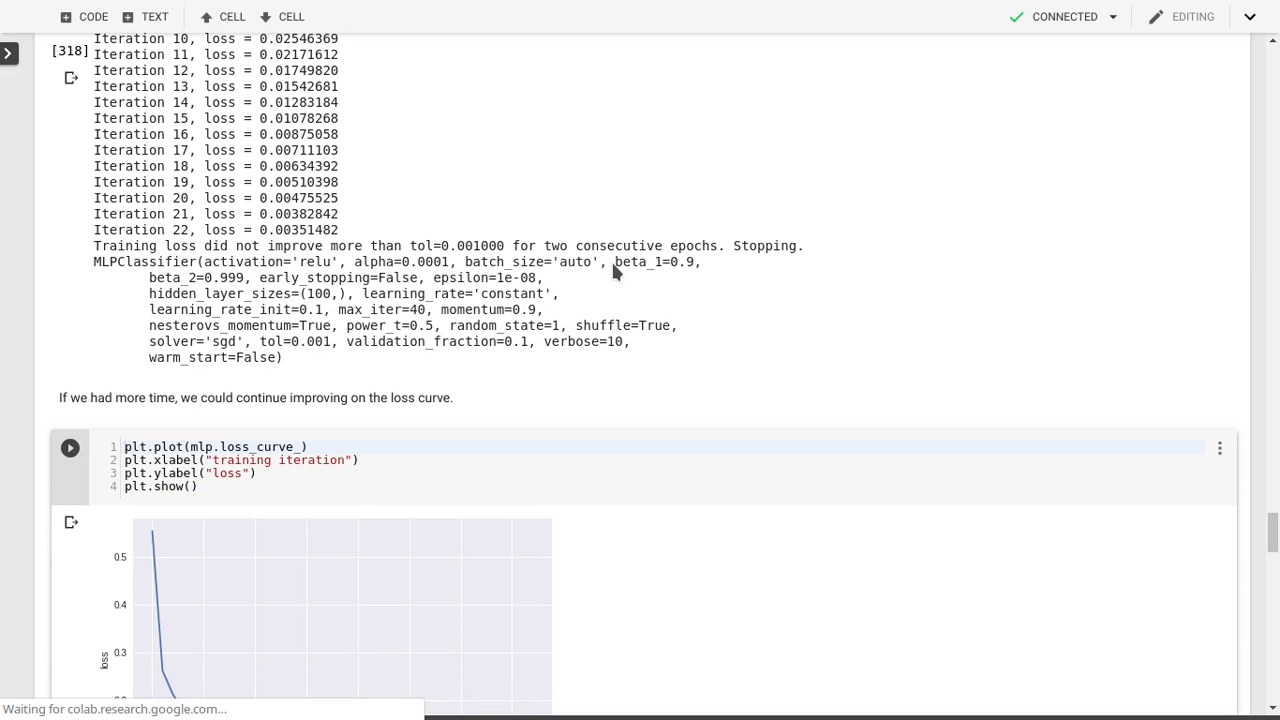
{"action": "left_click", "coordinate": [69, 447]}
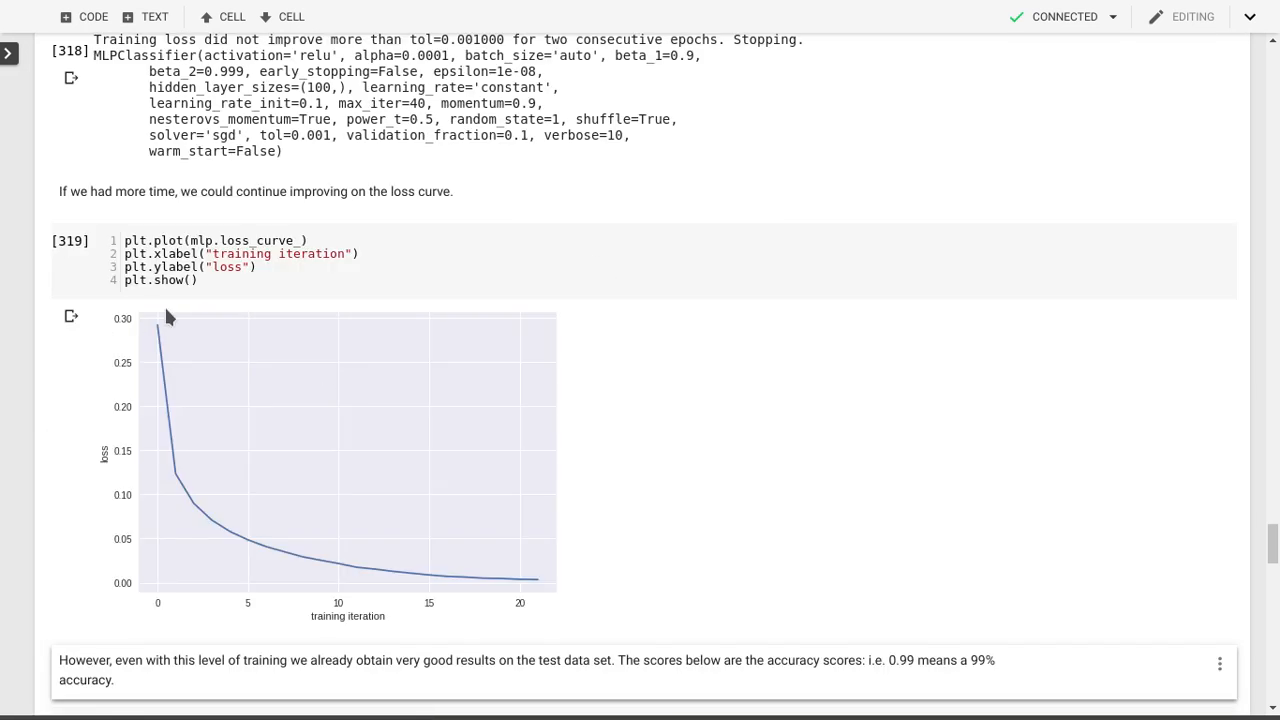
{"action": "mouse_move", "coordinate": [535, 584]}
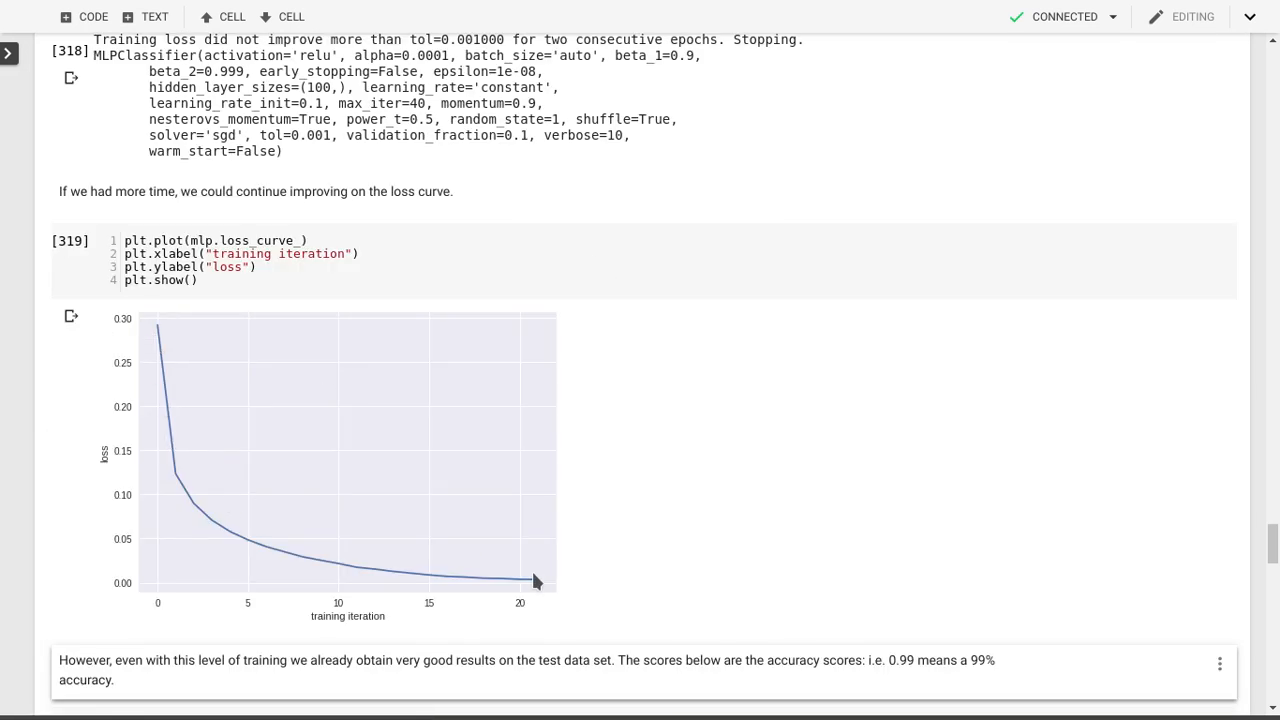
{"action": "scroll", "scroll_direction": "down", "scroll_amount": 3}
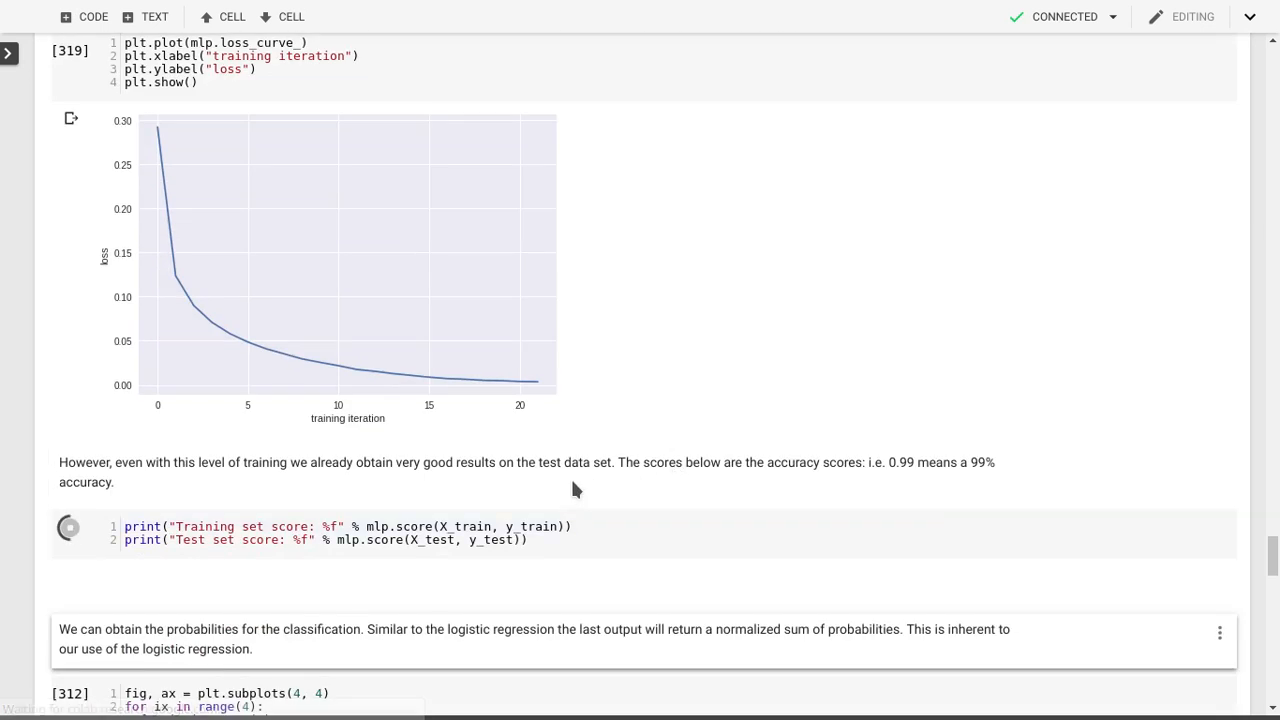
- Run the relu score cell and highlight the 0.999950 training and 0.978000 test scores
{"action": "left_click", "coordinate": [68, 527]}
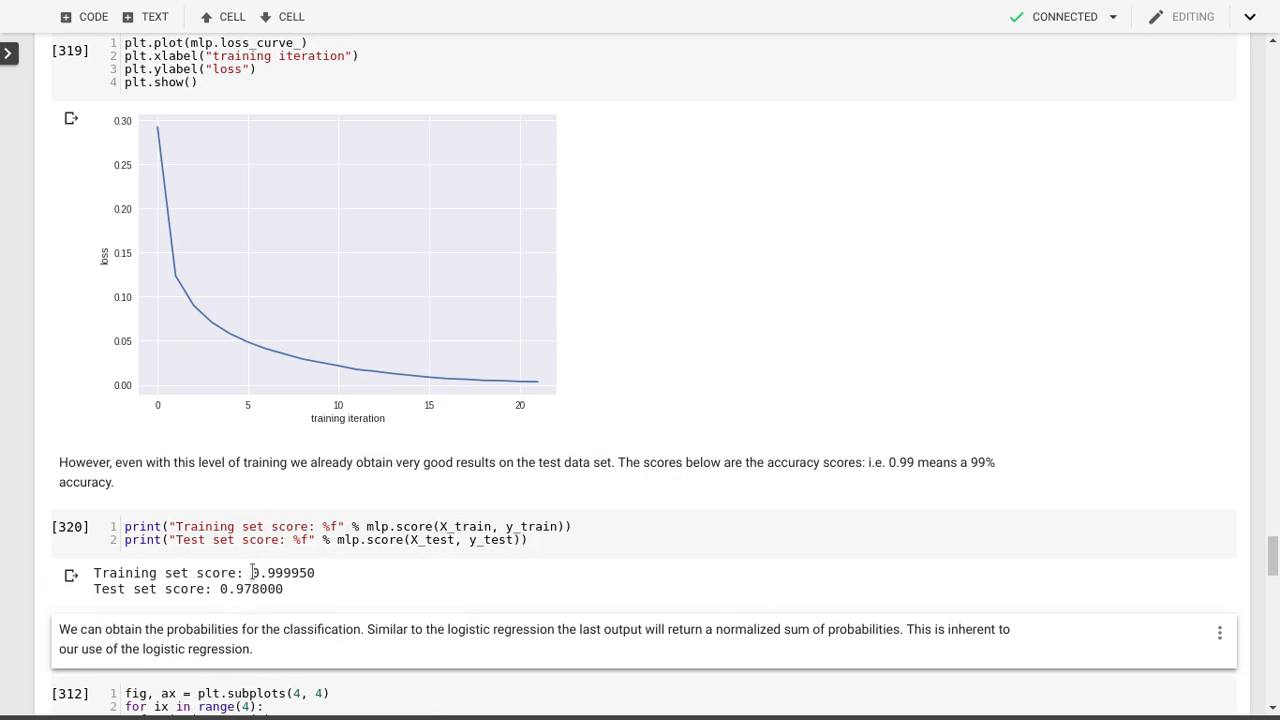
{"action": "double_click", "coordinate": [276, 572]}
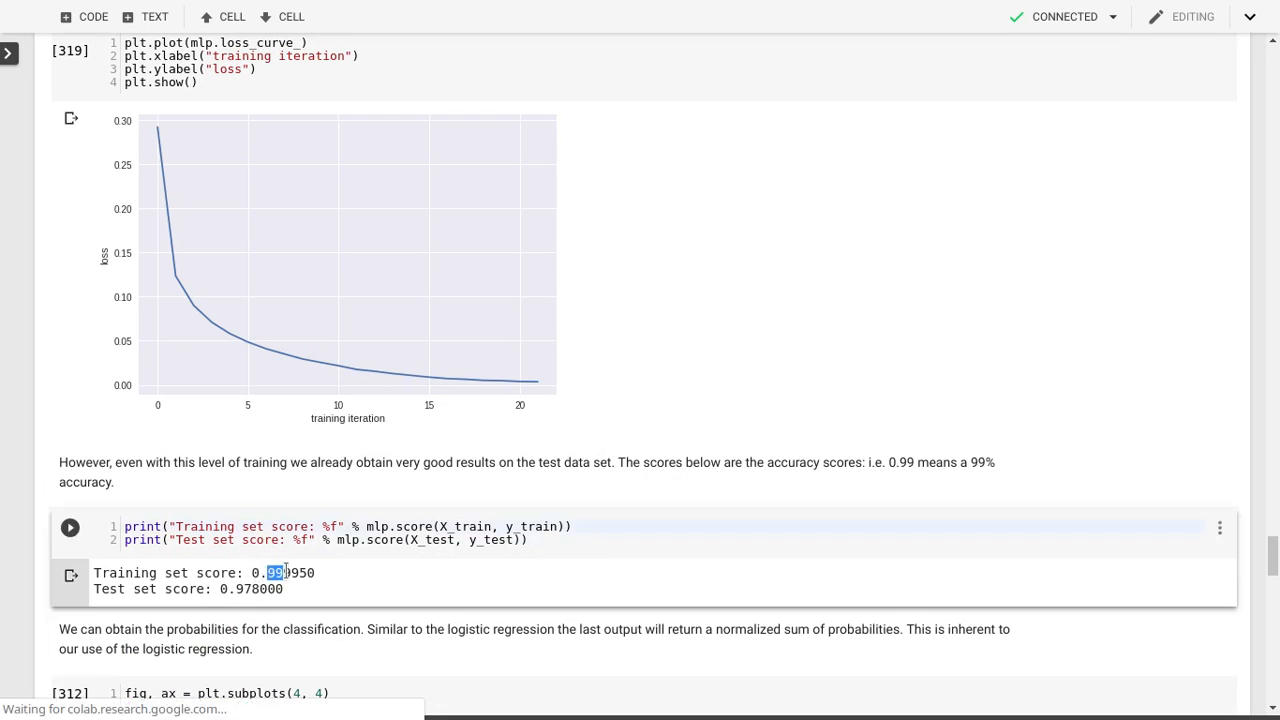
{"action": "left_click_drag", "start_coordinate": [283, 572], "coordinate": [308, 572]}
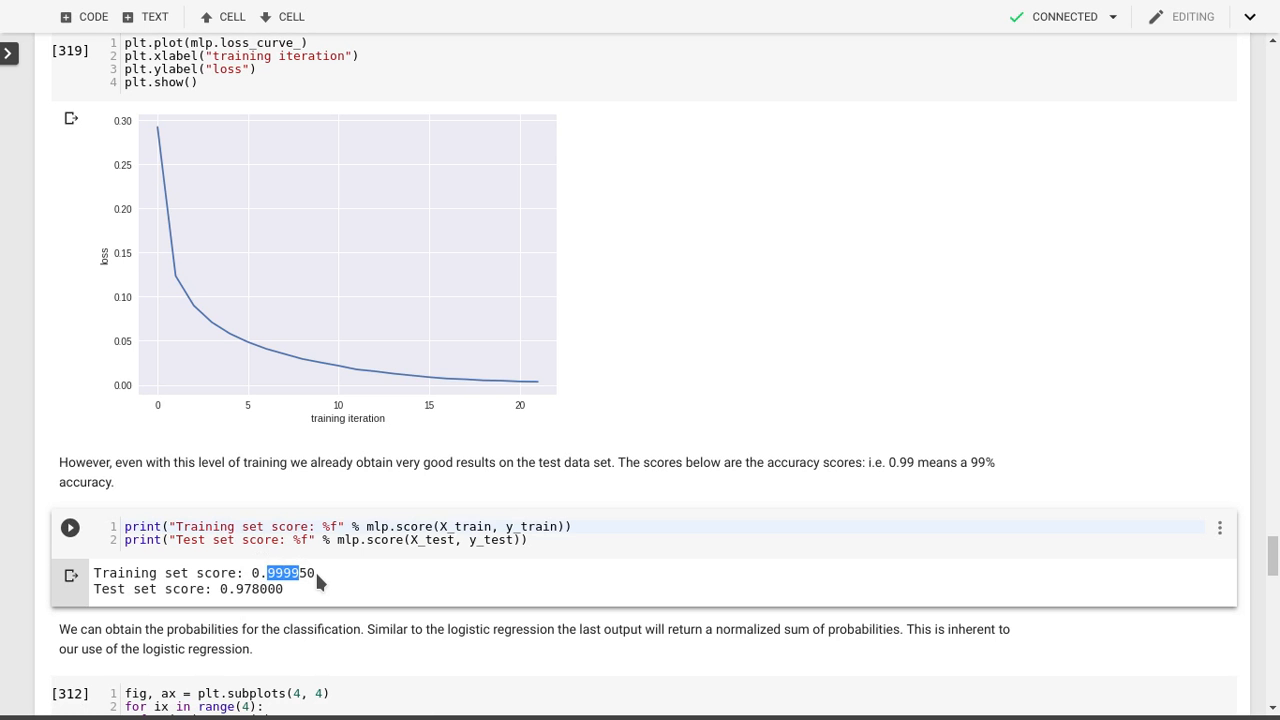
{"action": "mouse_move", "coordinate": [335, 580]}
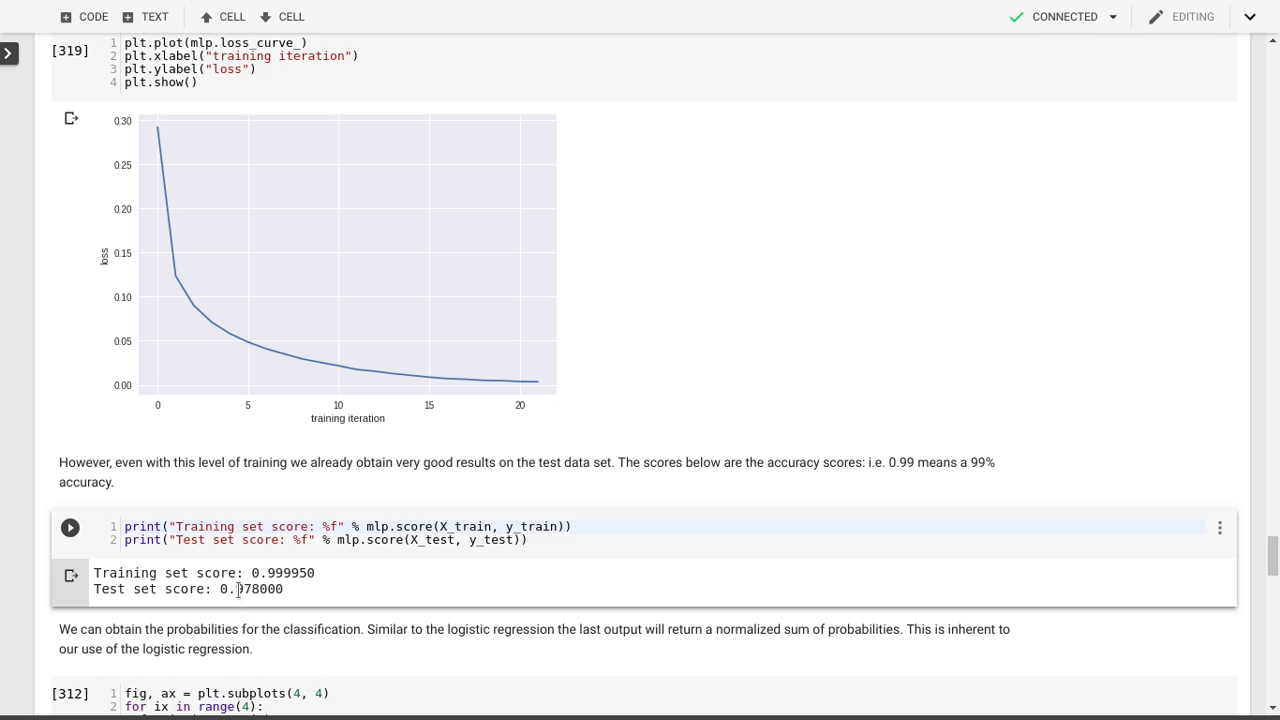
{"action": "double_click", "coordinate": [247, 588]}
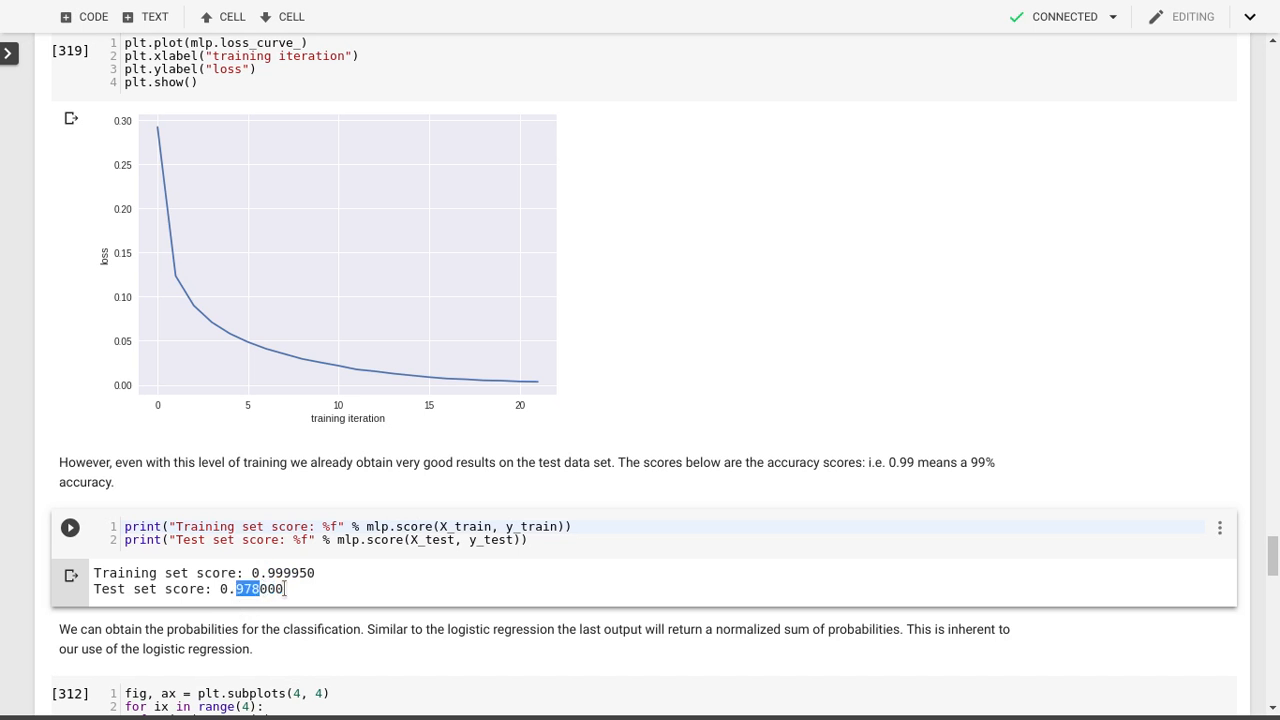
{"action": "mouse_move", "coordinate": [288, 595]}
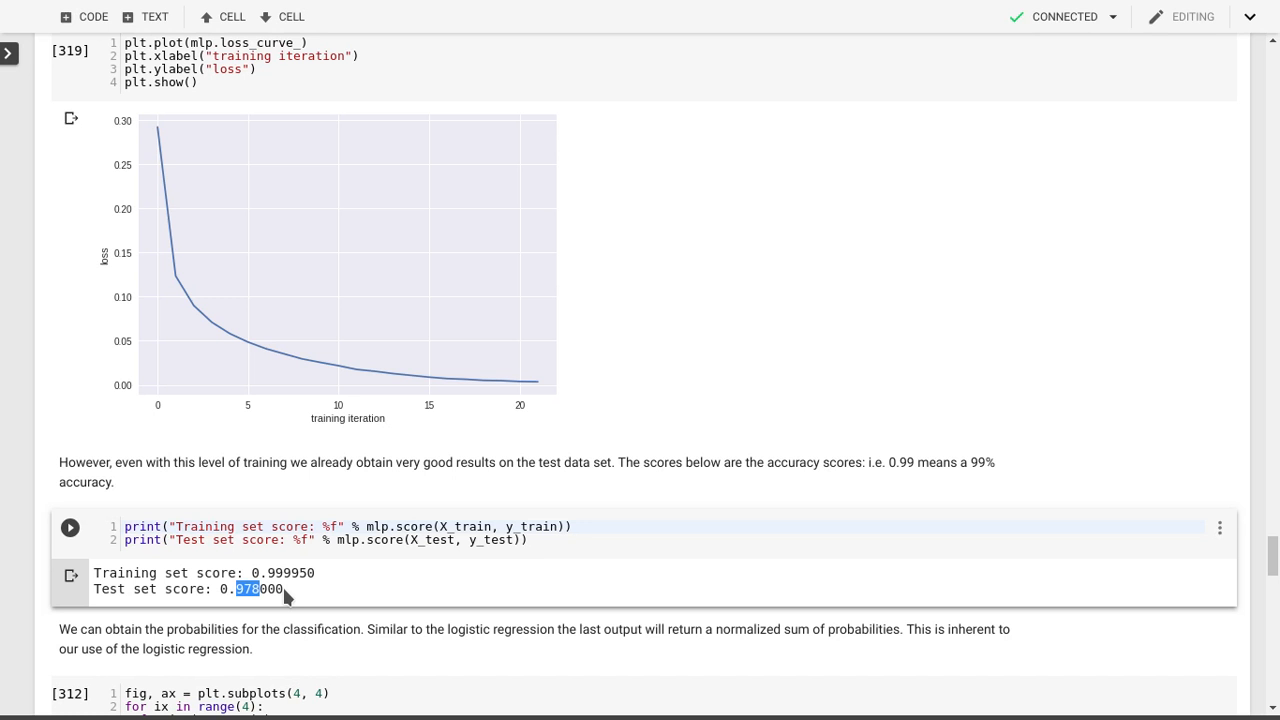
{"action": "mouse_move", "coordinate": [397, 586]}
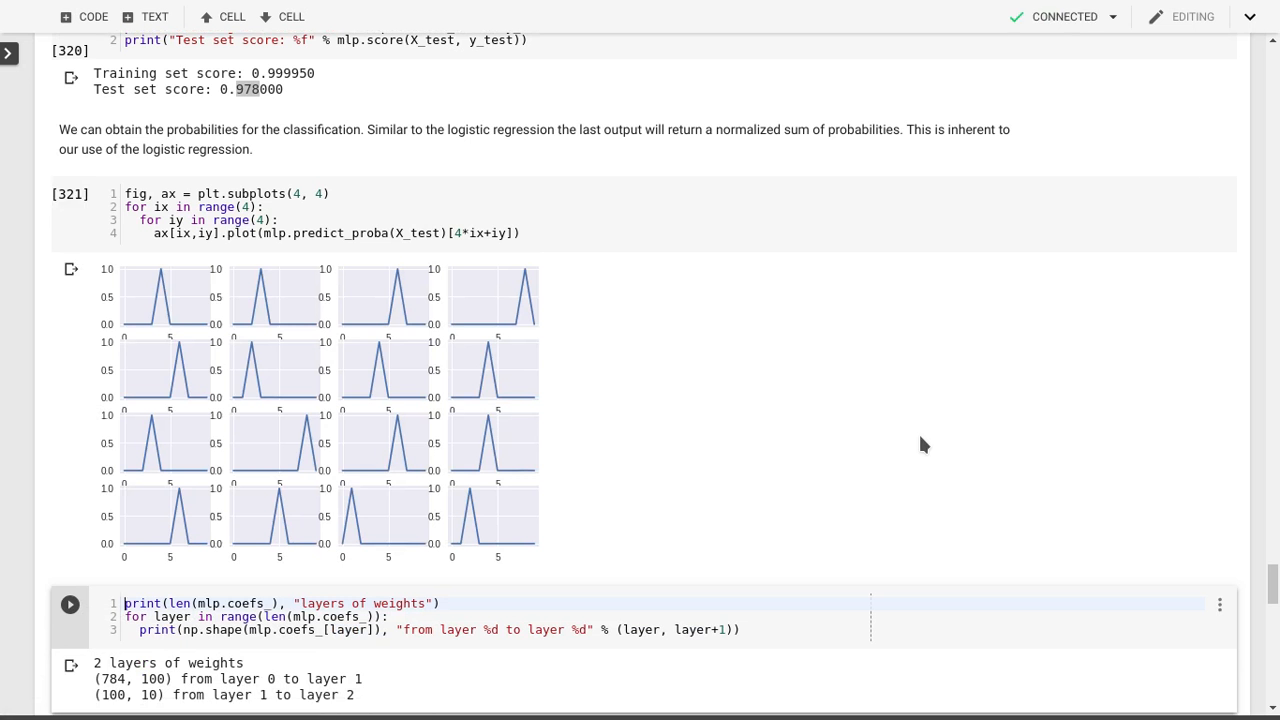
{"action": "mouse_move", "coordinate": [193, 500]}
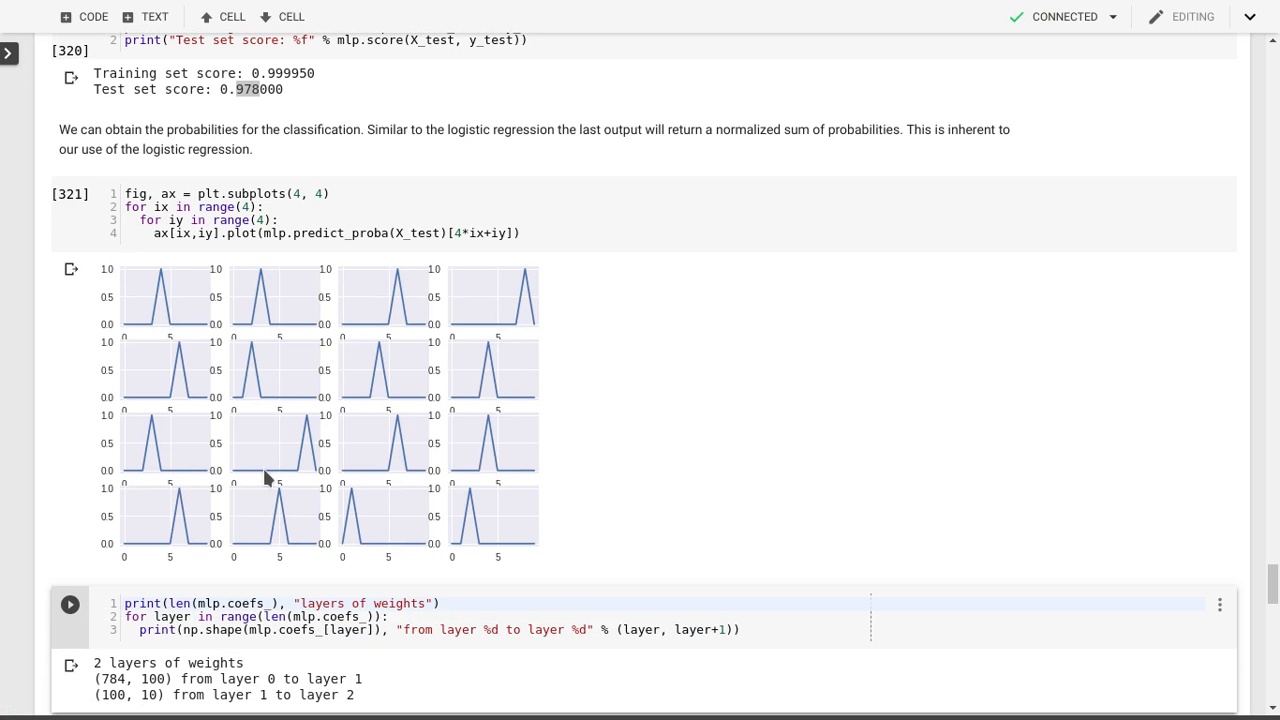
{"action": "mouse_move", "coordinate": [527, 474]}
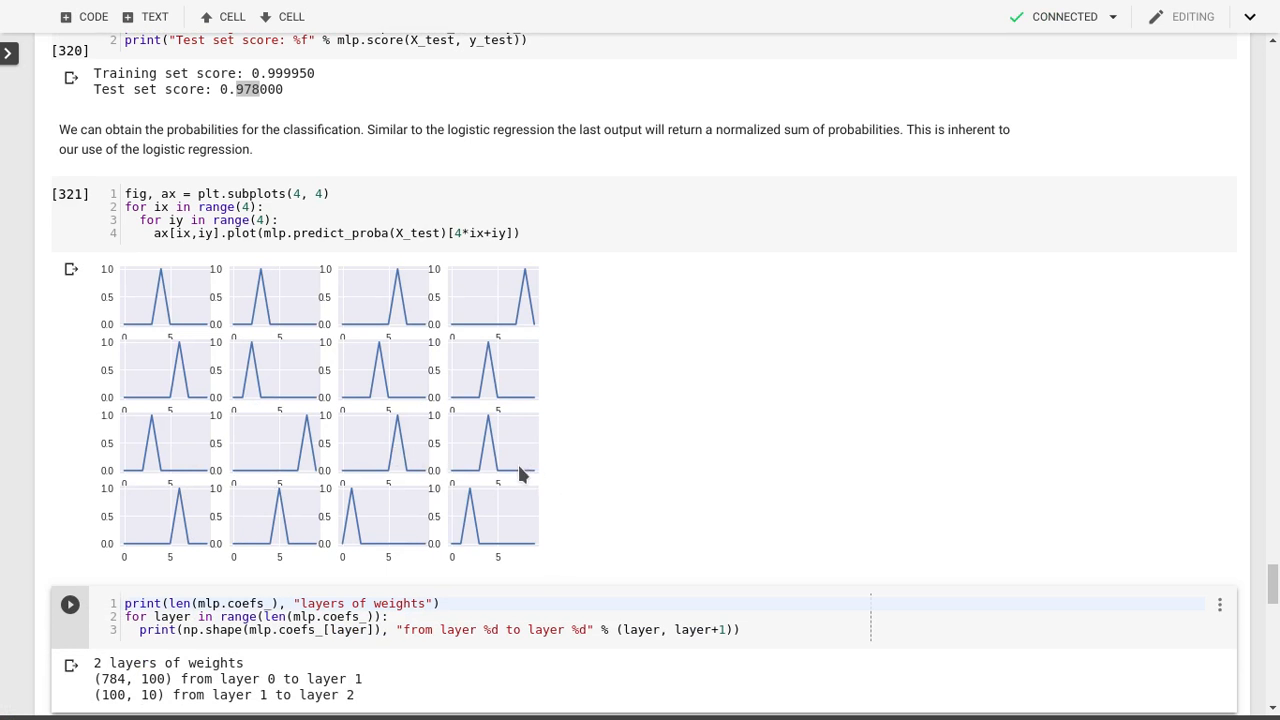
{"action": "mouse_move", "coordinate": [490, 424]}
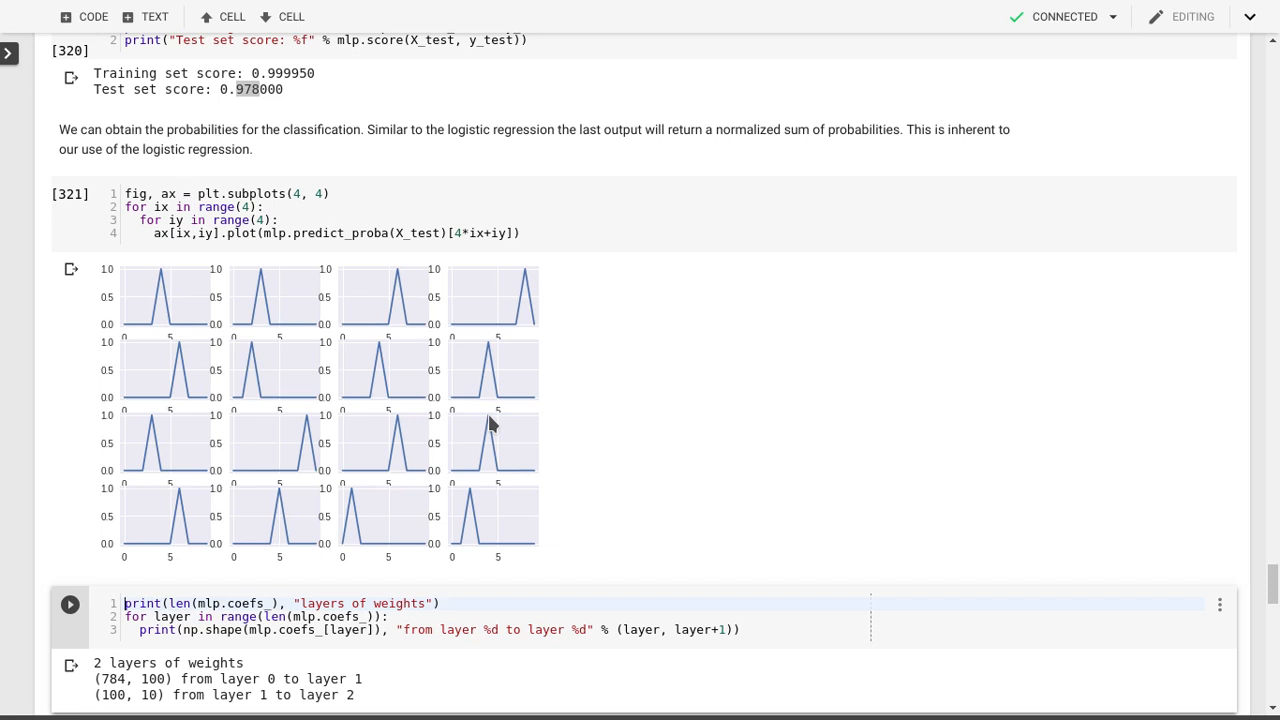
{"action": "mouse_move", "coordinate": [547, 443]}
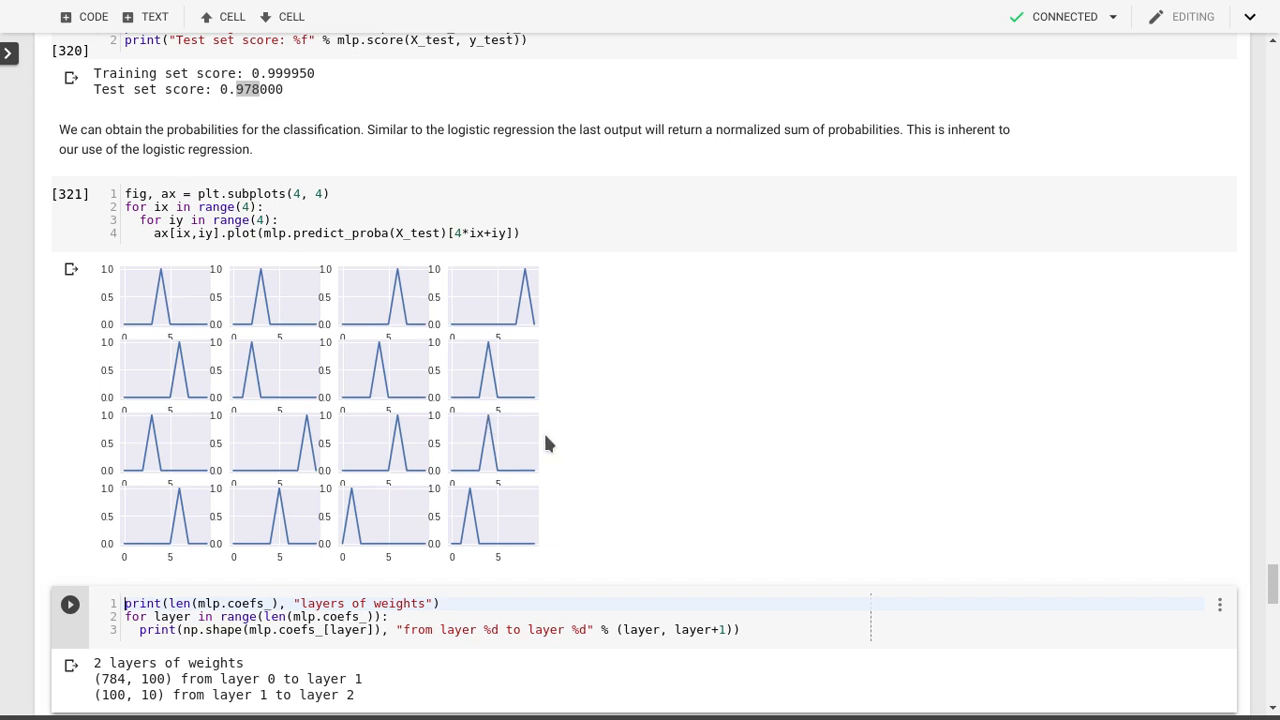
- Scroll down past the layer-shape output toward the matshow weights cell
{"action": "scroll", "scroll_direction": "down", "scroll_amount": 3}
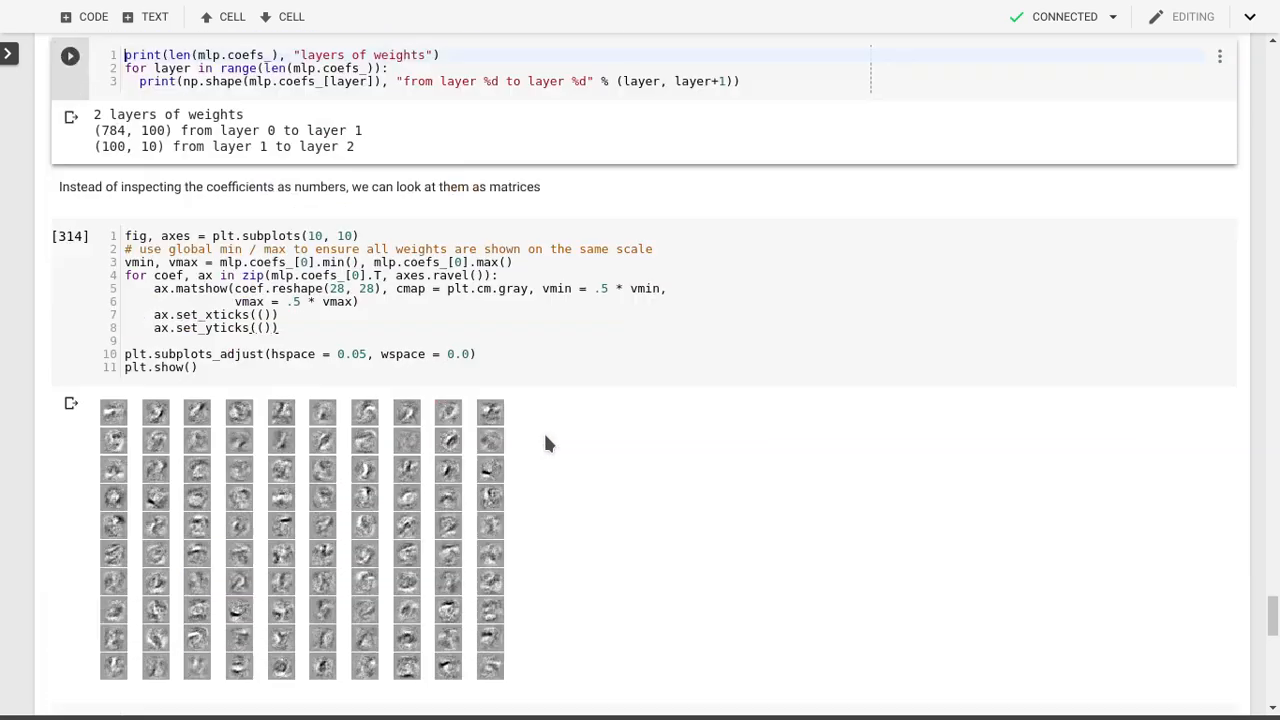
- Select the matshow cell to re-run the relu first-layer weight images
{"action": "scroll", "scroll_direction": "down", "scroll_amount": 3}
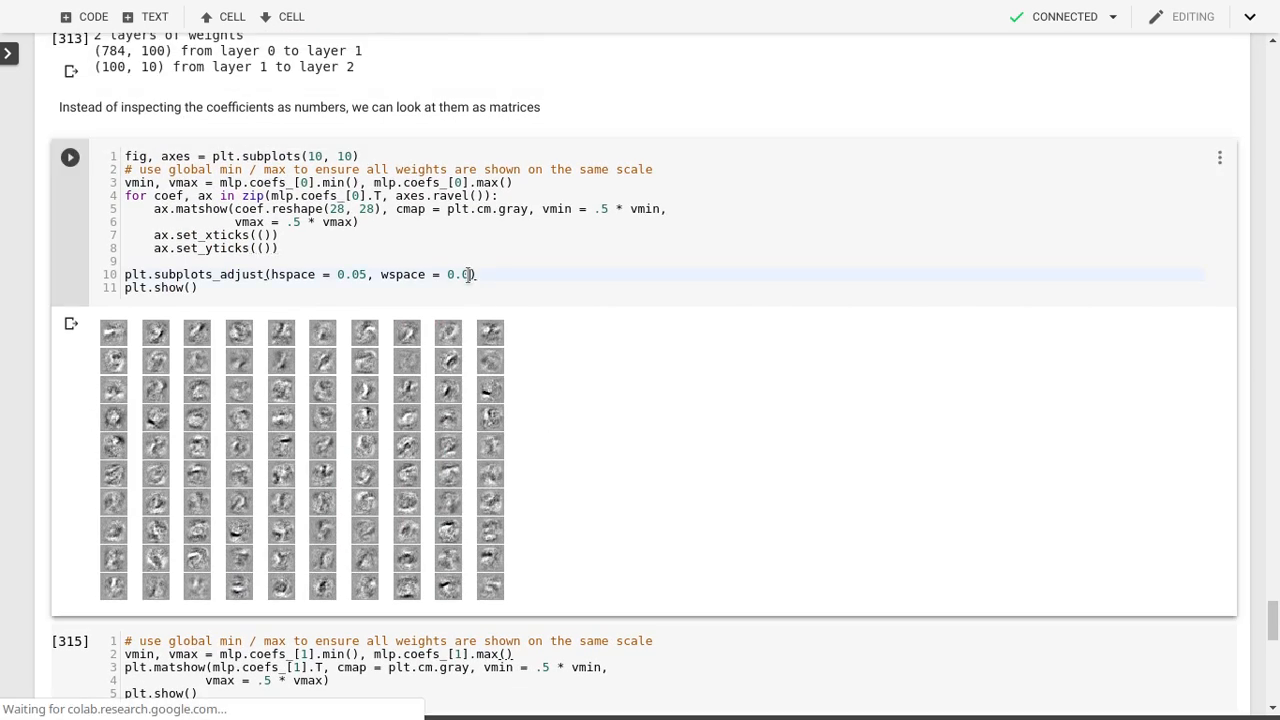
{"action": "left_click", "coordinate": [70, 156]}
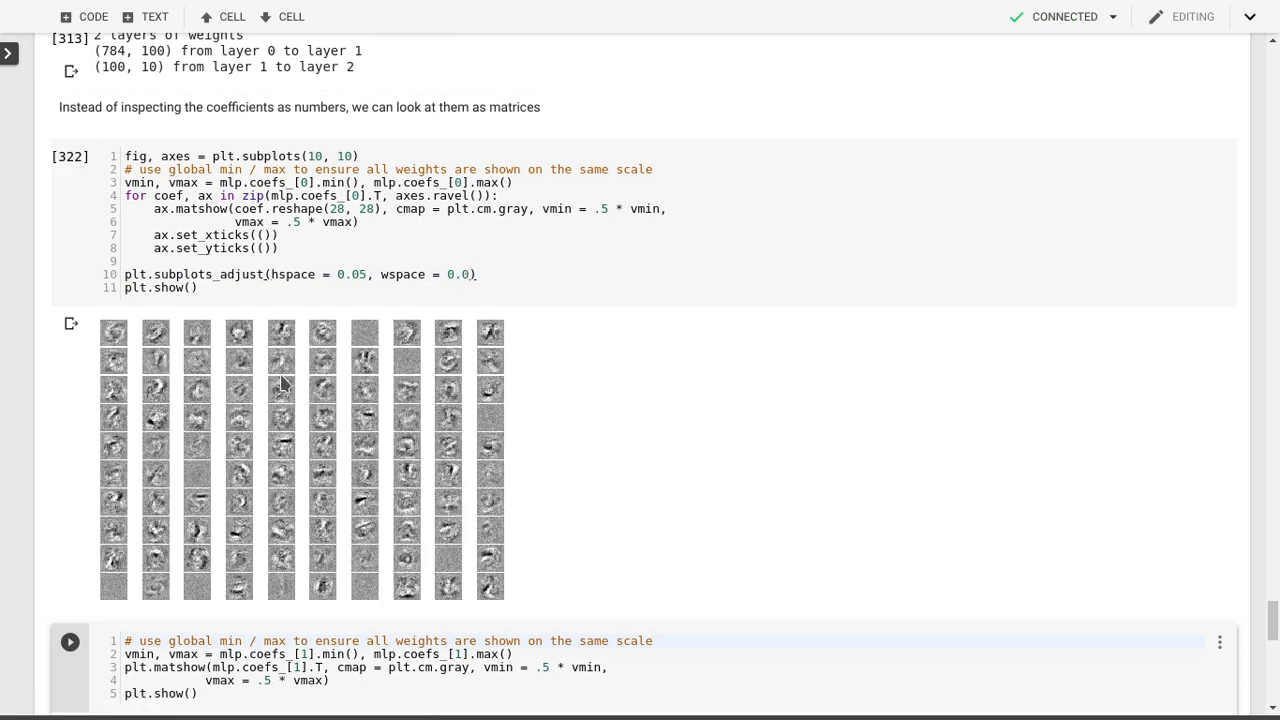
{"action": "mouse_move", "coordinate": [184, 508]}
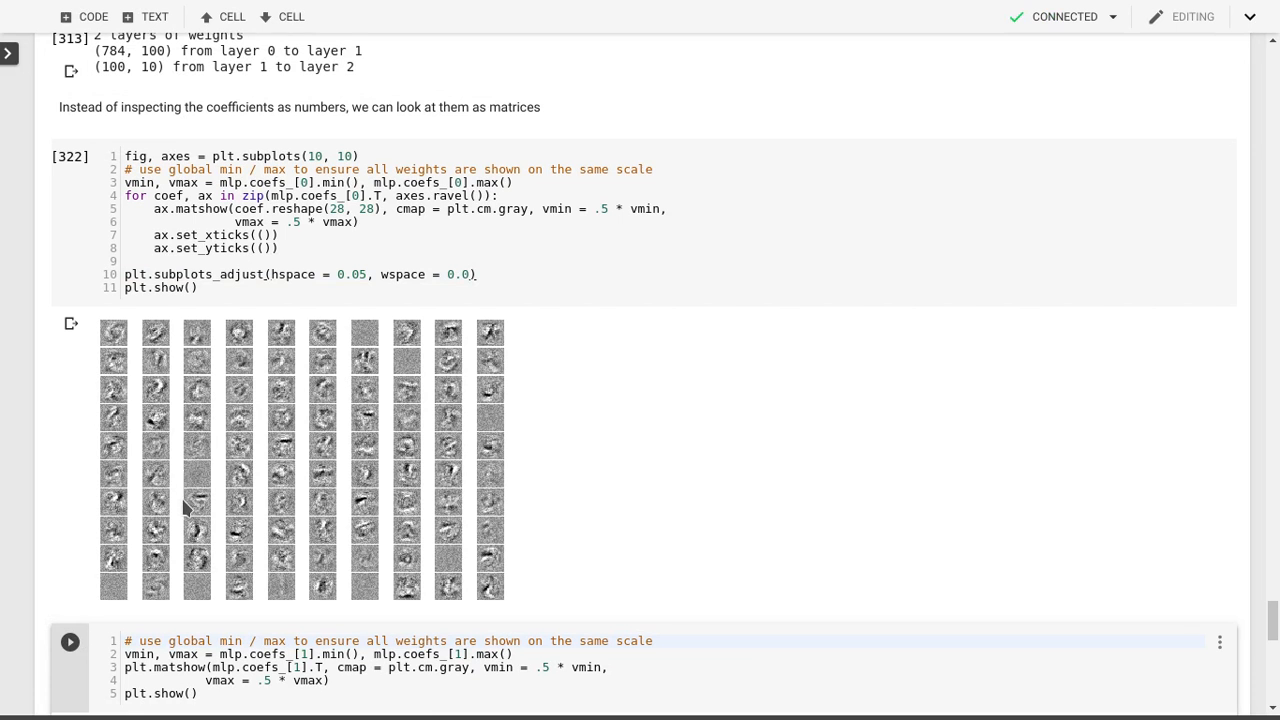
{"action": "mouse_move", "coordinate": [393, 565]}
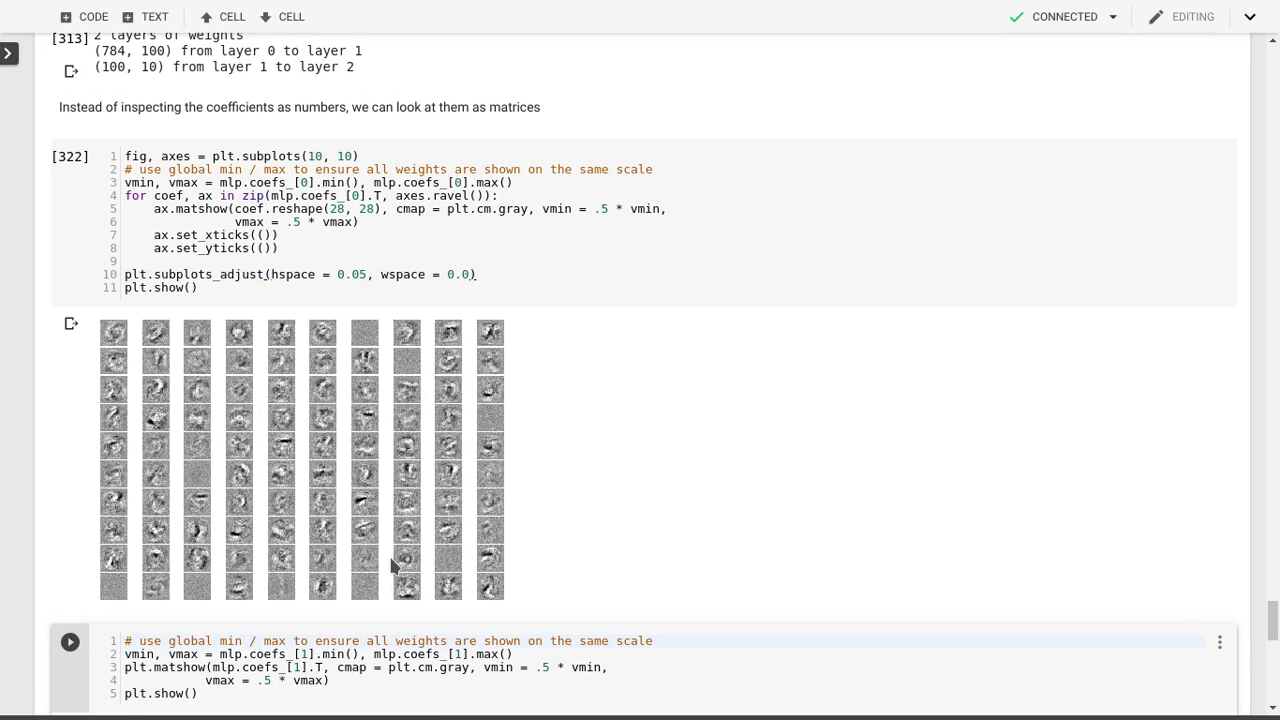
{"action": "mouse_move", "coordinate": [52, 523]}
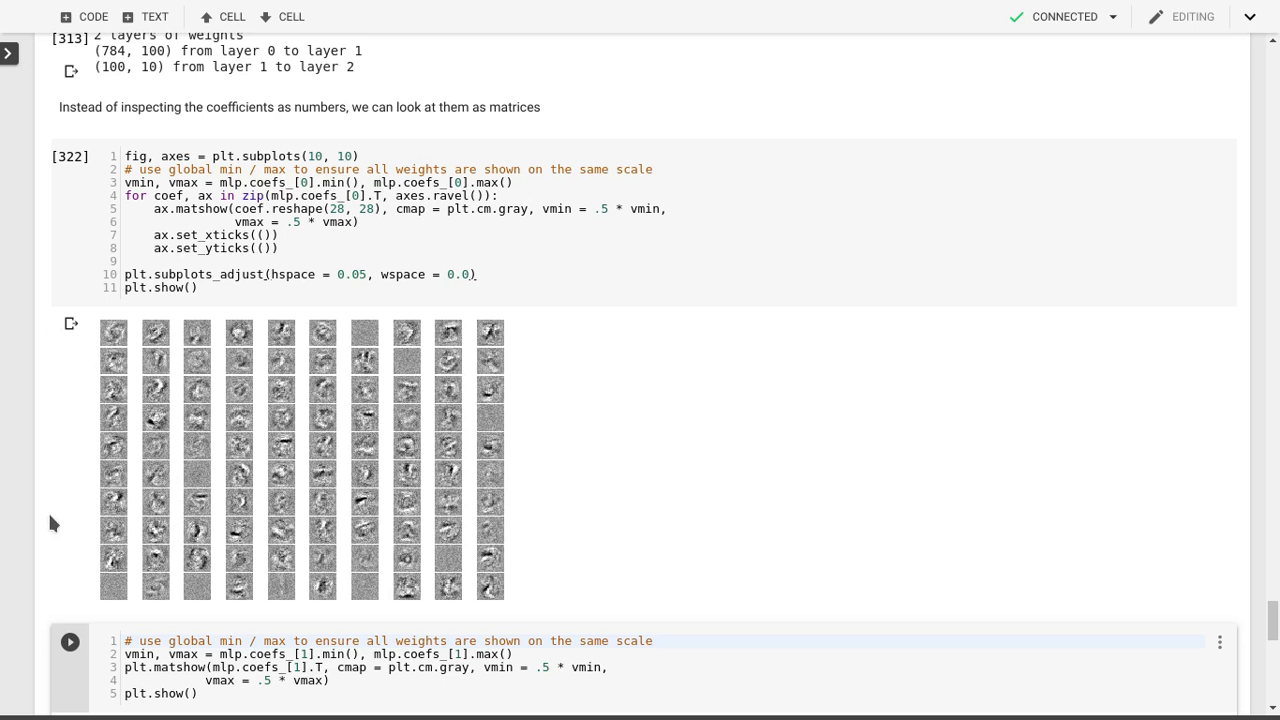
{"action": "mouse_move", "coordinate": [507, 339]}
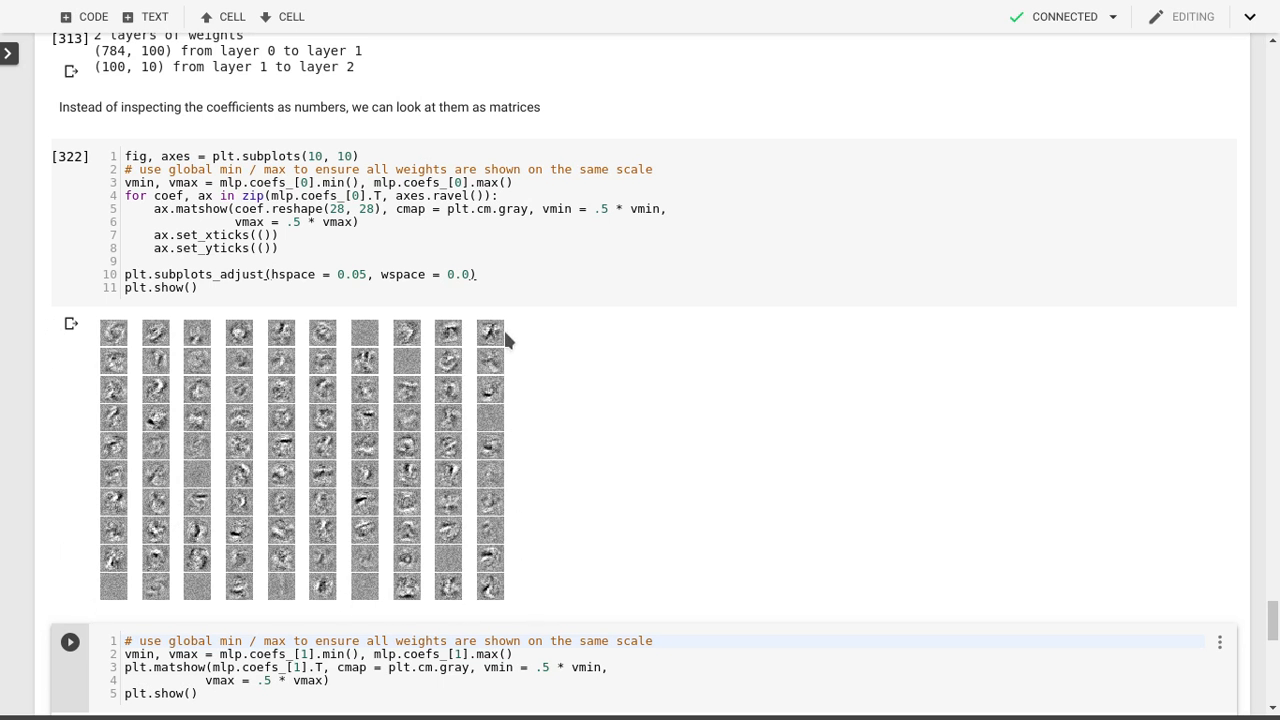
{"action": "mouse_move", "coordinate": [503, 330]}
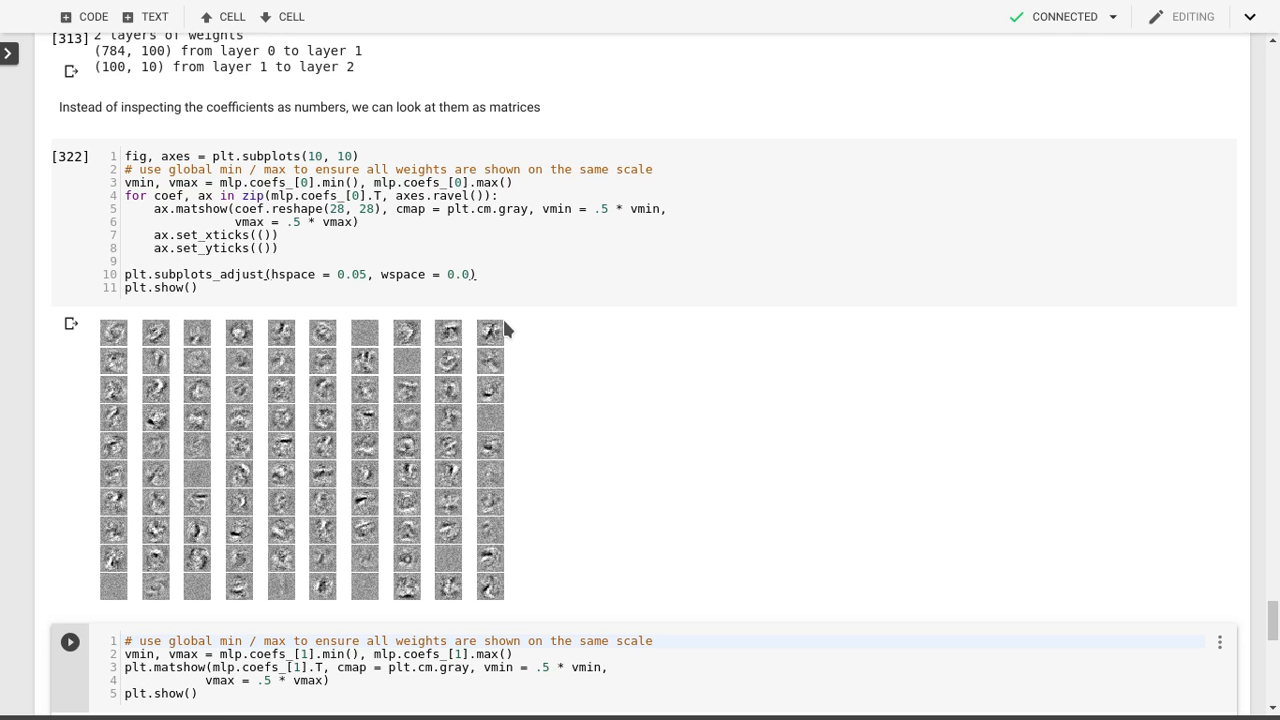
{"action": "mouse_move", "coordinate": [430, 429]}
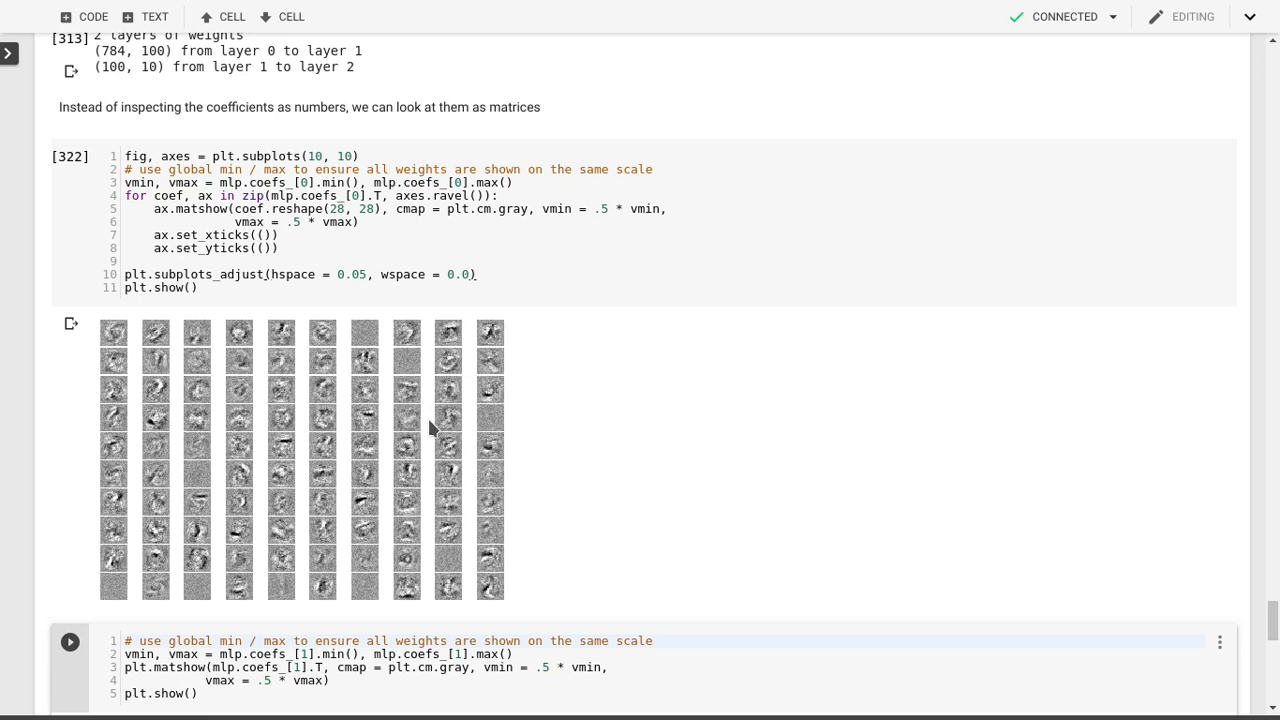
{"action": "mouse_move", "coordinate": [407, 477]}
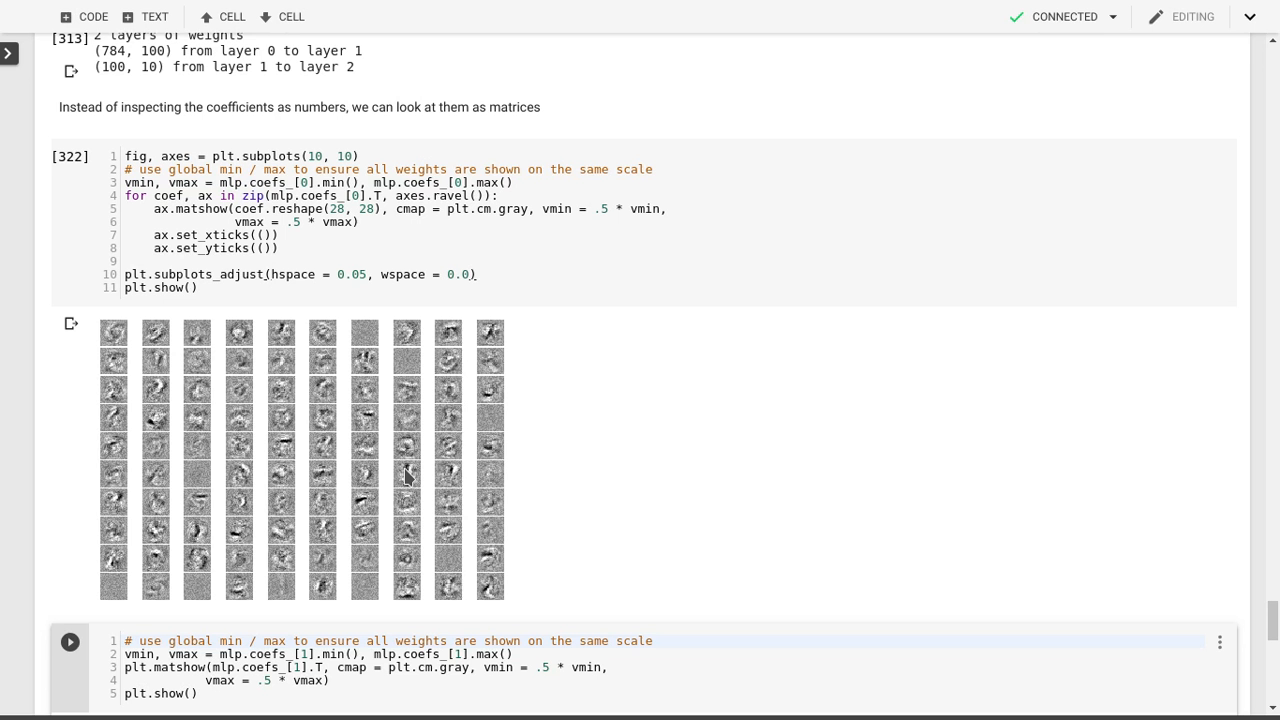
{"action": "mouse_move", "coordinate": [505, 478]}
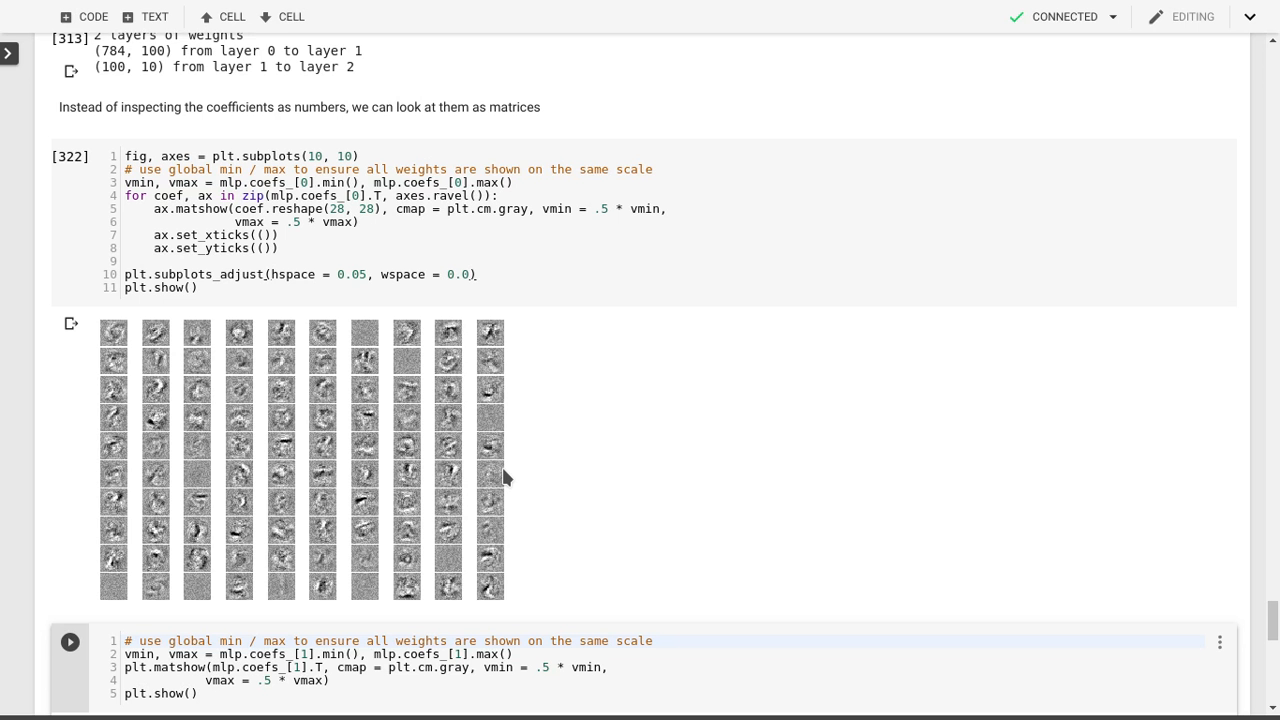
{"action": "mouse_move", "coordinate": [115, 600]}
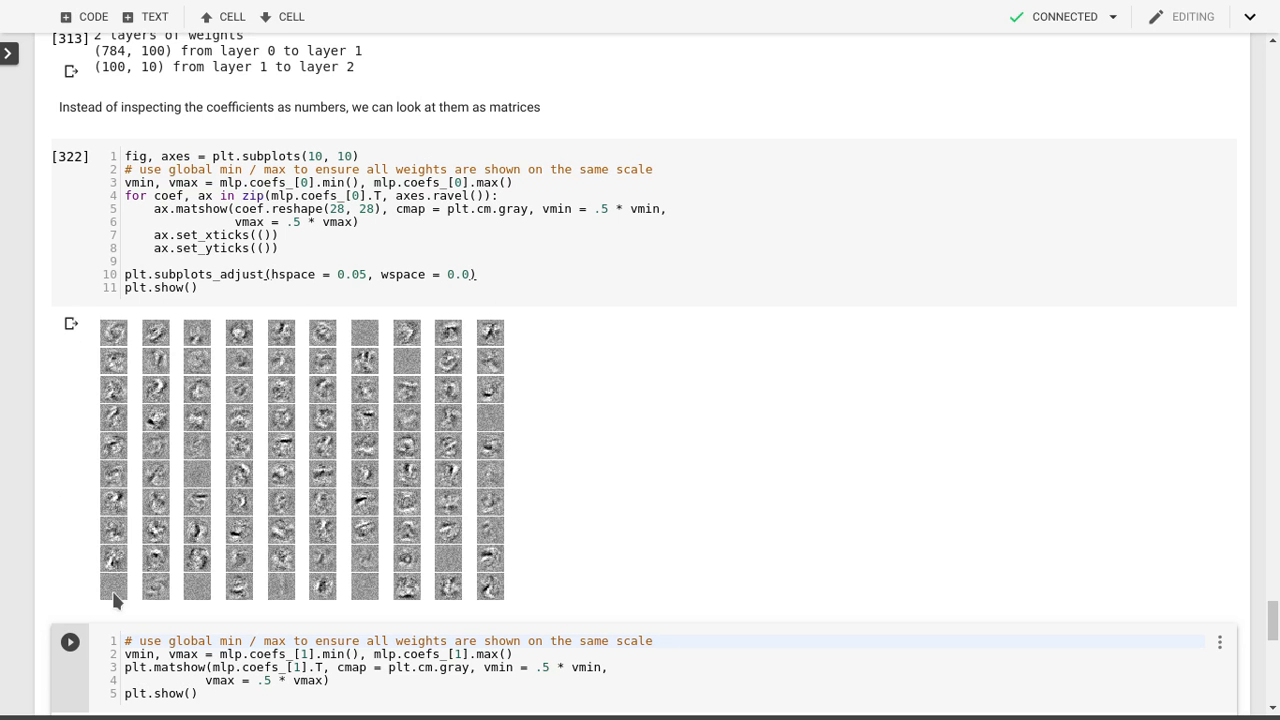
{"action": "mouse_move", "coordinate": [510, 617]}
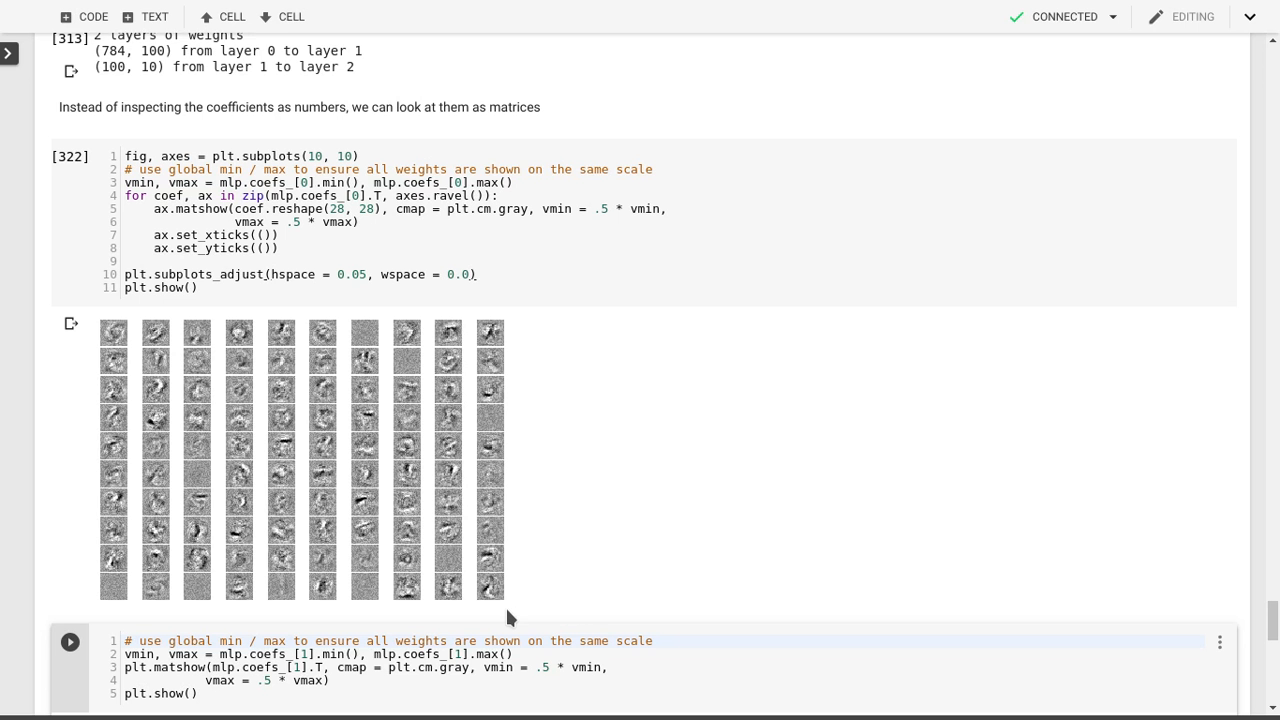
{"action": "mouse_move", "coordinate": [507, 615]}
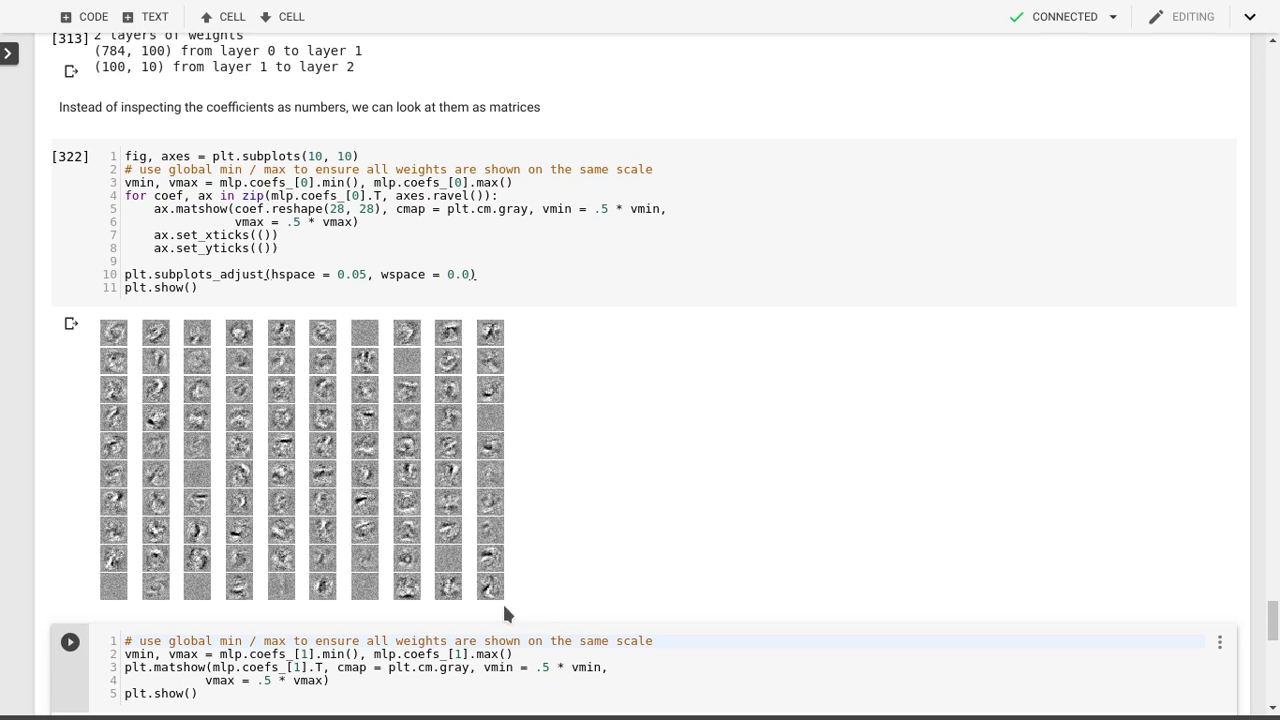
{"action": "mouse_move", "coordinate": [513, 612]}
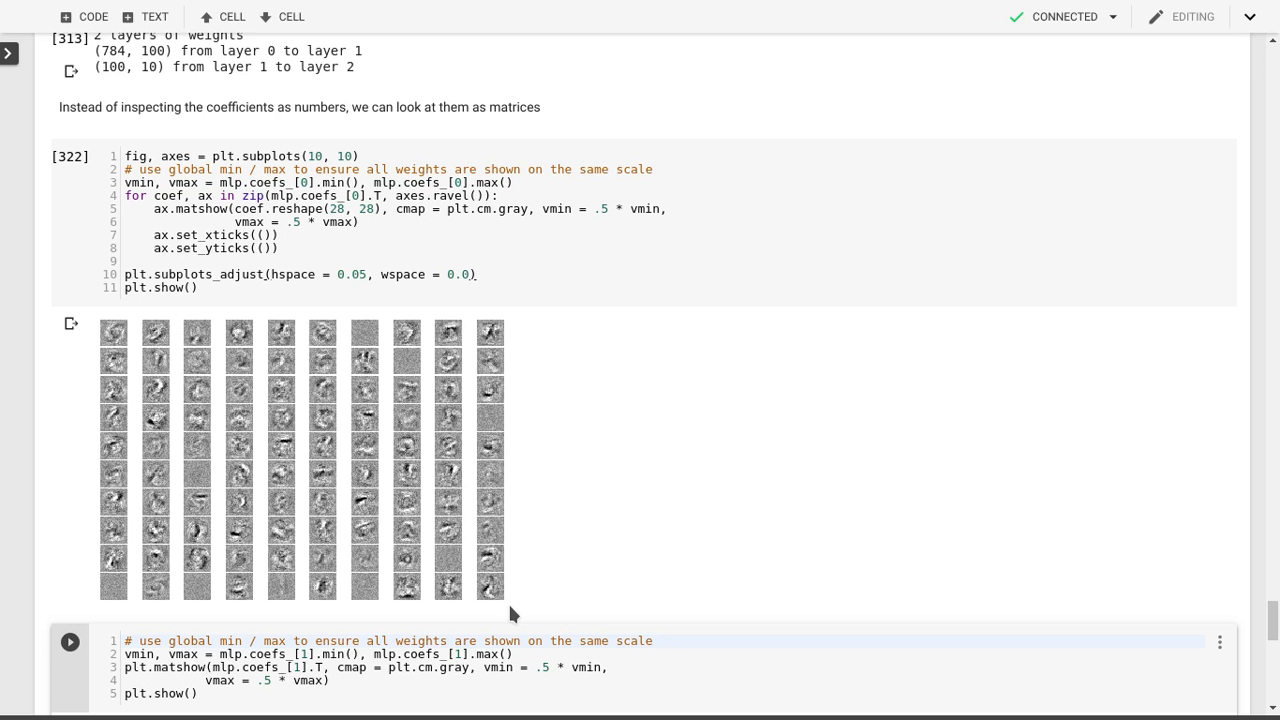
{"action": "mouse_move", "coordinate": [572, 596]}
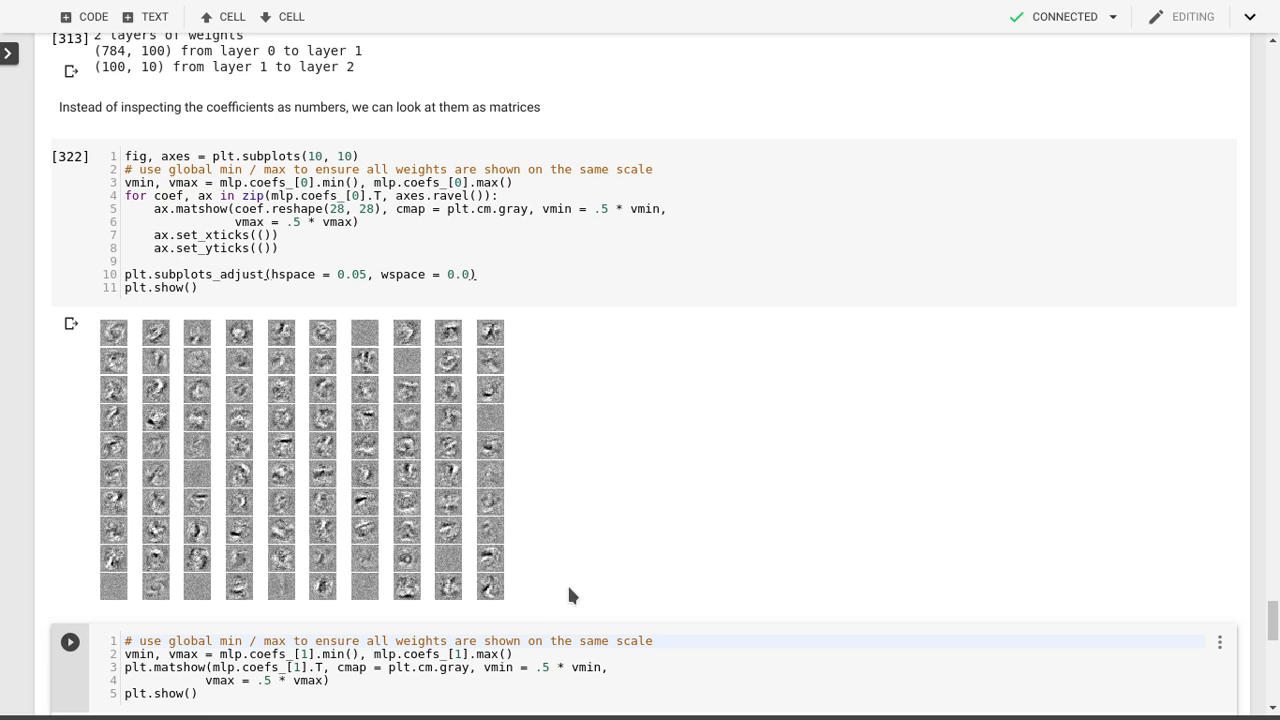
{"action": "mouse_move", "coordinate": [587, 595]}
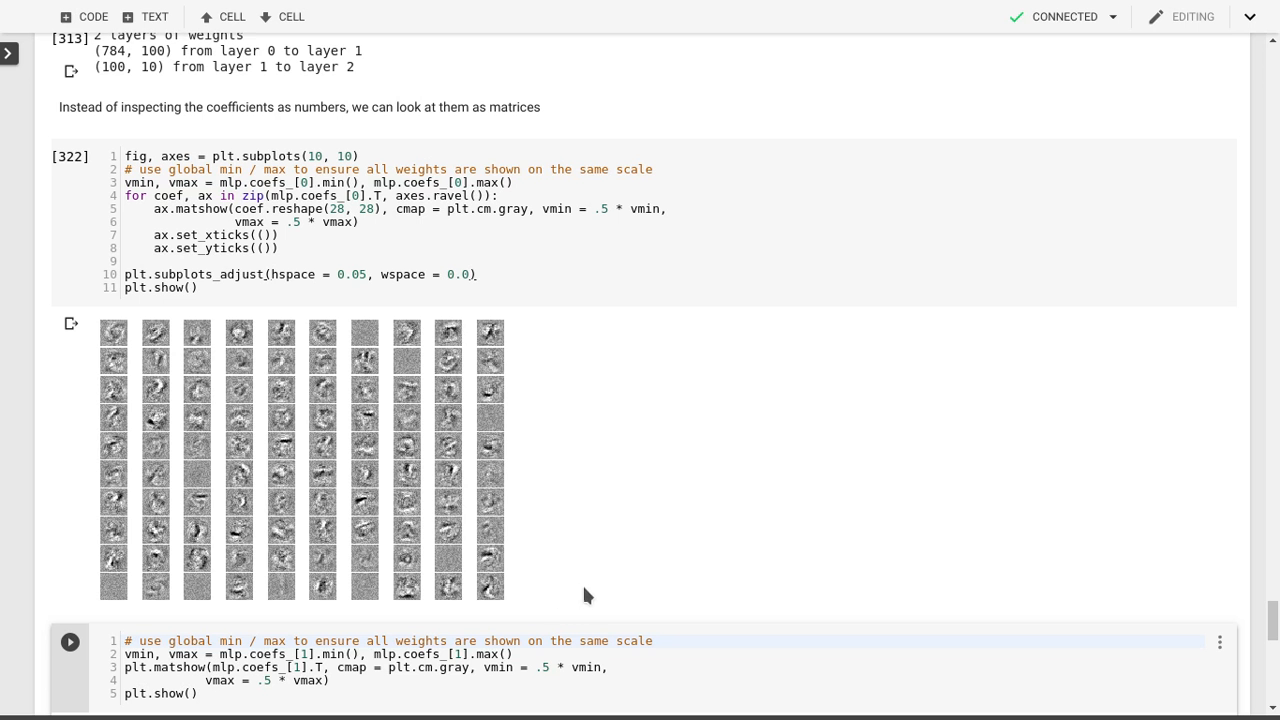
{"action": "mouse_move", "coordinate": [600, 494]}
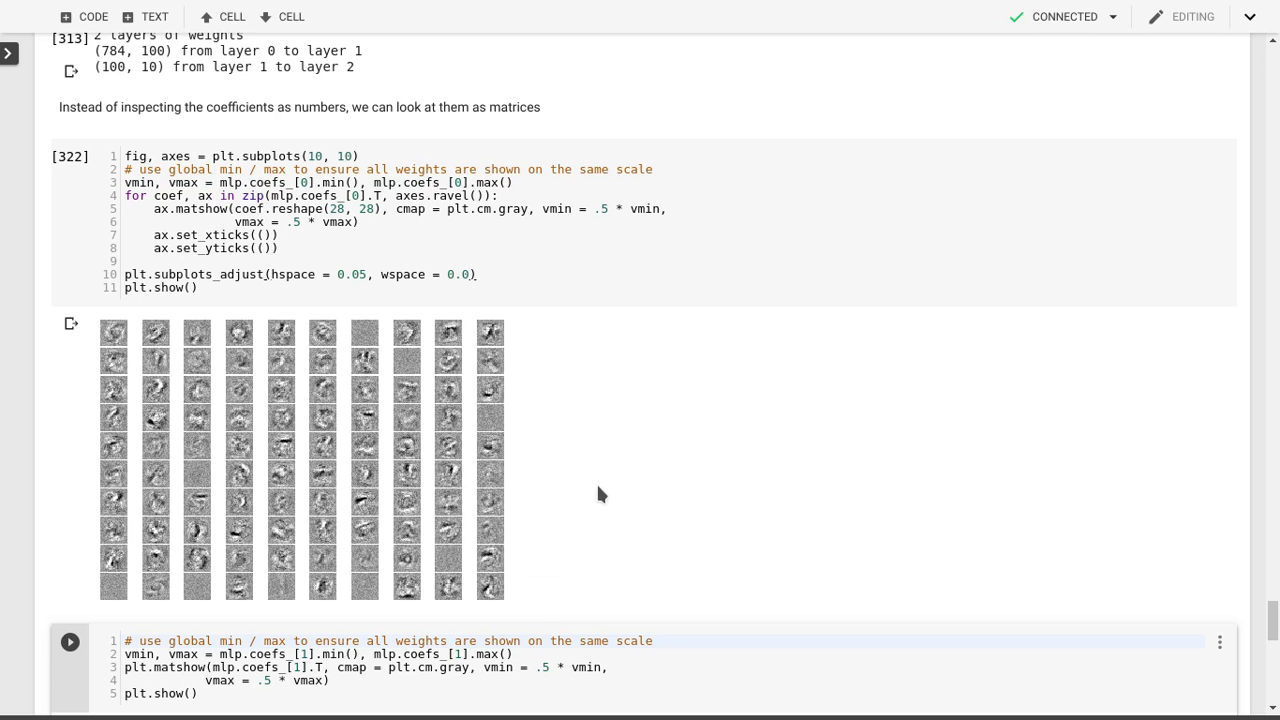
{"action": "mouse_move", "coordinate": [594, 479]}
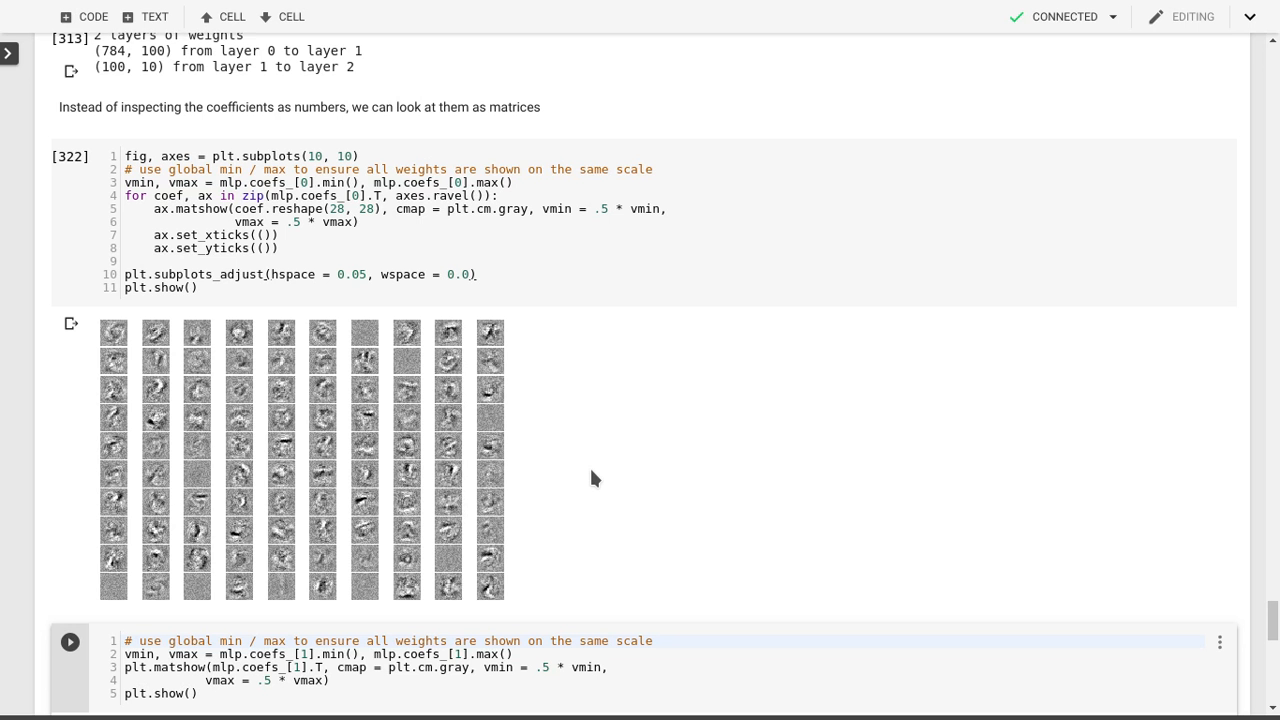